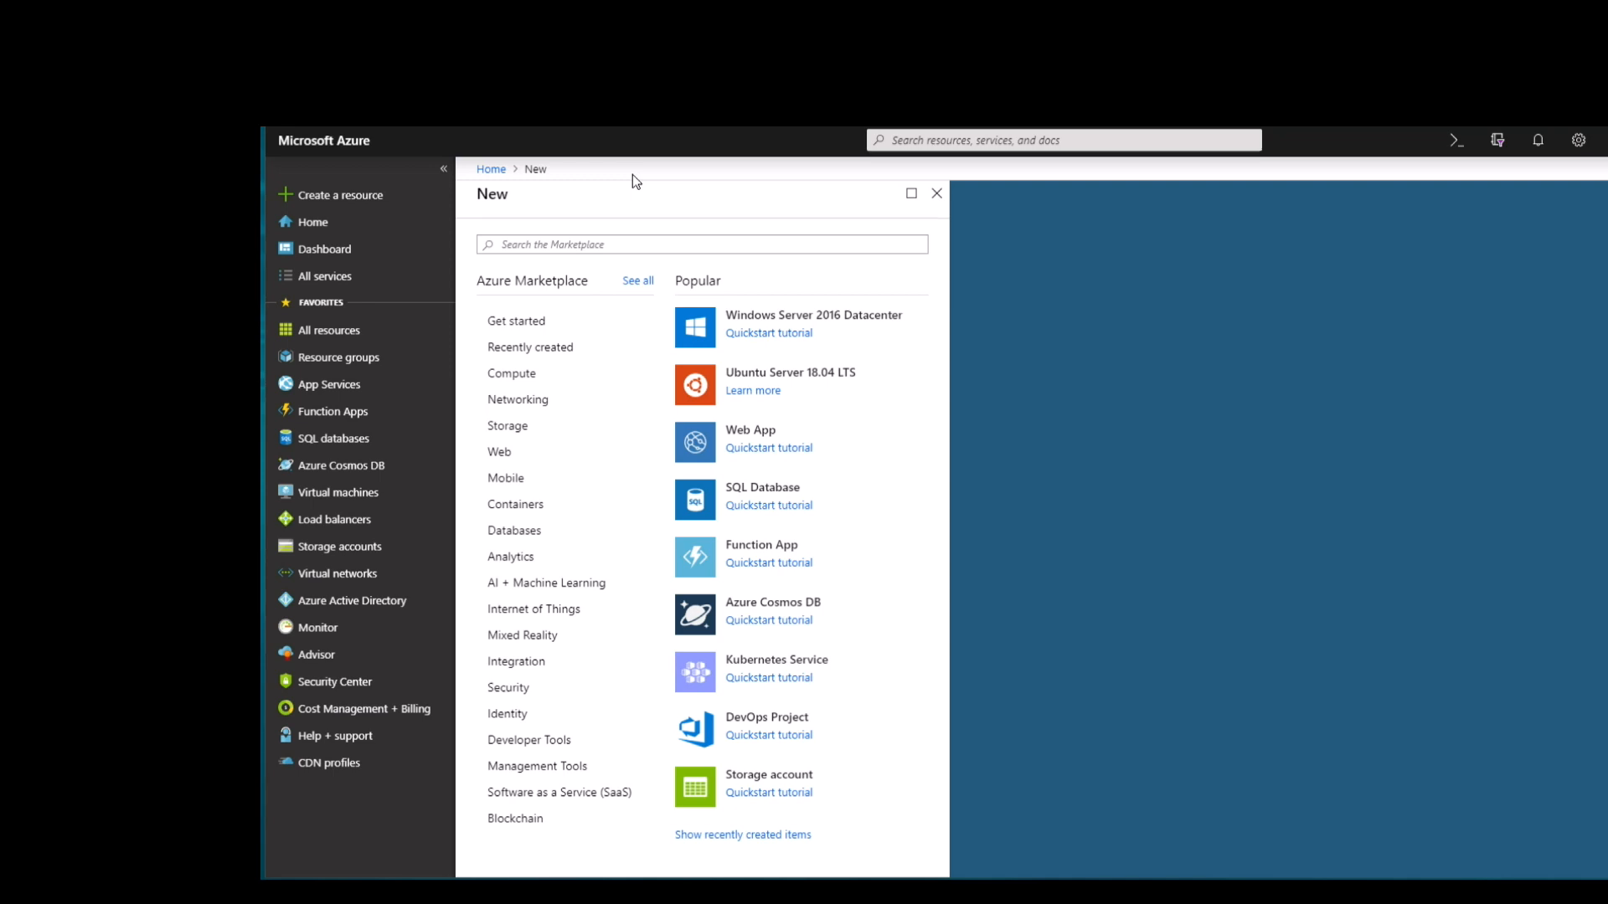
{"action": "mouse_move", "coordinate": [499, 194]}
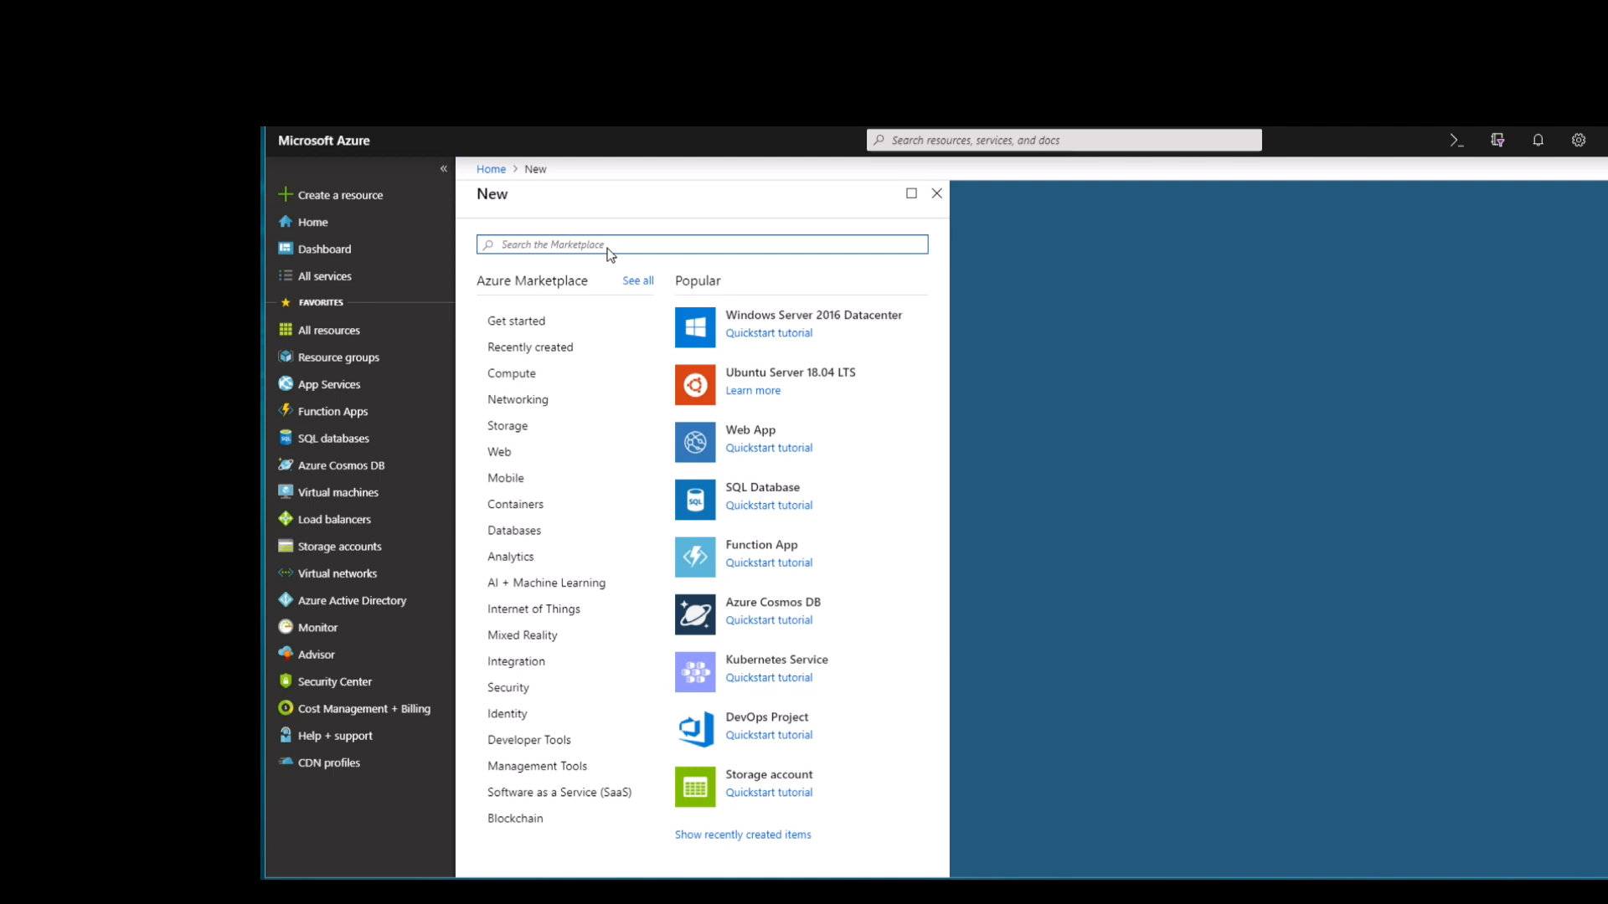
Search the Marketplace for 'active directo' and open the Active Directory Domain Controller 2019 offer.
{"action": "type", "text": "active directory domain controller"}
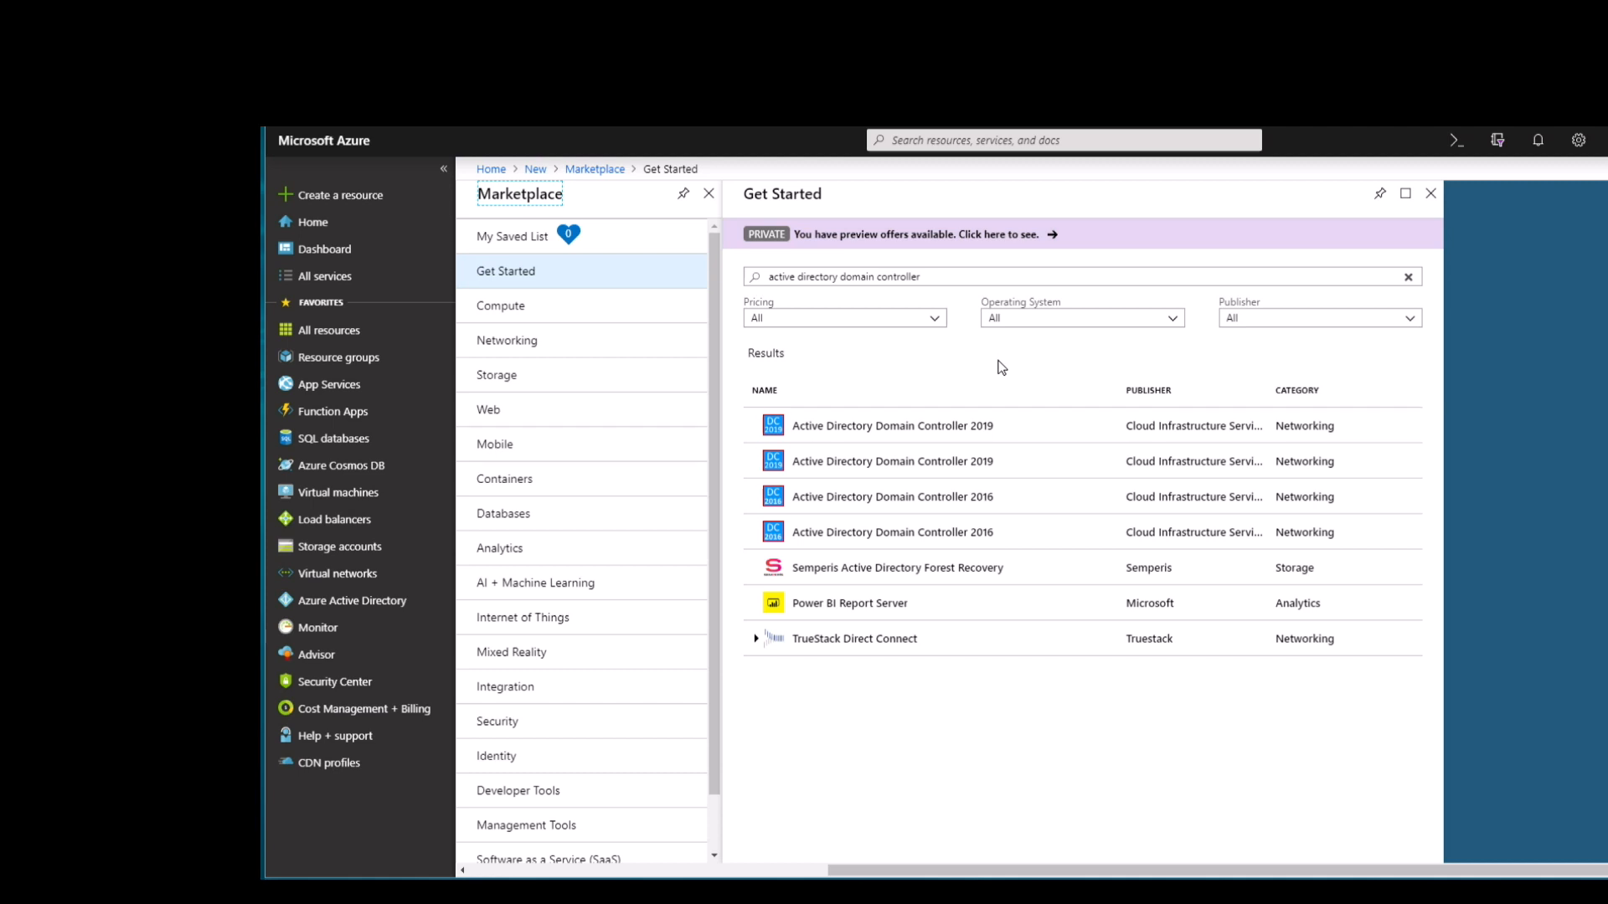
{"action": "mouse_move", "coordinate": [1039, 485]}
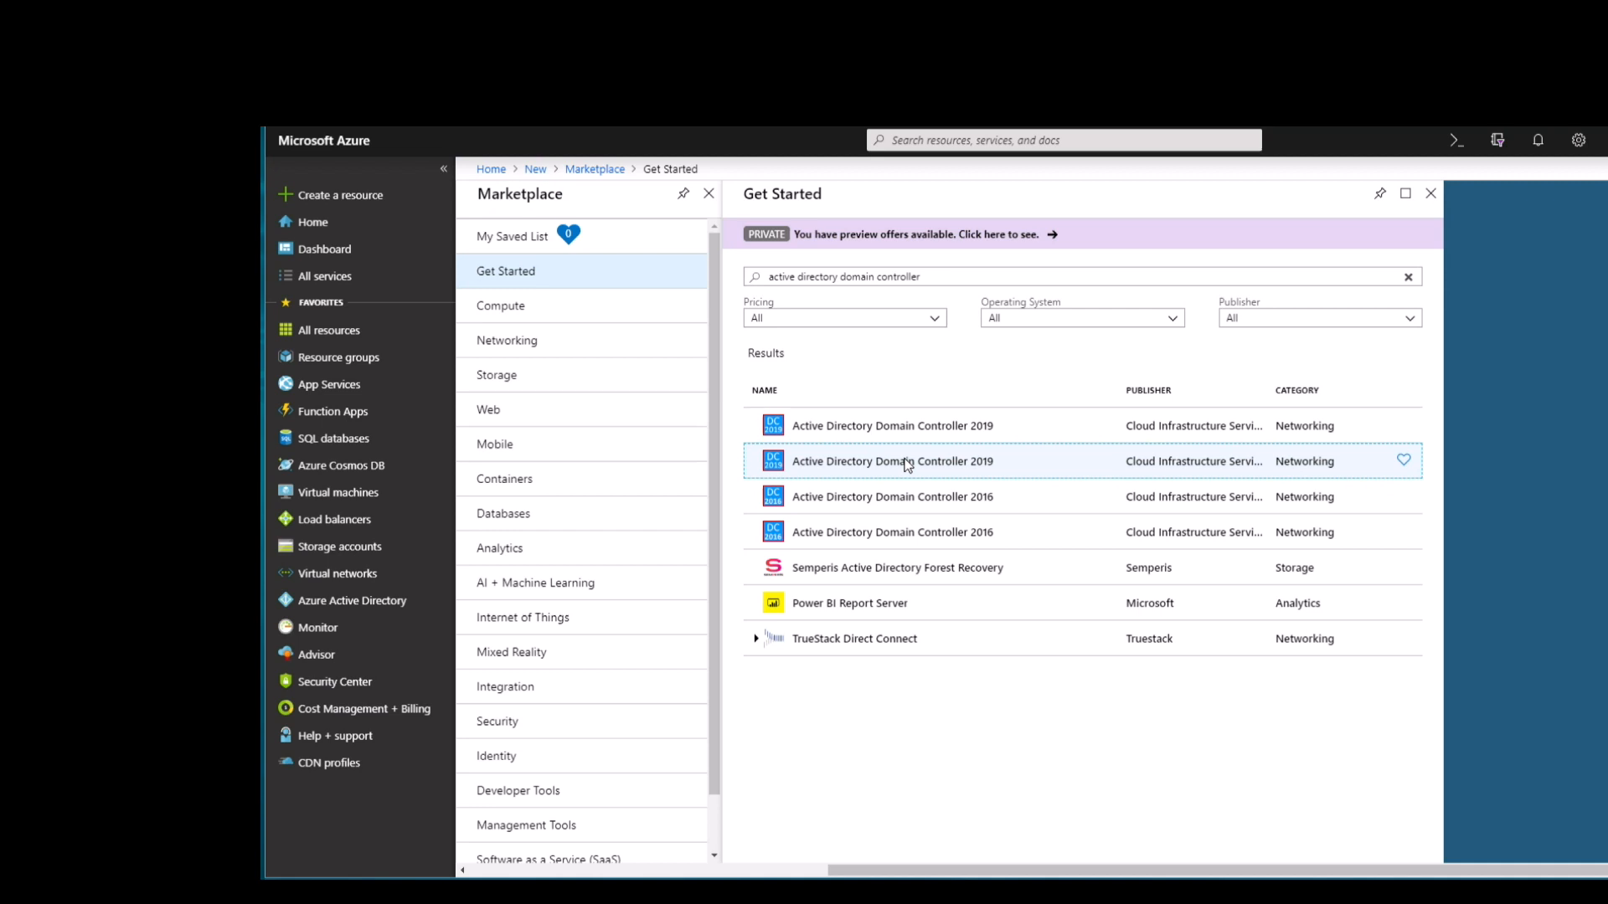
{"action": "left_click", "coordinate": [892, 461]}
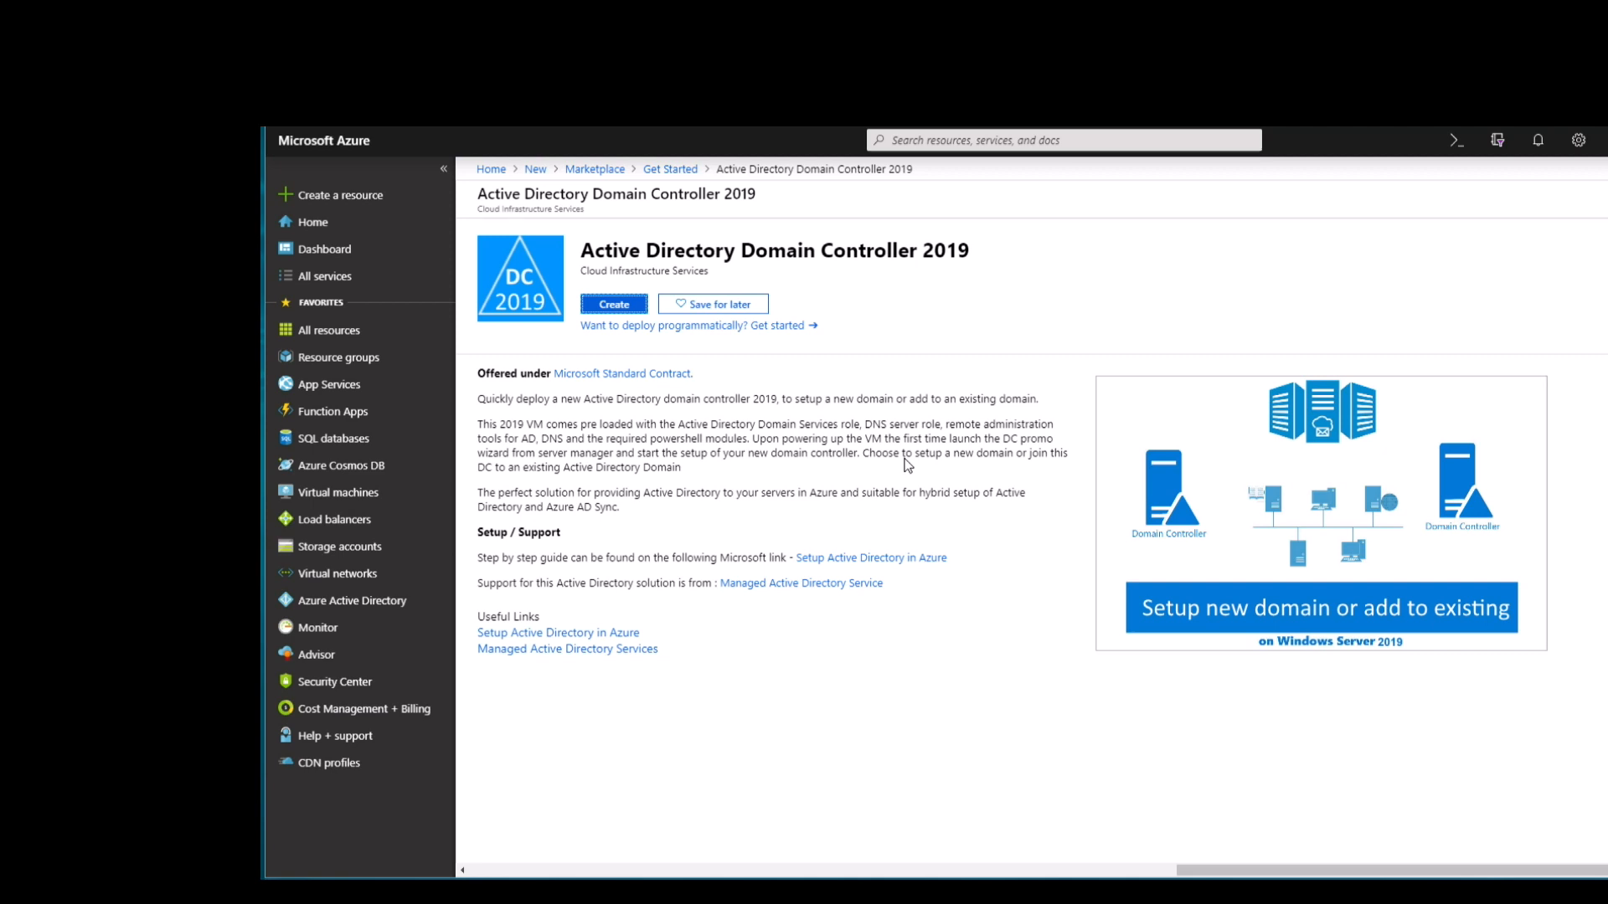
{"action": "mouse_move", "coordinate": [728, 396]}
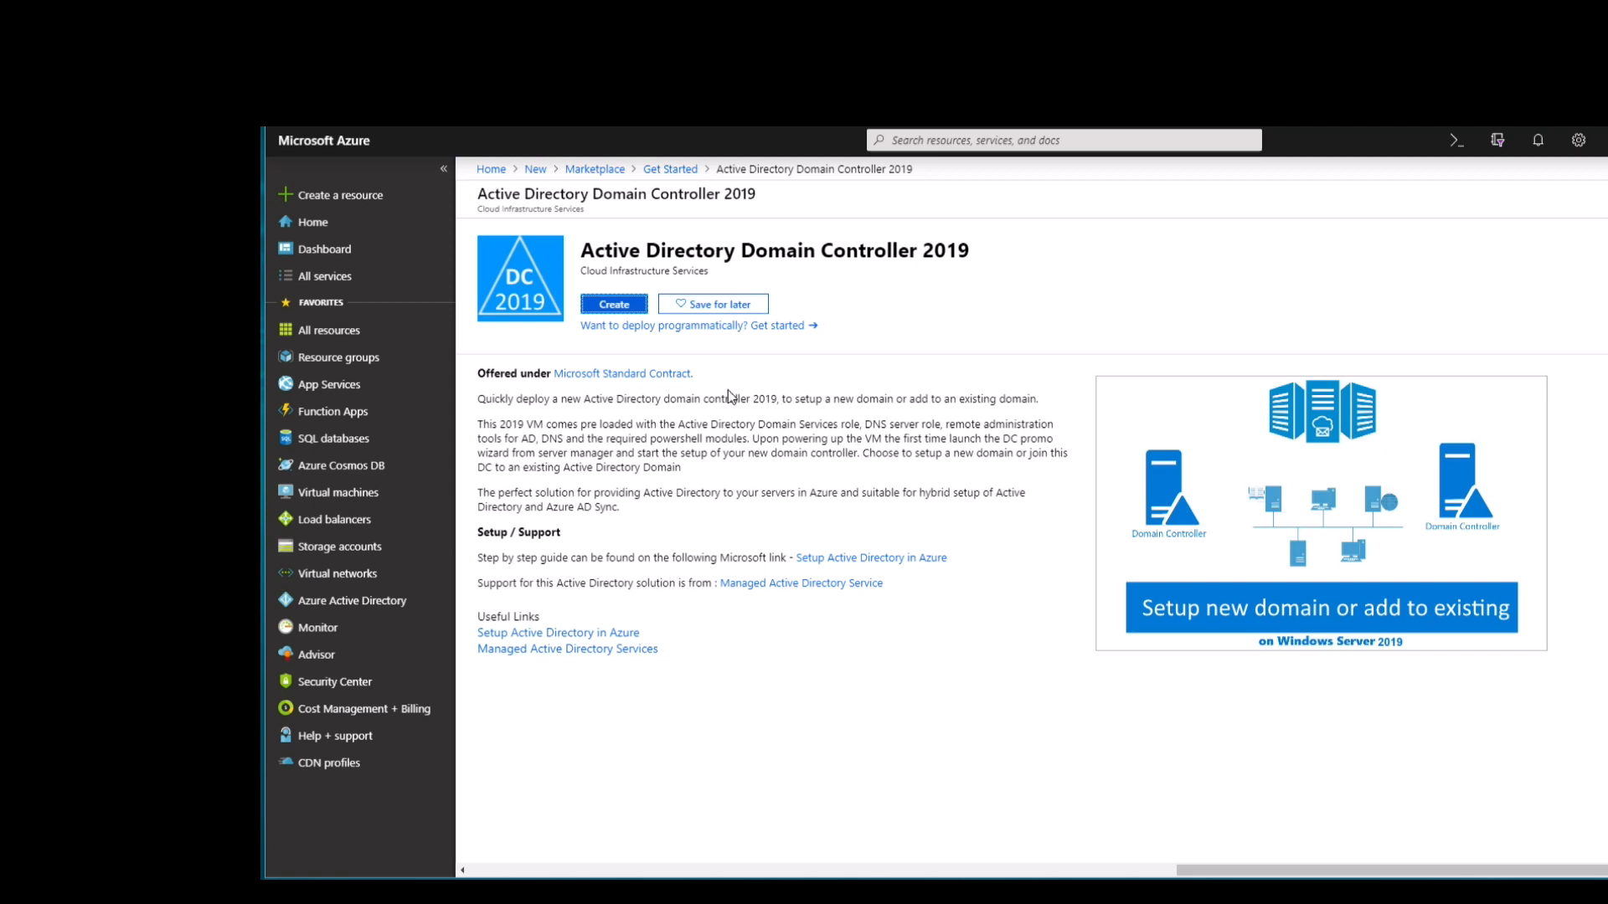
Start a new virtual machine from the Domain Controller 2019 offer with Create.
{"action": "left_click", "coordinate": [613, 303]}
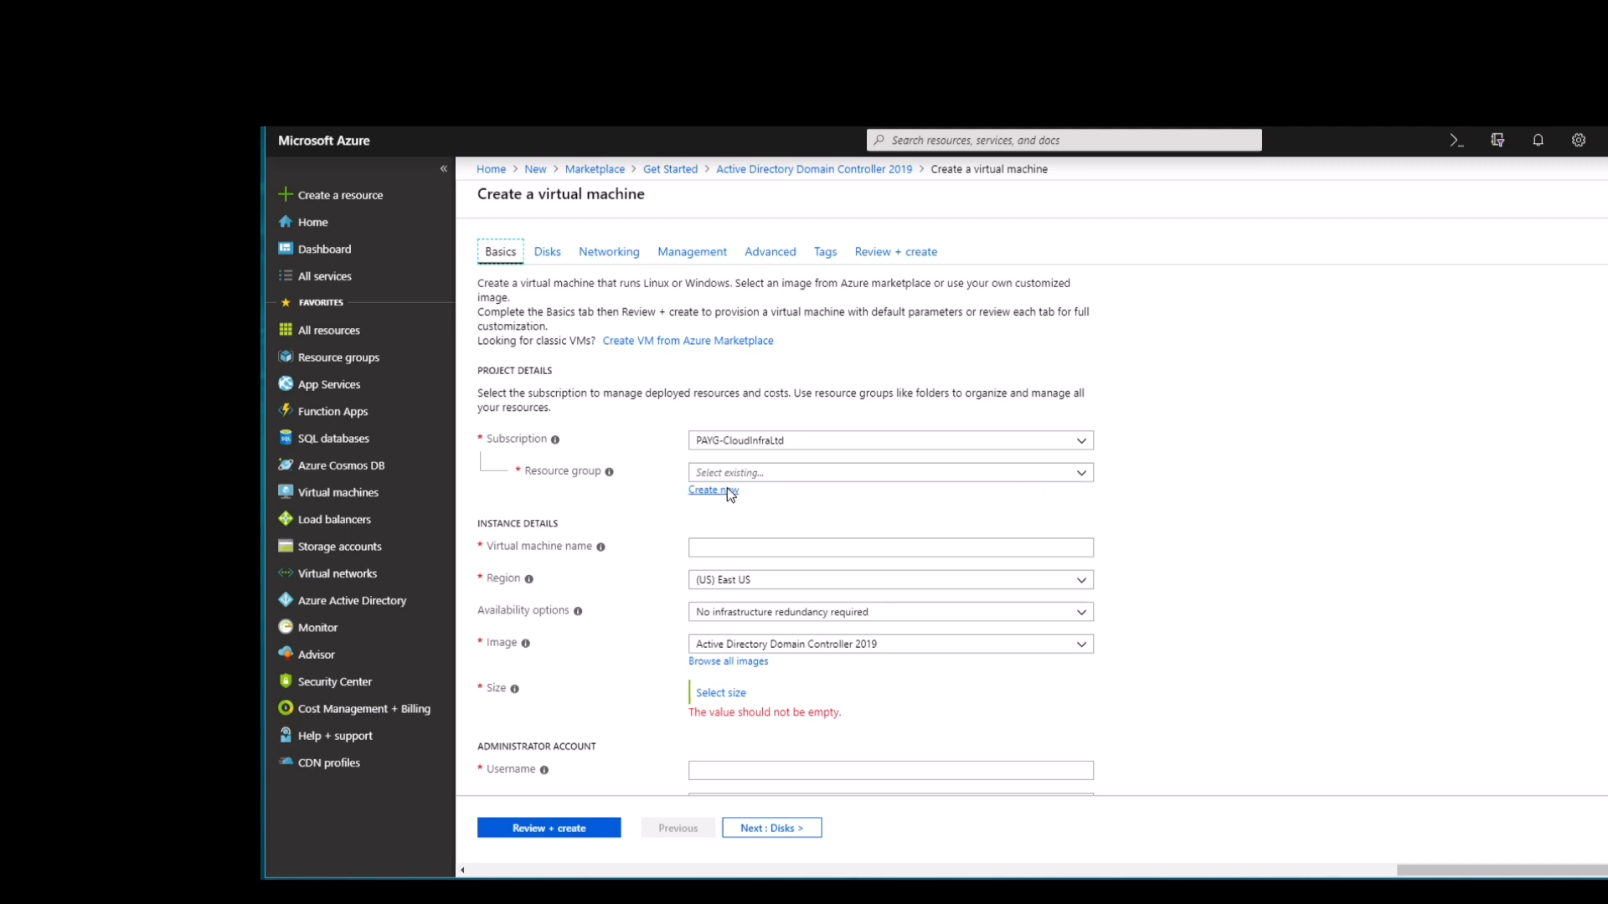
Create the new resource group ADTest and name the virtual machine DC01.
{"action": "left_click", "coordinate": [713, 490]}
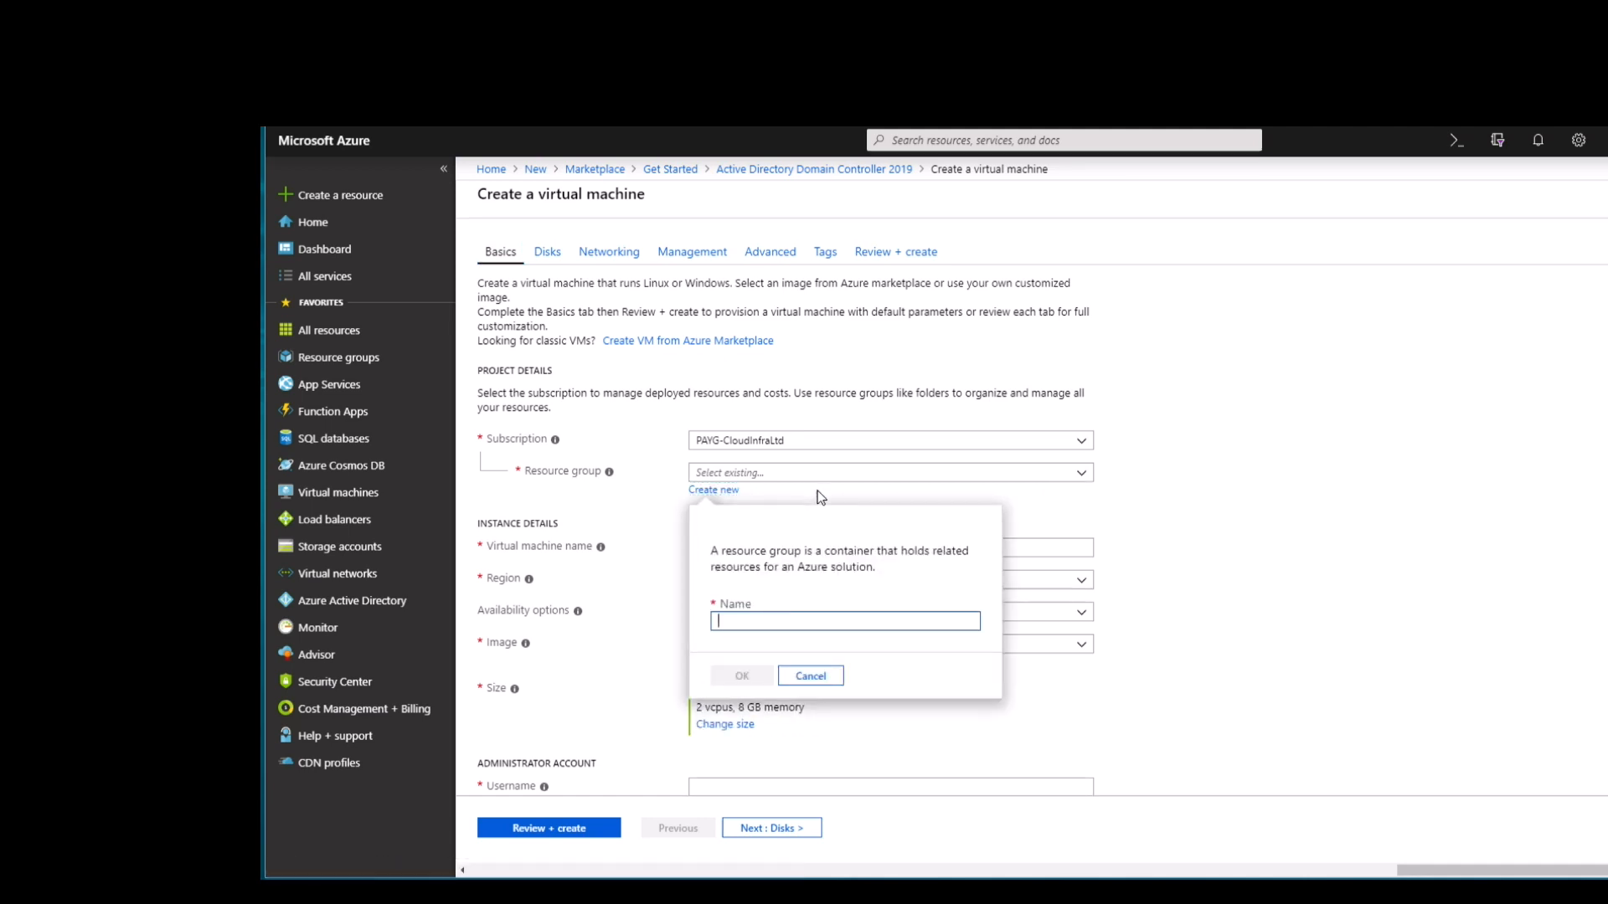
{"action": "type", "text": "ADTest"}
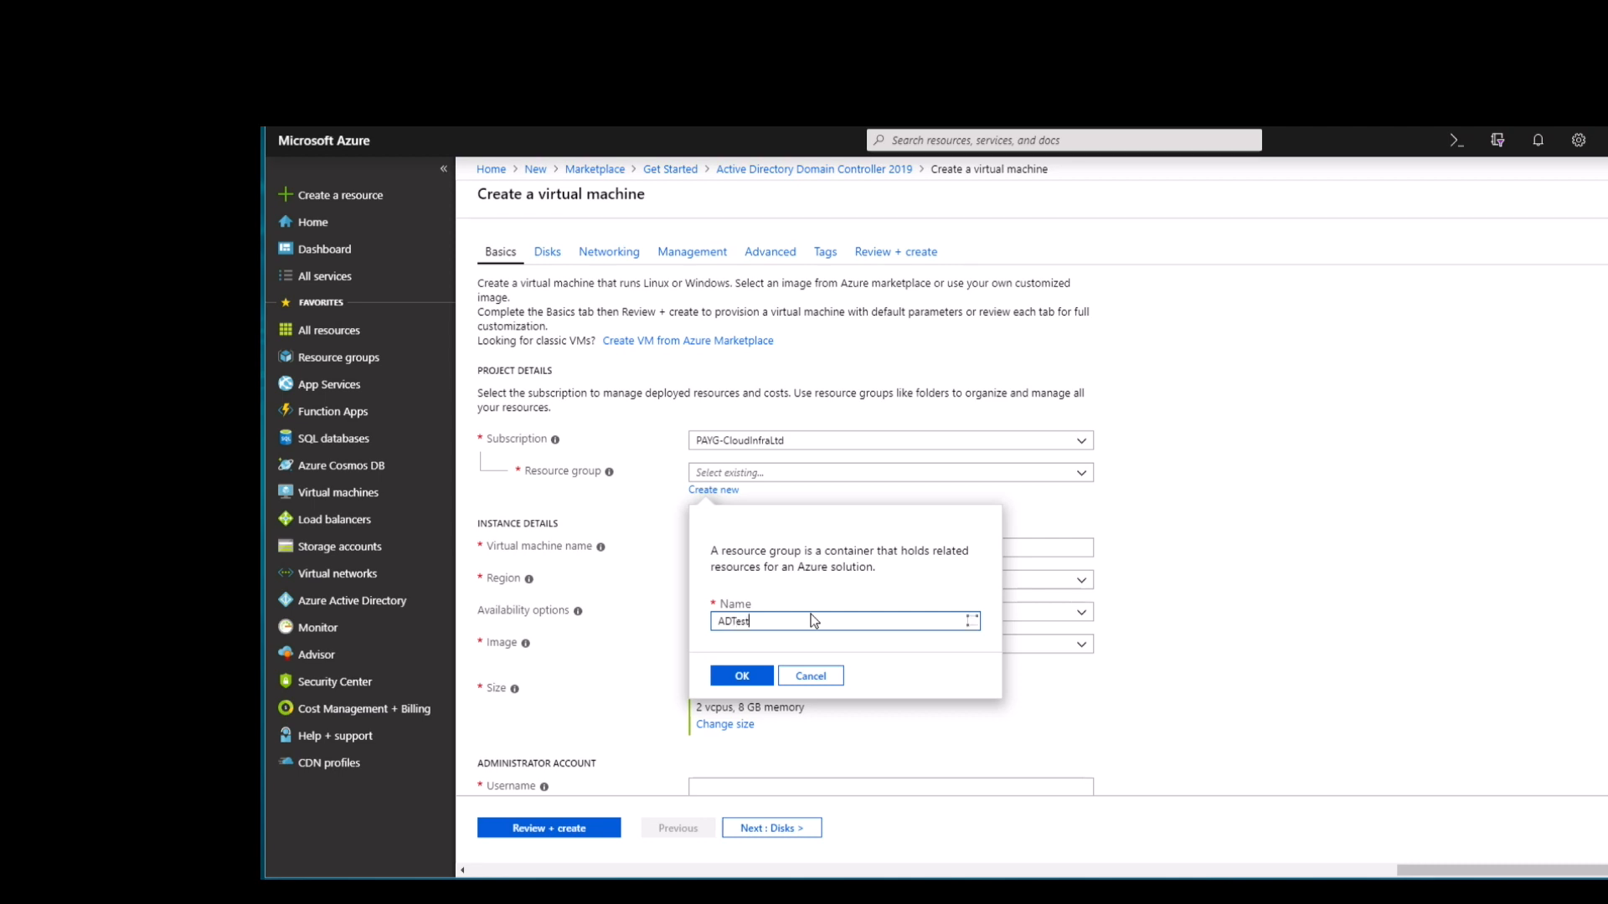
{"action": "left_click", "coordinate": [741, 676]}
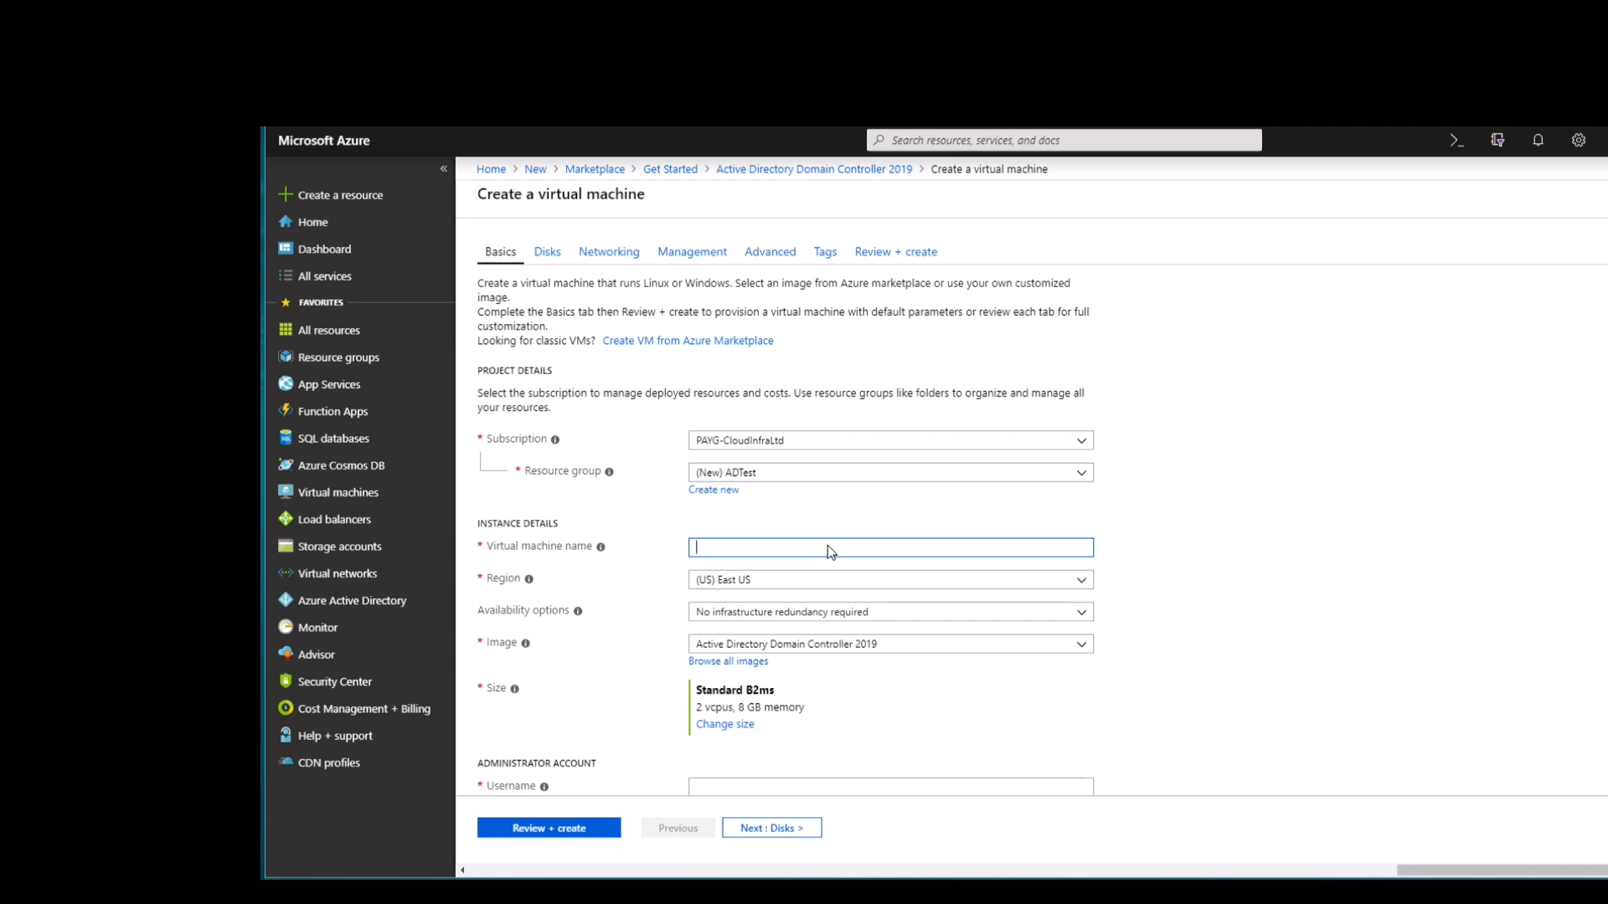
{"action": "type", "text": "DC01"}
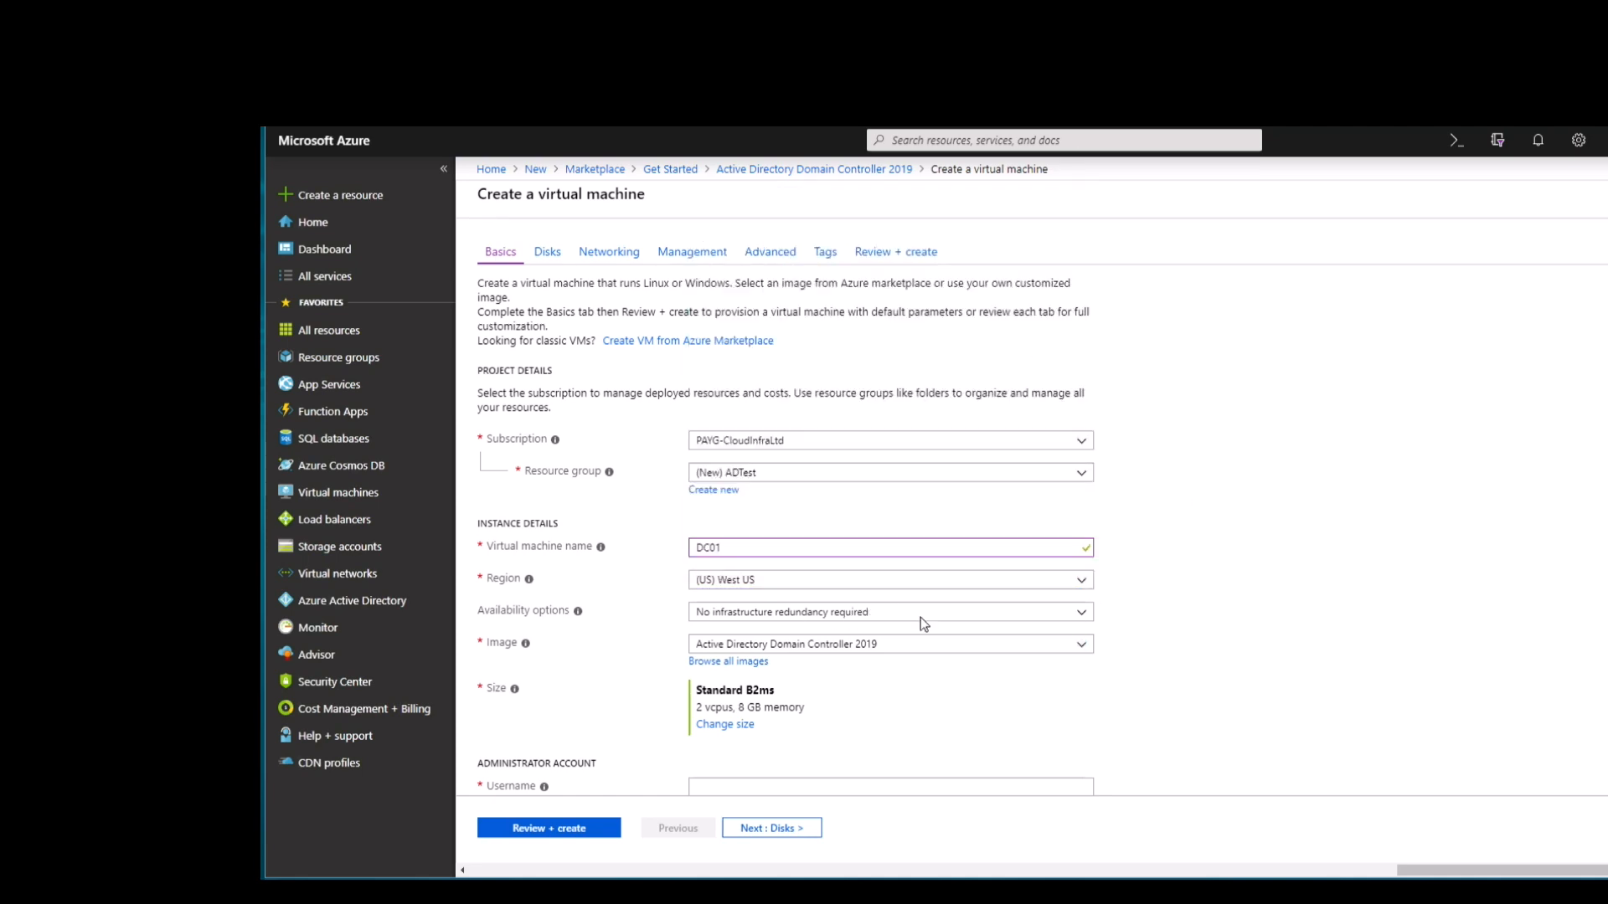
Choose the B1ms size and enter administrator username azureadmin with its password.
{"action": "scroll", "scroll_direction": "down", "scroll_amount": 3}
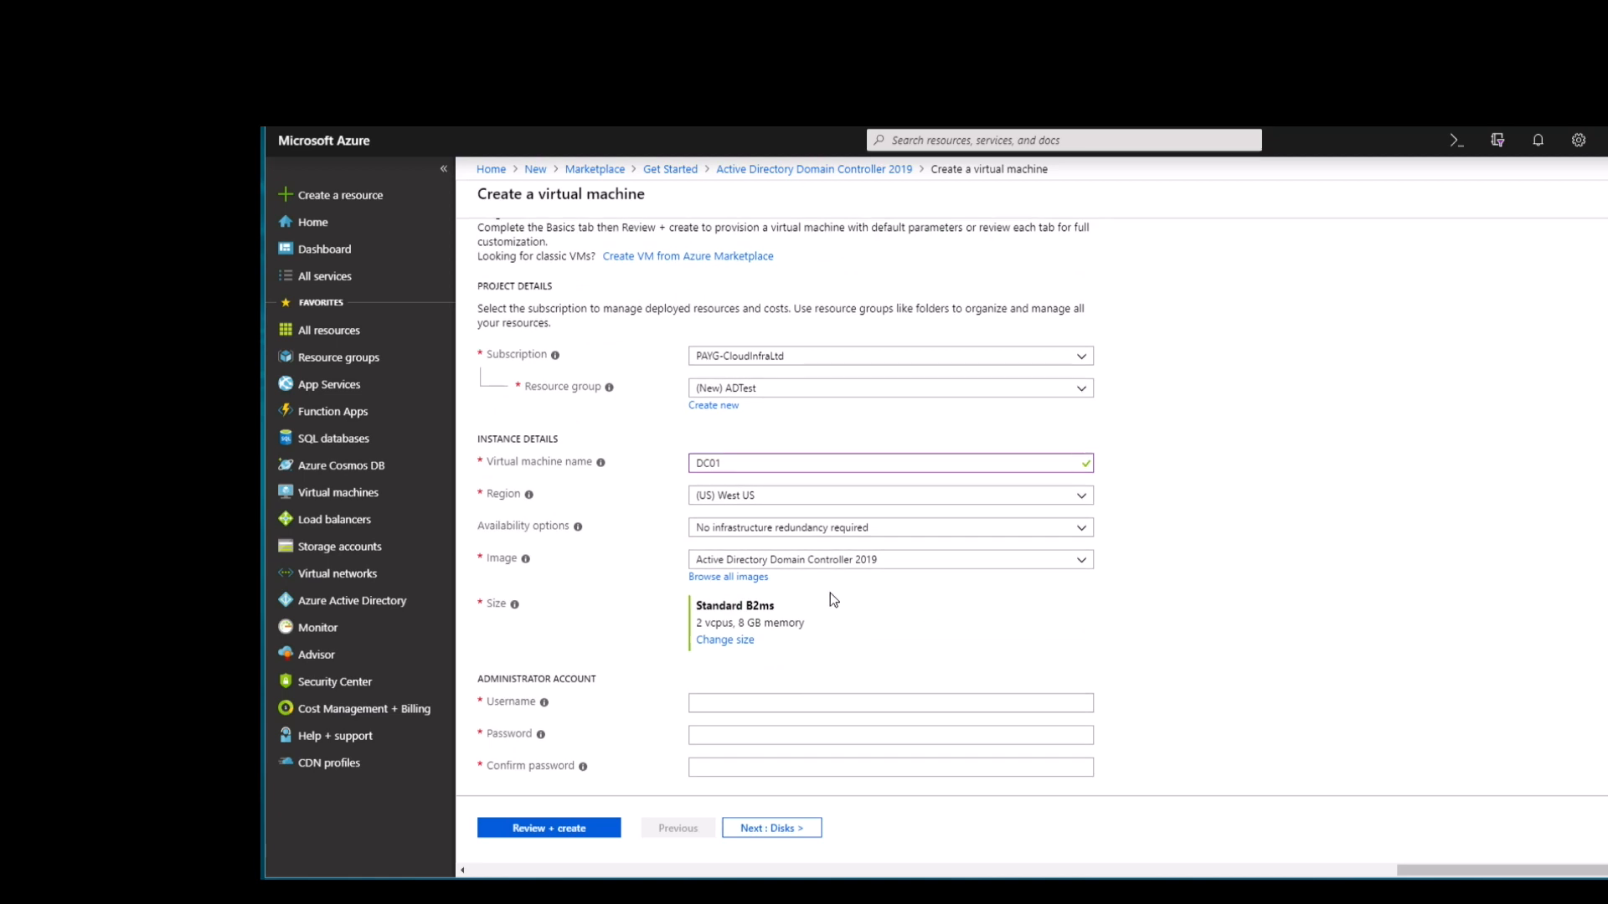
{"action": "left_click", "coordinate": [724, 640]}
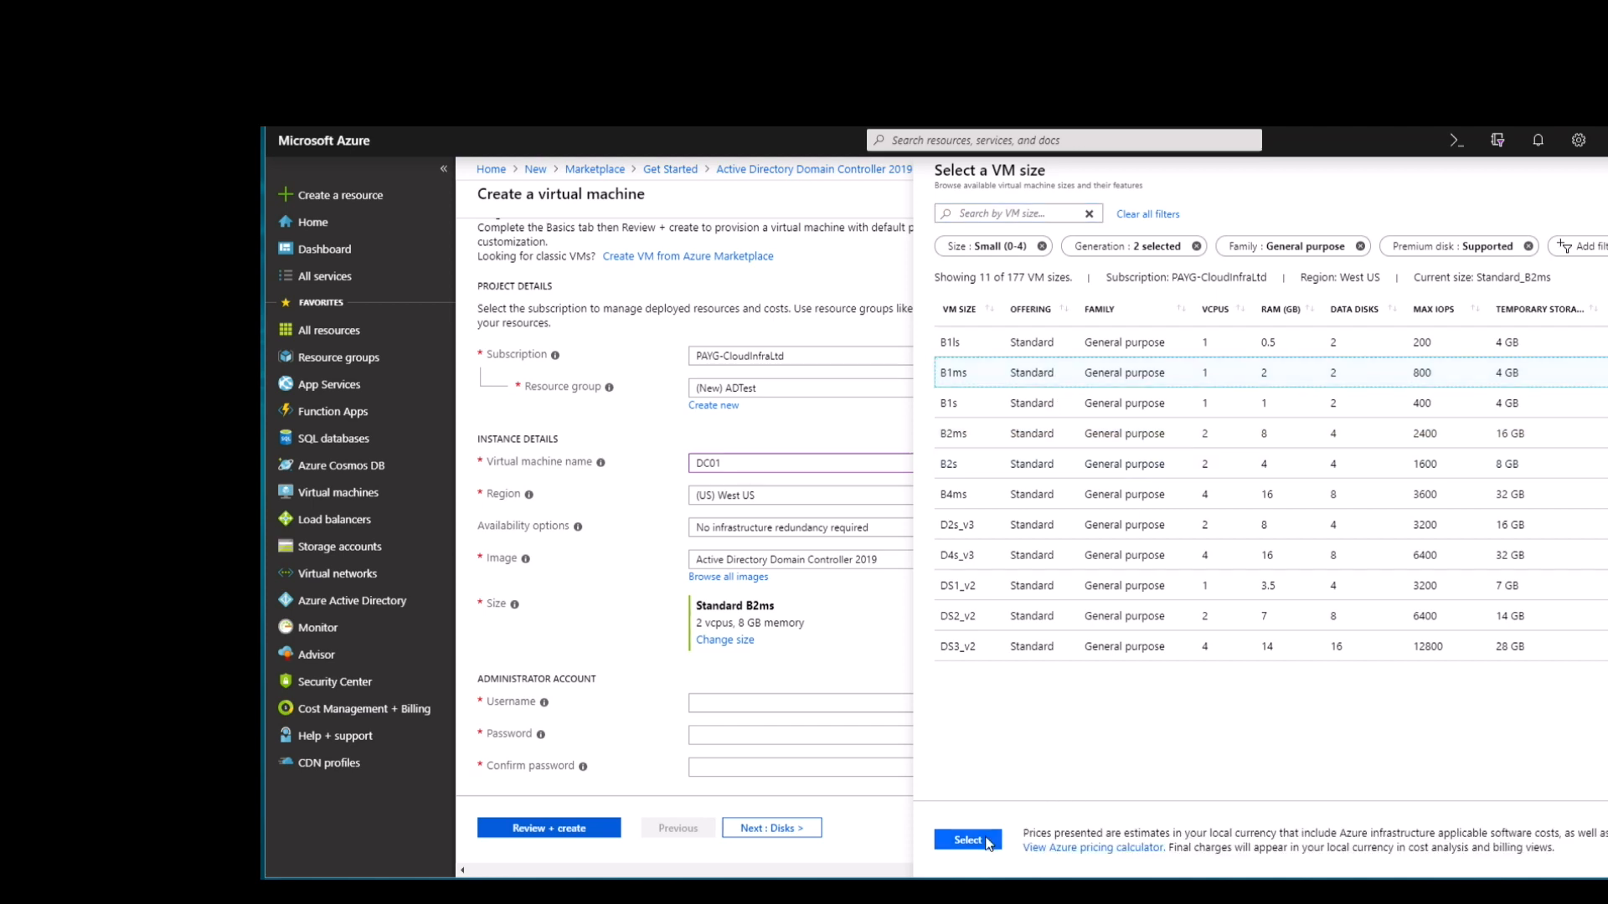
{"action": "left_click", "coordinate": [967, 838]}
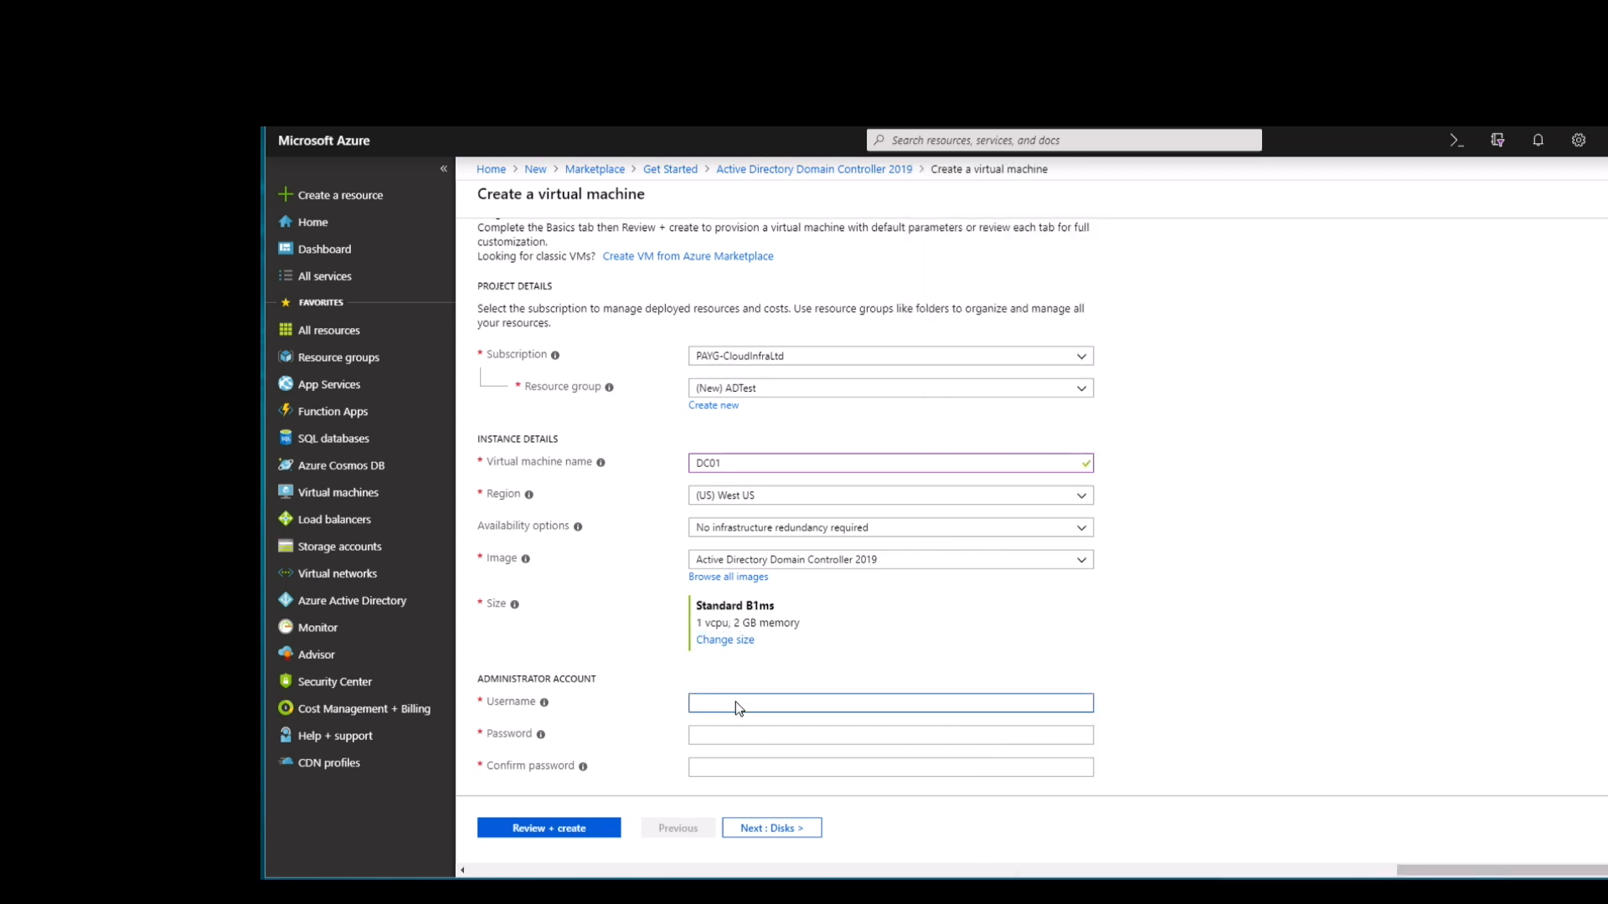
{"action": "type", "text": "azureadmin"}
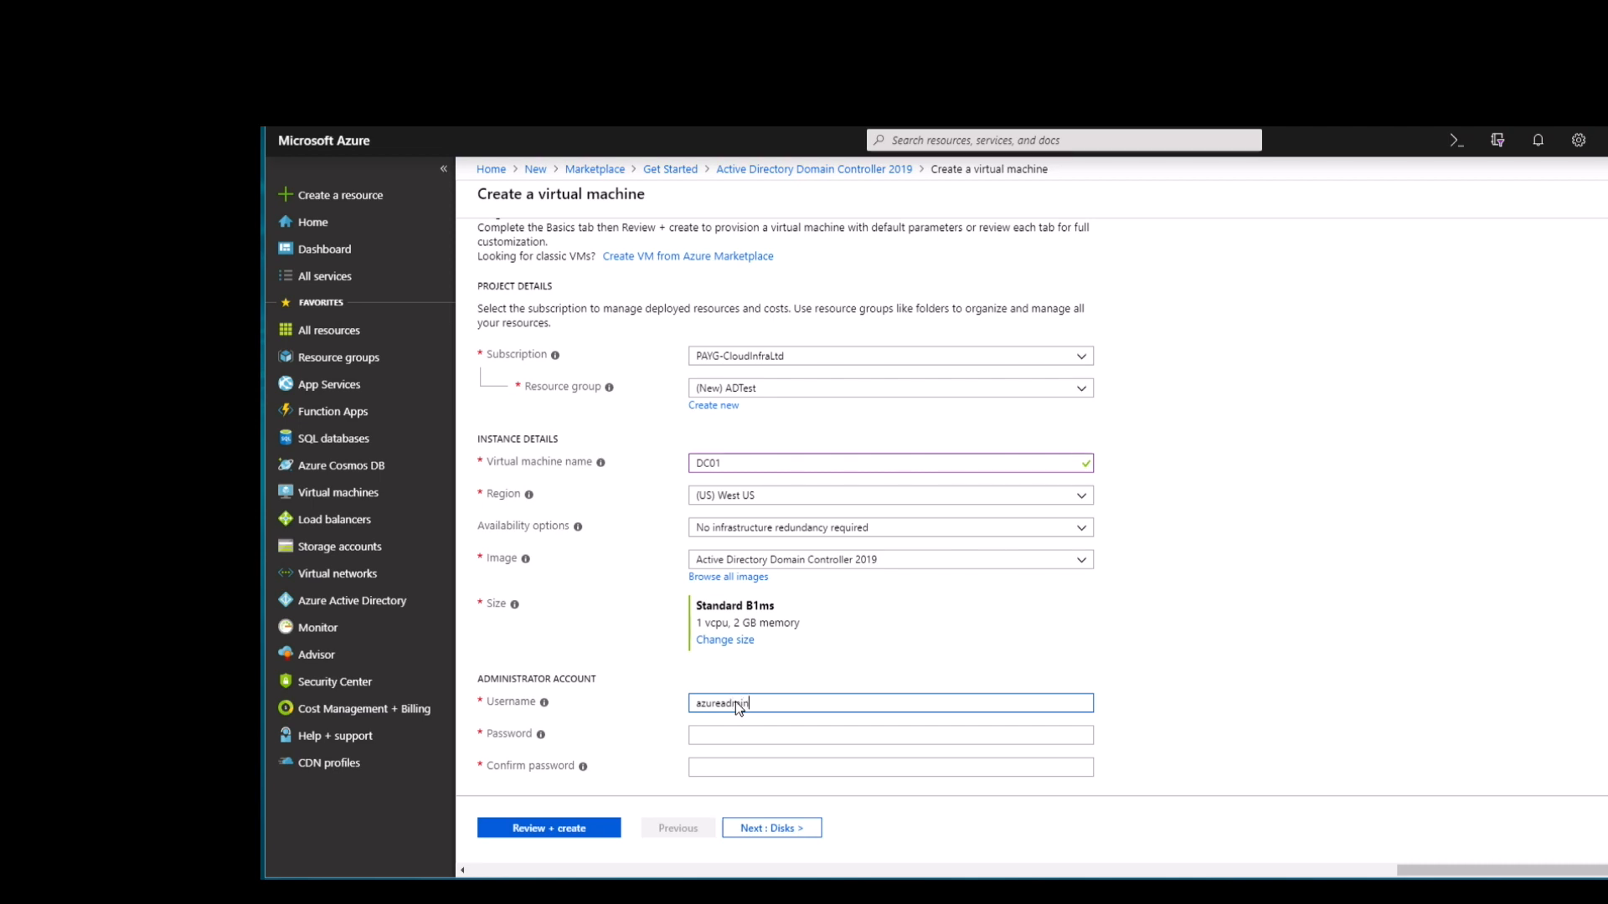
{"action": "left_click", "coordinate": [890, 736]}
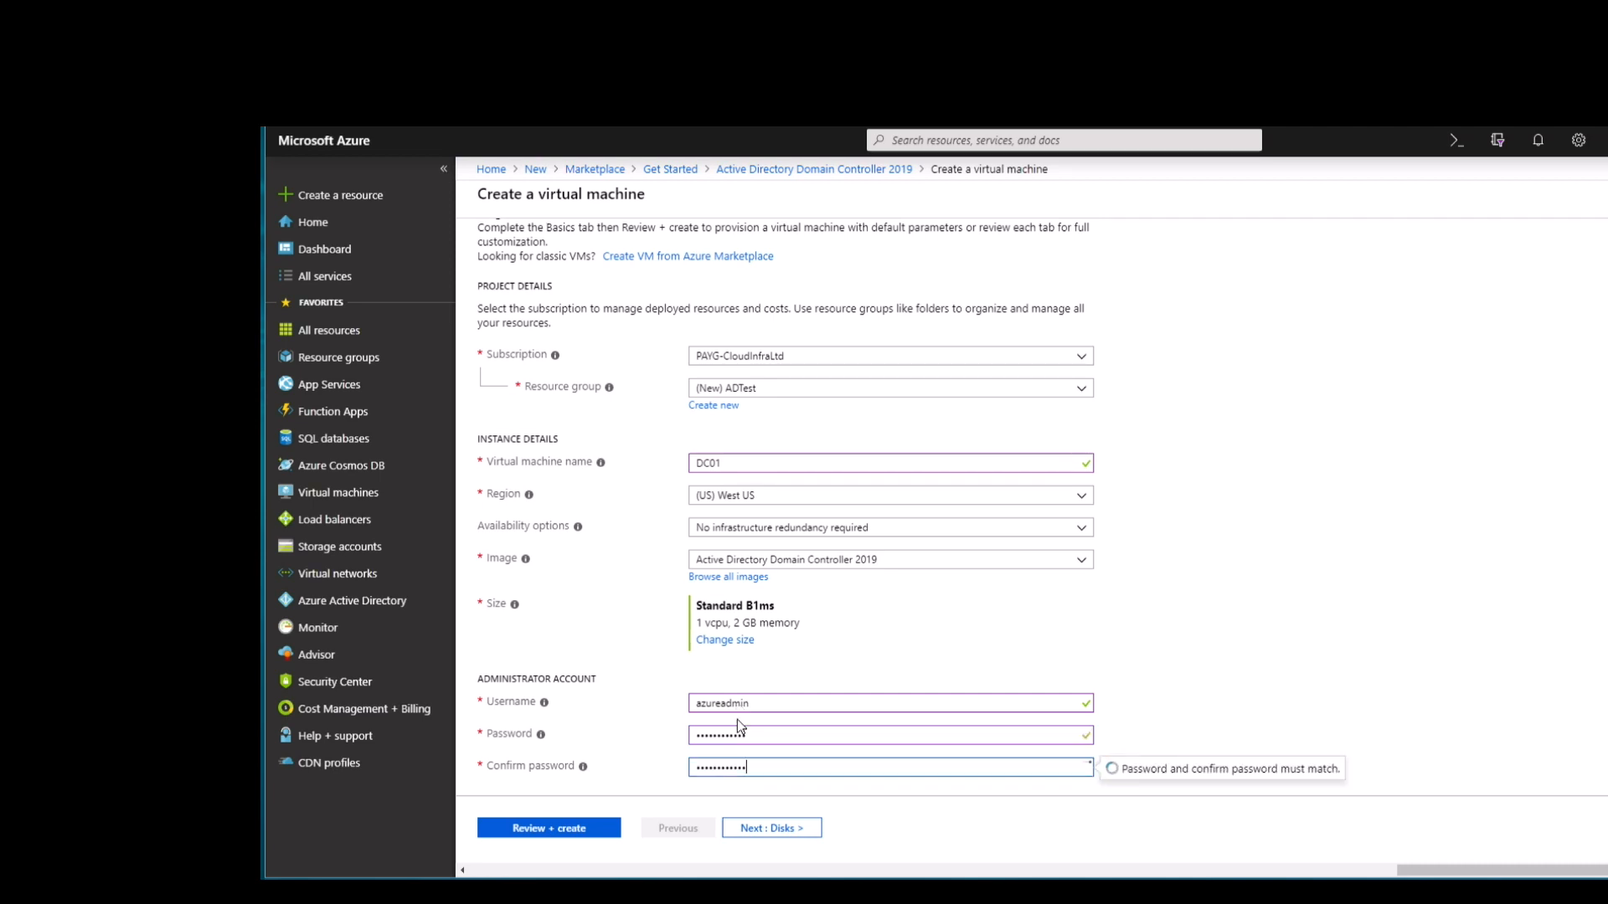
{"action": "left_click", "coordinate": [771, 827]}
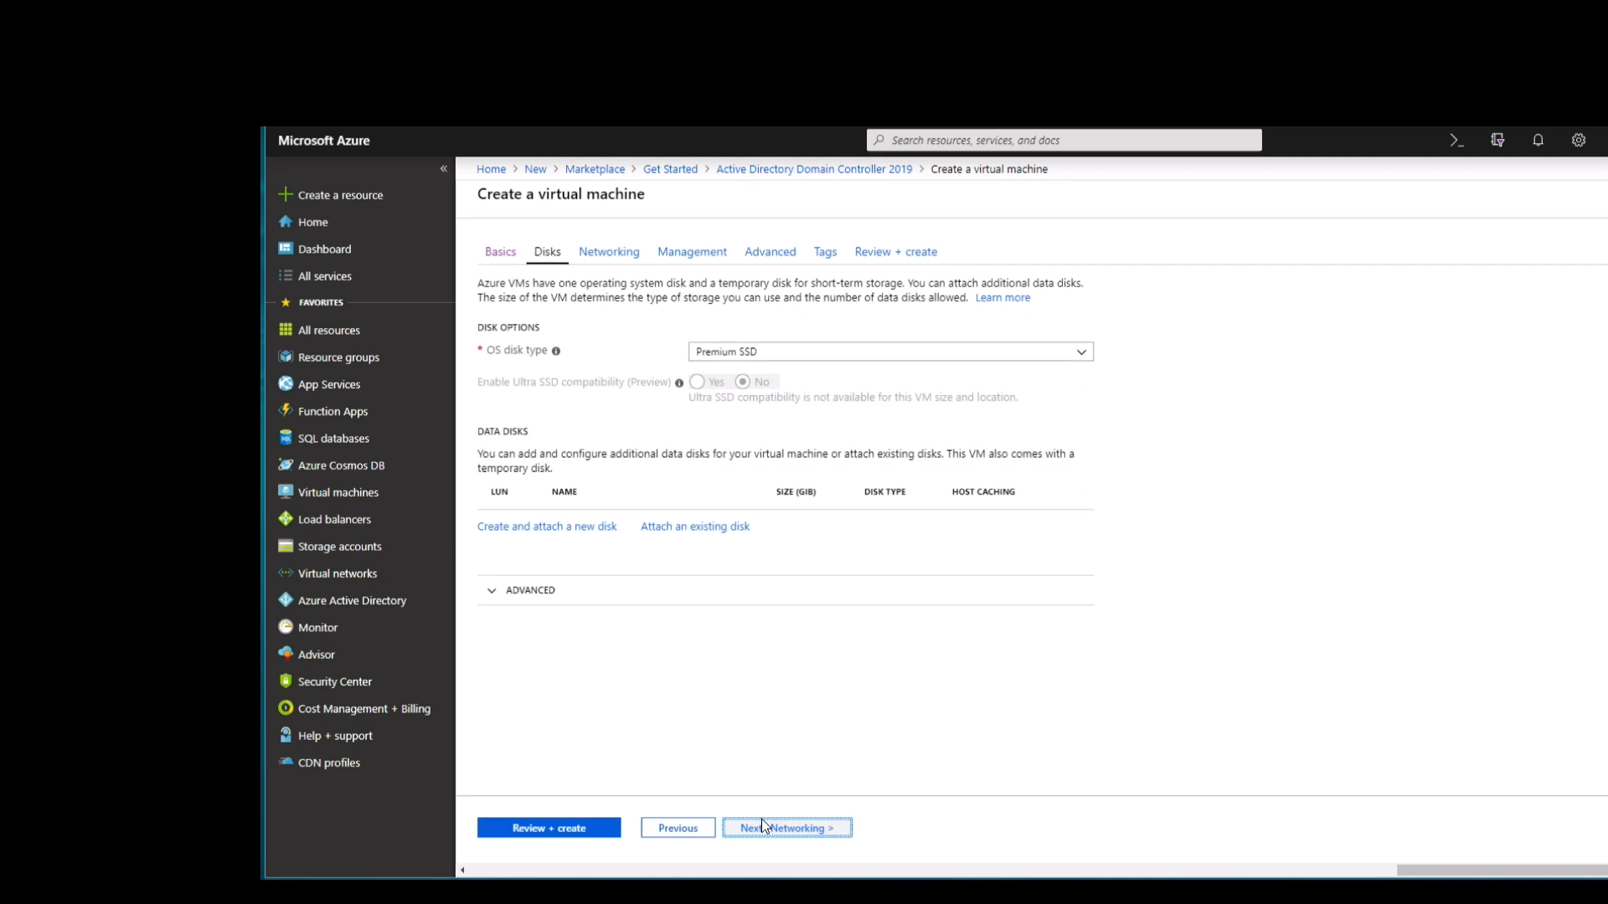
Keep default disks, networking and tags, set Boot diagnostics Off, and reach Review + create.
{"action": "left_click", "coordinate": [787, 828]}
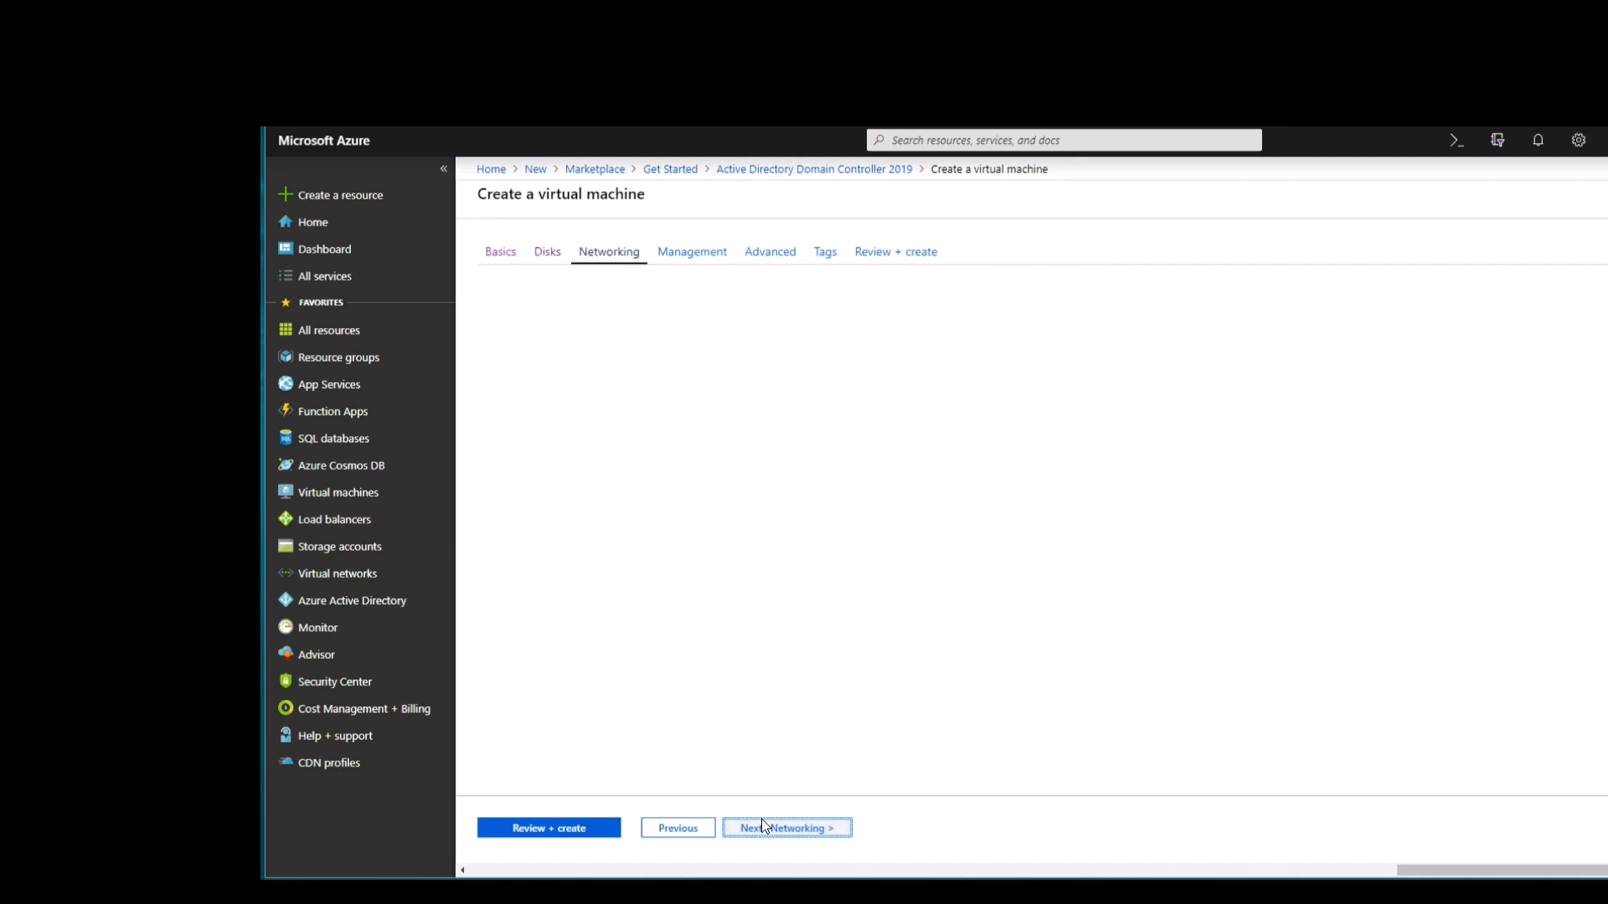
{"action": "left_click", "coordinate": [787, 828]}
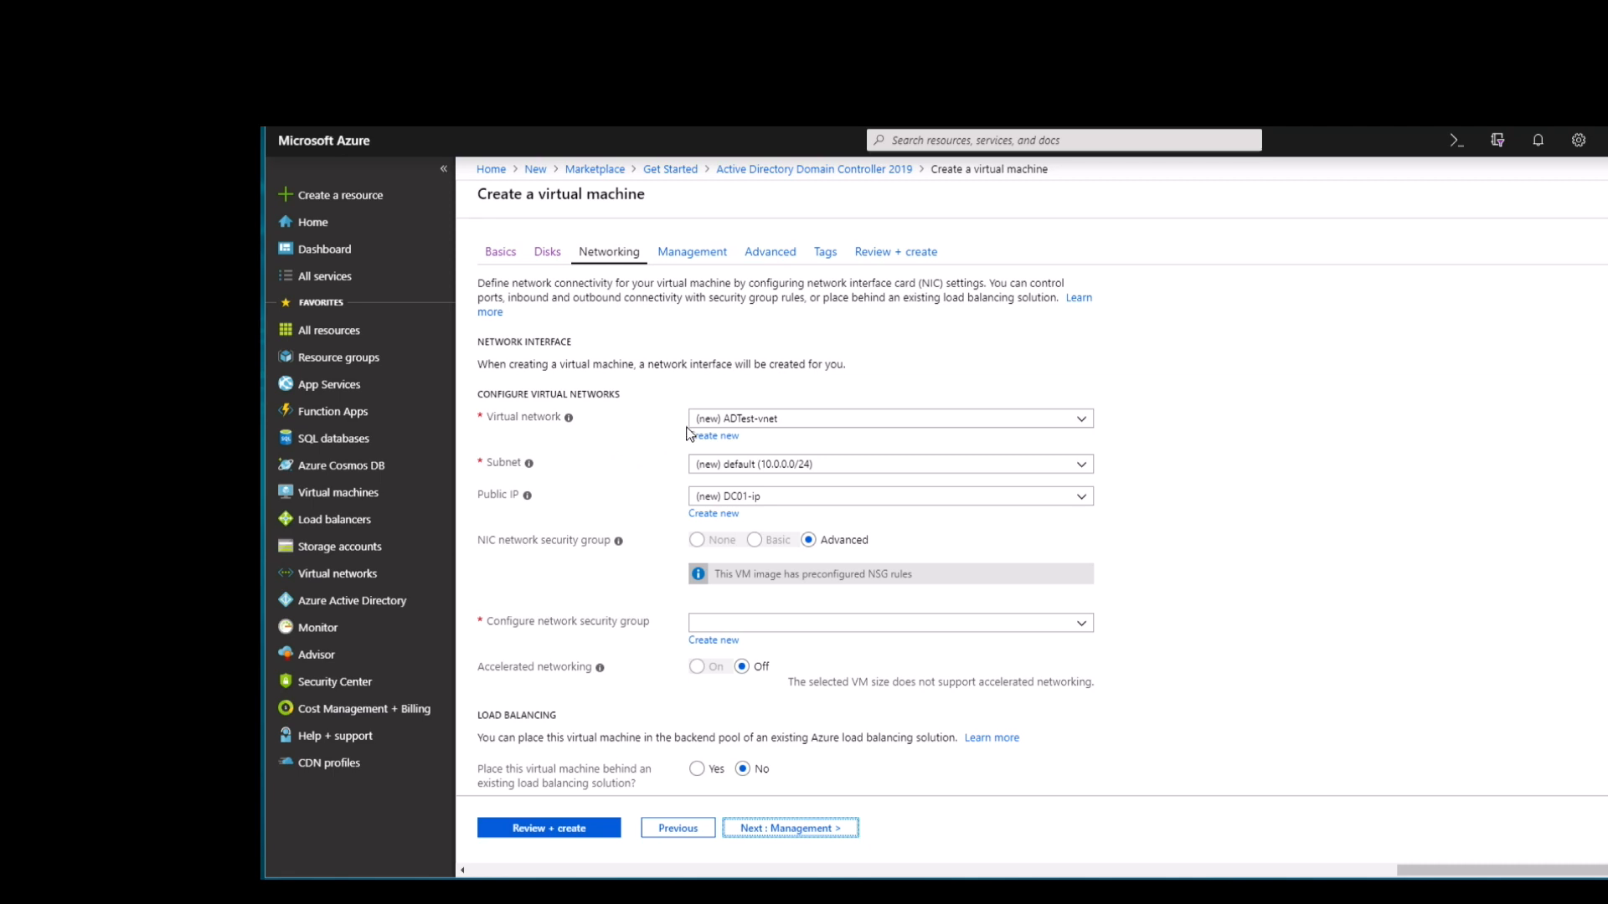
{"action": "mouse_move", "coordinate": [854, 478]}
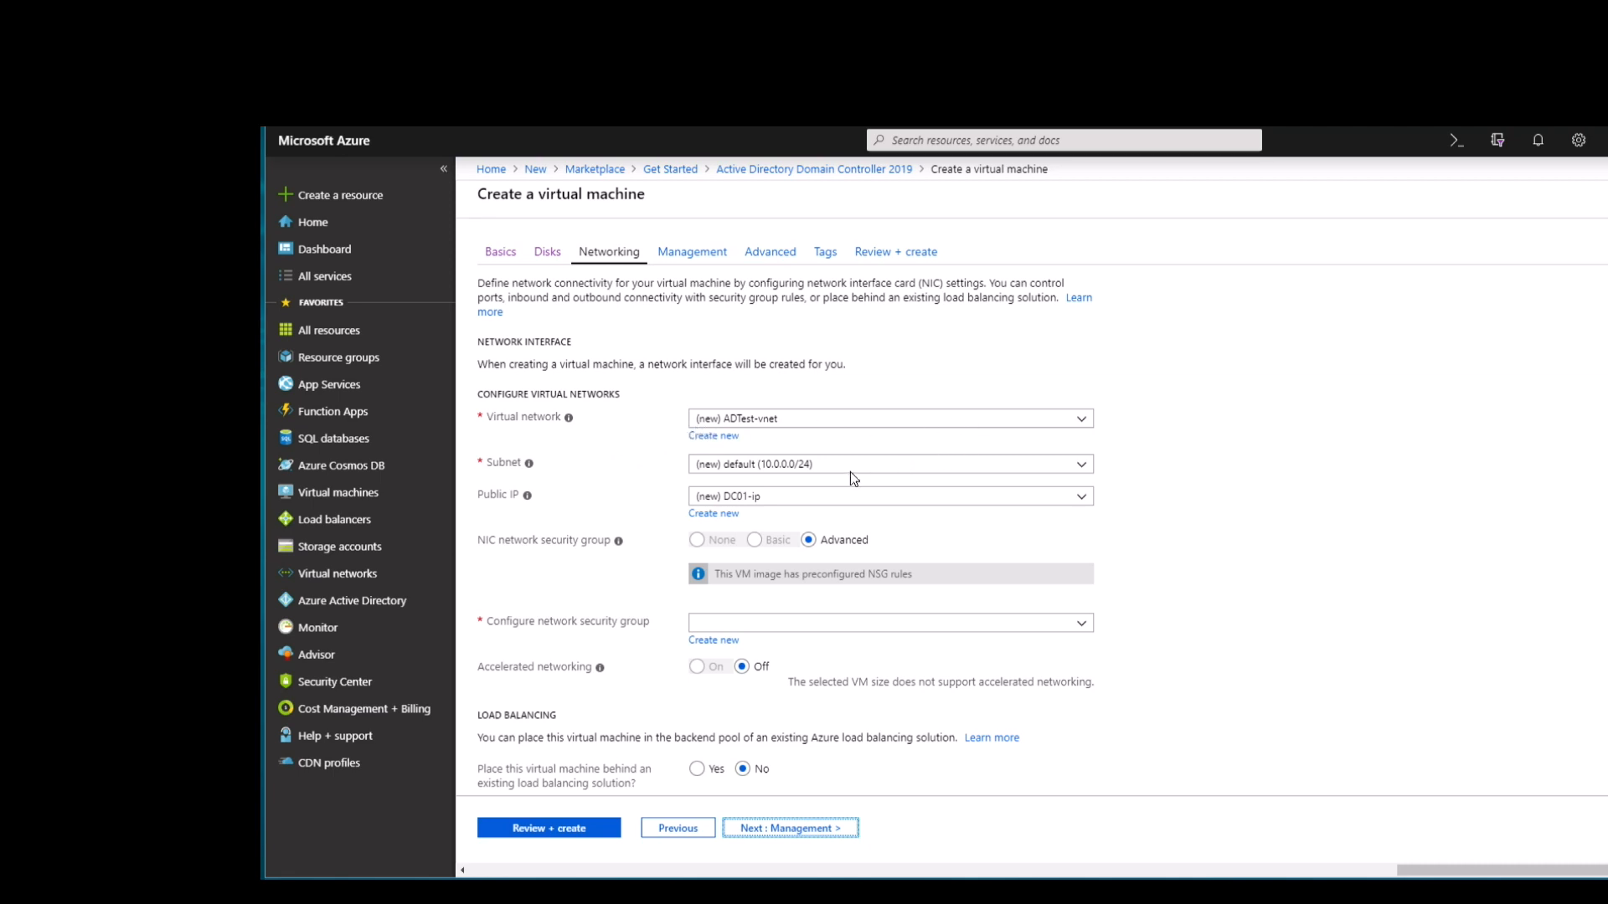
{"action": "mouse_move", "coordinate": [660, 574]}
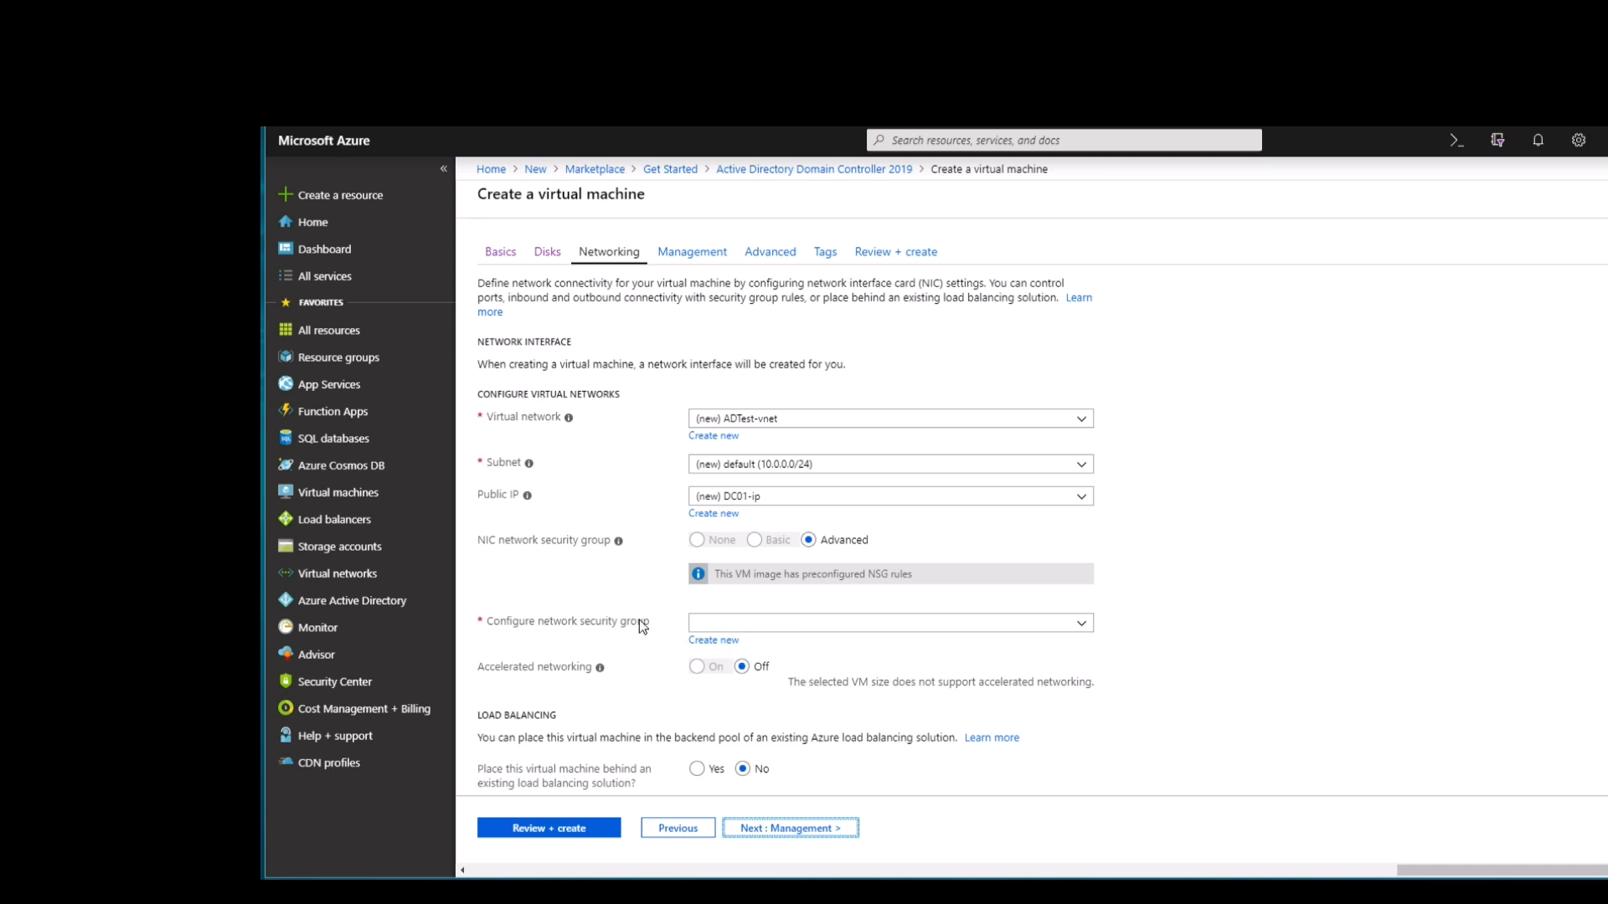
{"action": "left_click", "coordinate": [791, 828]}
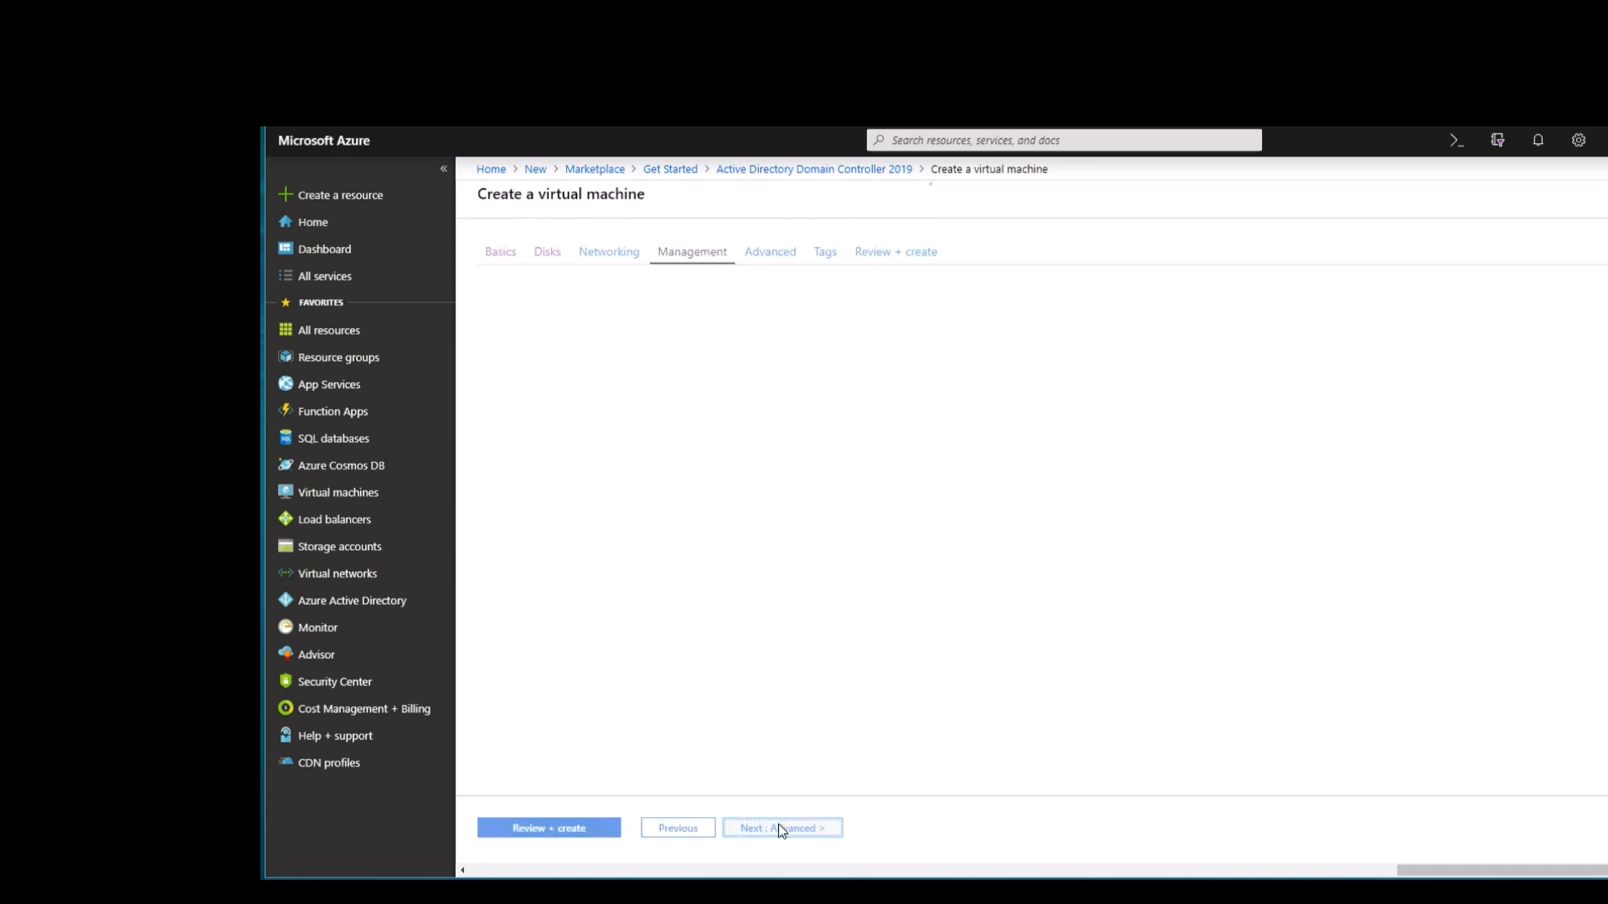
{"action": "left_click", "coordinate": [691, 251]}
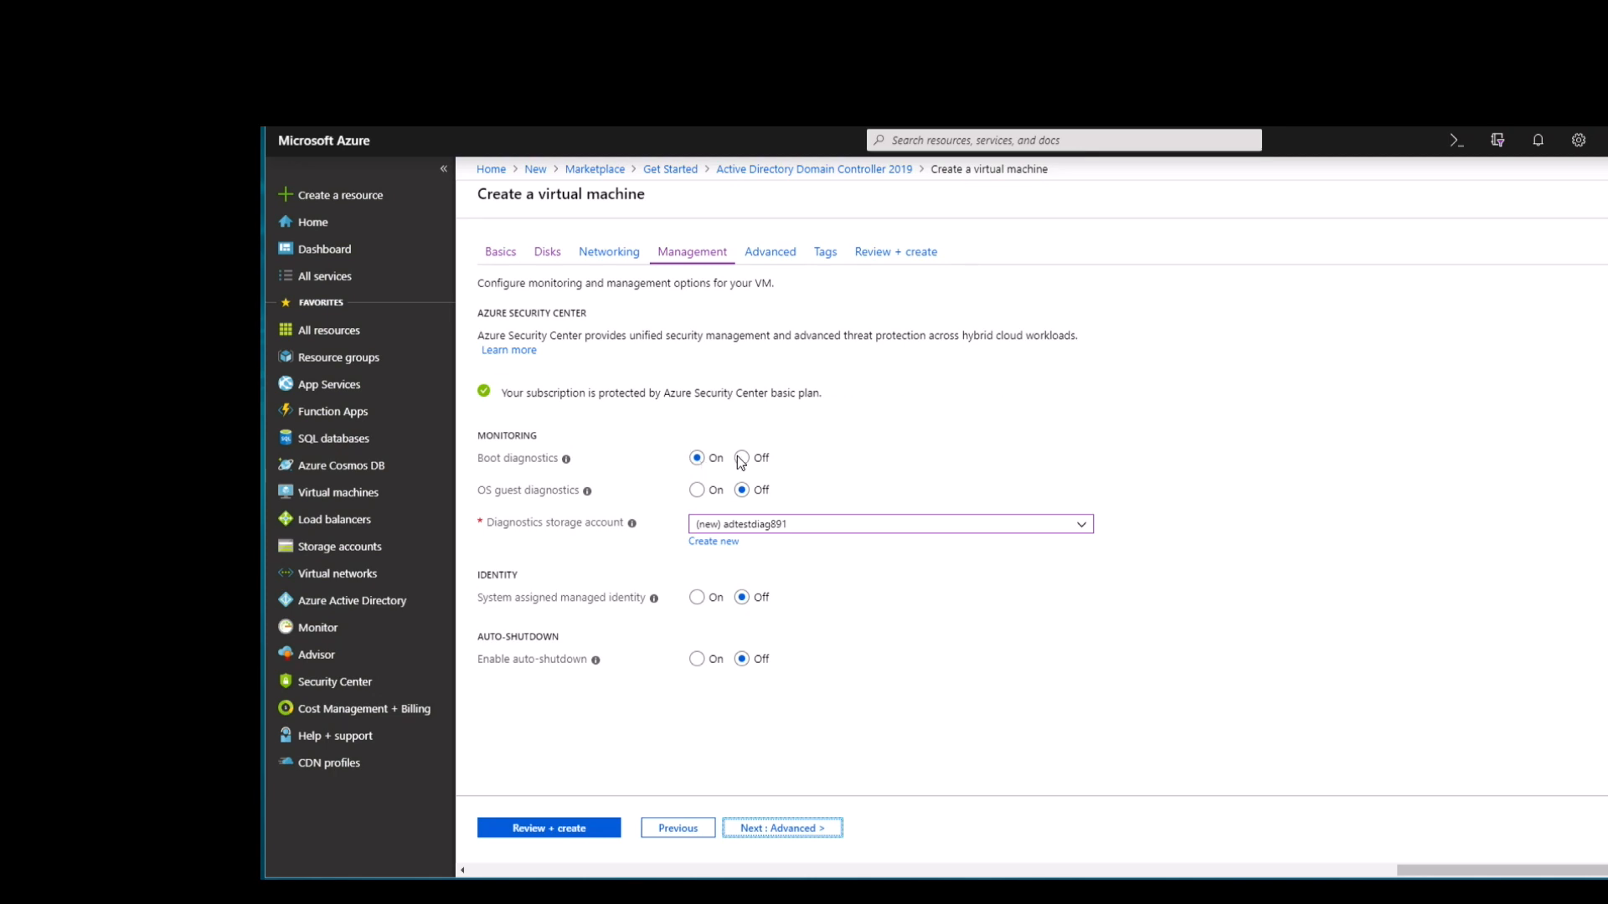
{"action": "left_click", "coordinate": [741, 458]}
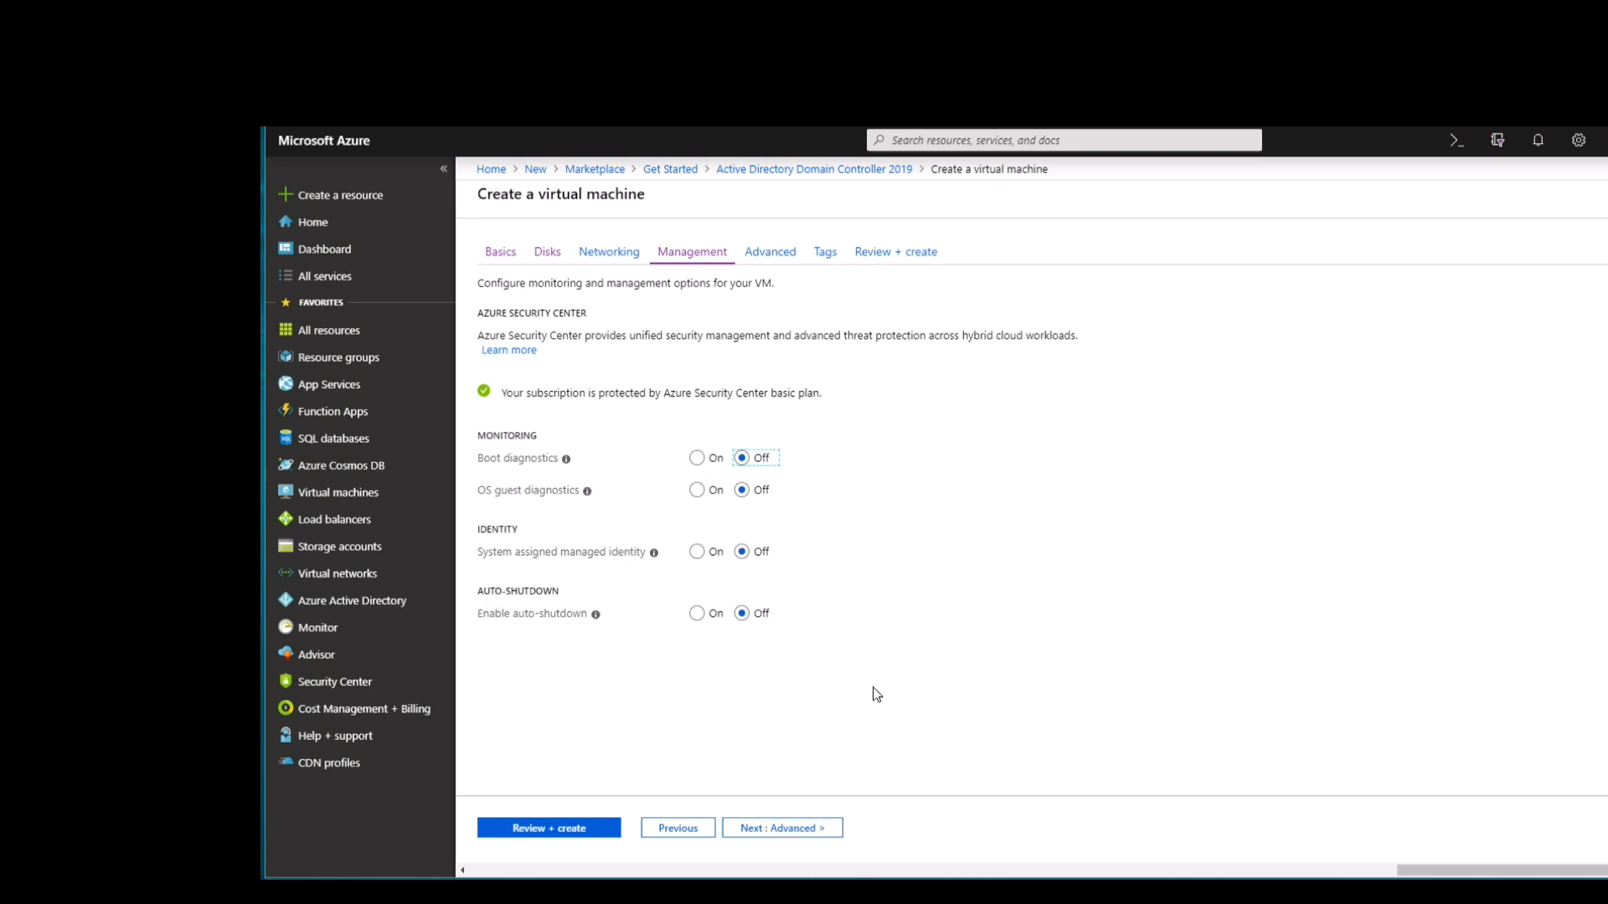
{"action": "mouse_move", "coordinate": [775, 852]}
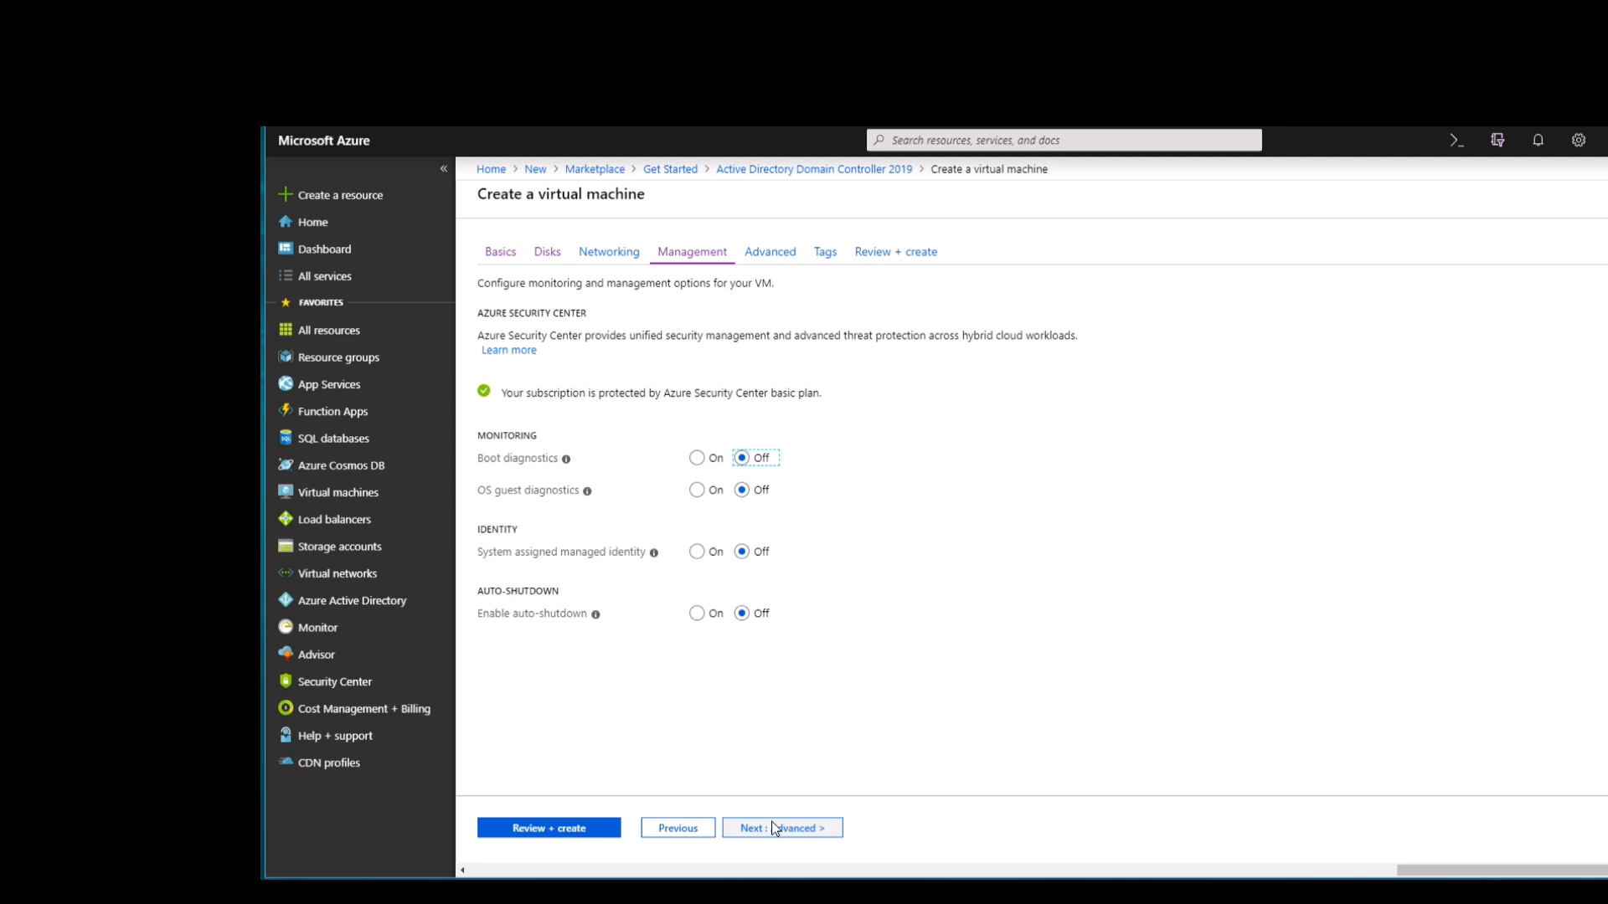
{"action": "left_click", "coordinate": [782, 827]}
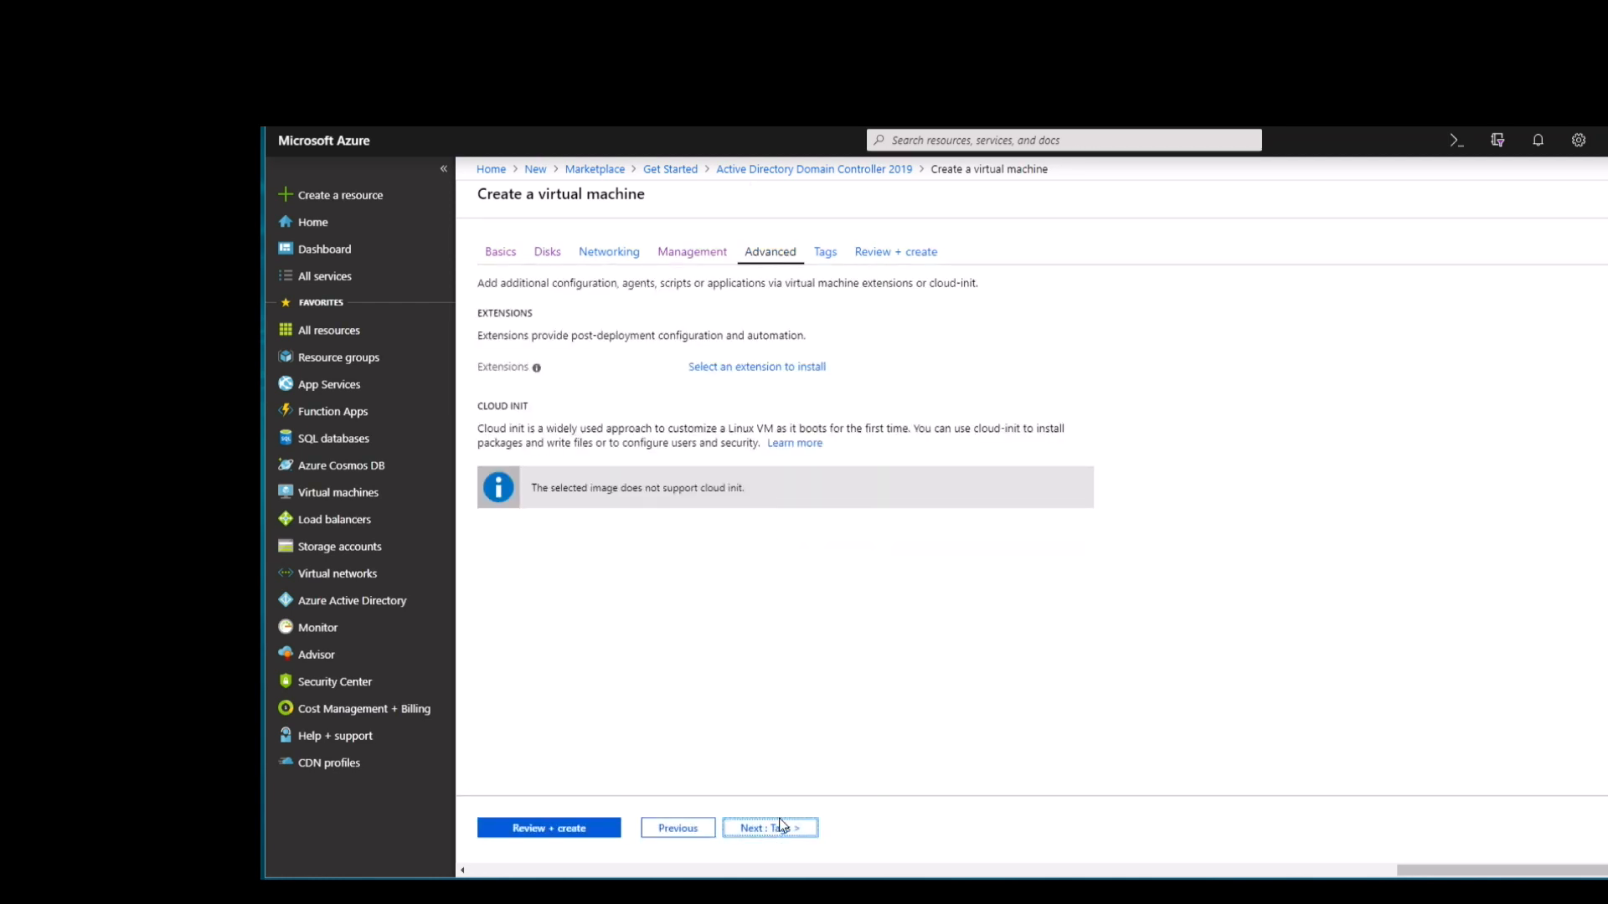
{"action": "left_click", "coordinate": [770, 828]}
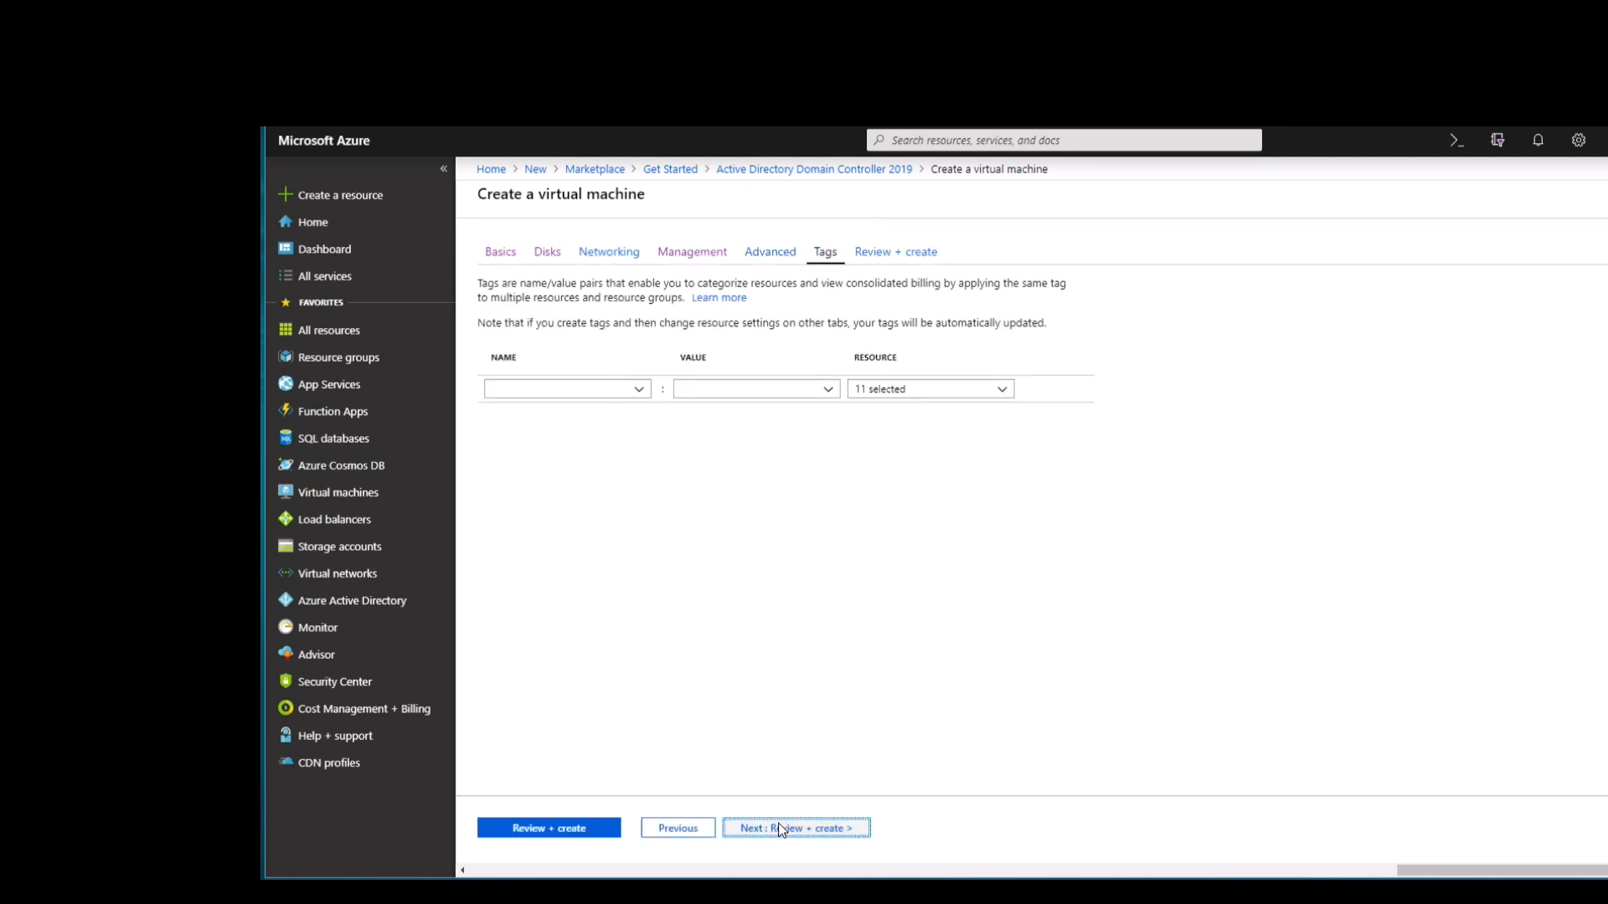
{"action": "left_click", "coordinate": [794, 828]}
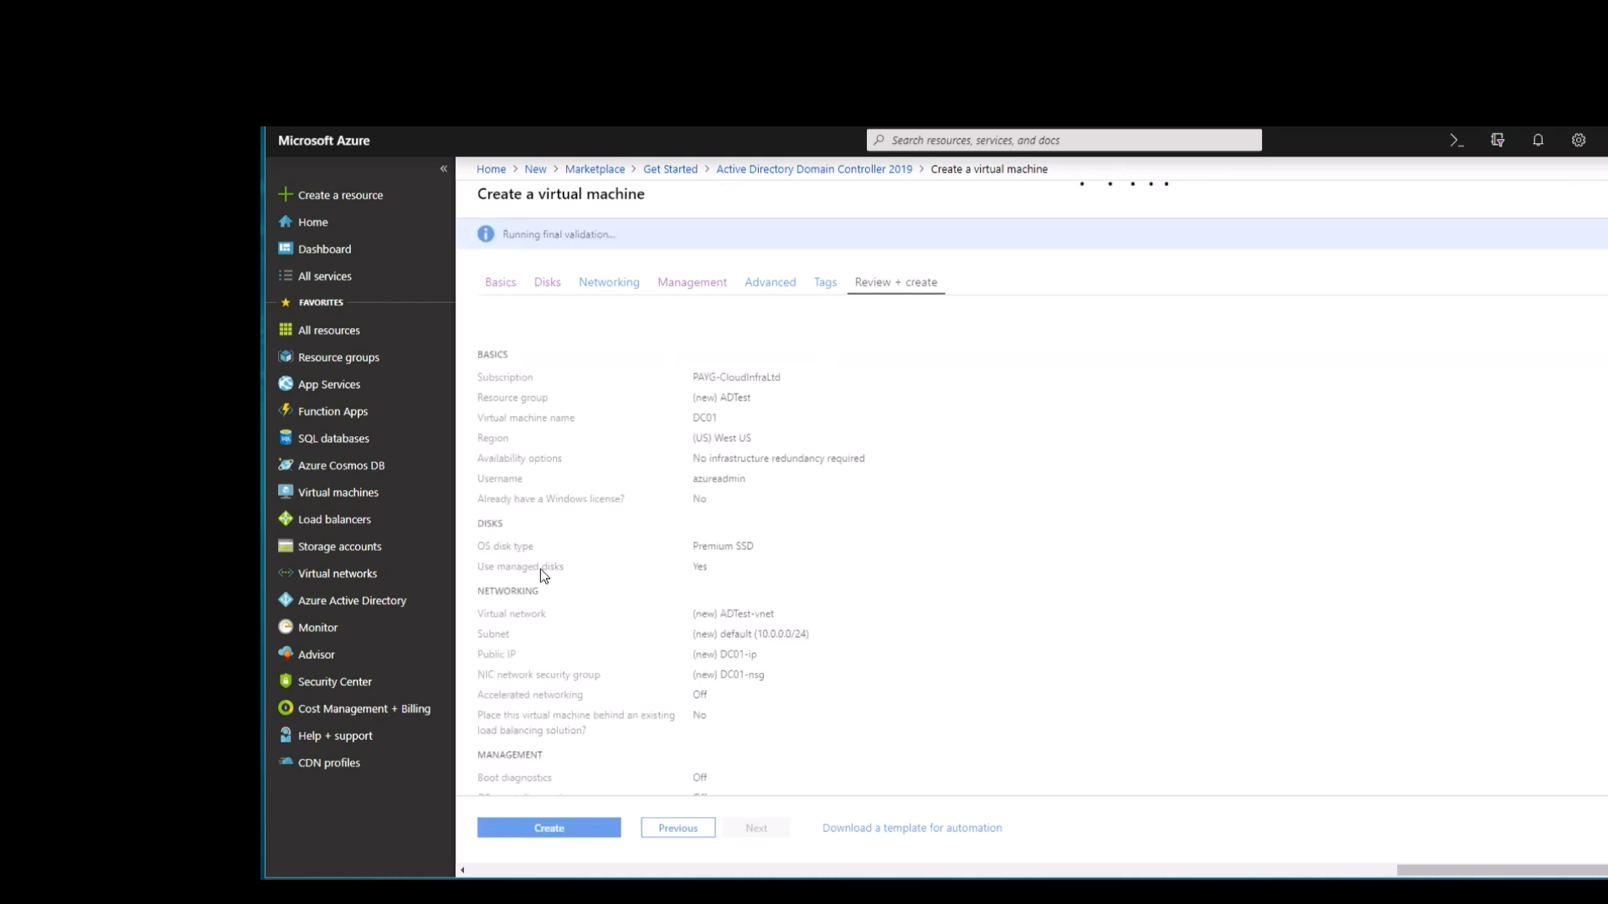
Create the DC01 VM, wait for deployment to finish, and go to the dc01 resource.
{"action": "scroll", "scroll_direction": "up", "scroll_amount": 3}
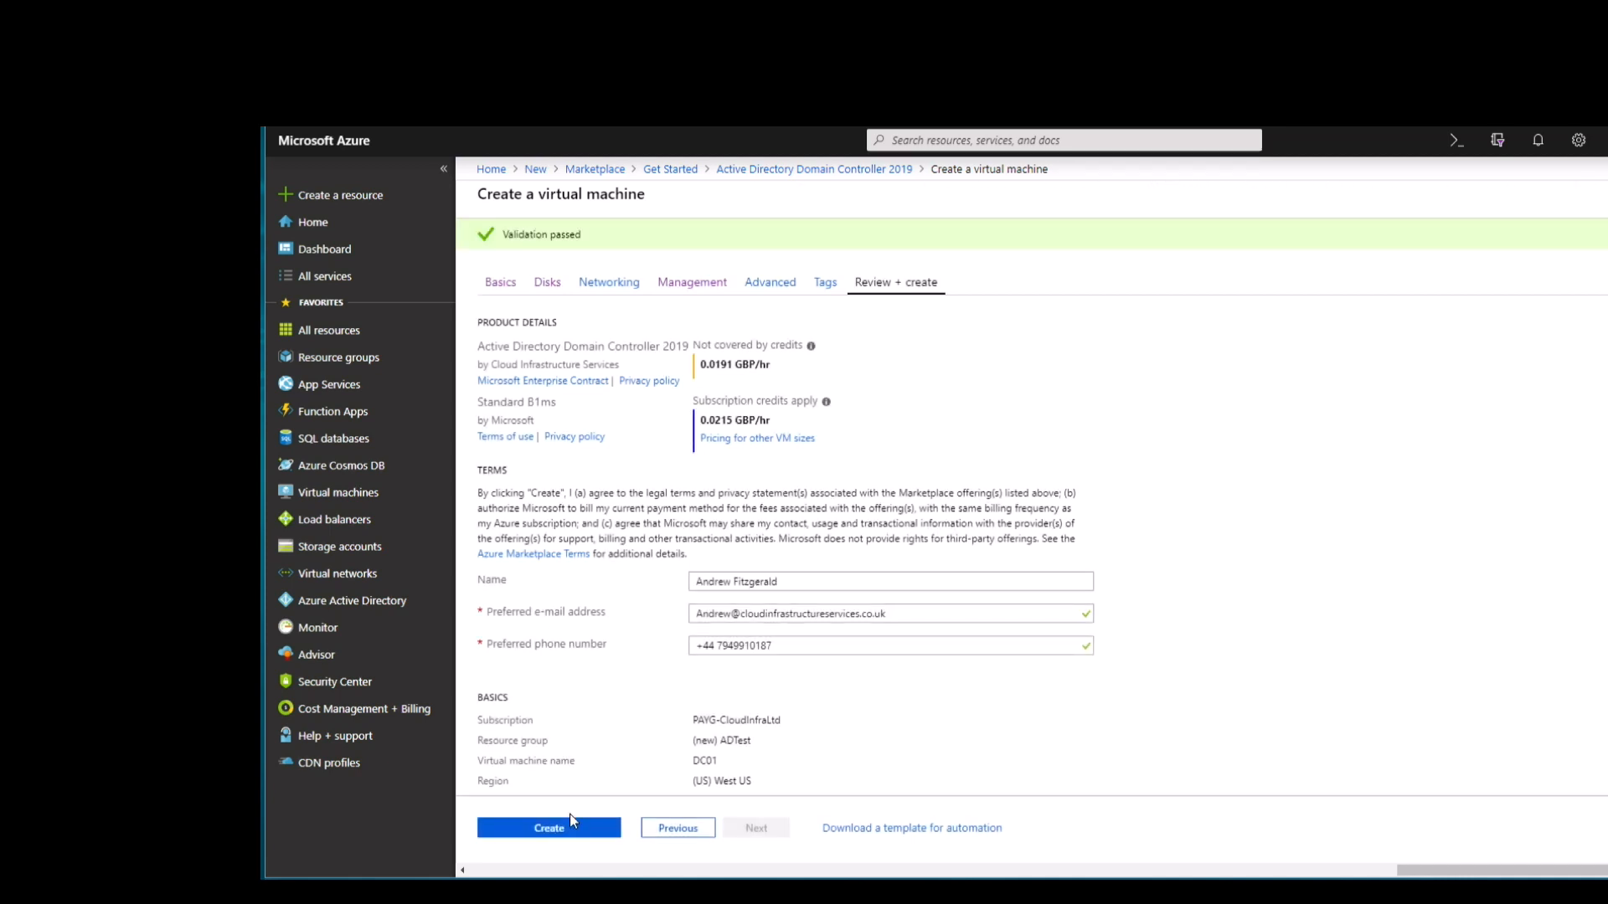
{"action": "left_click", "coordinate": [549, 827]}
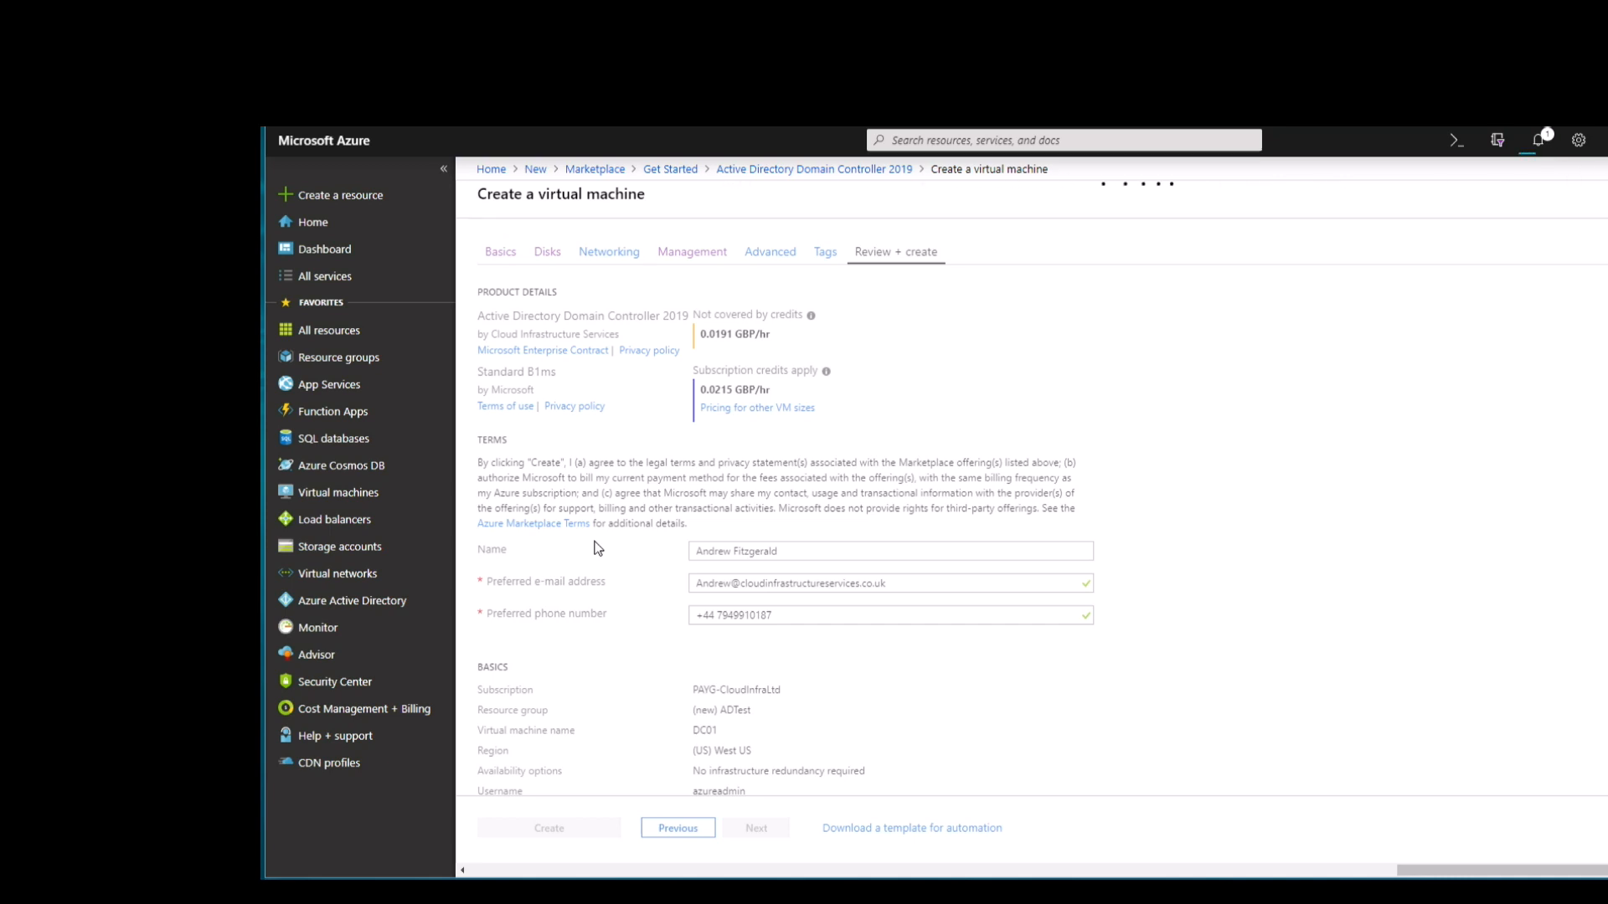
{"action": "left_click", "coordinate": [548, 828]}
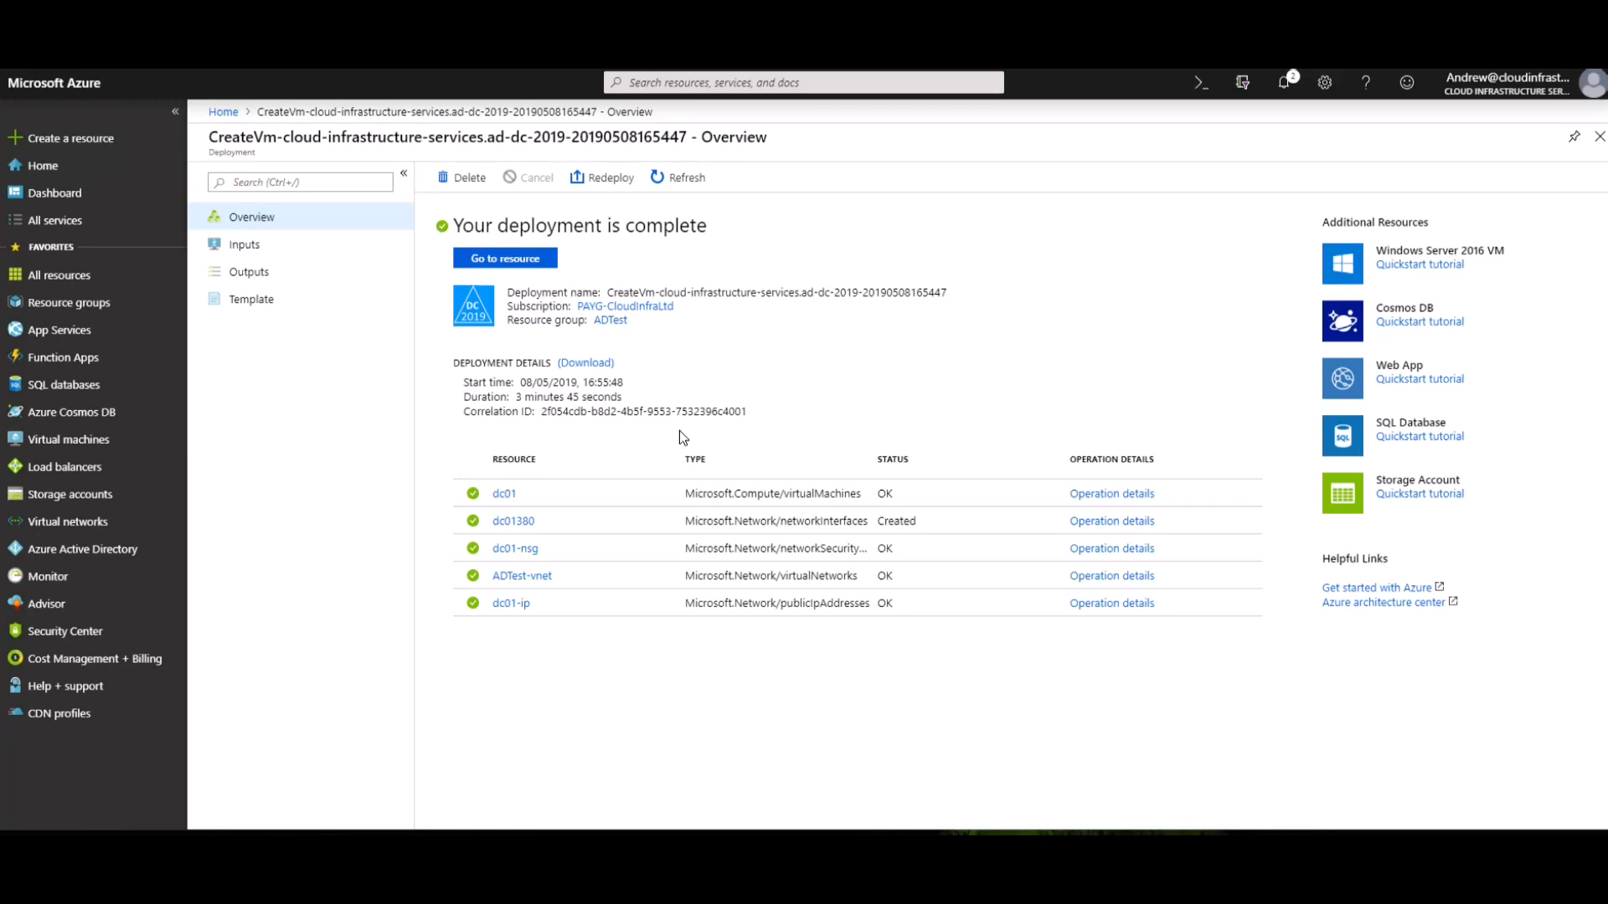
{"action": "mouse_move", "coordinate": [594, 478]}
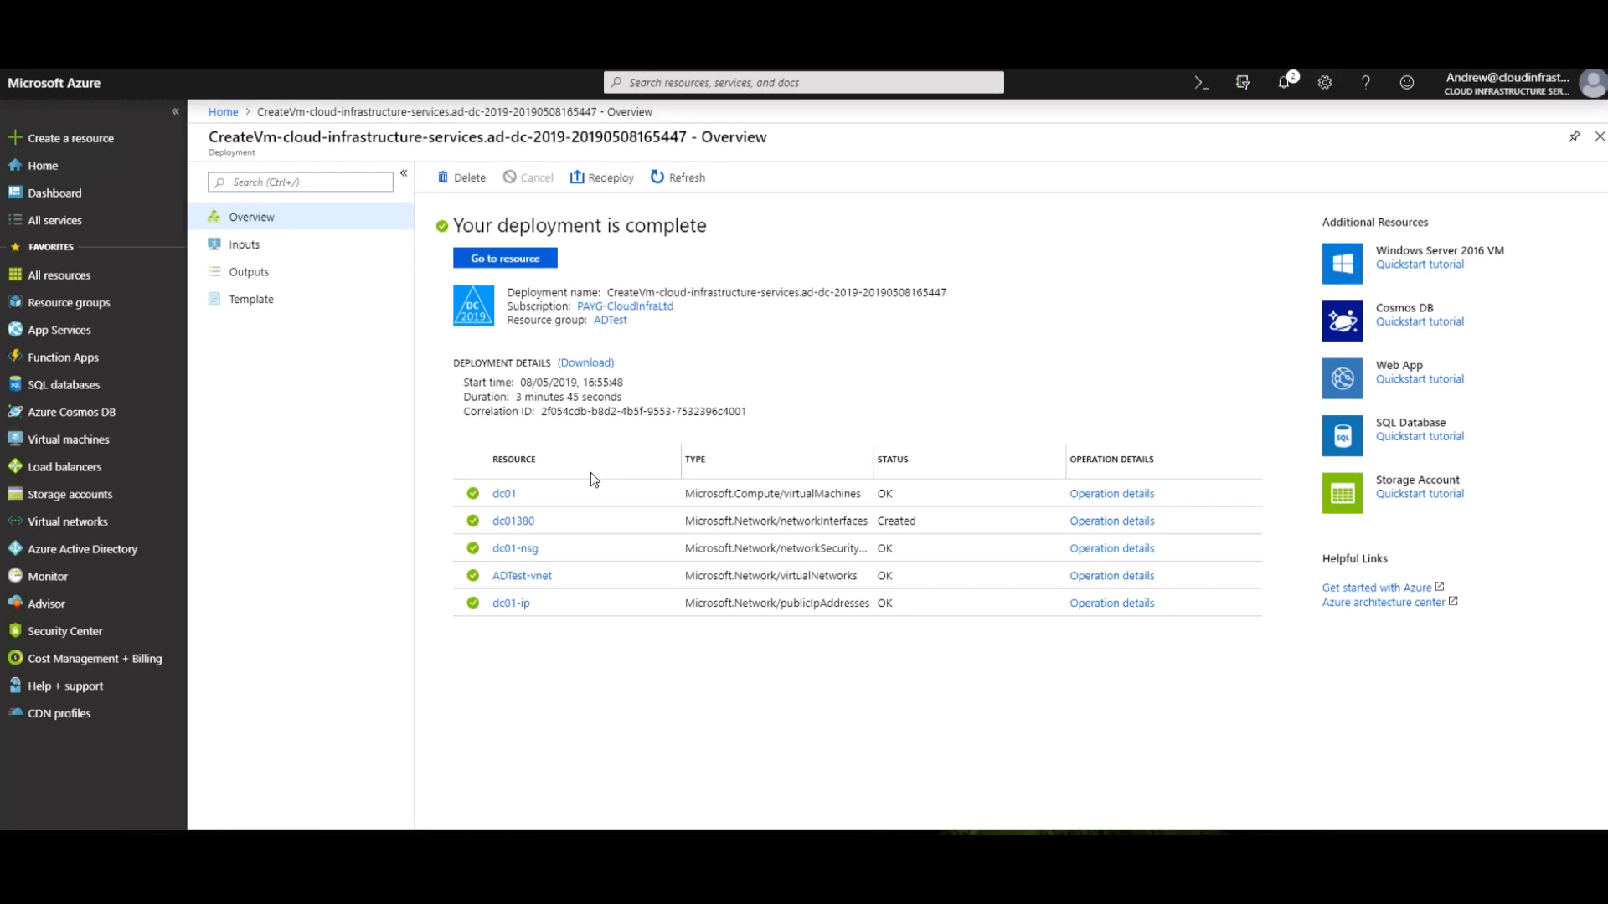
{"action": "left_click", "coordinate": [504, 493]}
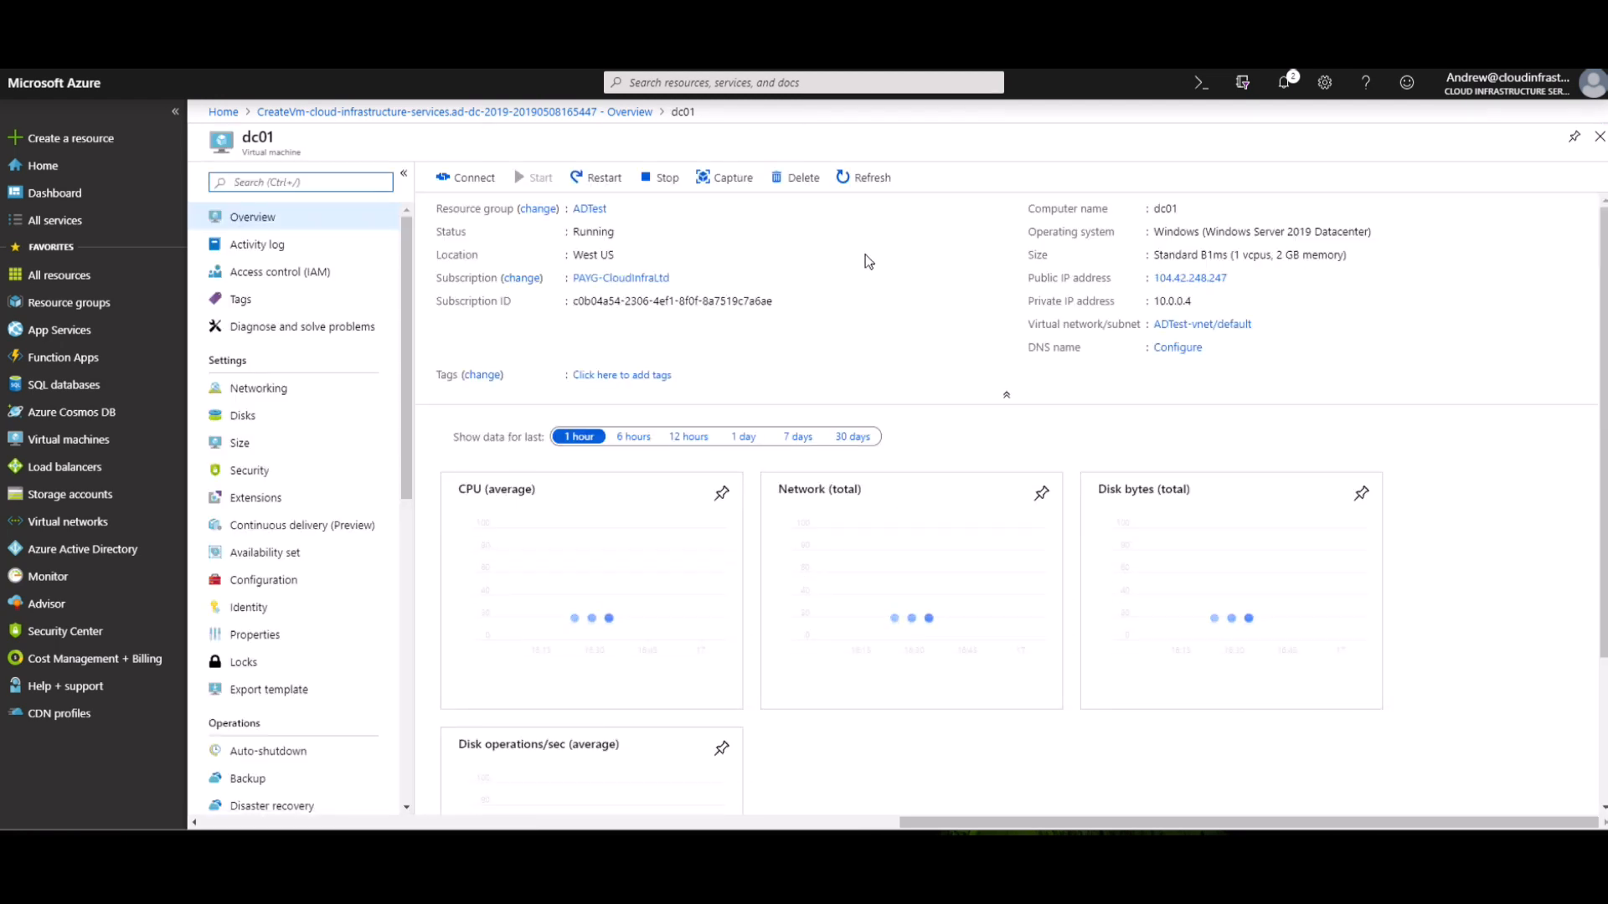
Open dc01's RDP connection options and download the RDP file for its public IP.
{"action": "left_click", "coordinate": [464, 176]}
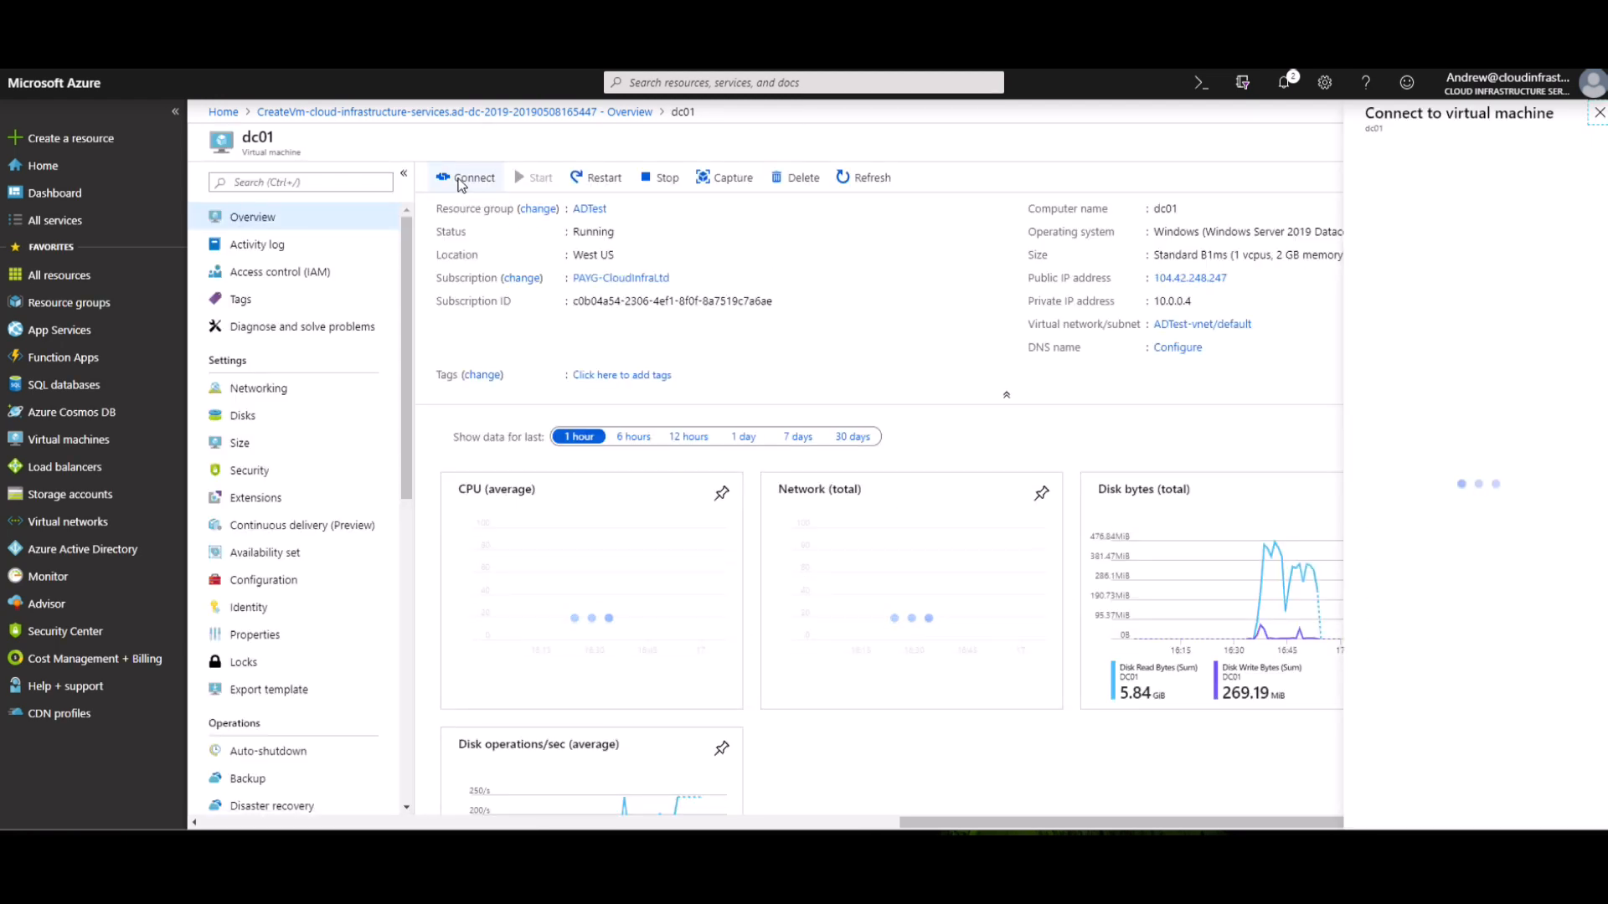
{"action": "left_click", "coordinate": [473, 177]}
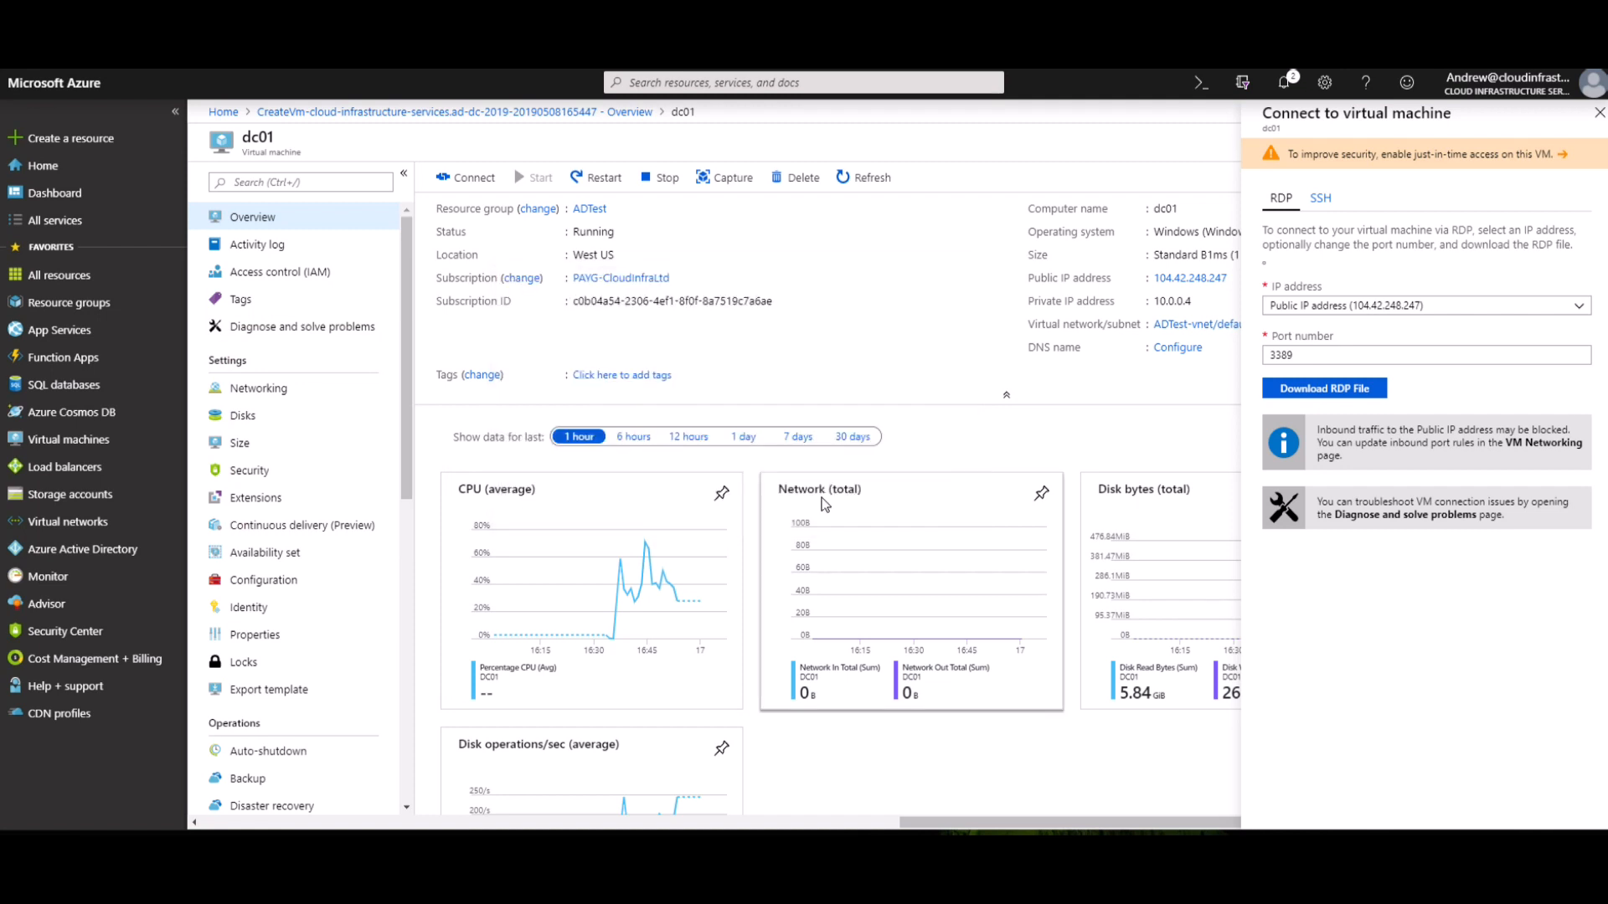
{"action": "mouse_move", "coordinate": [826, 504]}
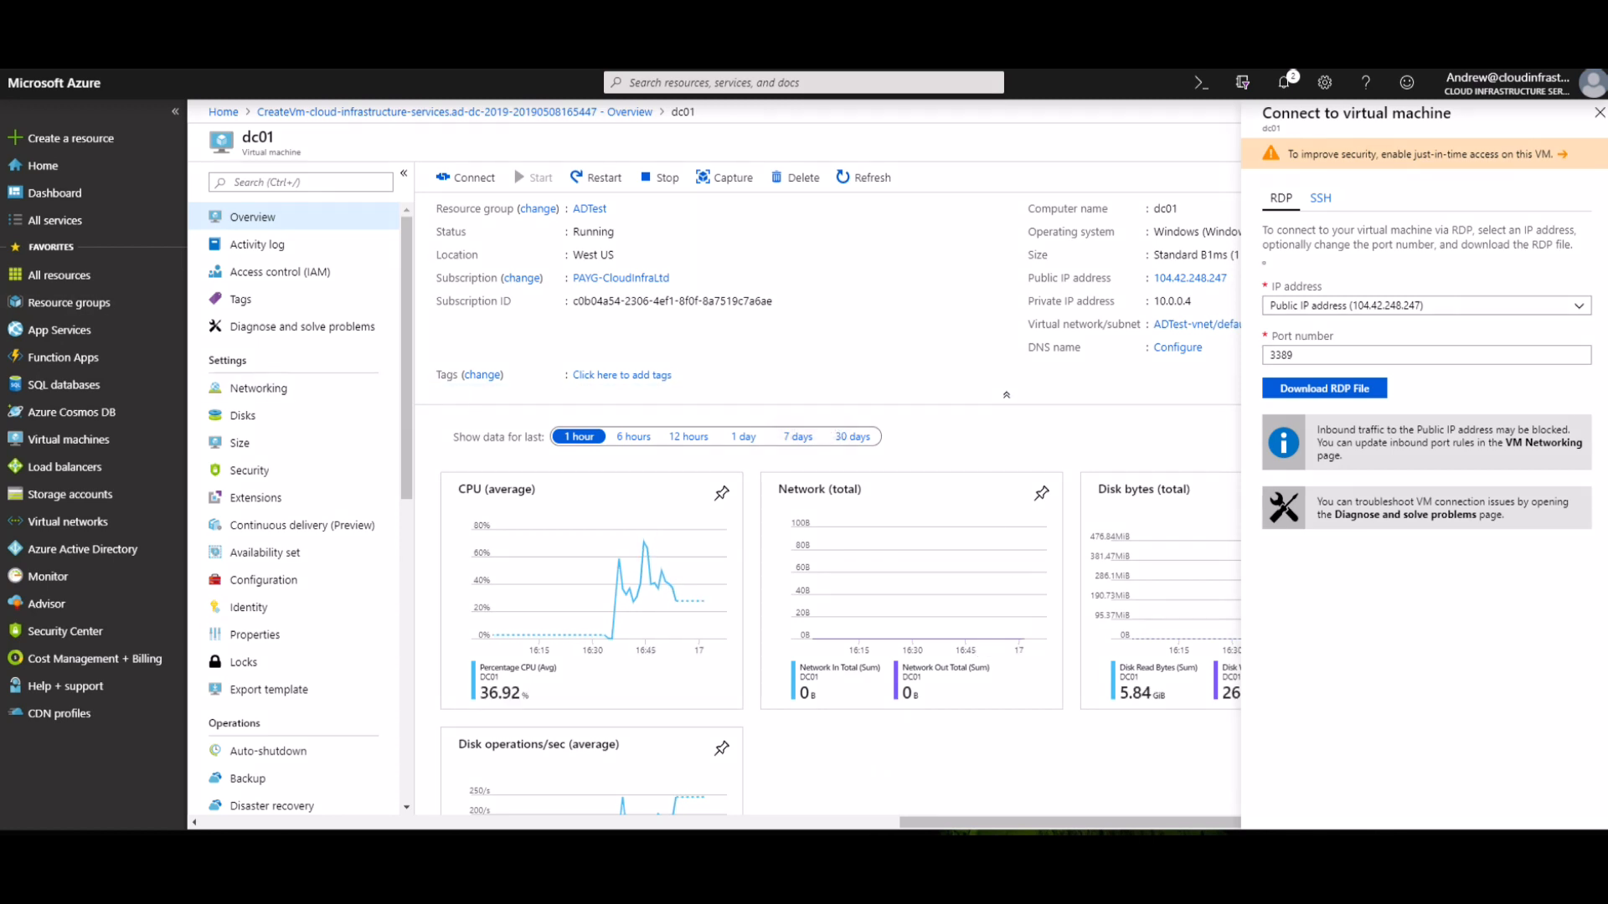
{"action": "mouse_move", "coordinate": [878, 559]}
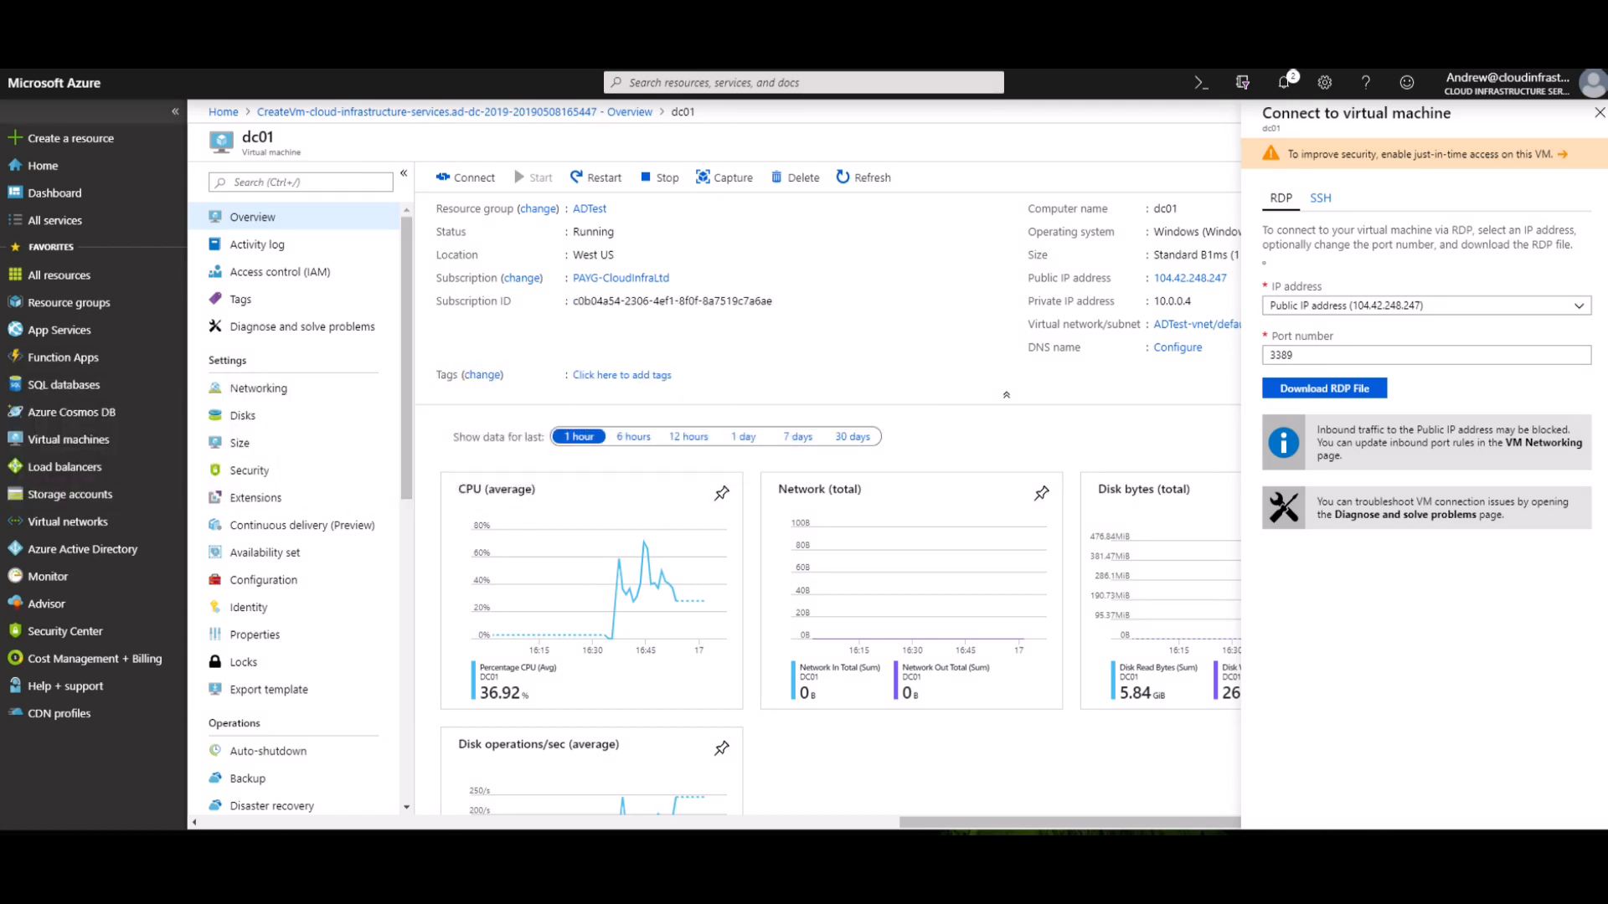
{"action": "left_click", "coordinate": [1324, 388]}
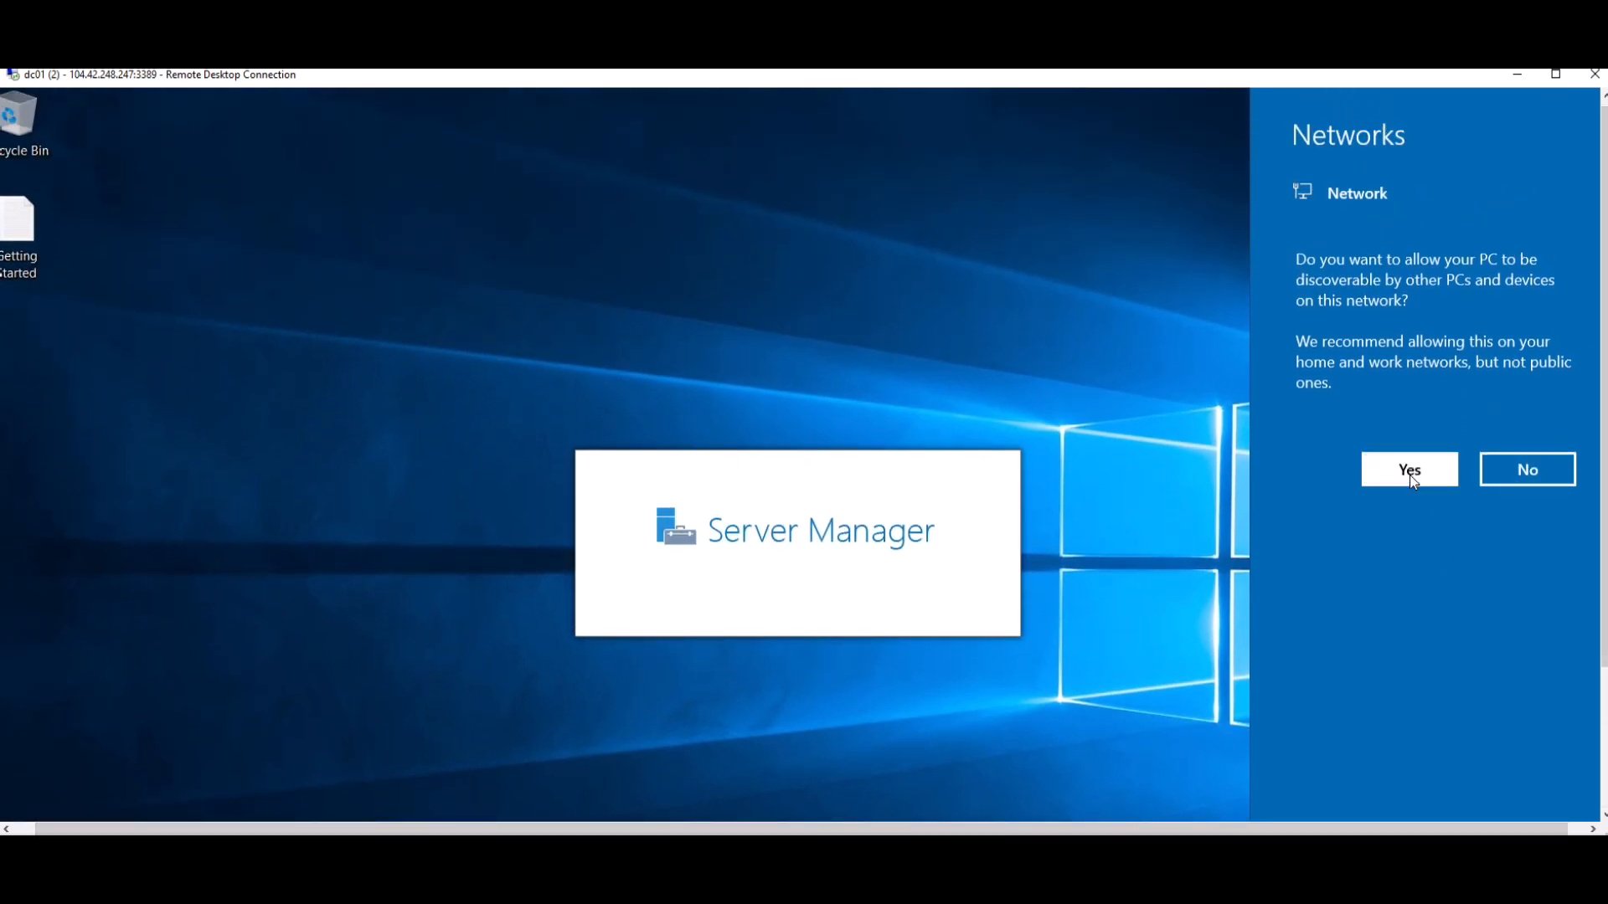
Allow network discovery on dc01 and close the Windows Admin Center pop-up.
{"action": "left_click", "coordinate": [1409, 469]}
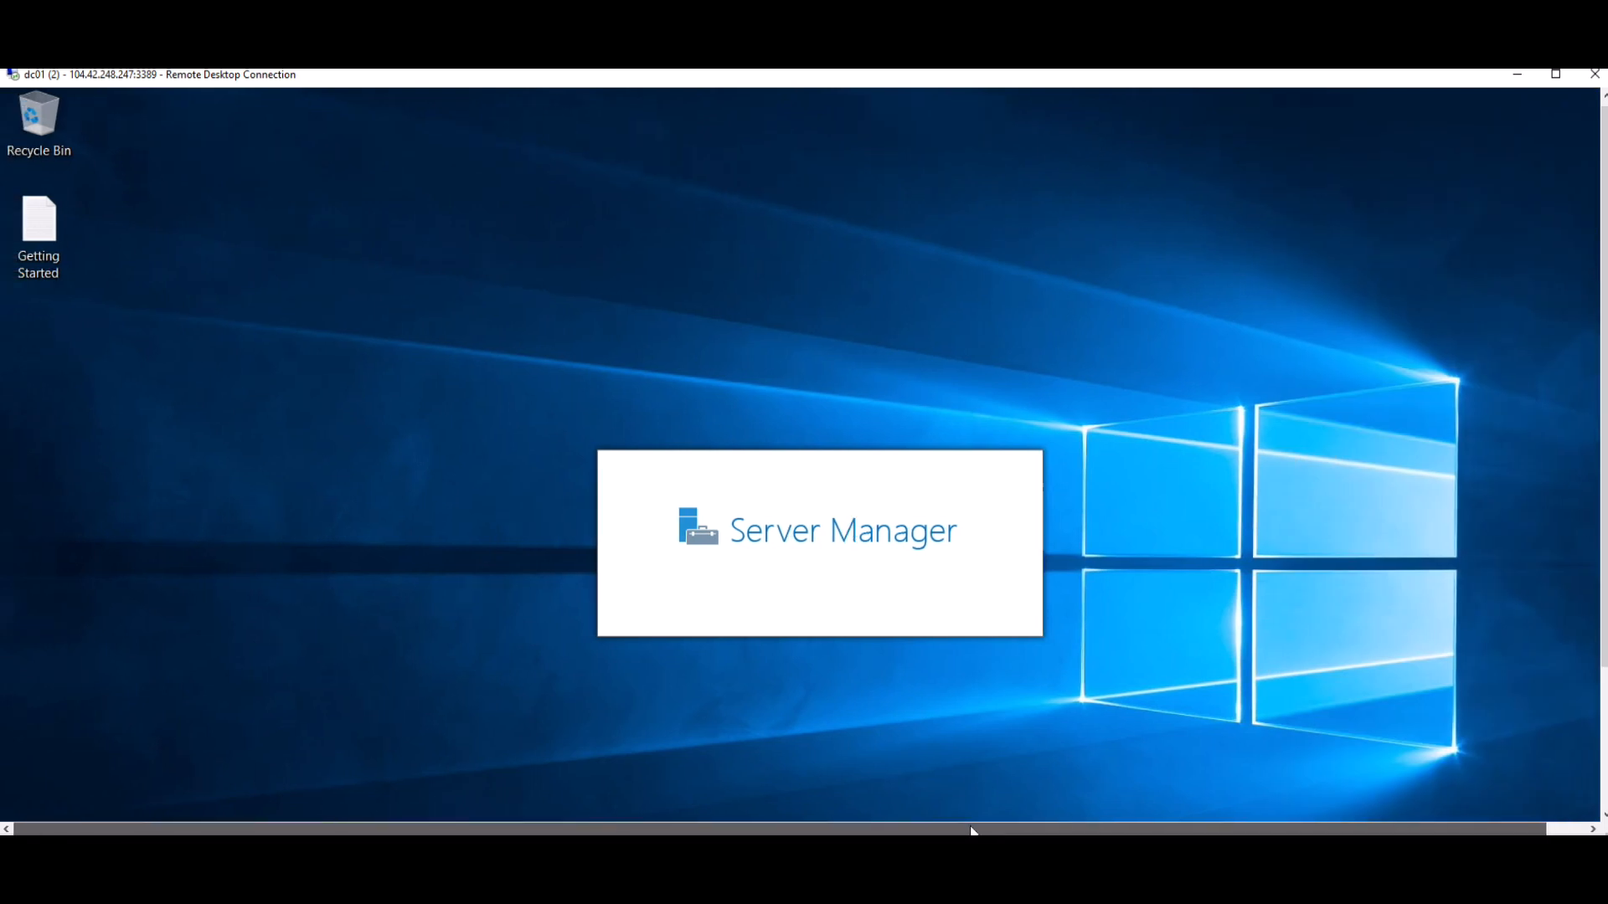
{"action": "mouse_move", "coordinate": [1122, 728]}
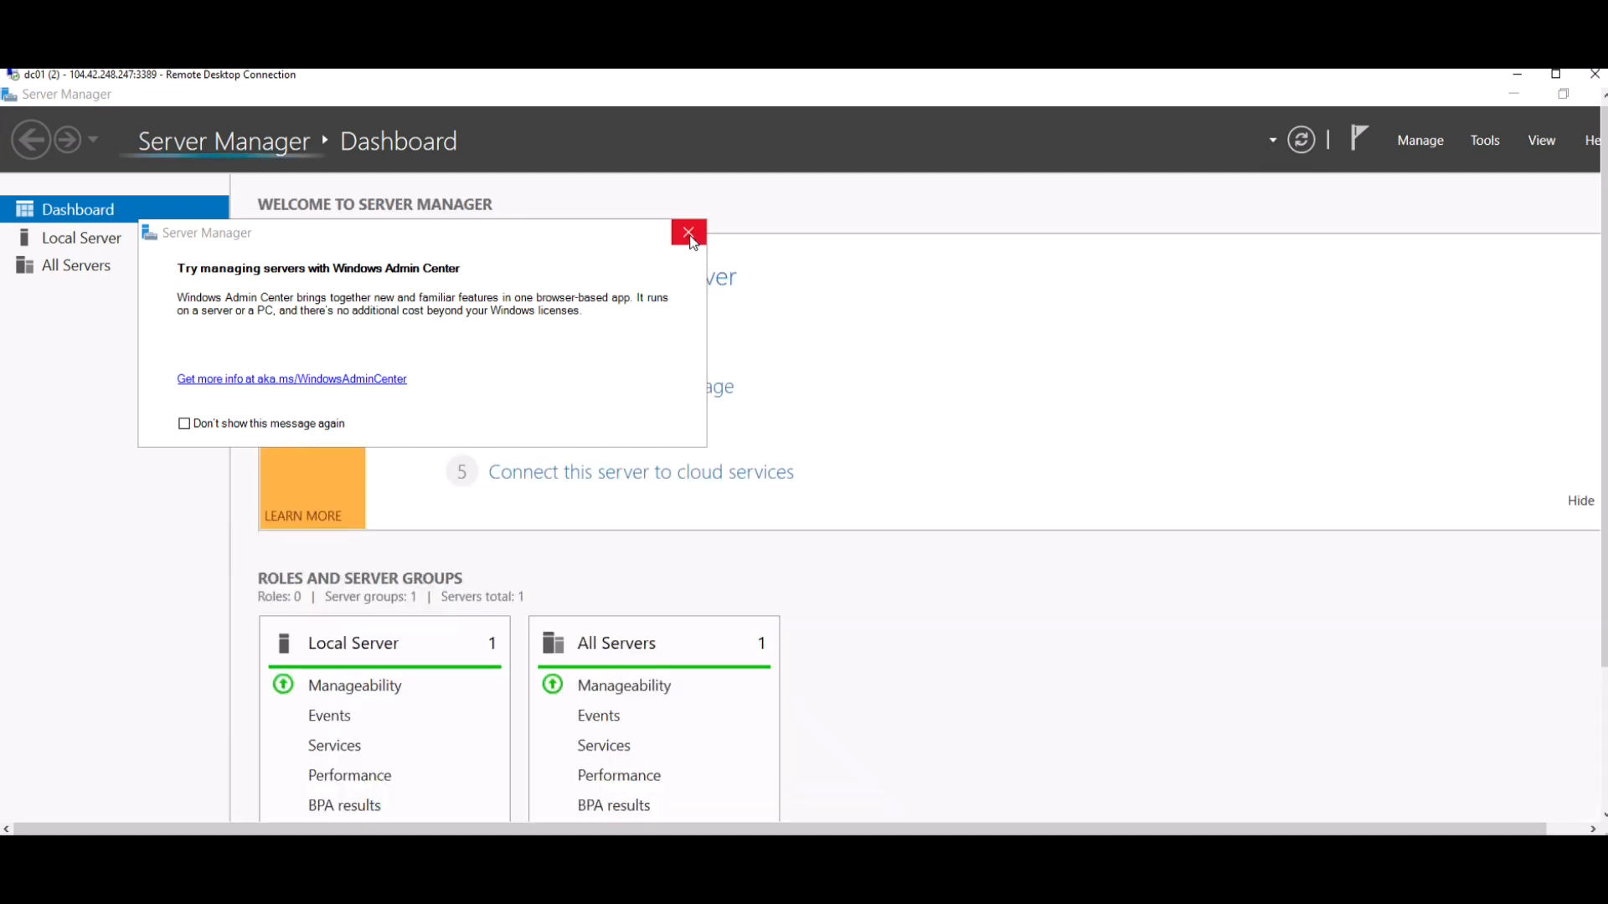
{"action": "left_click", "coordinate": [689, 232]}
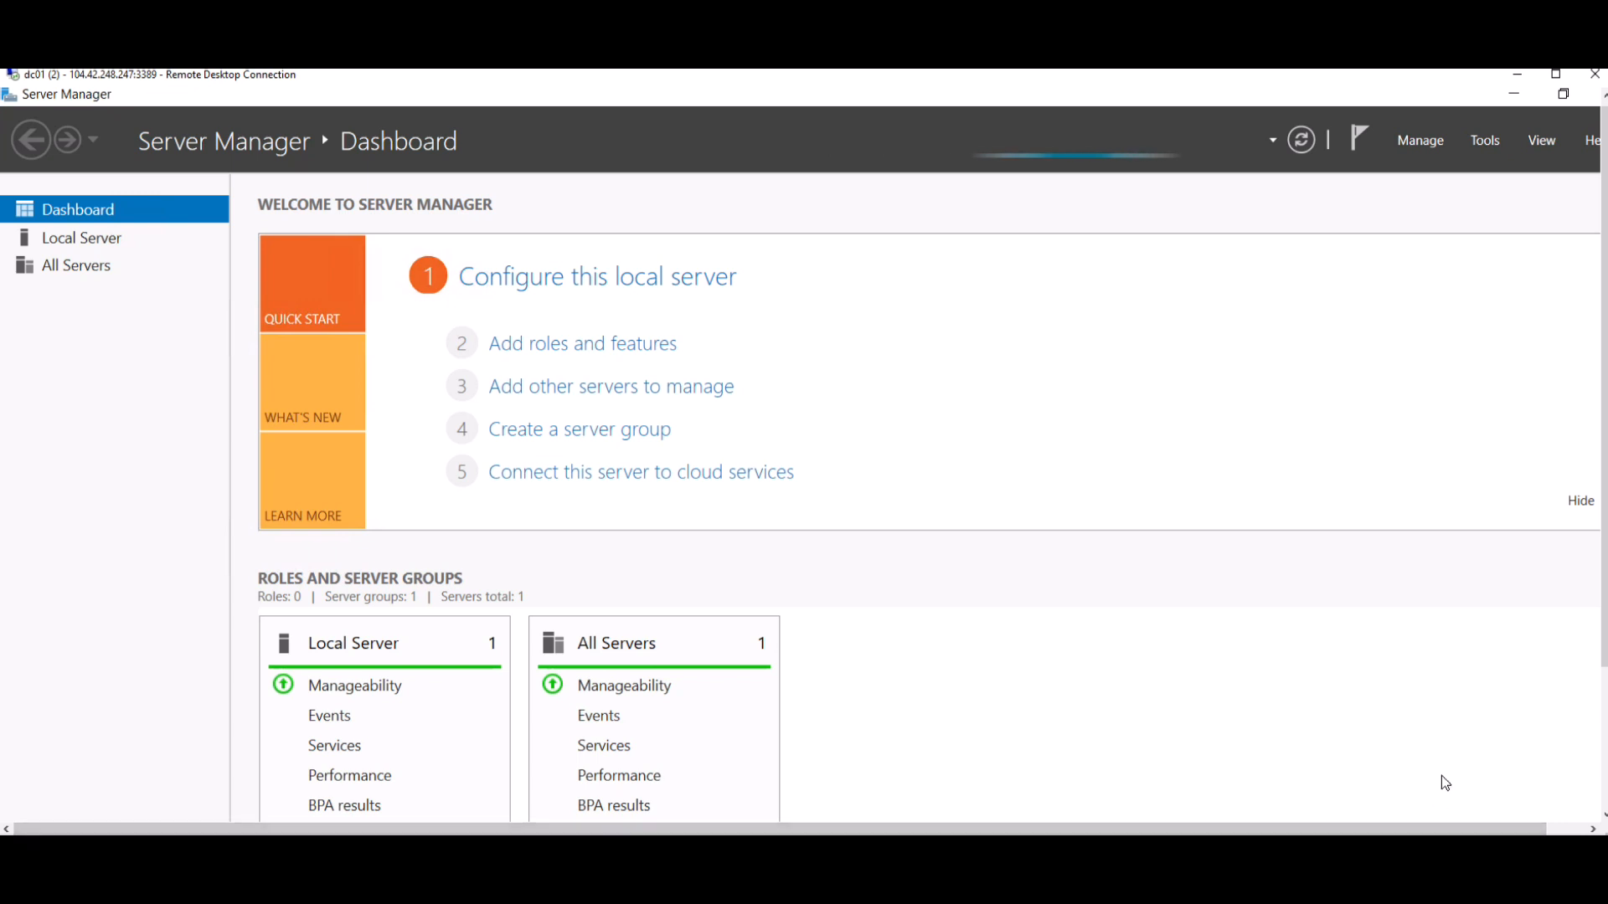
{"action": "mouse_move", "coordinate": [1426, 679]}
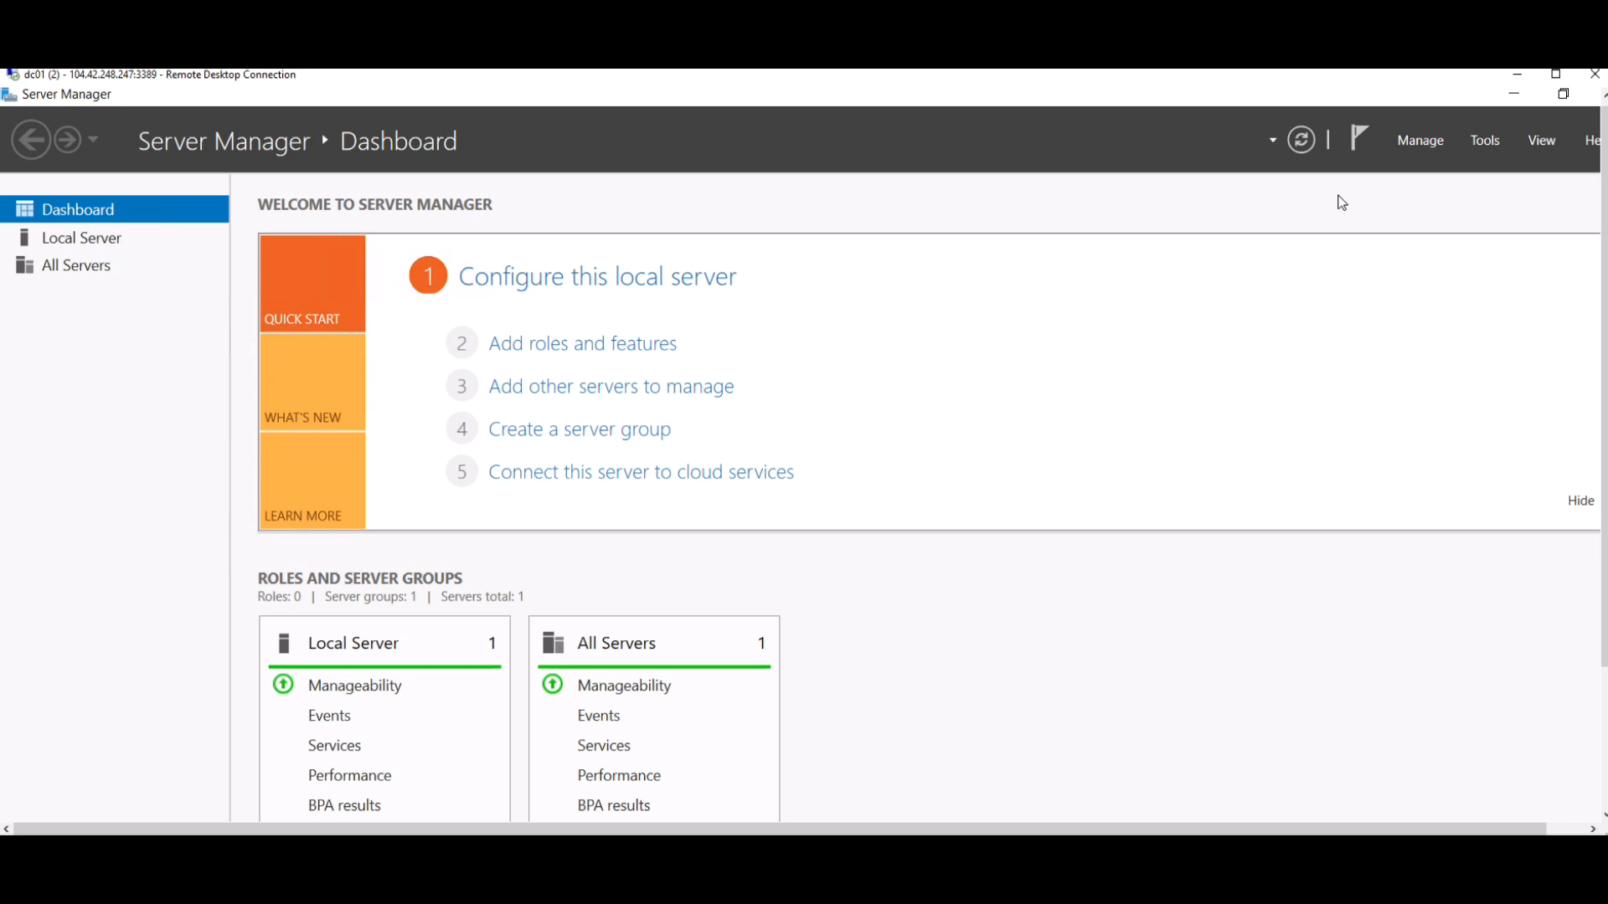
{"action": "mouse_move", "coordinate": [1349, 210]}
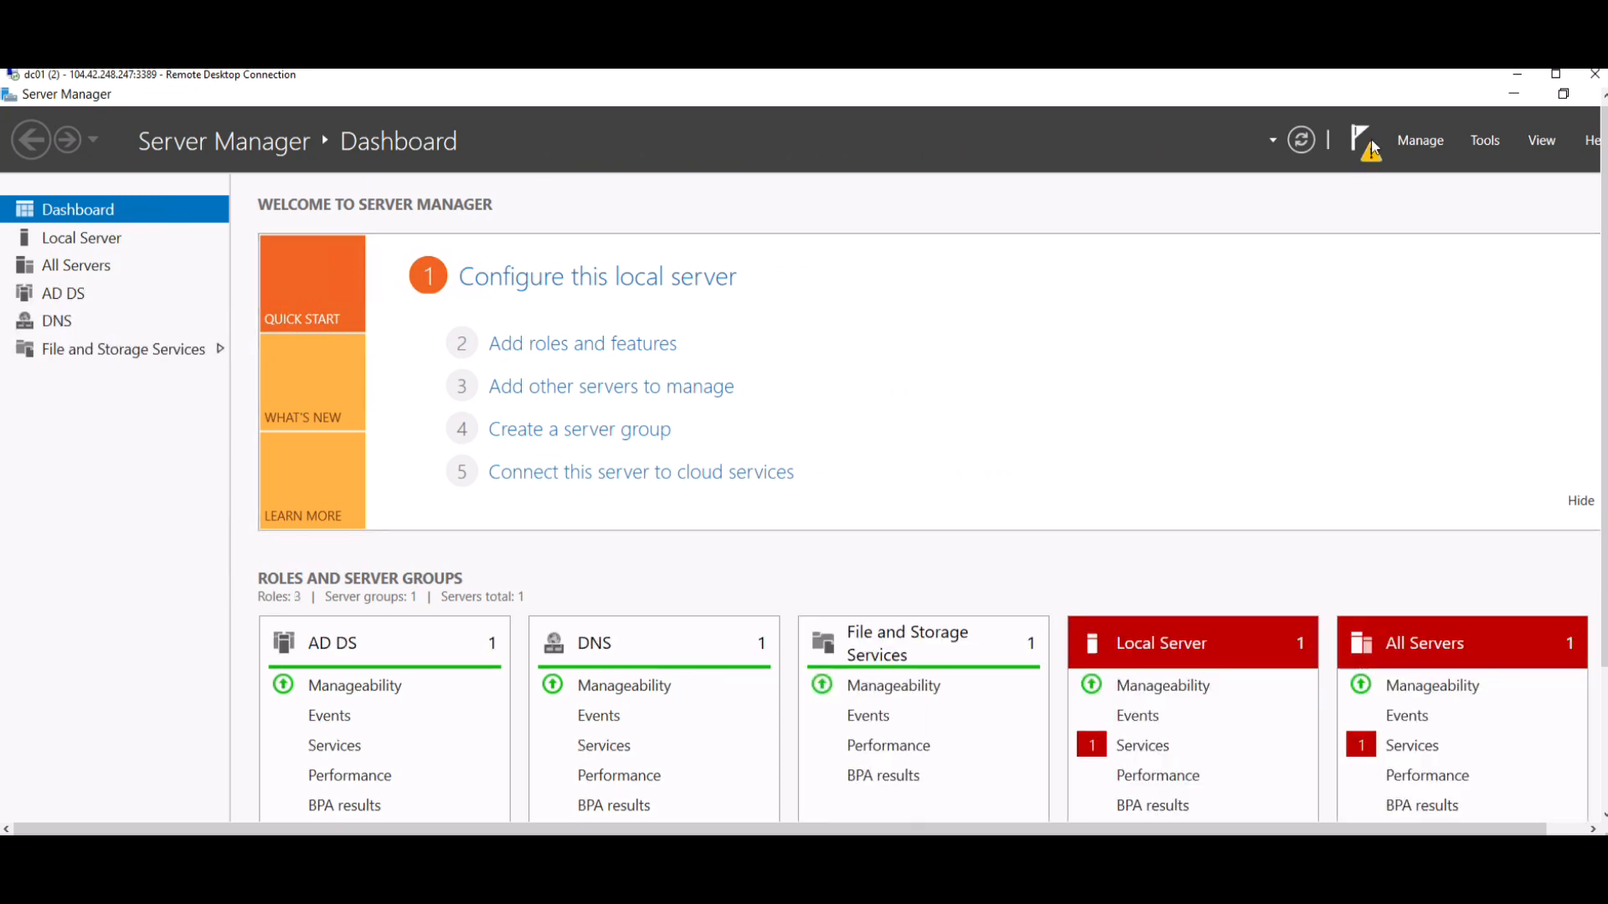
Promote dc01 from notifications, adding a new forest with root domain testad.lab.
{"action": "left_click", "coordinate": [1364, 139]}
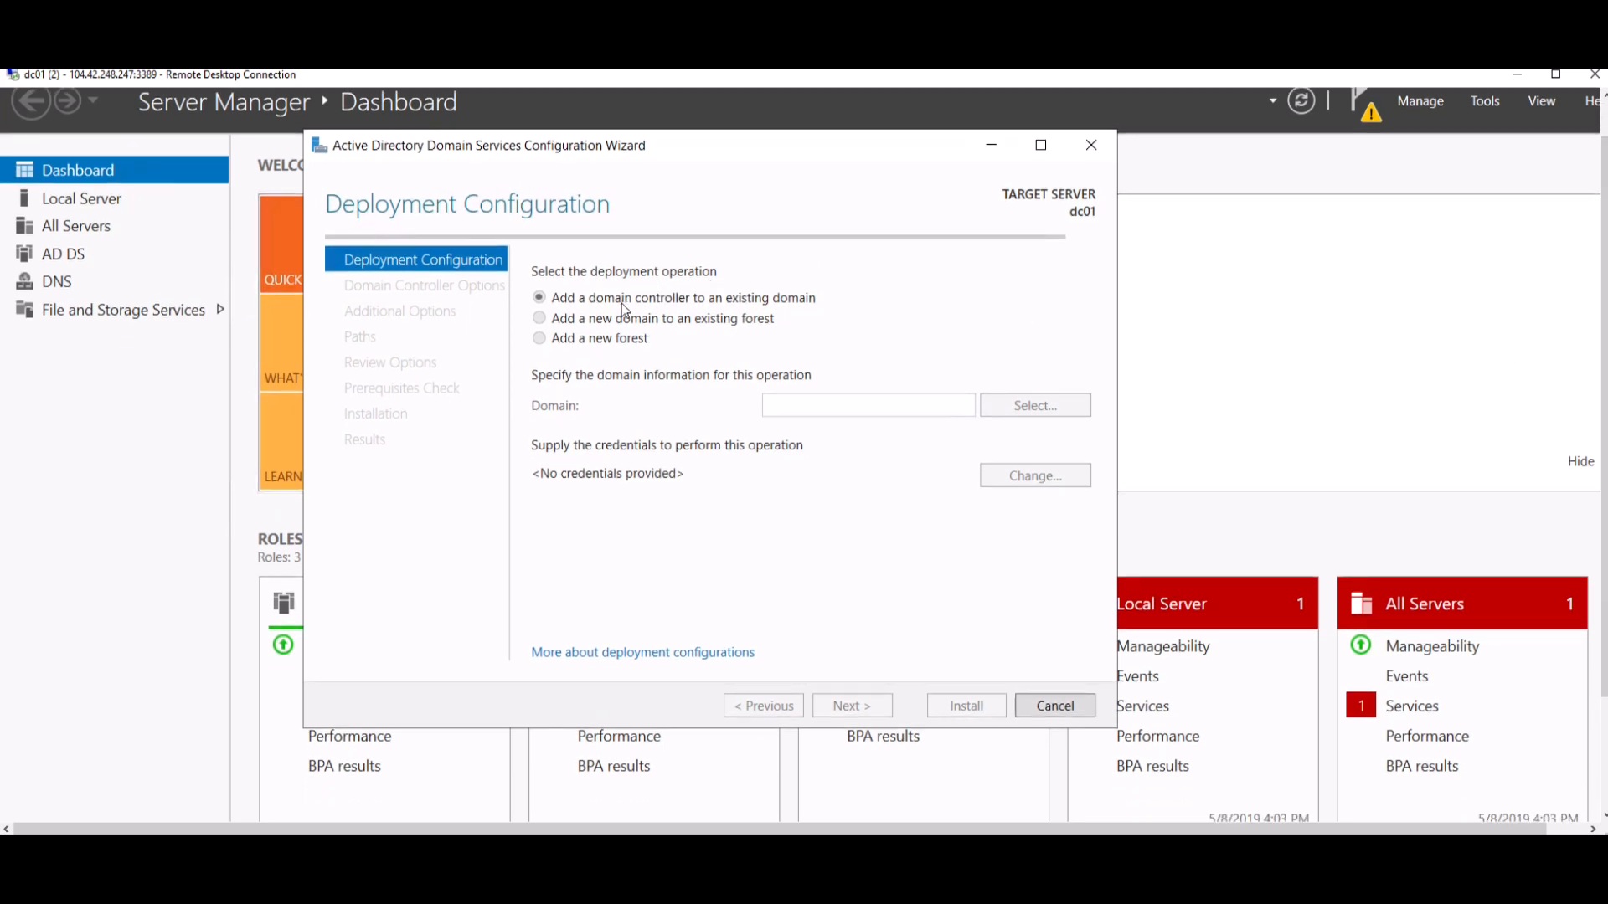
{"action": "mouse_move", "coordinate": [809, 312]}
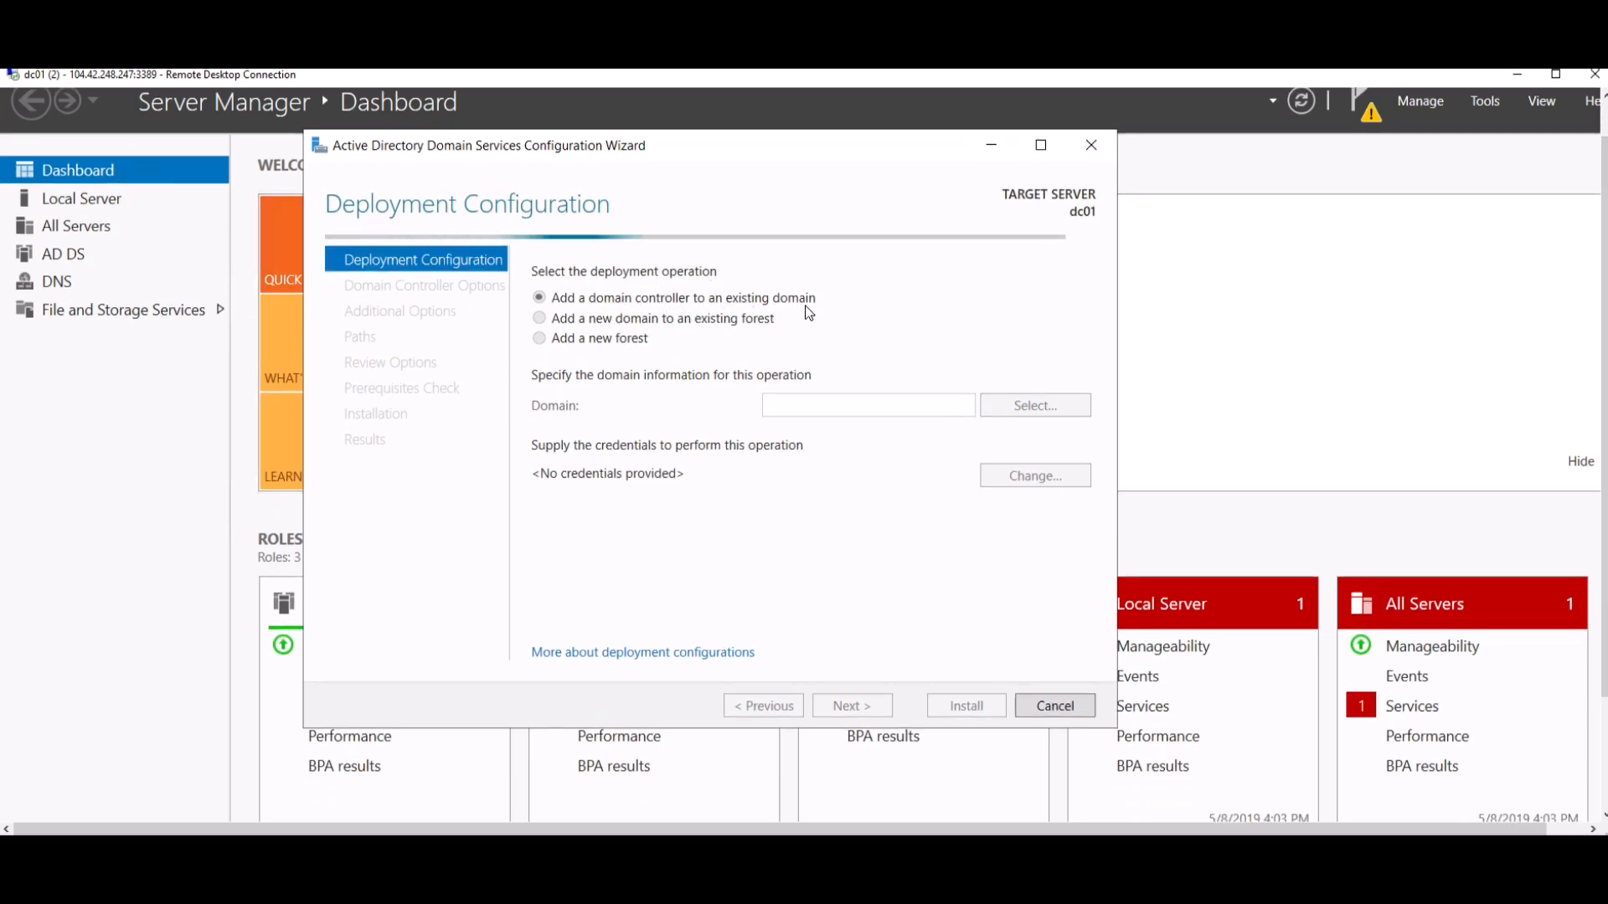
{"action": "mouse_move", "coordinate": [736, 310]}
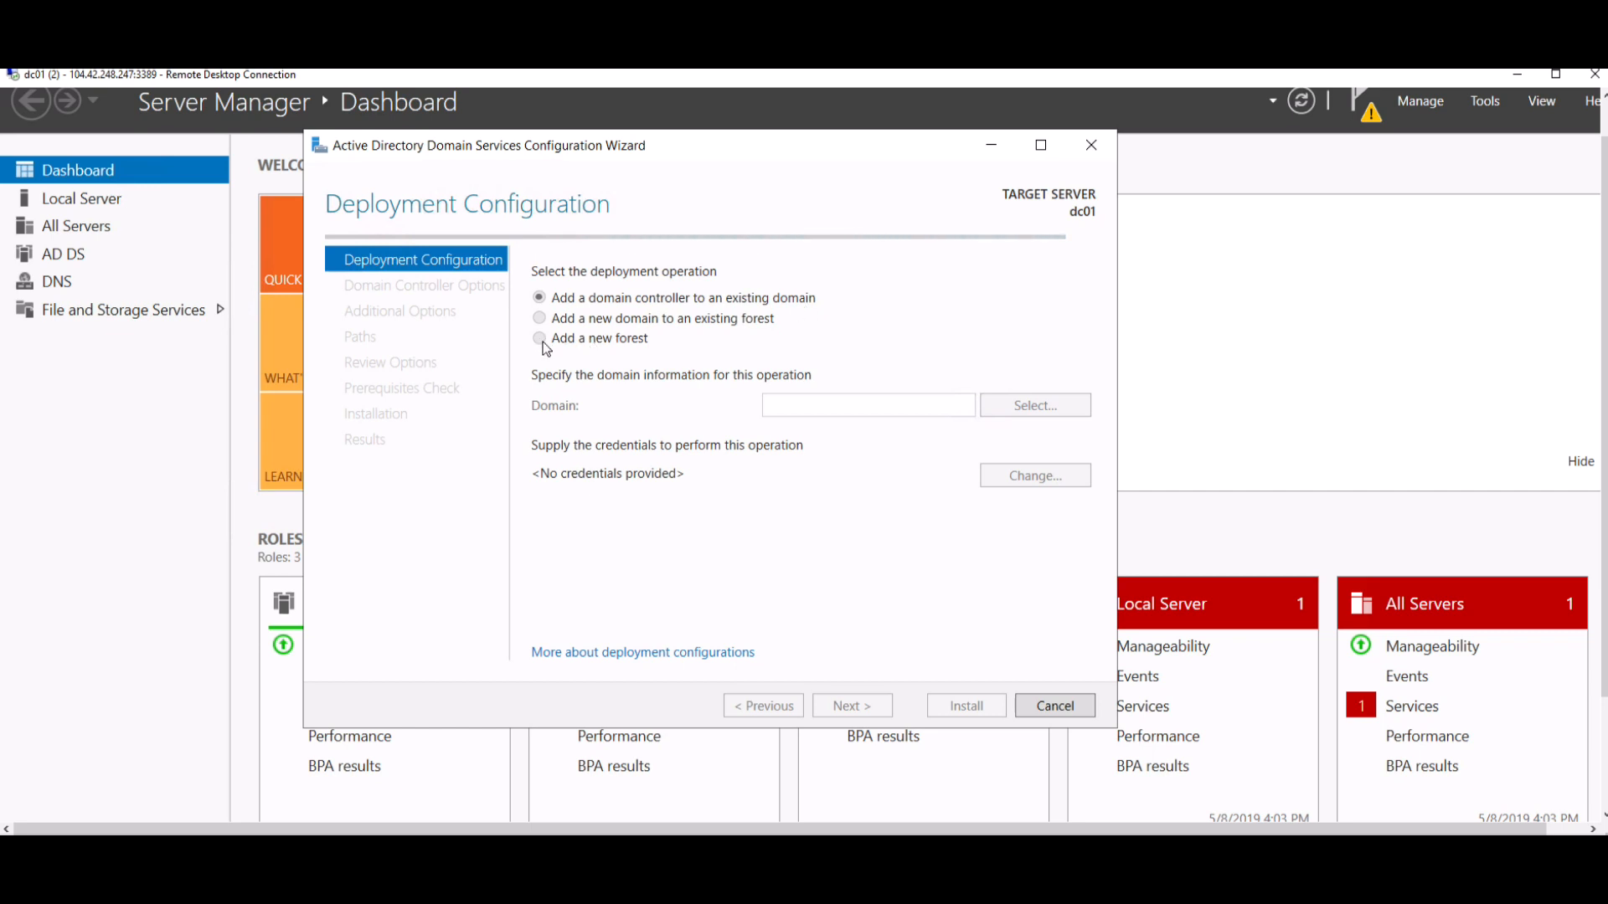
{"action": "mouse_move", "coordinate": [758, 350]}
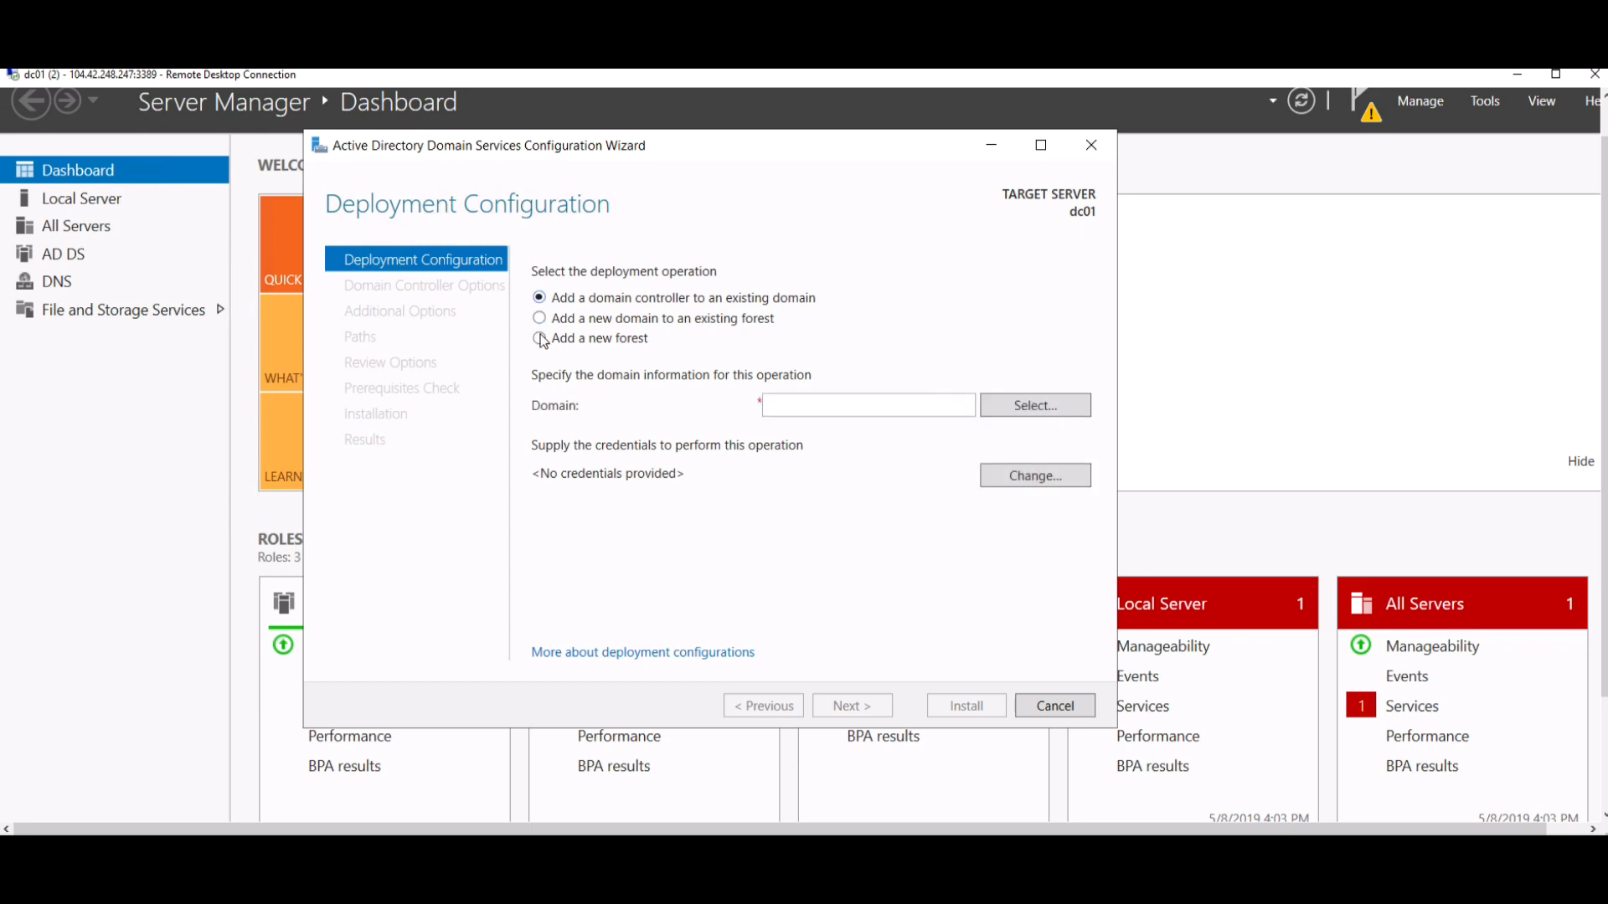
{"action": "left_click", "coordinate": [540, 338]}
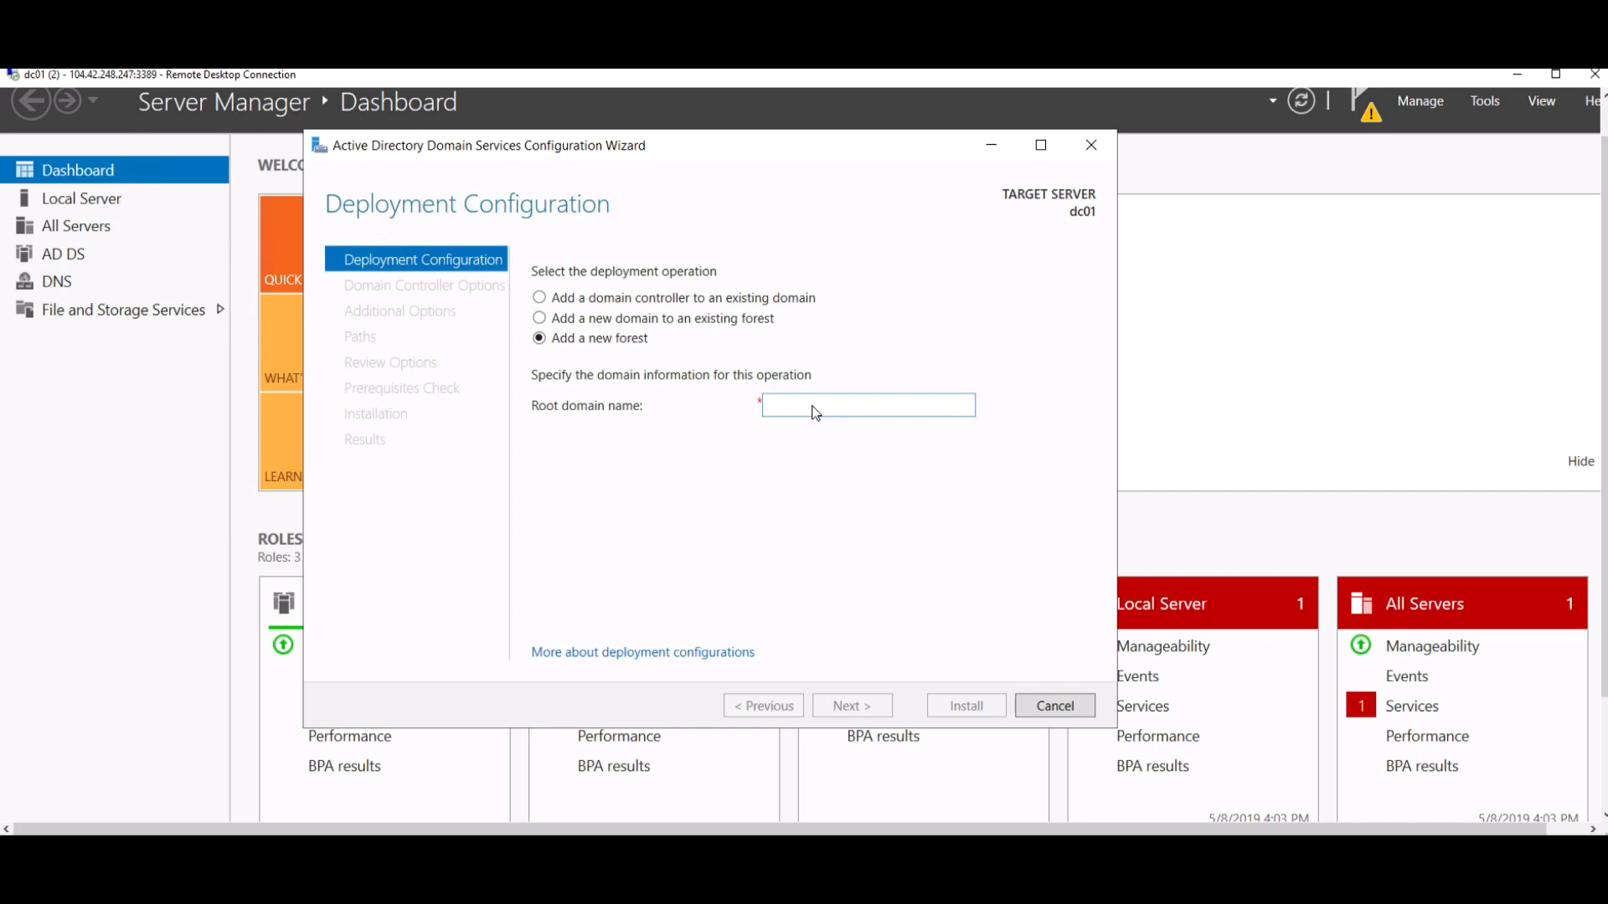
{"action": "type", "text": "testad.lab"}
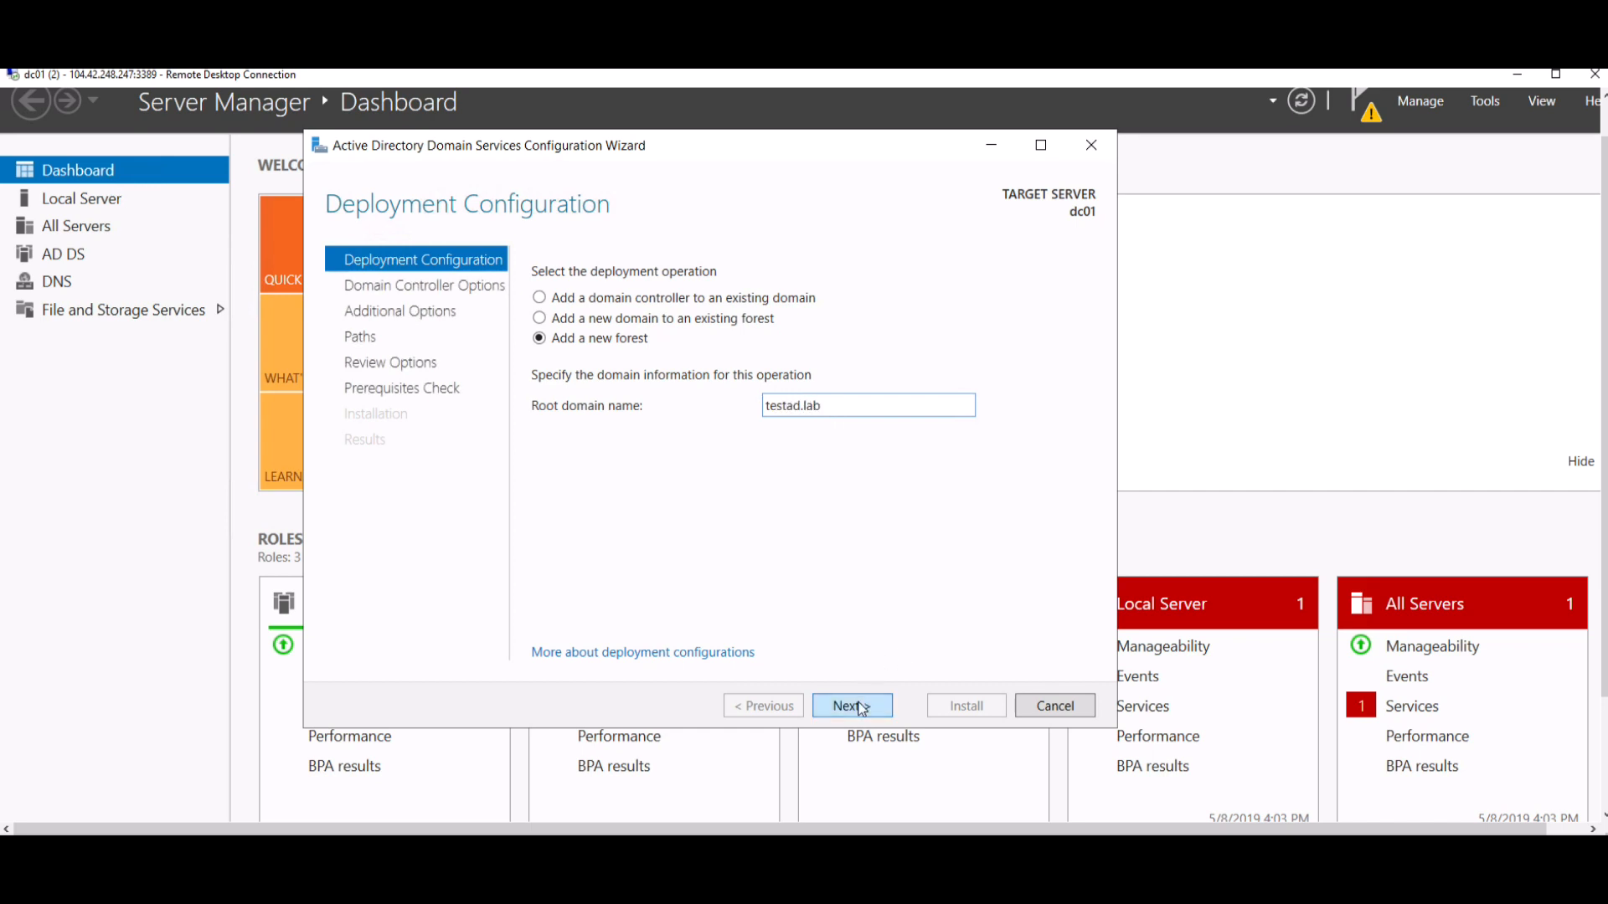
{"action": "left_click", "coordinate": [853, 706]}
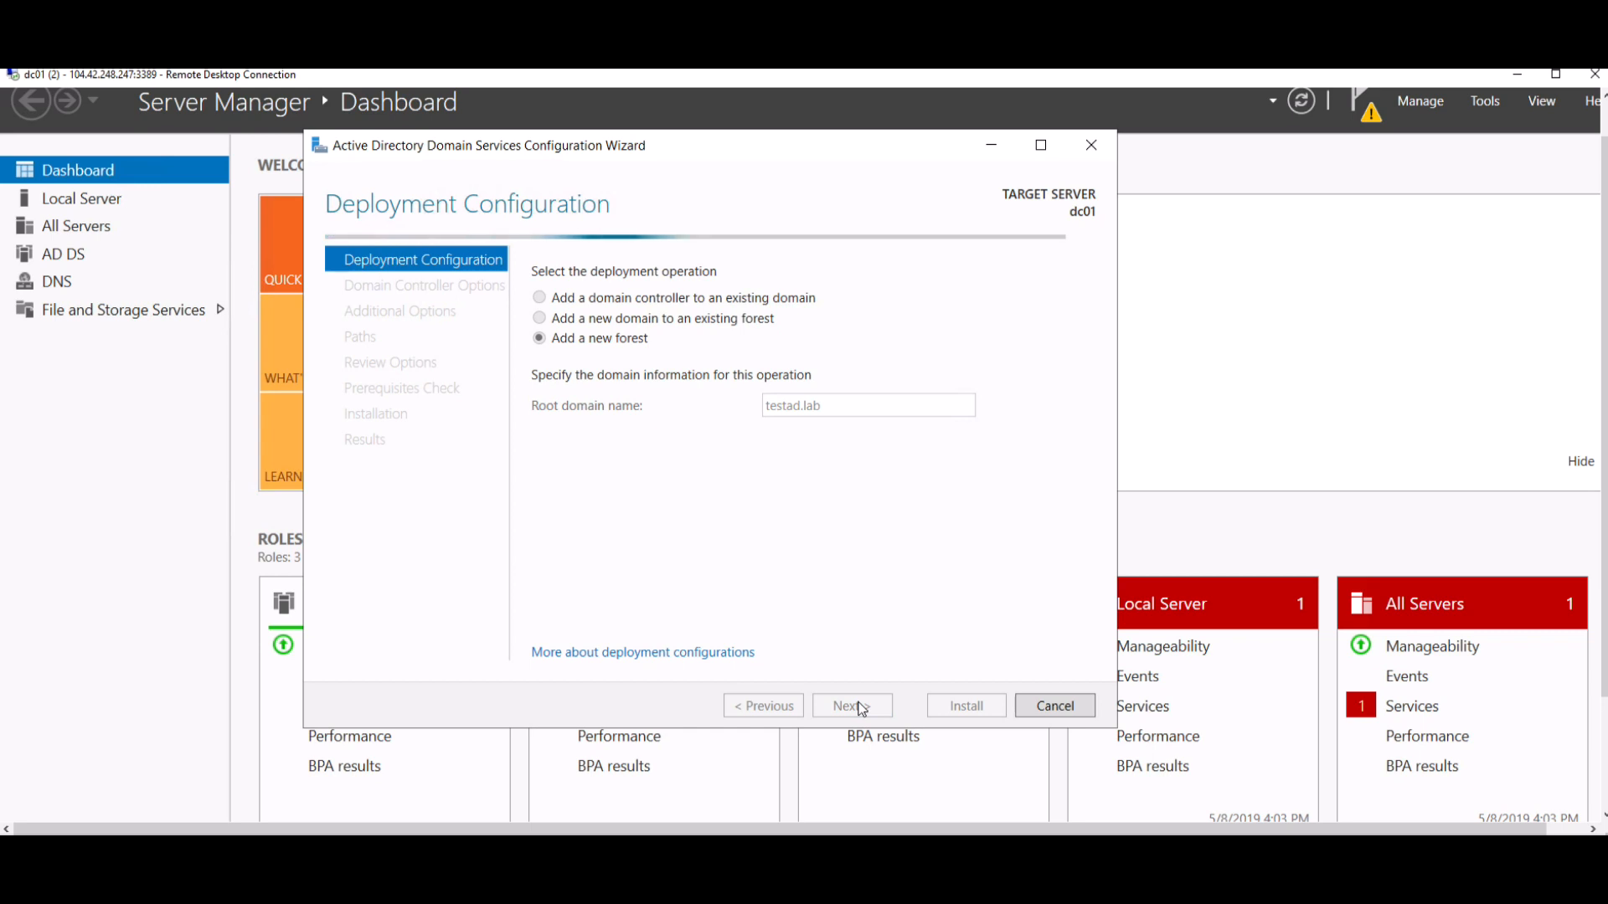
{"action": "left_click", "coordinate": [851, 706]}
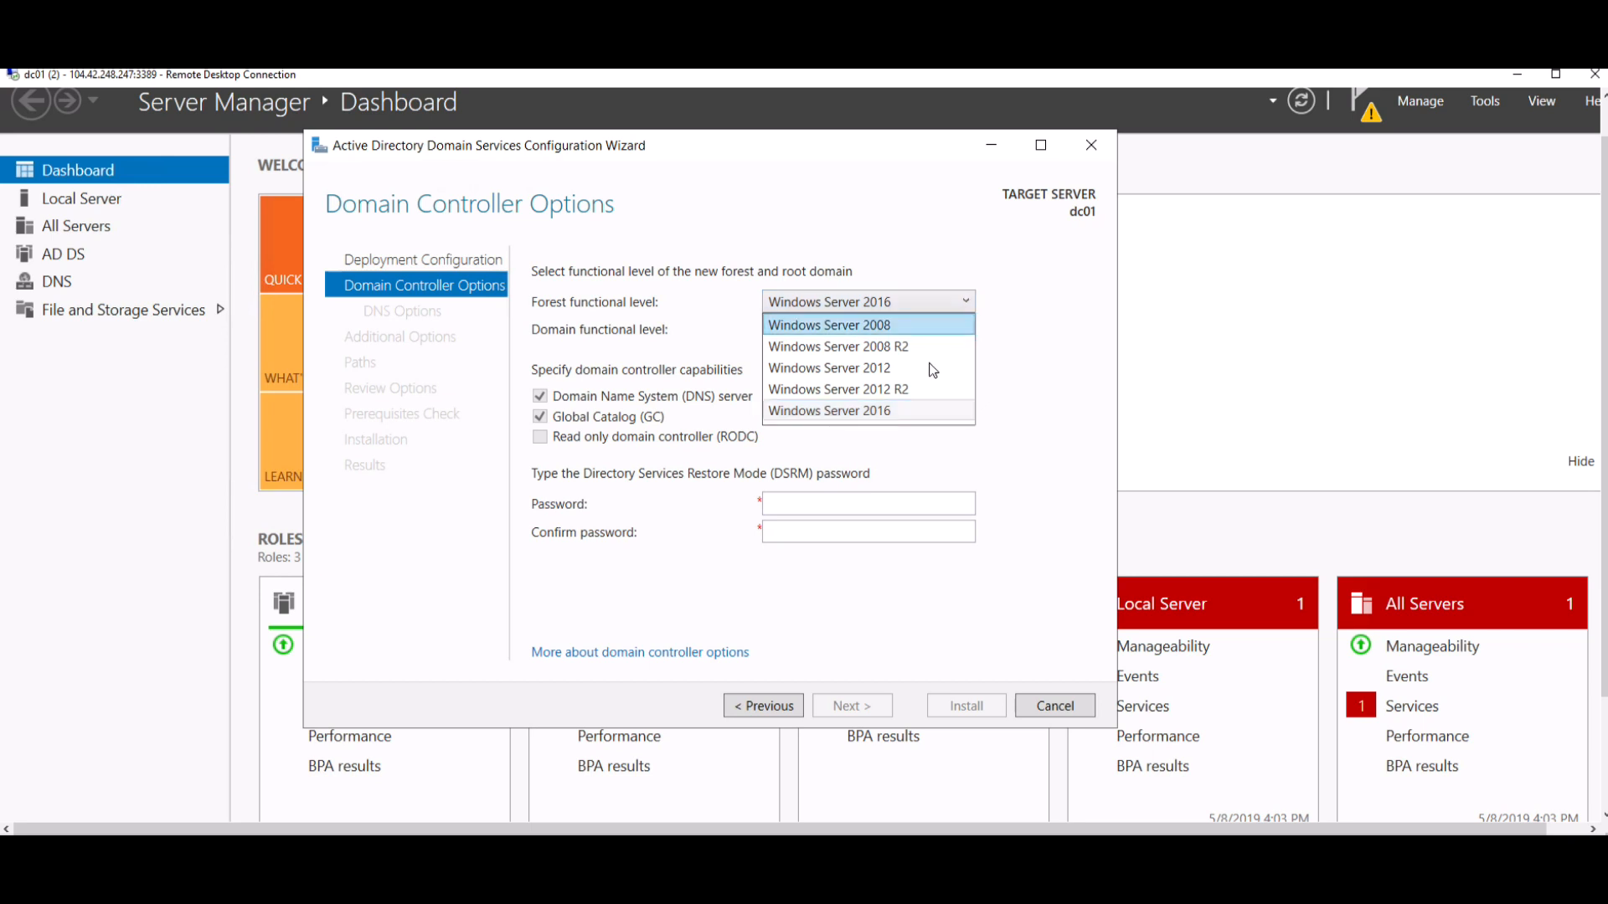
{"action": "mouse_move", "coordinate": [910, 415]}
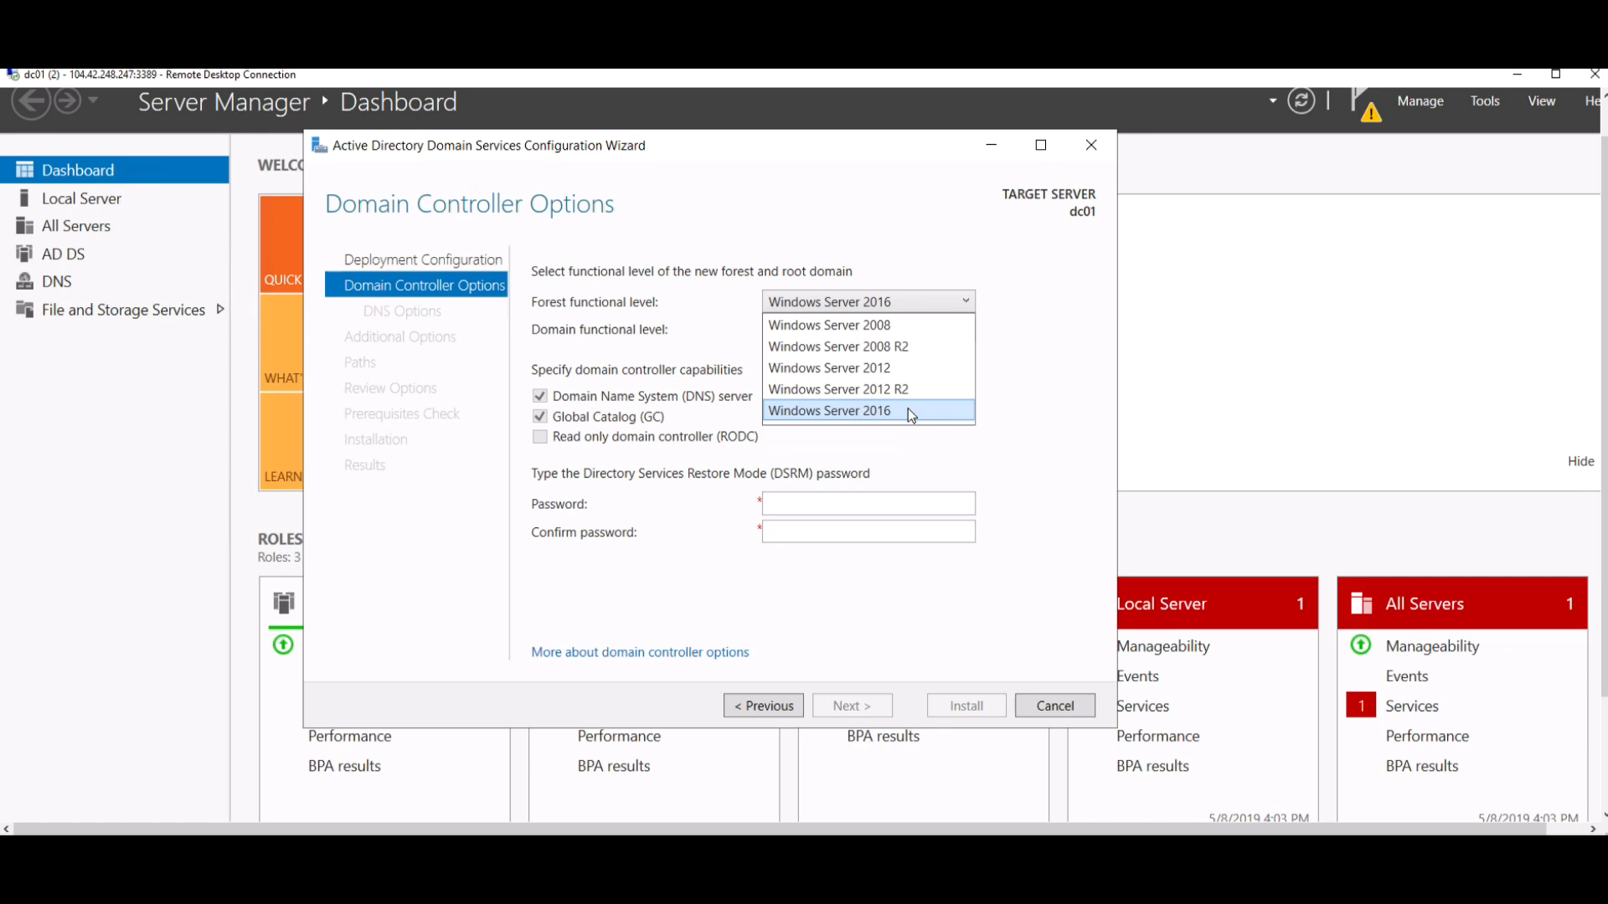
Keep Windows Server 2016 functional levels and enter and confirm the DSRM password.
{"action": "left_click", "coordinate": [828, 410]}
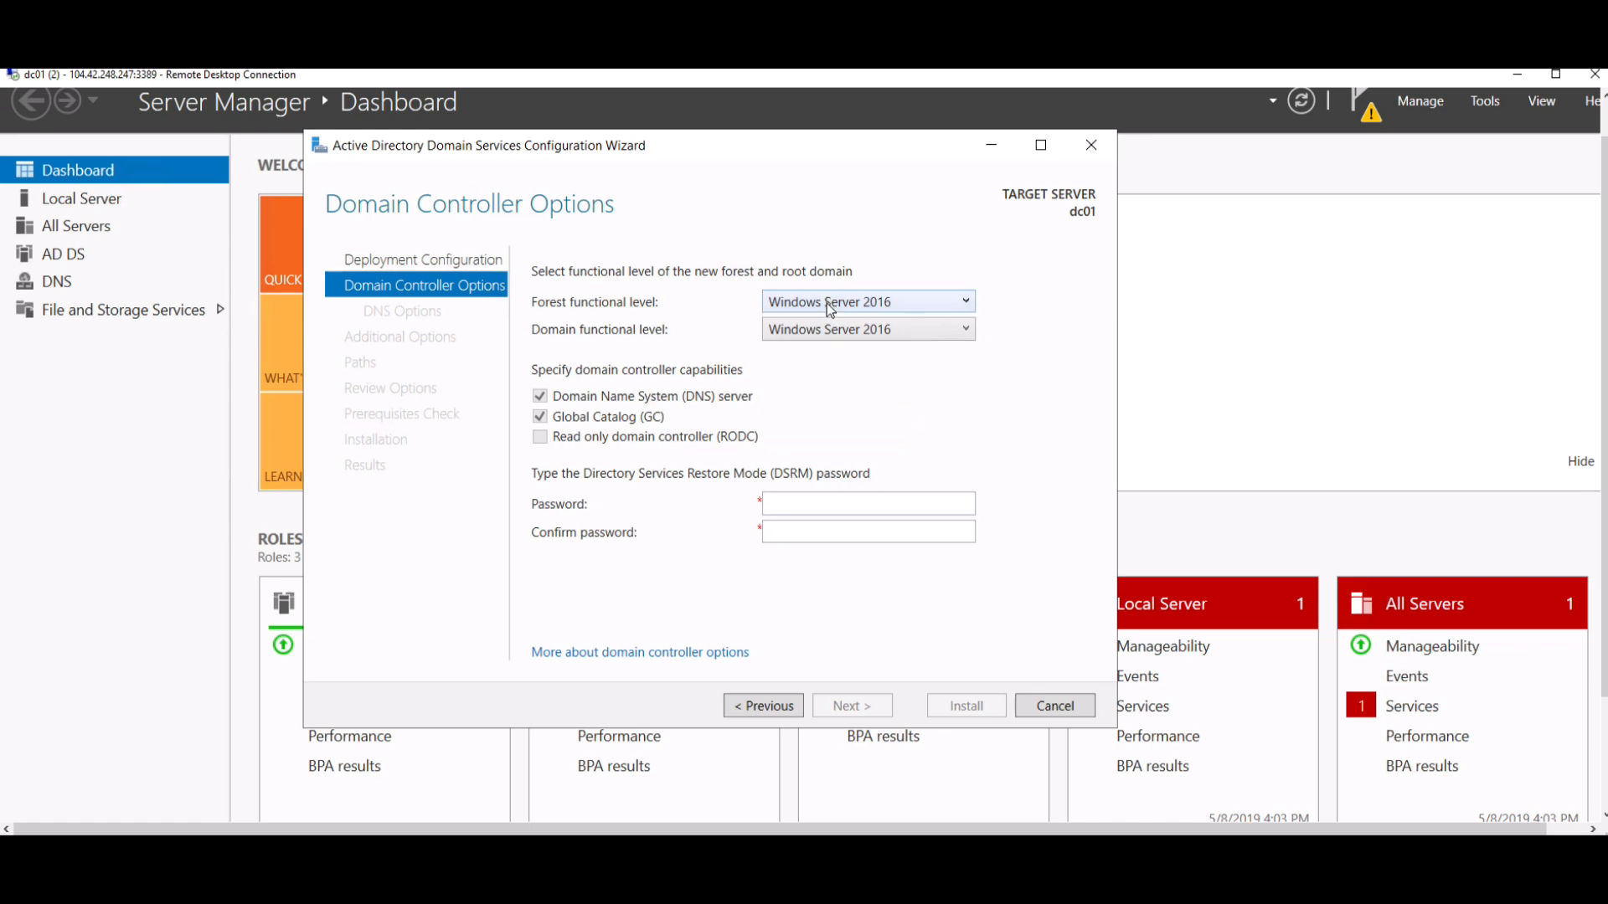
{"action": "left_click", "coordinate": [868, 503]}
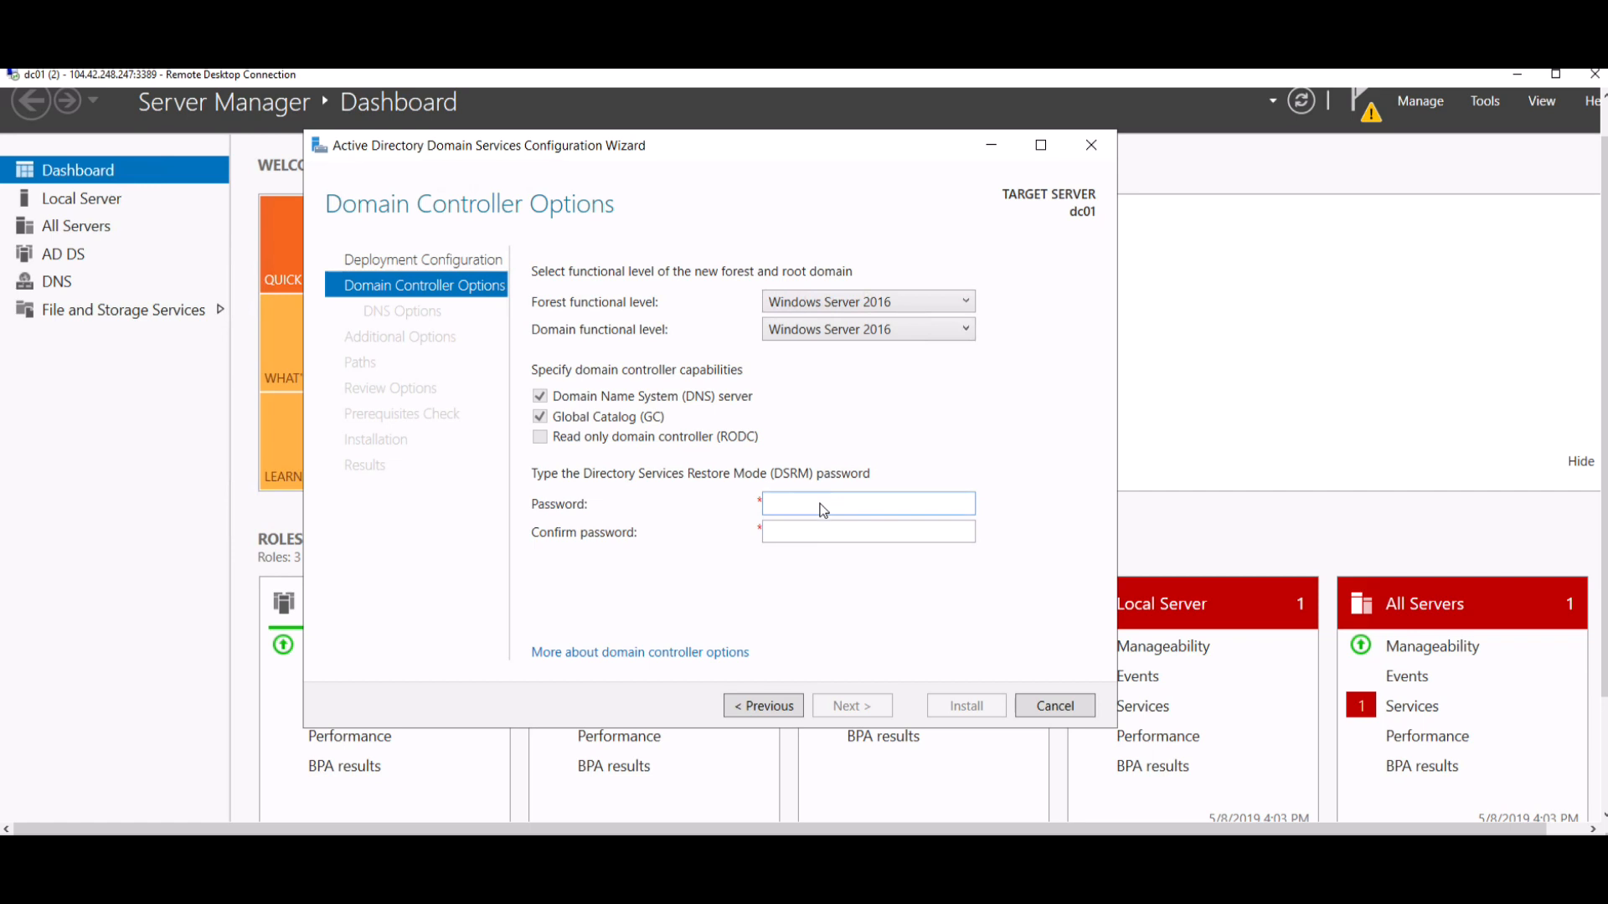
{"action": "left_click", "coordinate": [868, 504]}
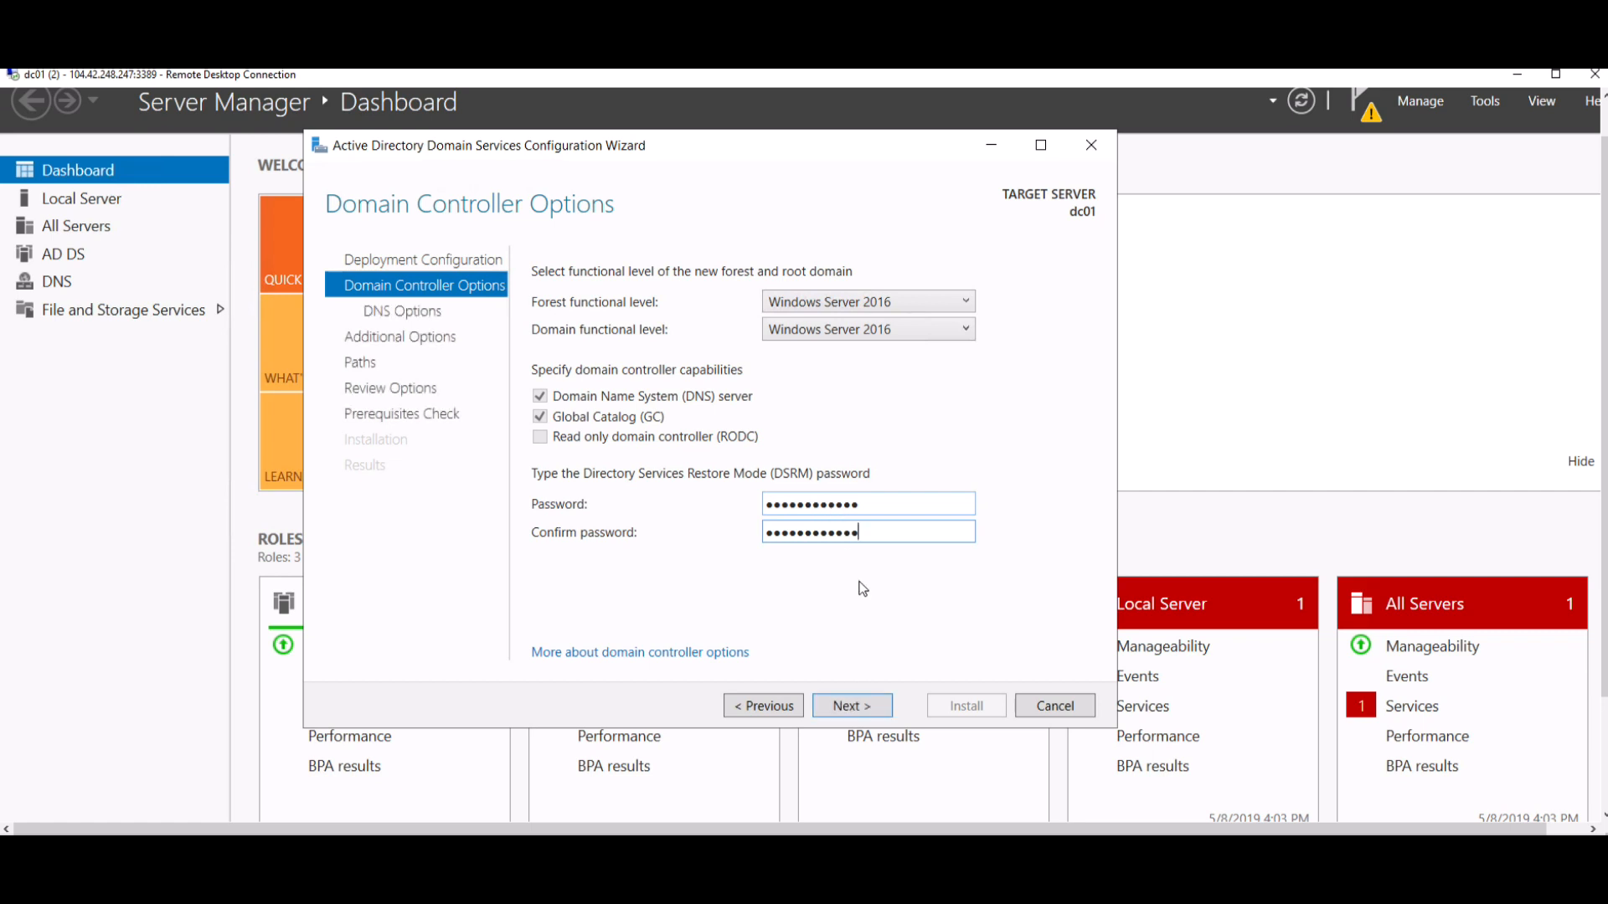
{"action": "left_click", "coordinate": [852, 705]}
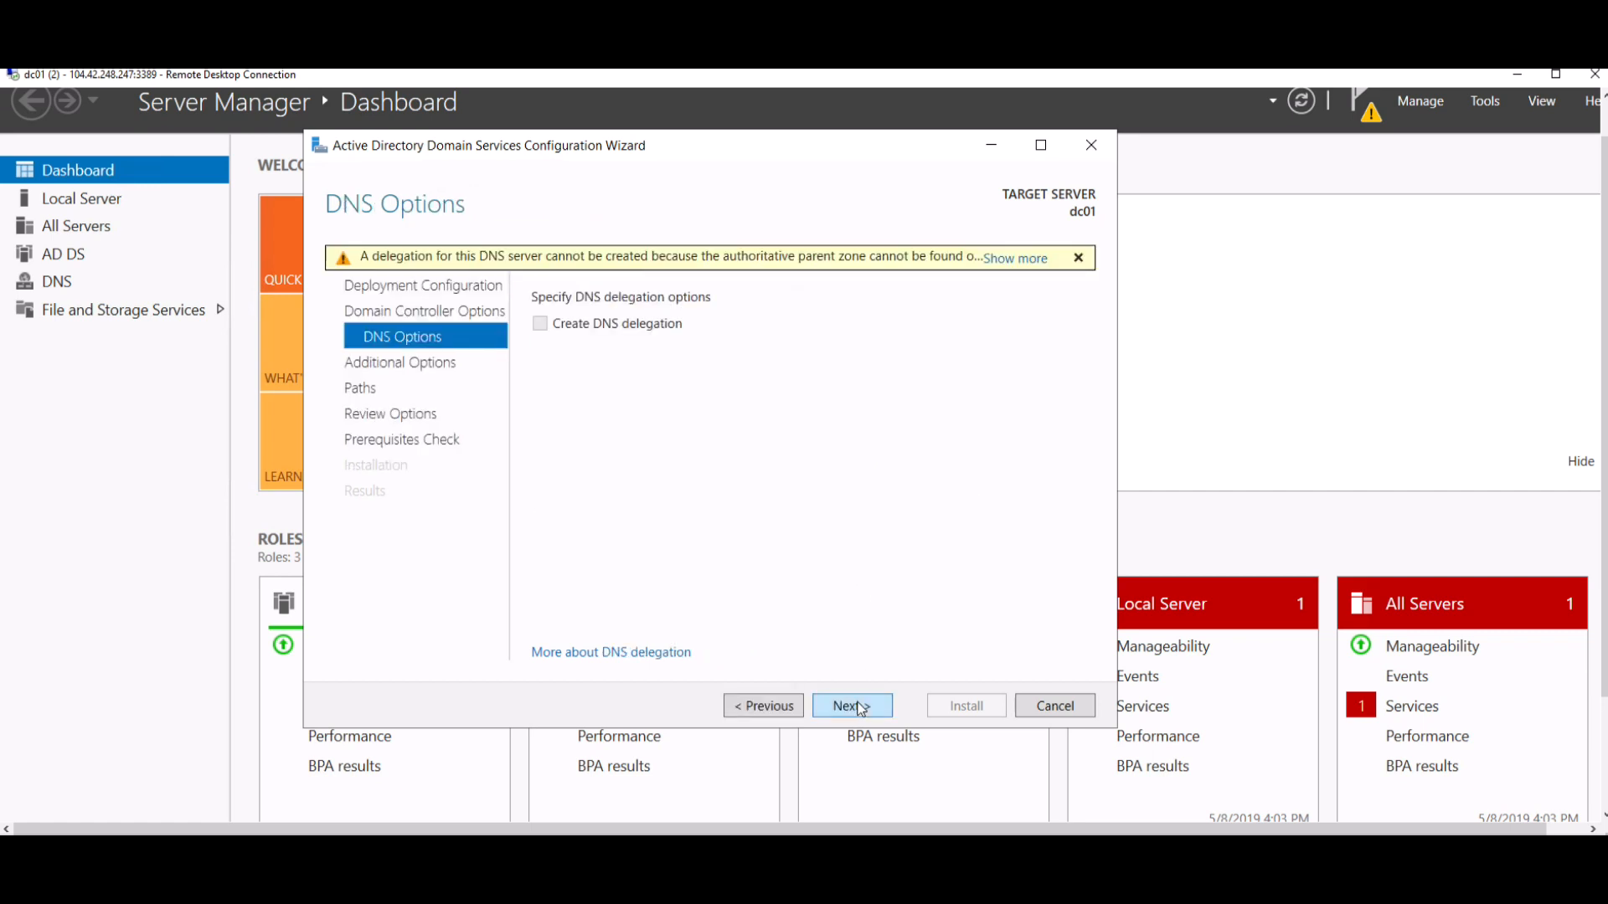
{"action": "mouse_move", "coordinate": [882, 677]}
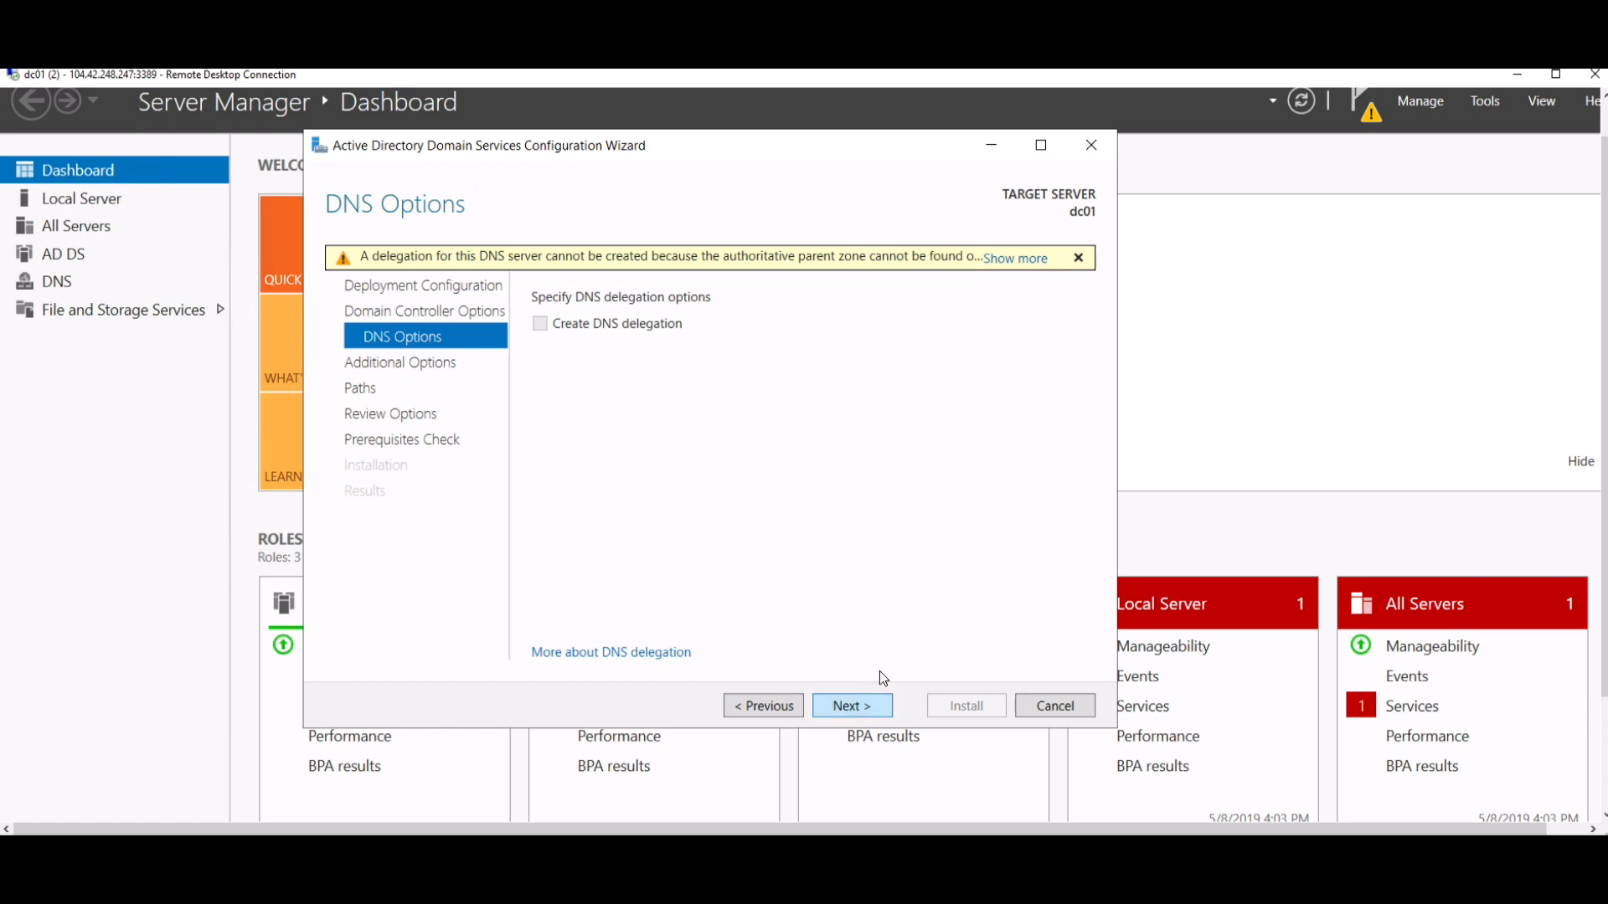
{"action": "mouse_move", "coordinate": [760, 425]}
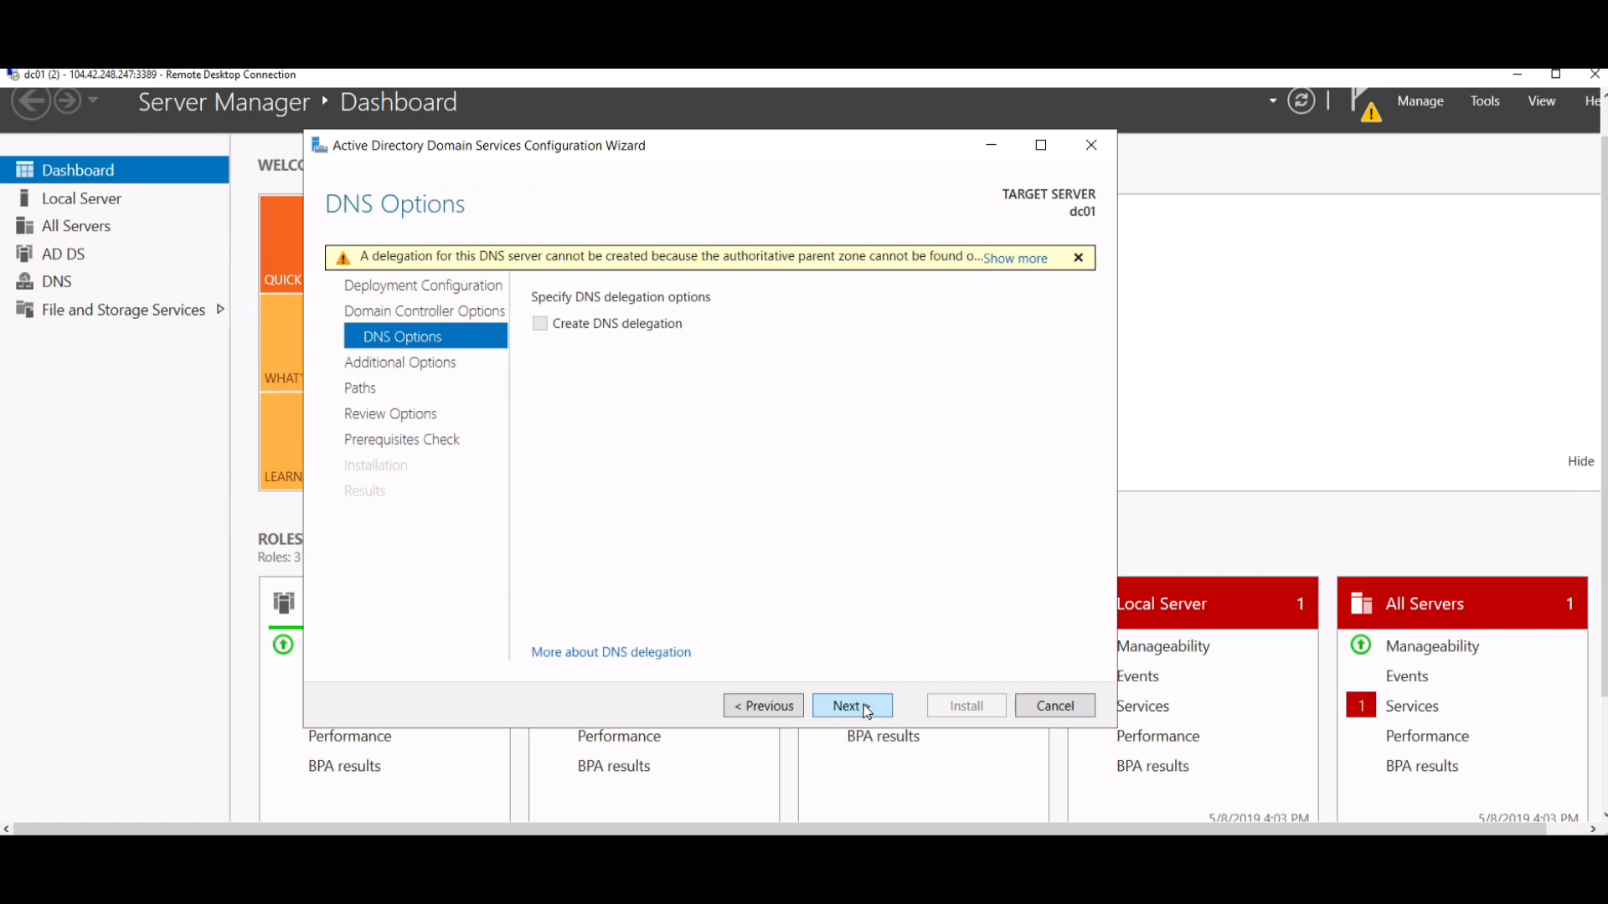
Skip DNS delegation, accept NetBIOS name TESTAD and default NTDS and SYSVOL paths.
{"action": "left_click", "coordinate": [852, 706]}
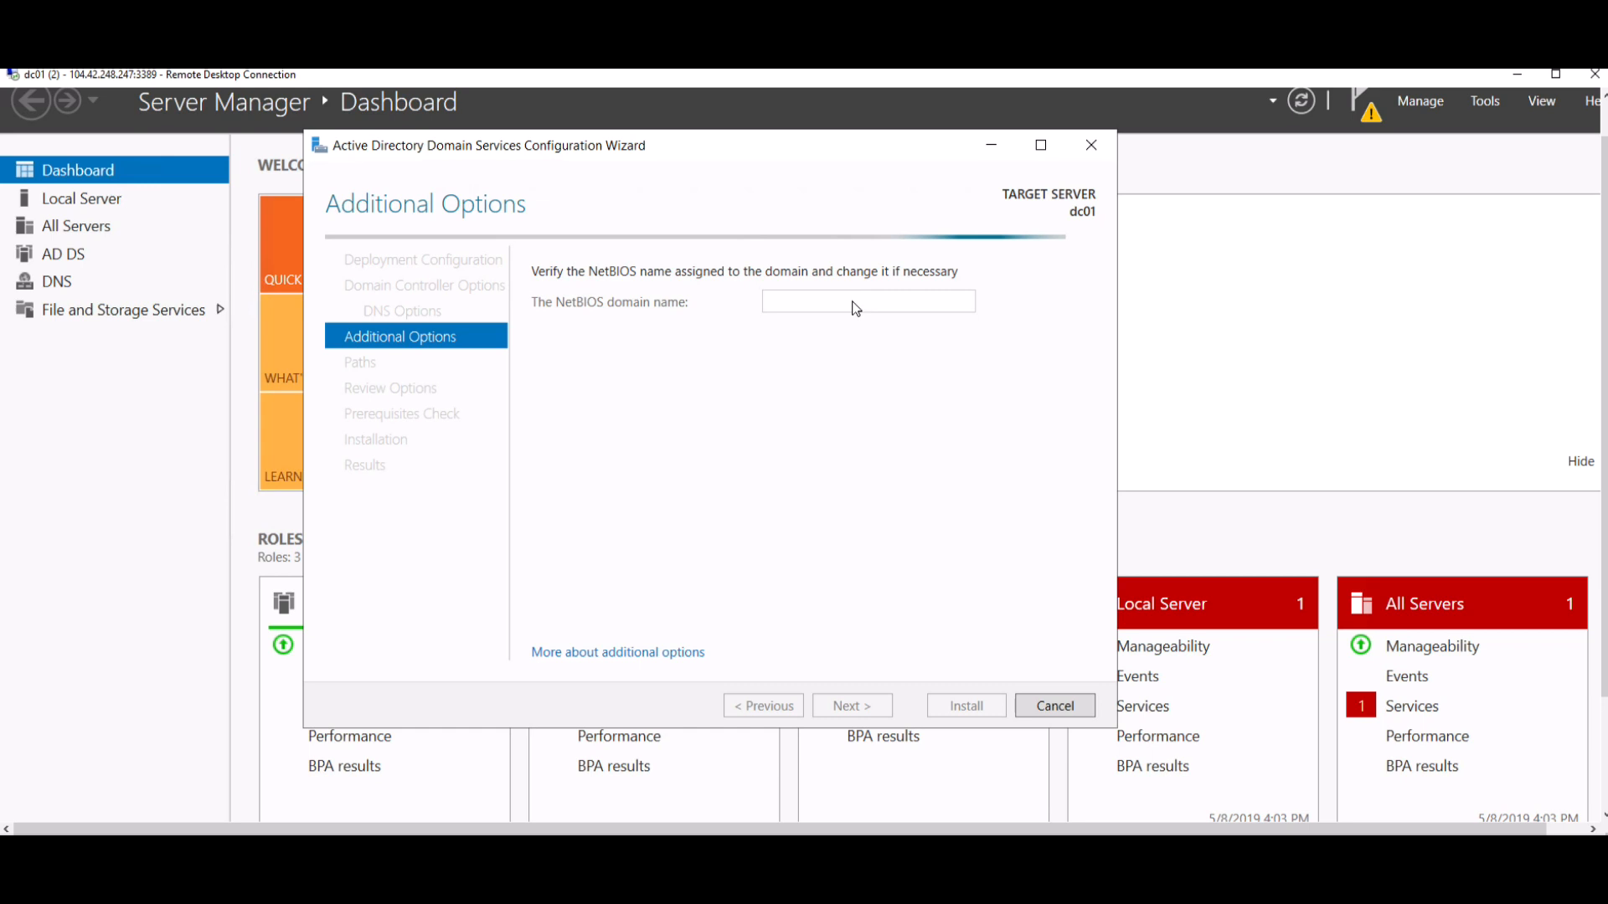
{"action": "type", "text": "TESTAD"}
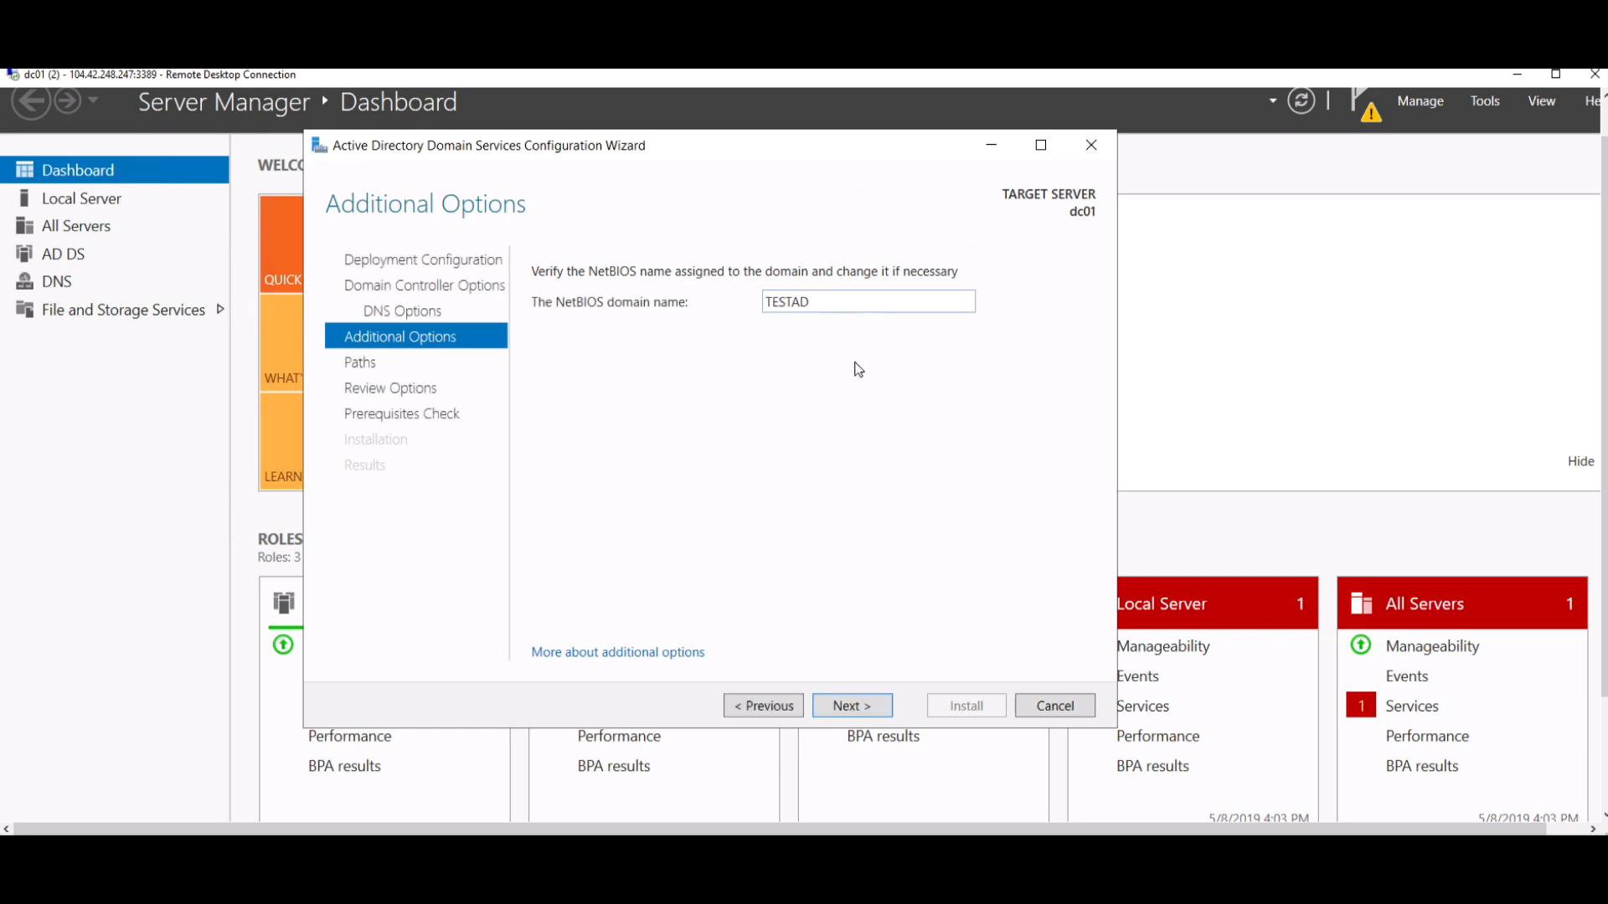
{"action": "left_click", "coordinate": [852, 705]}
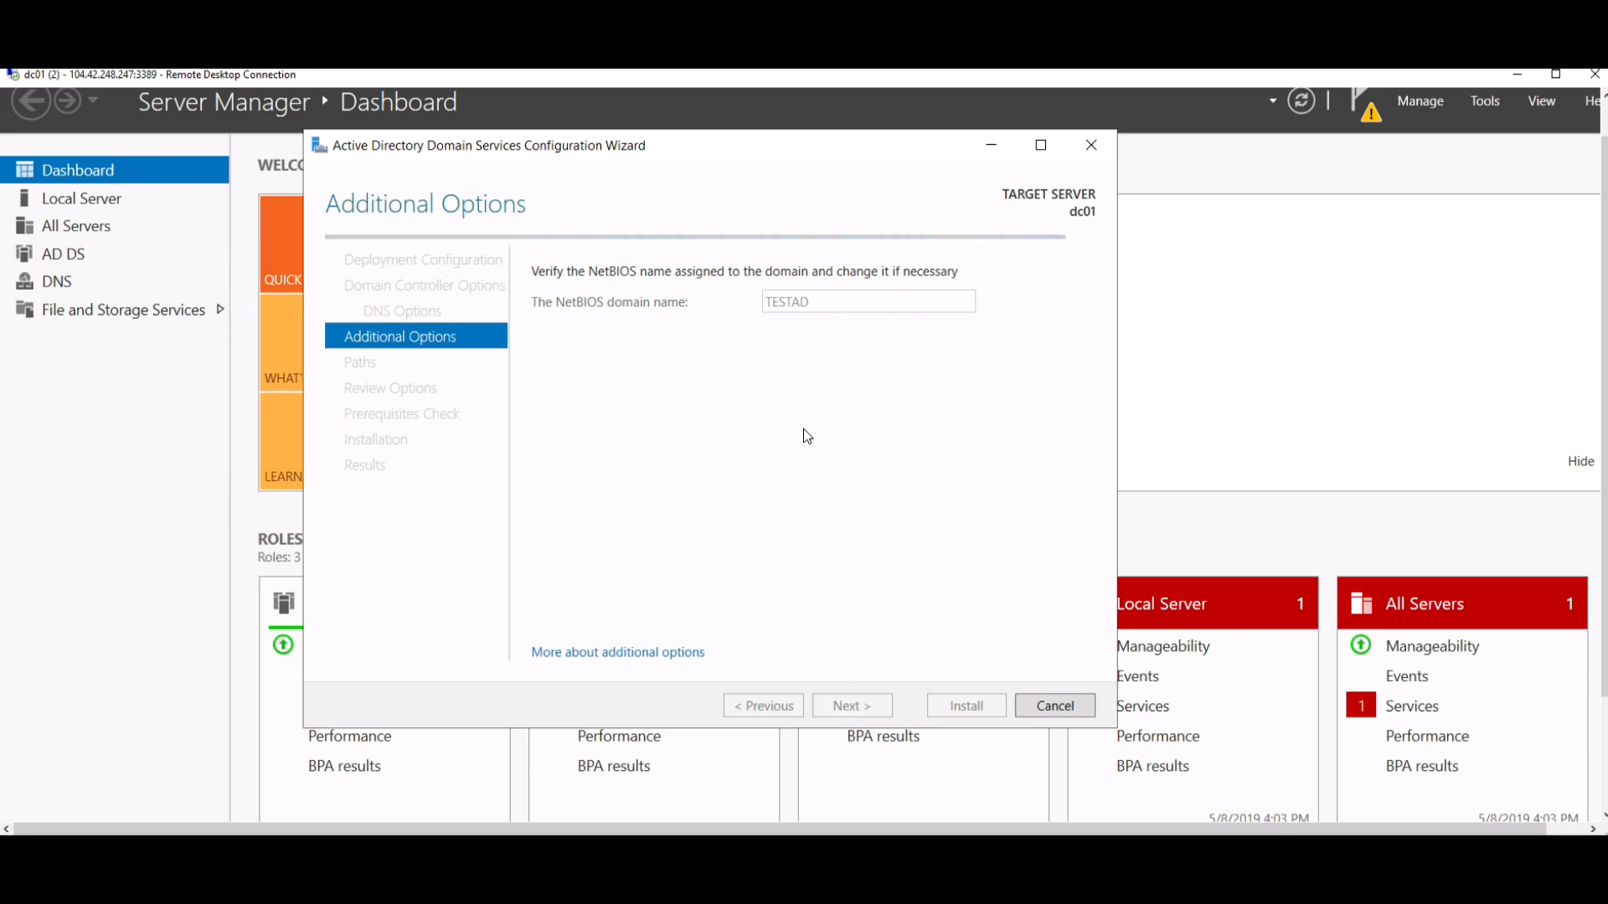
{"action": "left_click", "coordinate": [852, 705]}
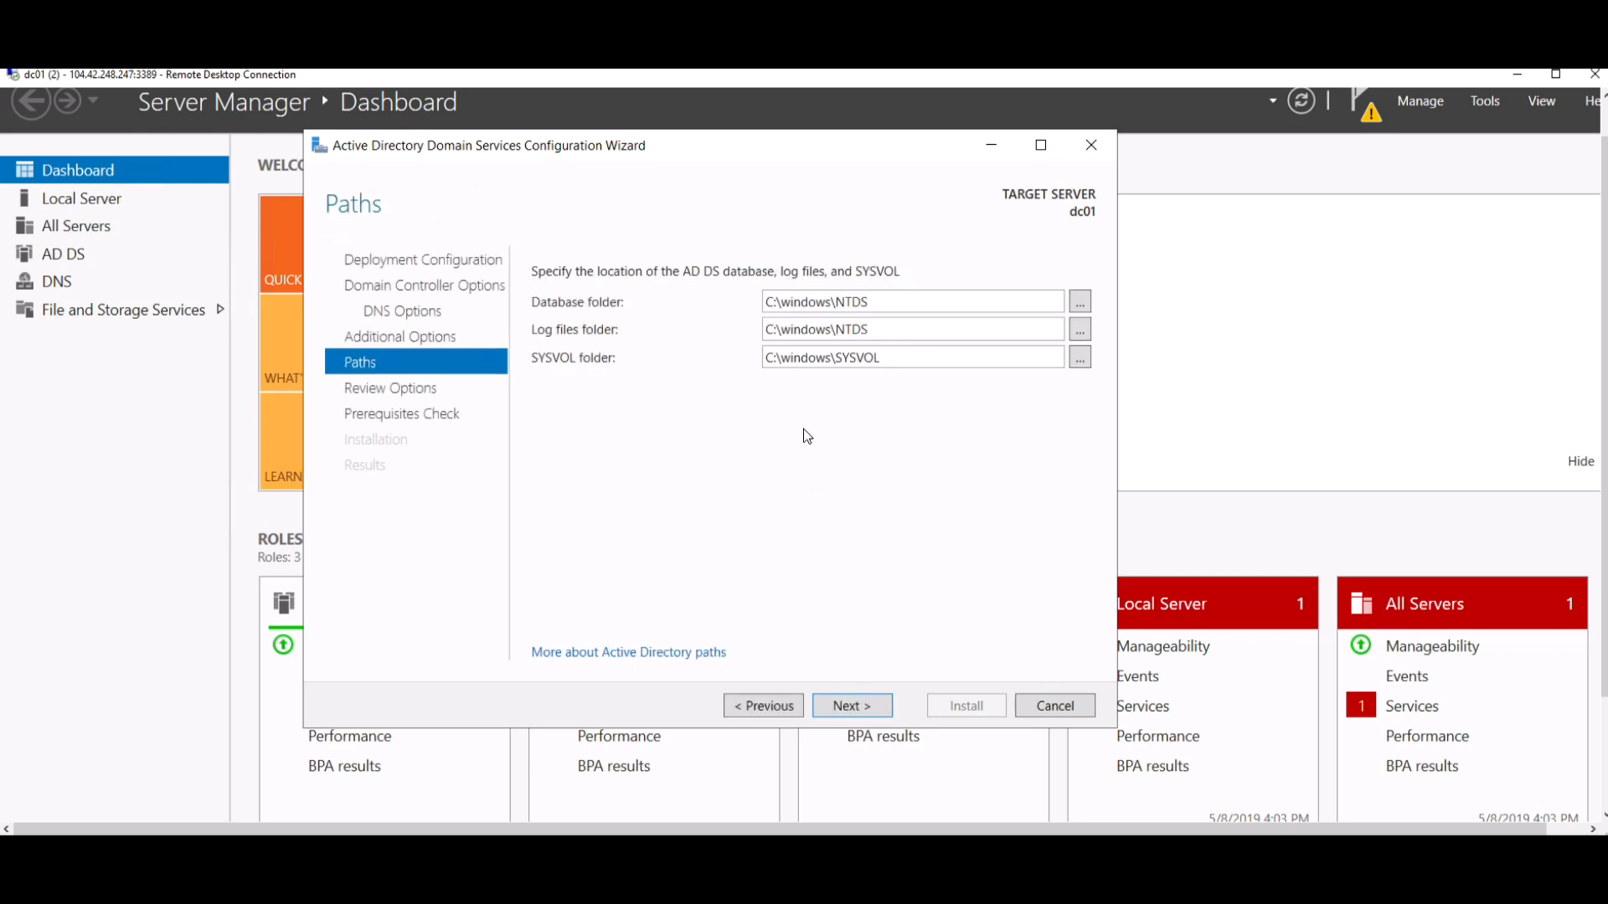
{"action": "mouse_move", "coordinate": [867, 710]}
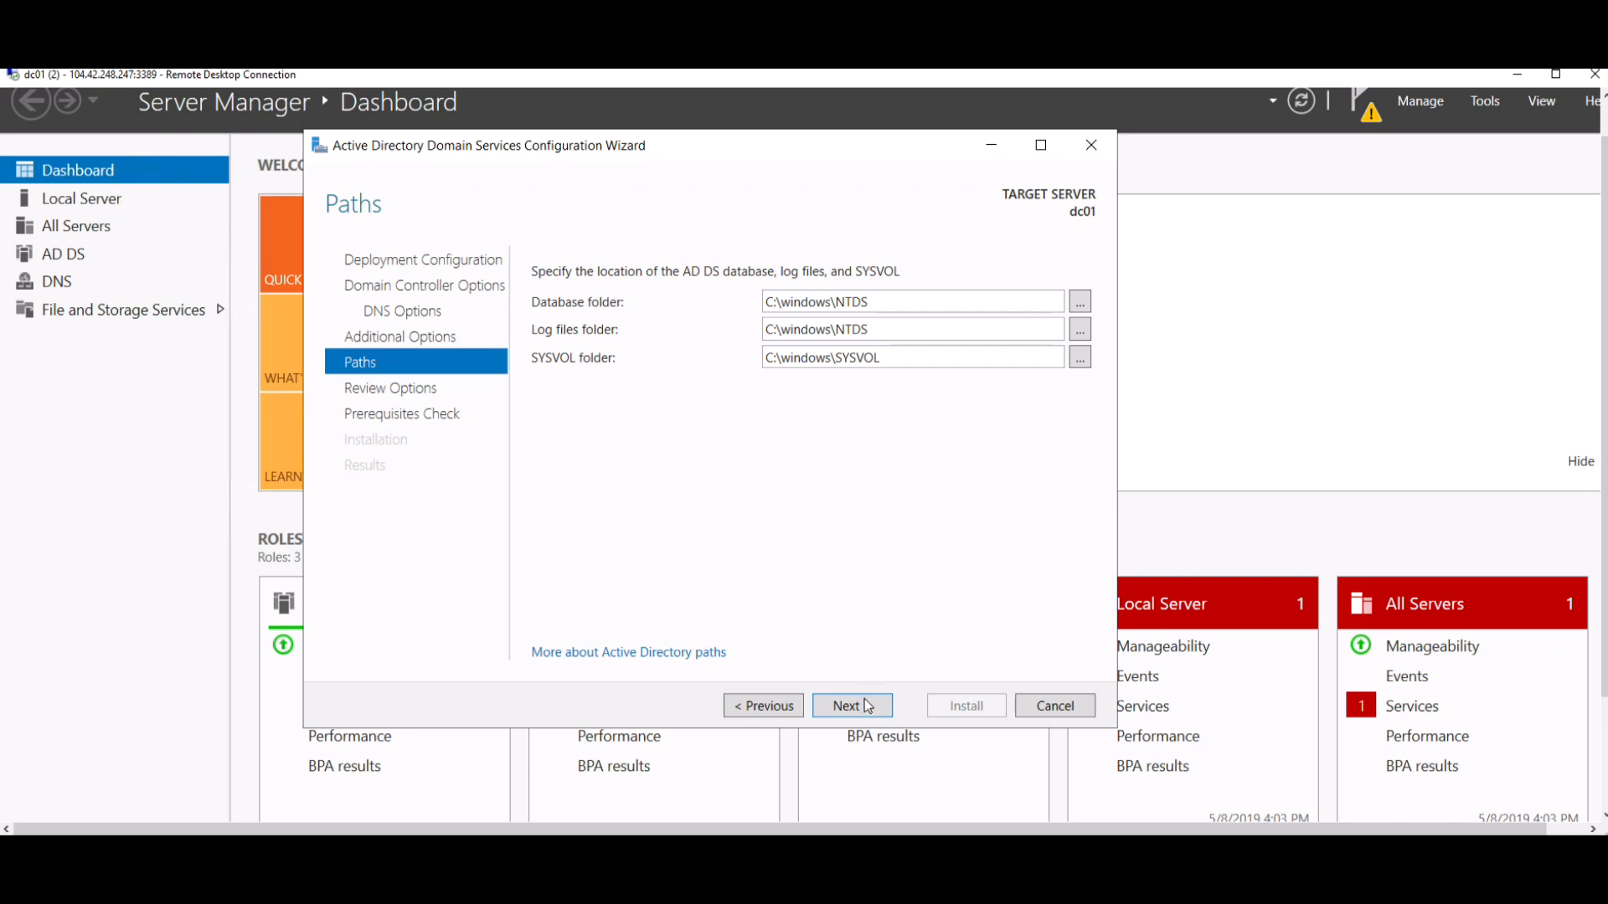
{"action": "left_click", "coordinate": [852, 705]}
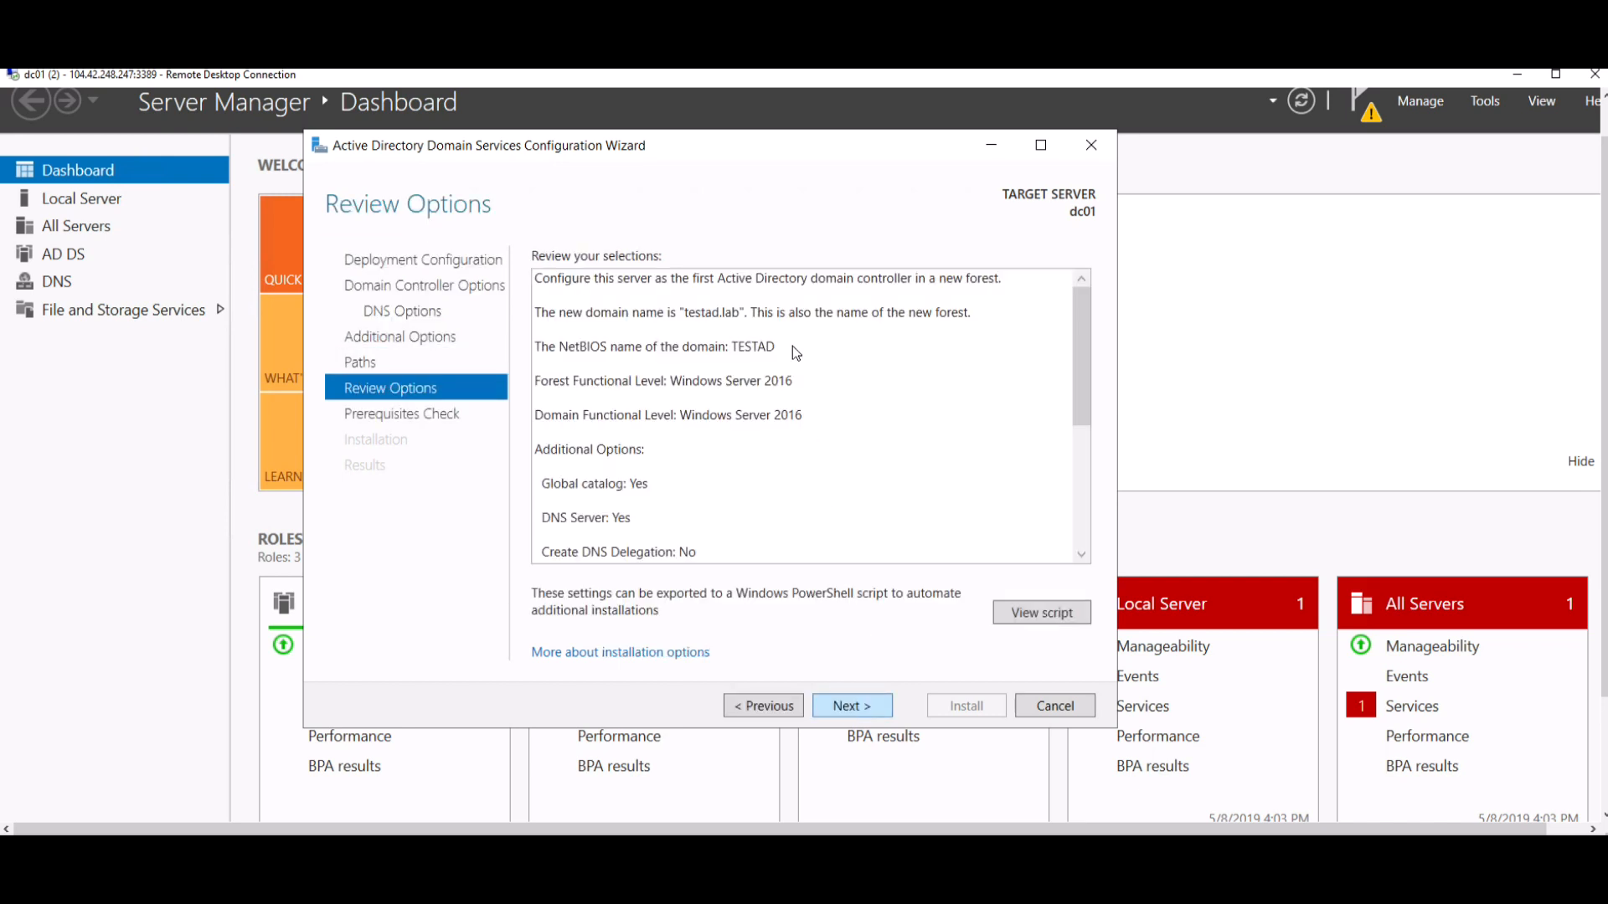
{"action": "mouse_move", "coordinate": [847, 706]}
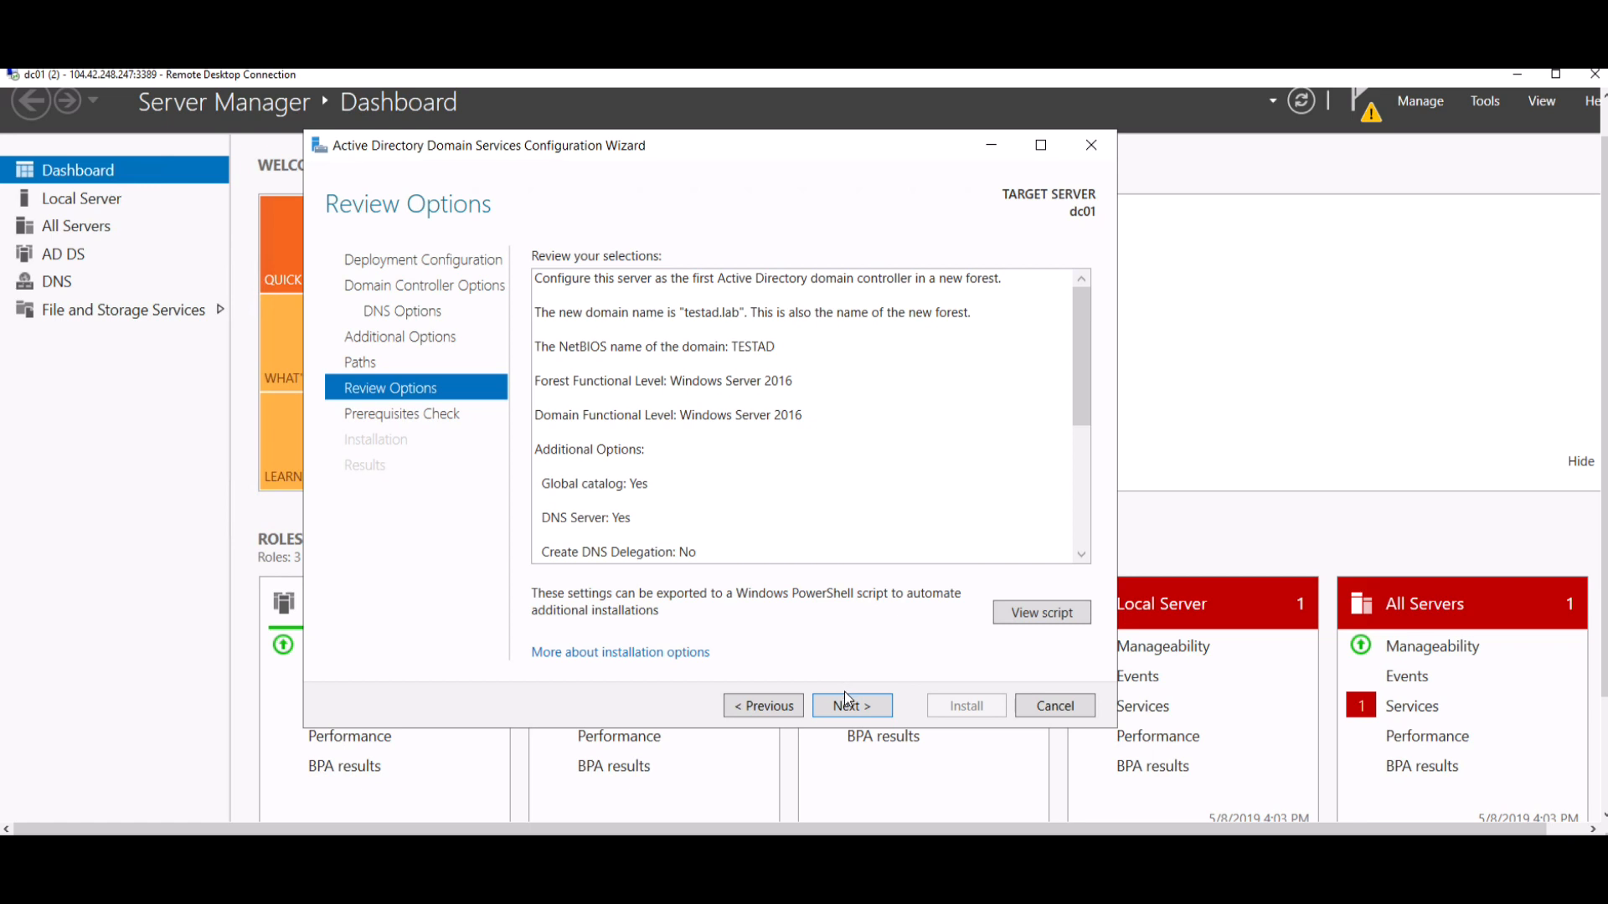
Pass the AD DS prerequisites check and begin installing dc01 as testad.lab's domain controller.
{"action": "left_click", "coordinate": [852, 705]}
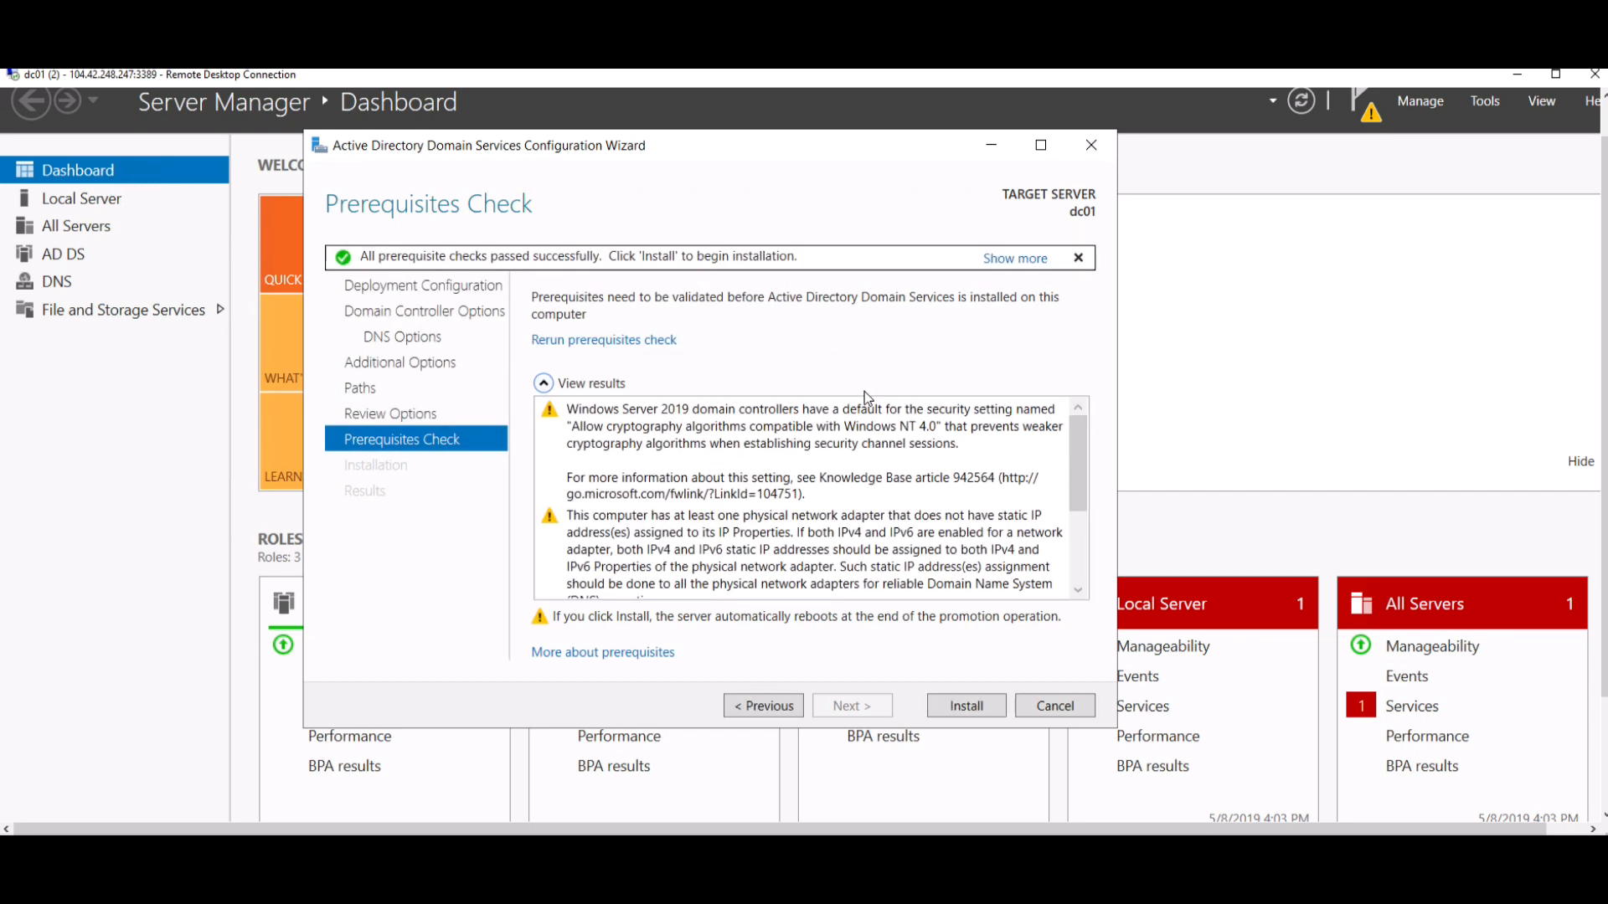
{"action": "mouse_move", "coordinate": [1003, 535]}
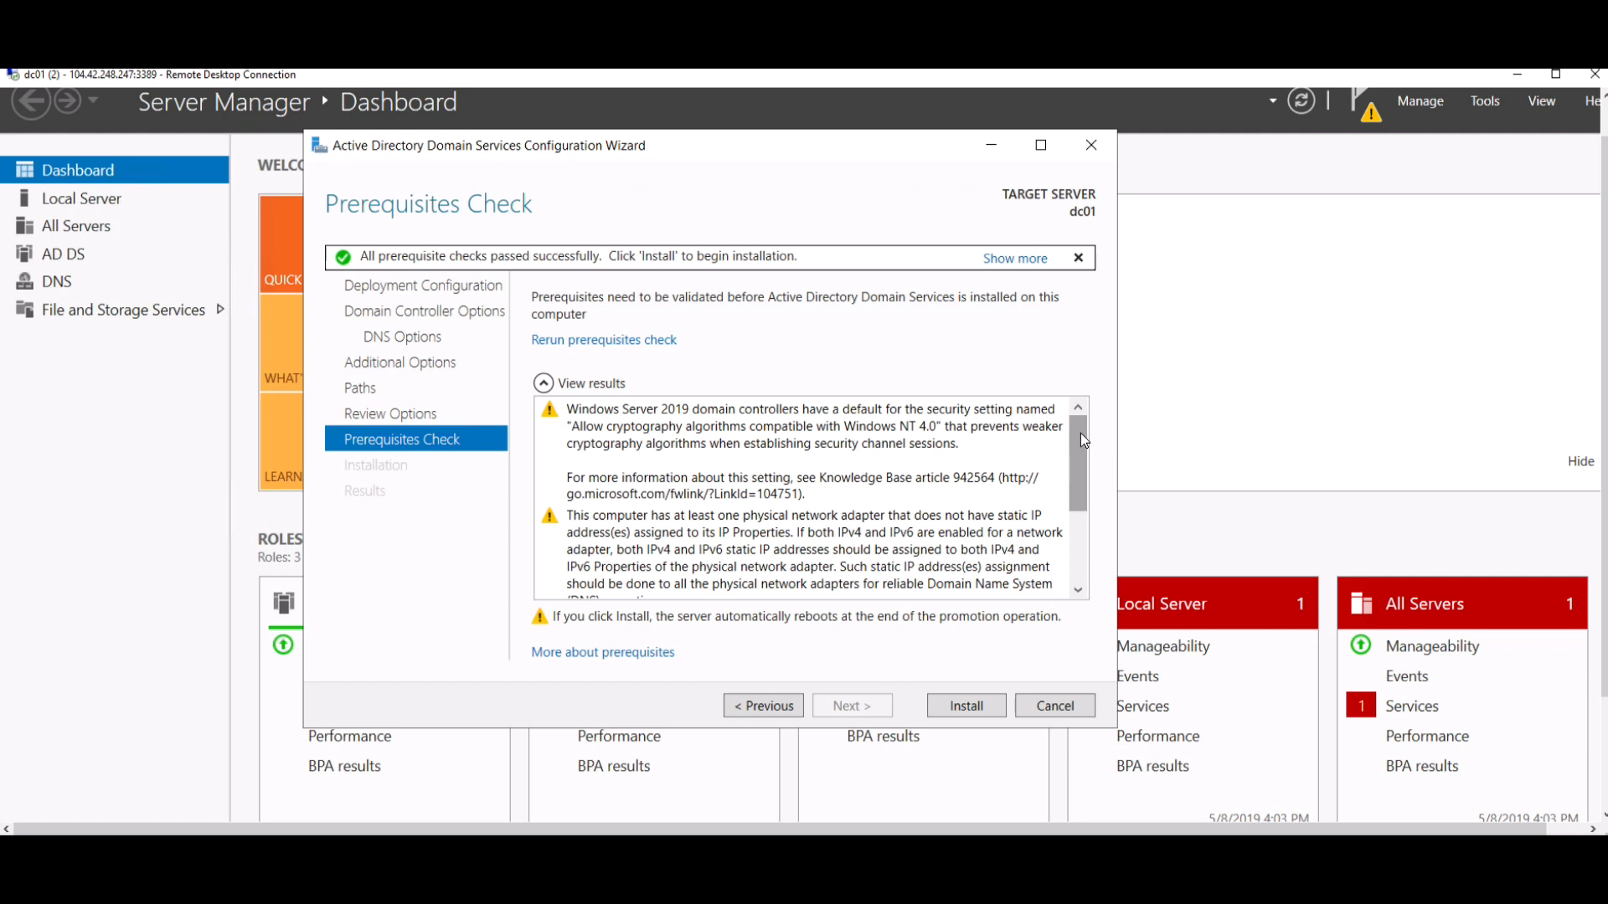
{"action": "mouse_move", "coordinate": [986, 694]}
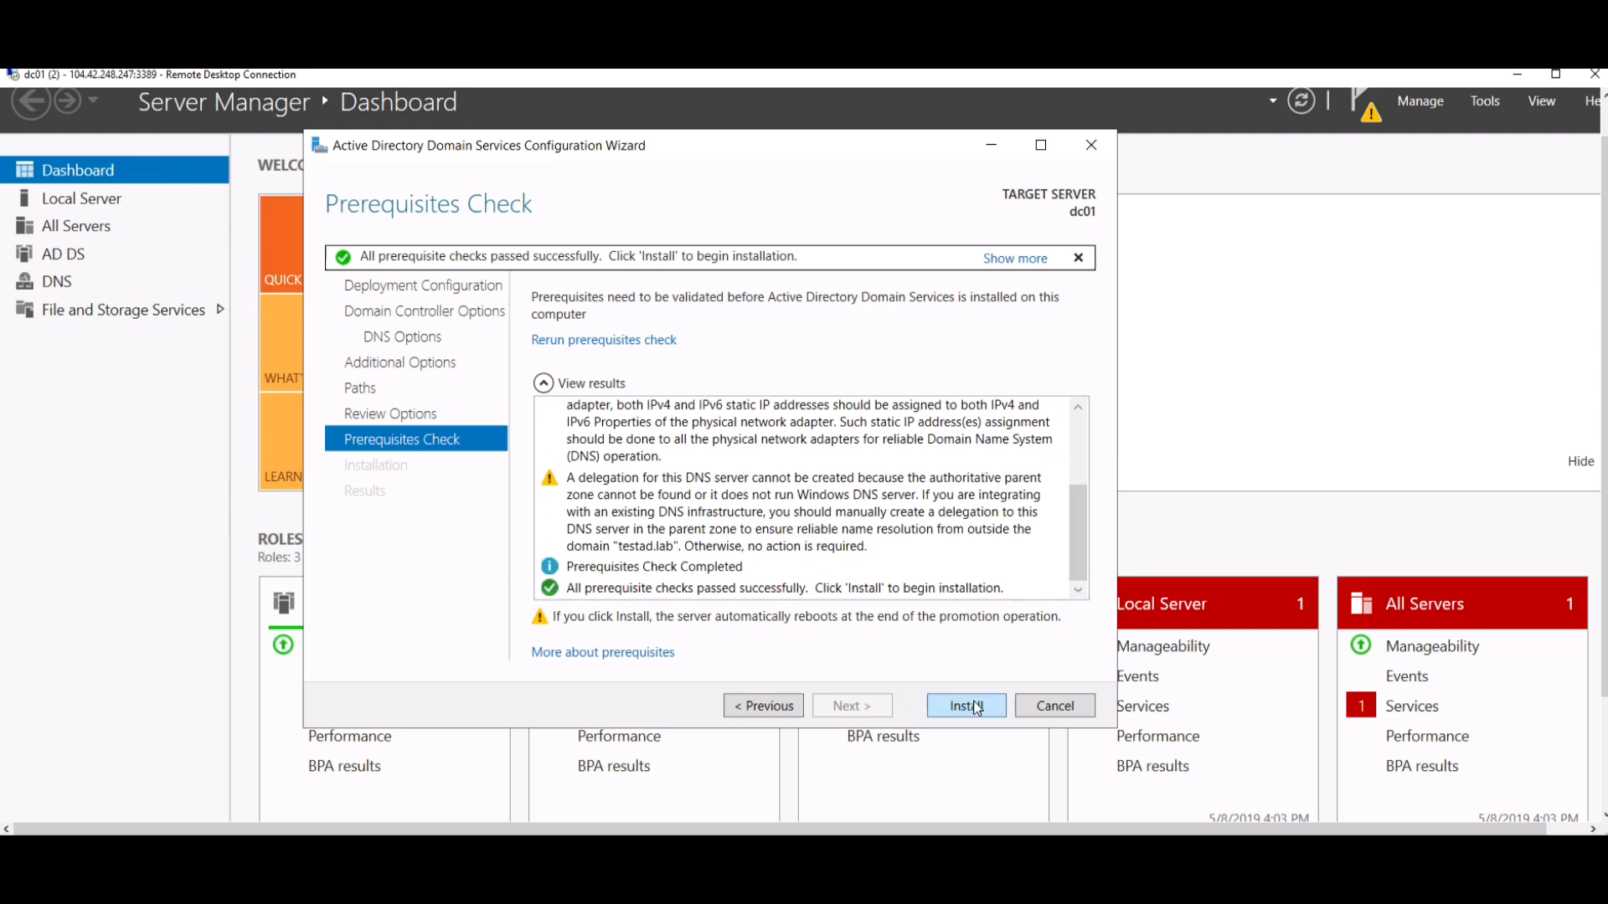
{"action": "left_click", "coordinate": [966, 705]}
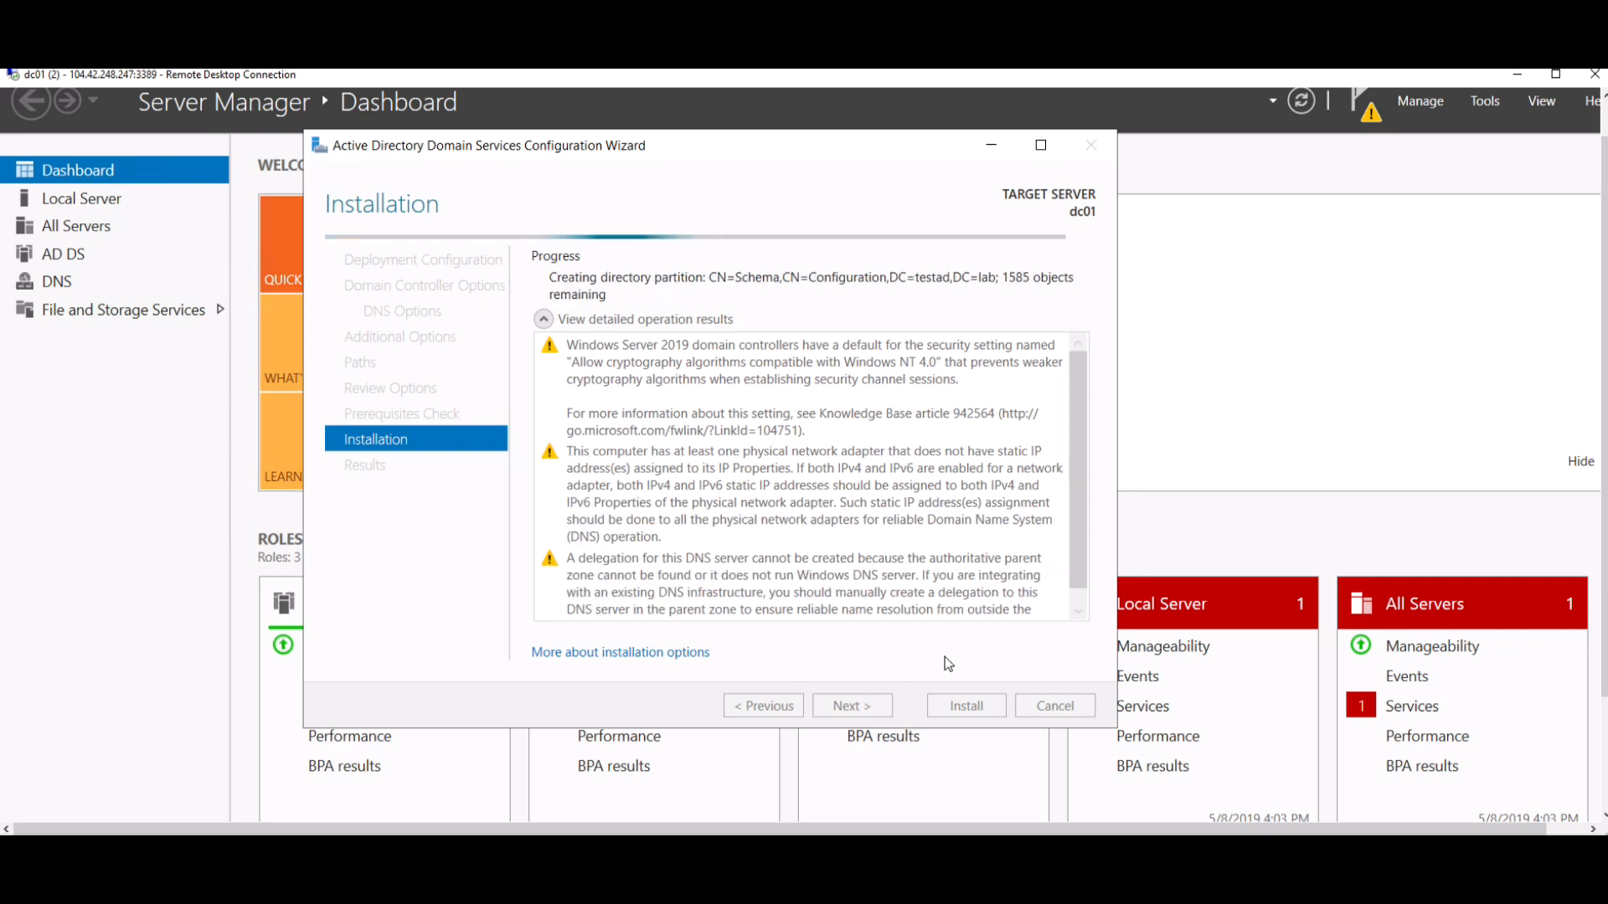
{"action": "mouse_move", "coordinate": [964, 636]}
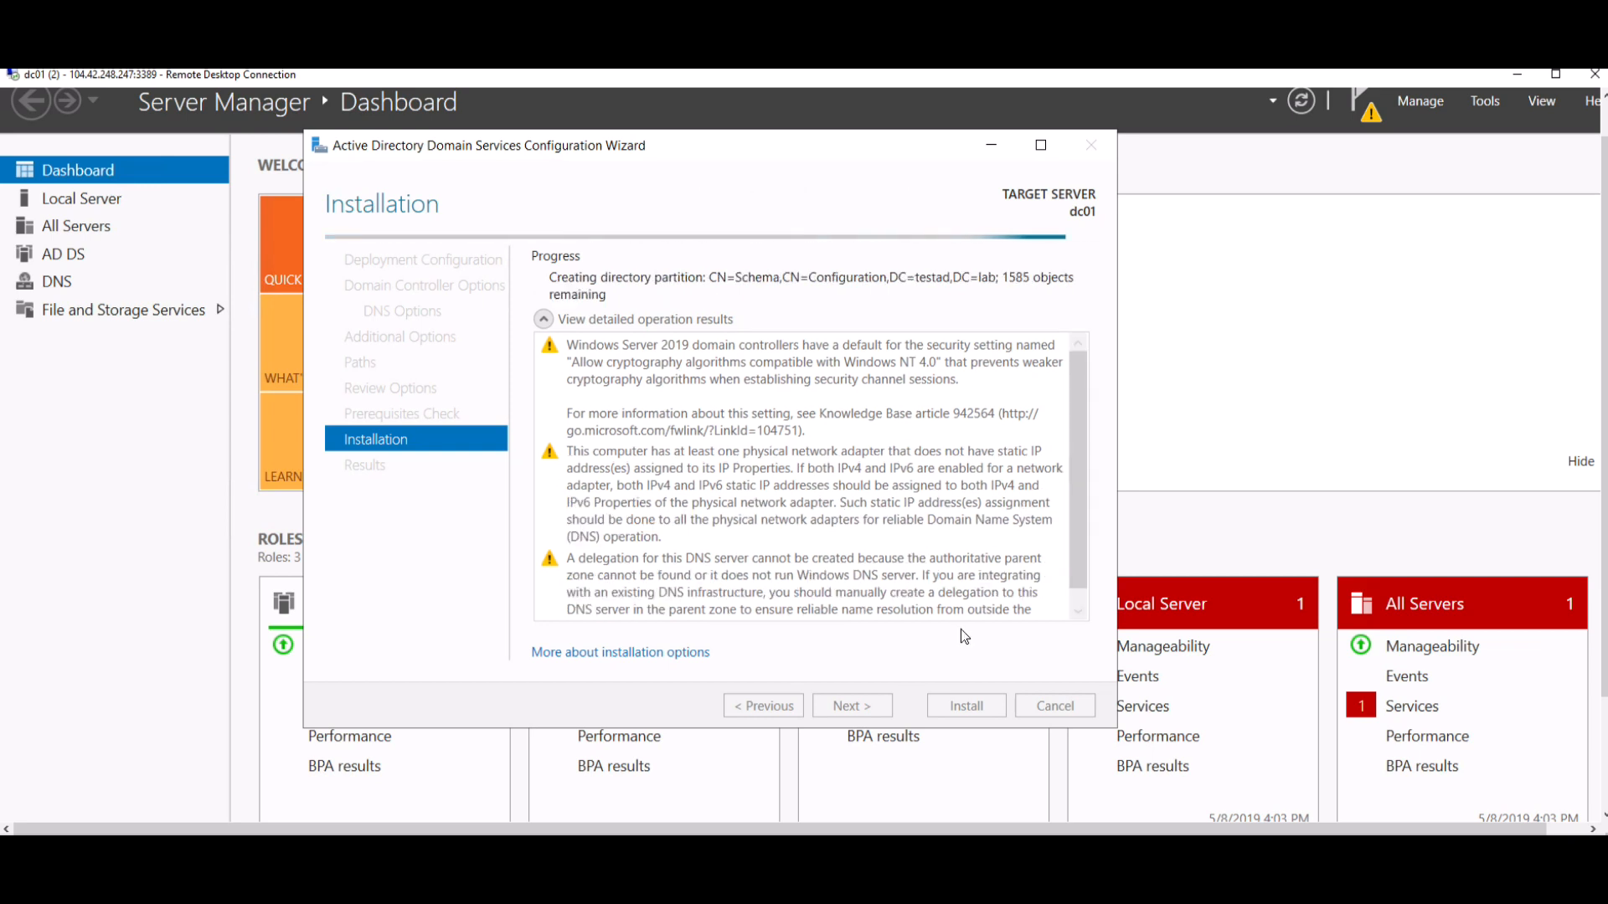
{"action": "mouse_move", "coordinate": [1103, 378]}
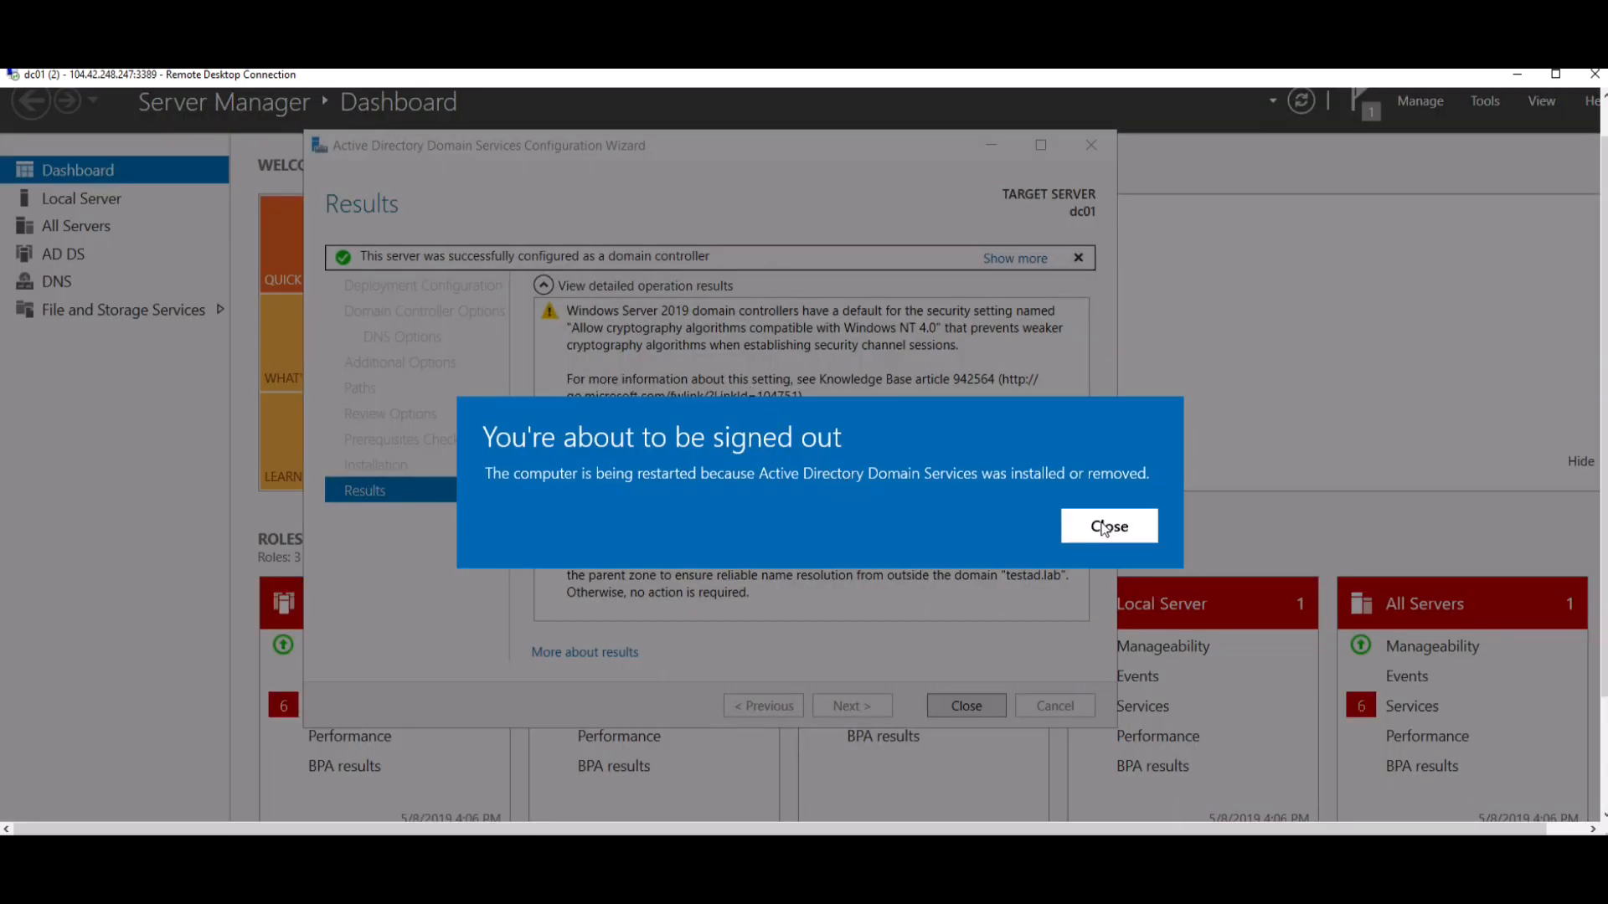
Dismiss the 'about to be signed out' notice and close the finished AD DS wizard.
{"action": "left_click", "coordinate": [1108, 526]}
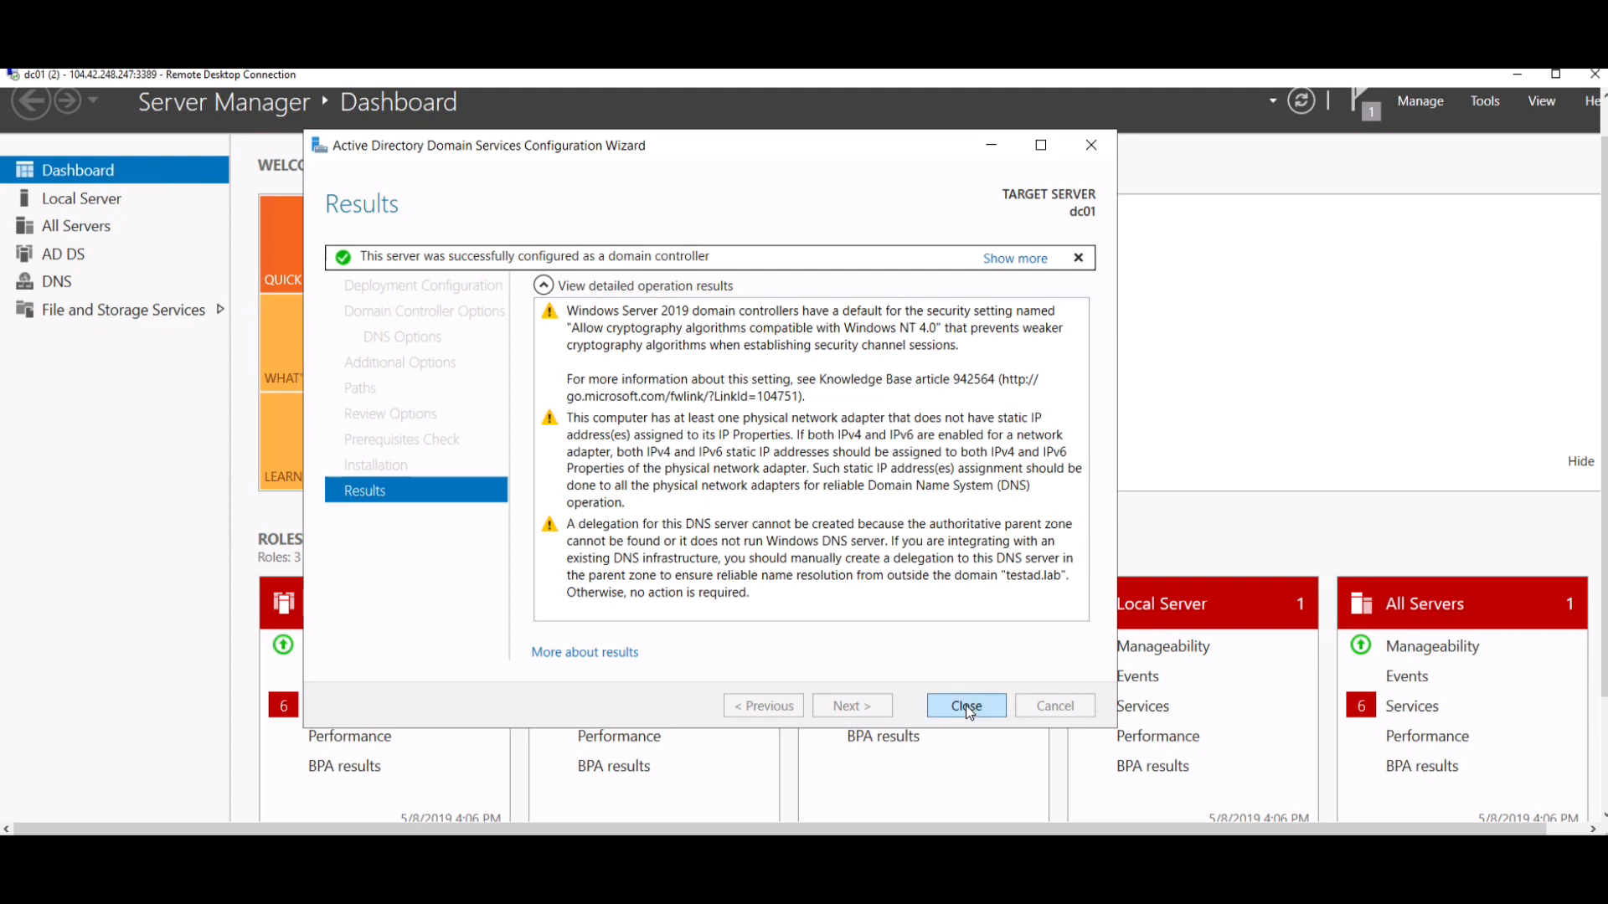
{"action": "left_click", "coordinate": [965, 706]}
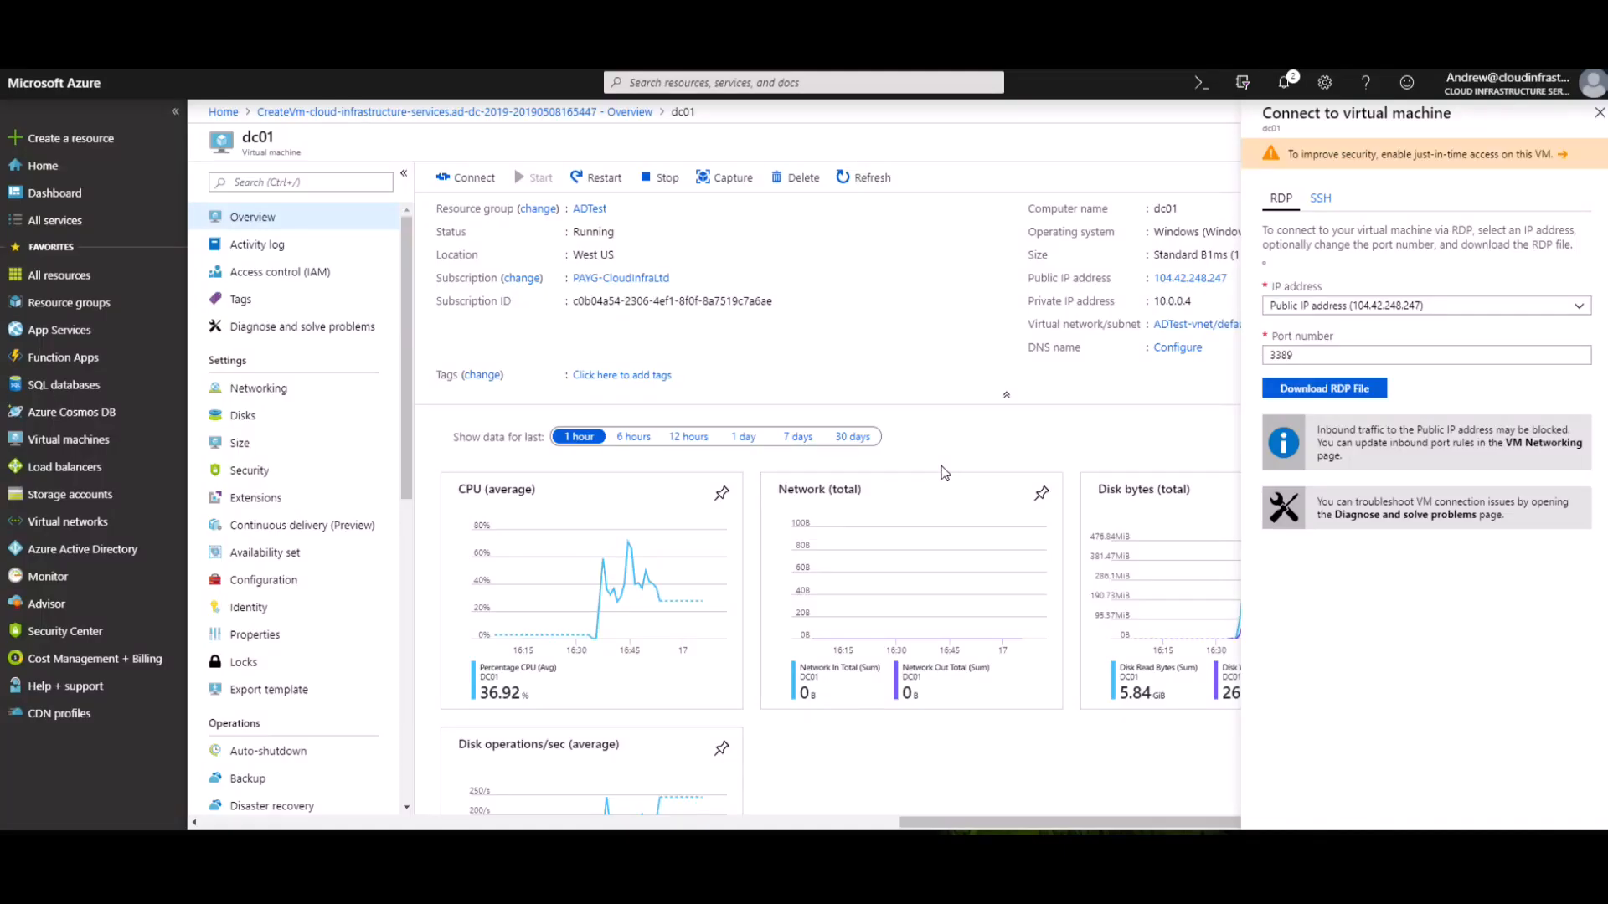
{"action": "mouse_move", "coordinate": [994, 387]}
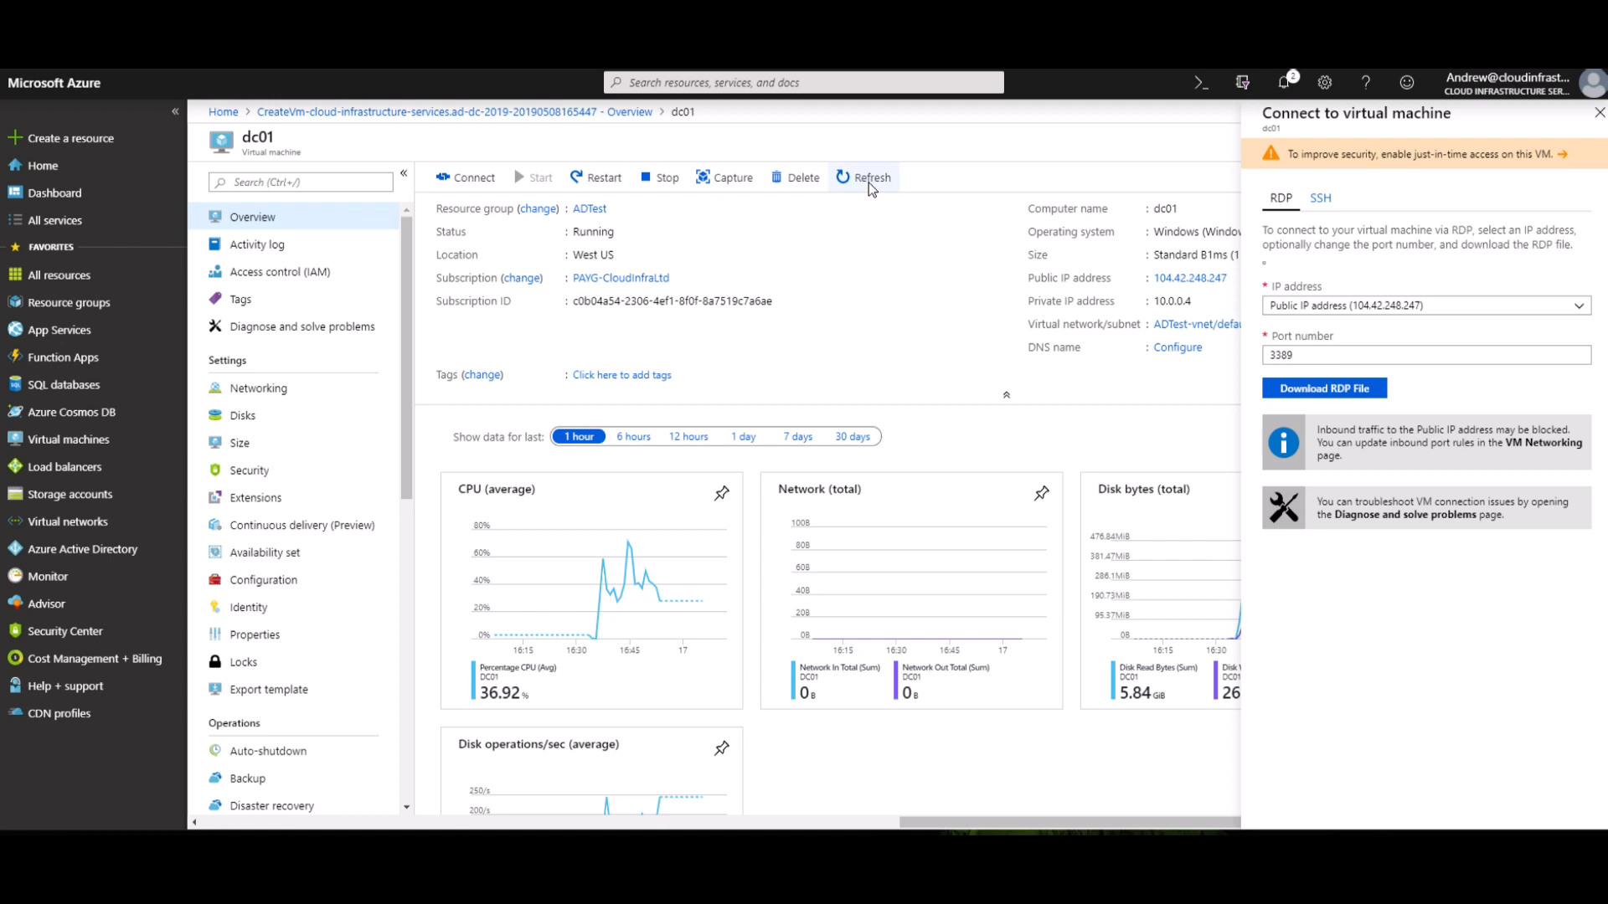
Refresh dc01's Azure overview several times while the VM restarts.
{"action": "left_click", "coordinate": [872, 177]}
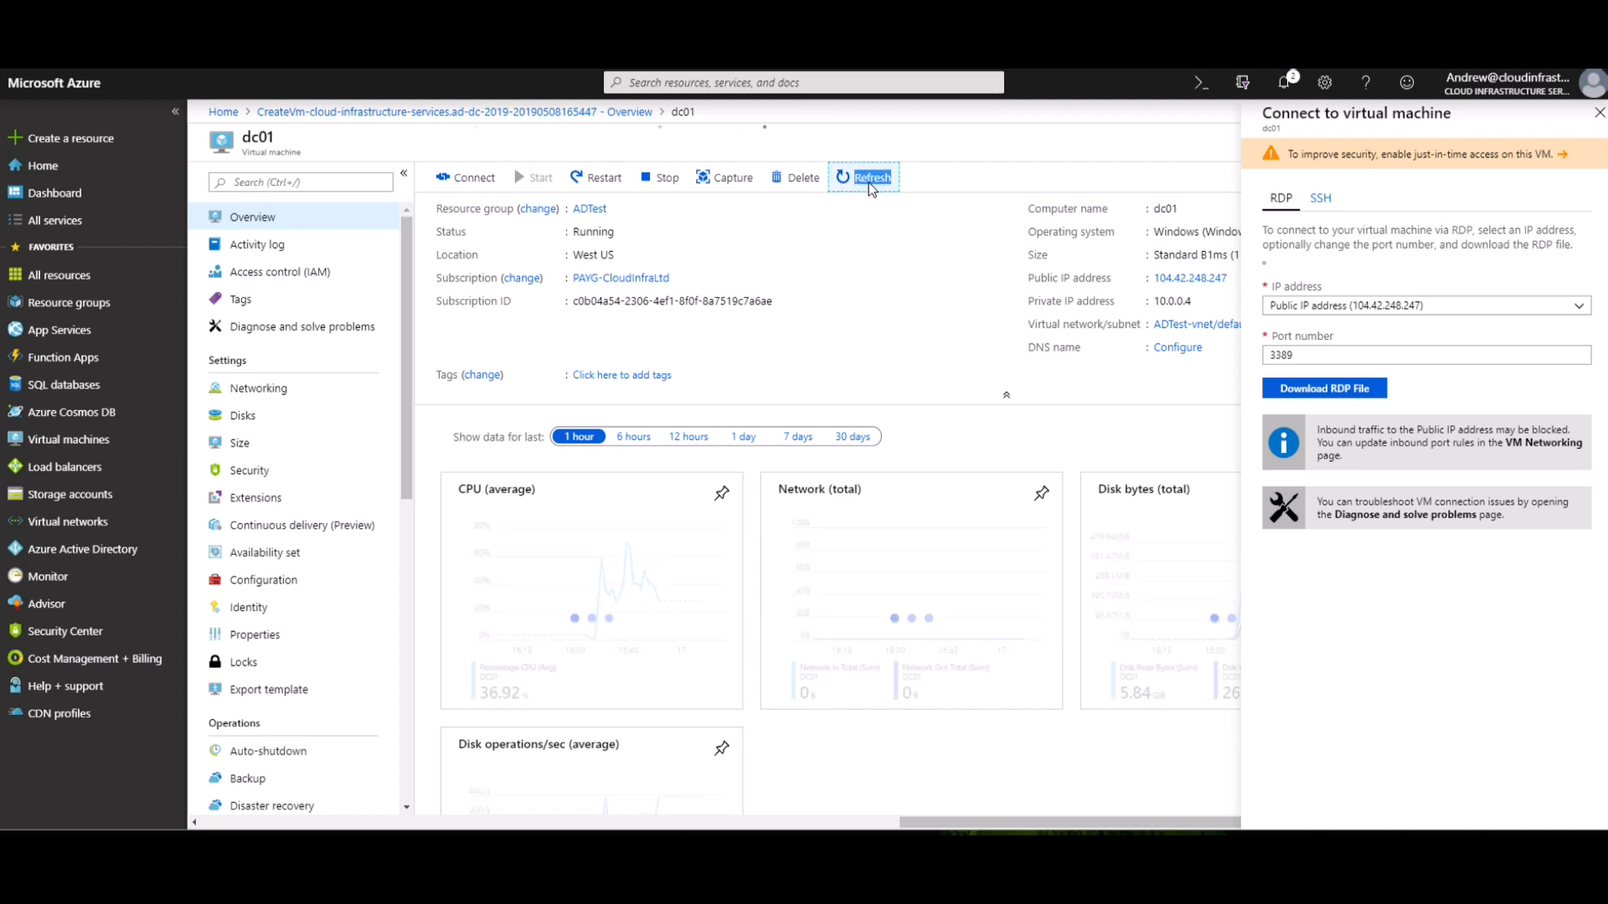
{"action": "left_click", "coordinate": [862, 177]}
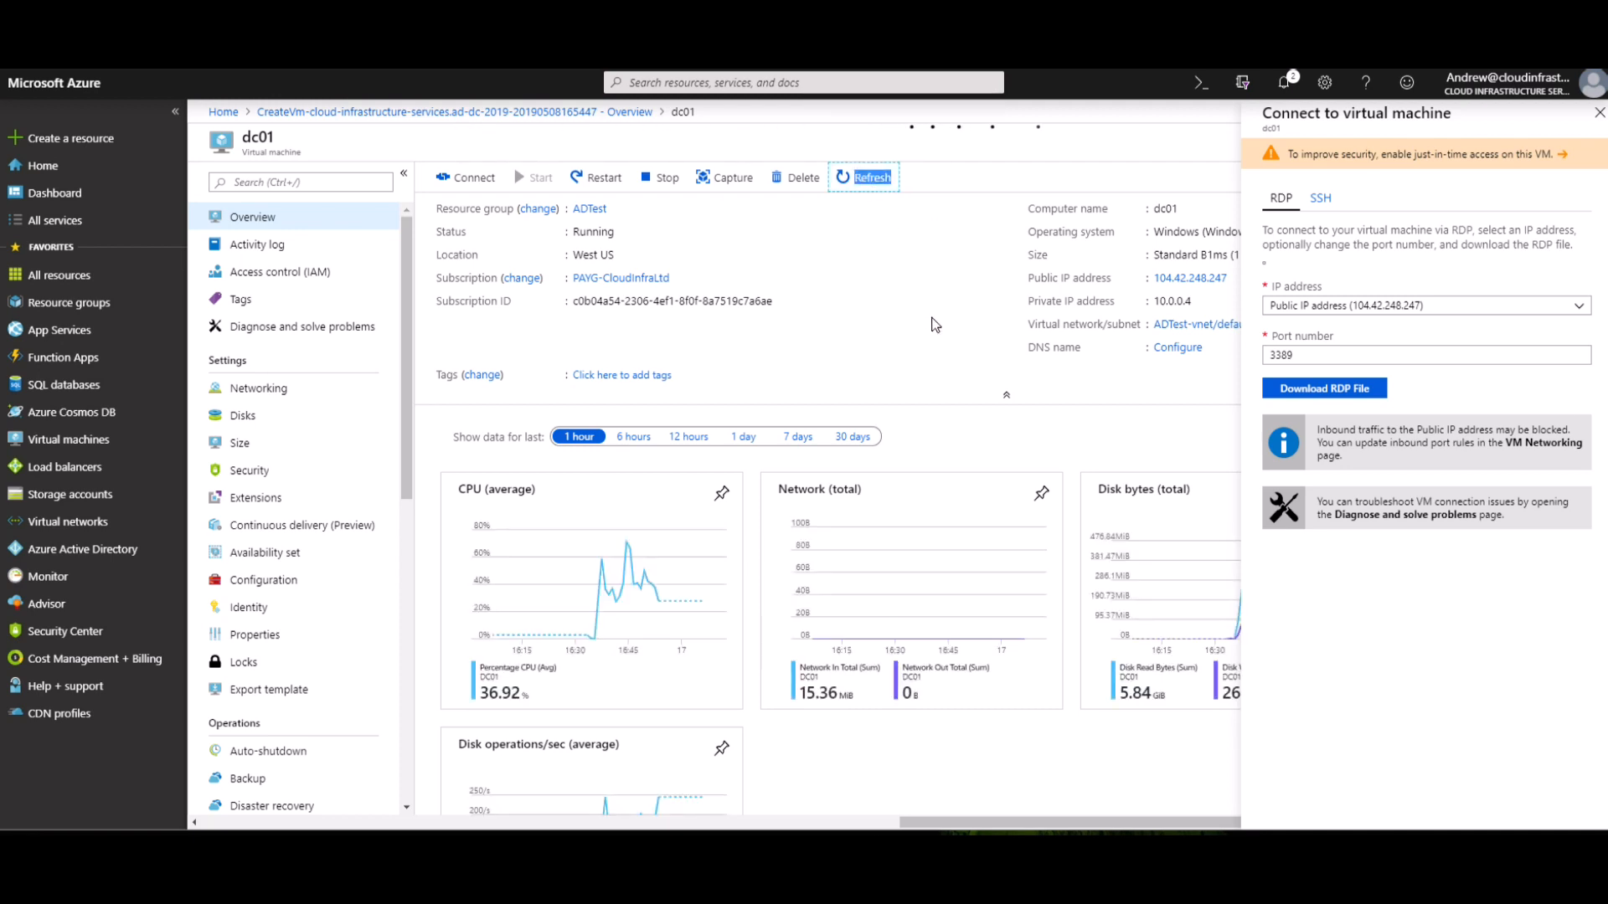
{"action": "mouse_move", "coordinate": [940, 329]}
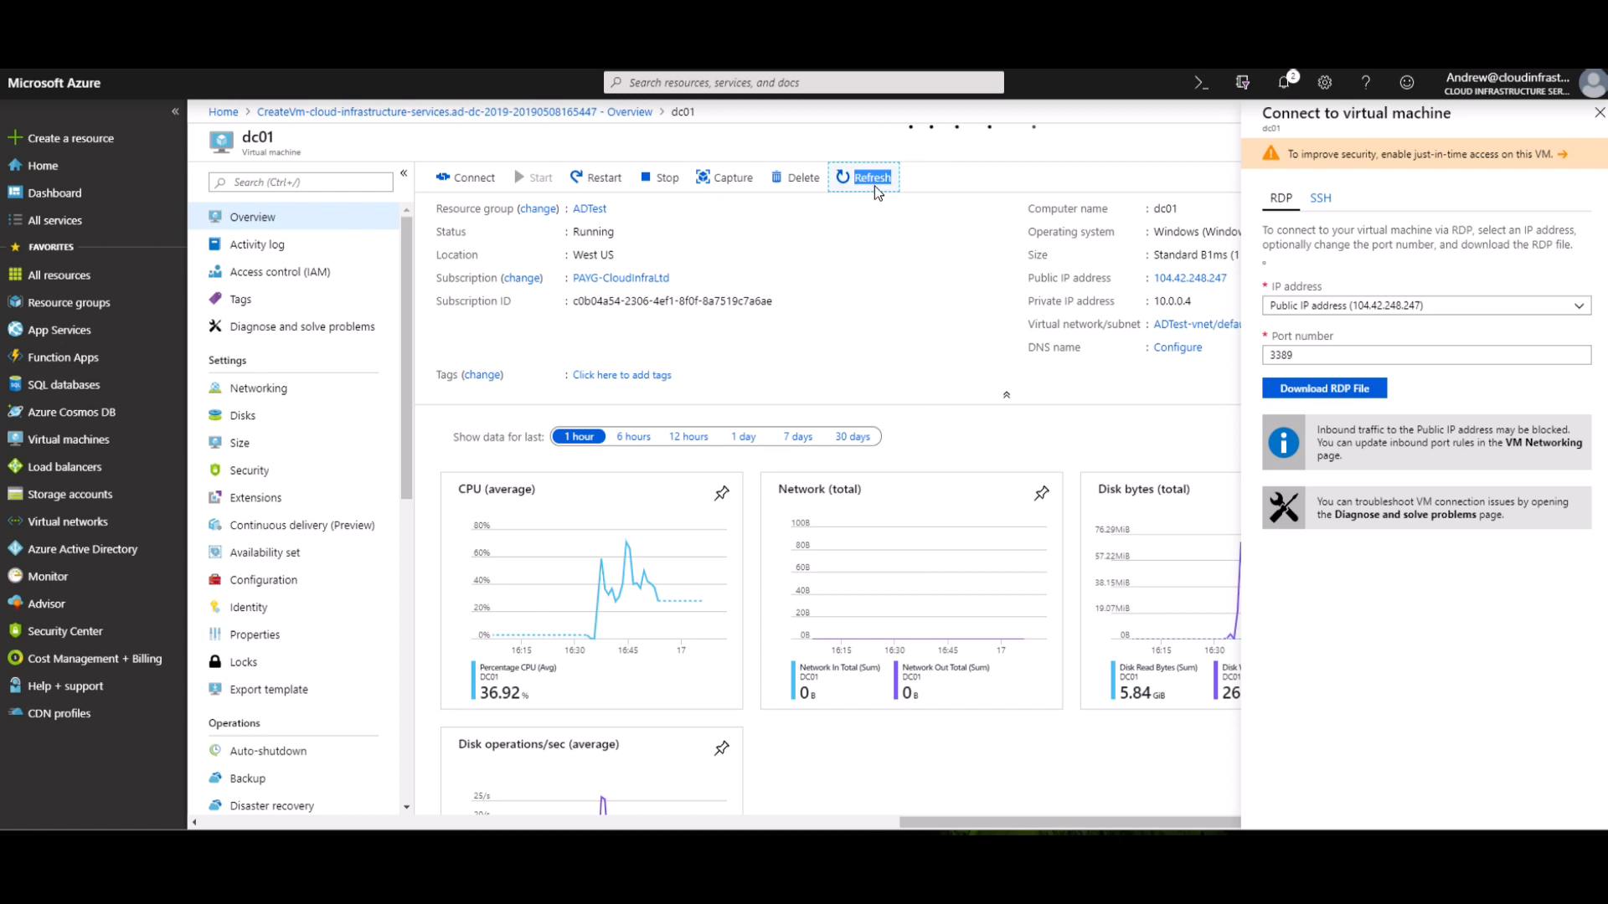
{"action": "left_click", "coordinate": [872, 177]}
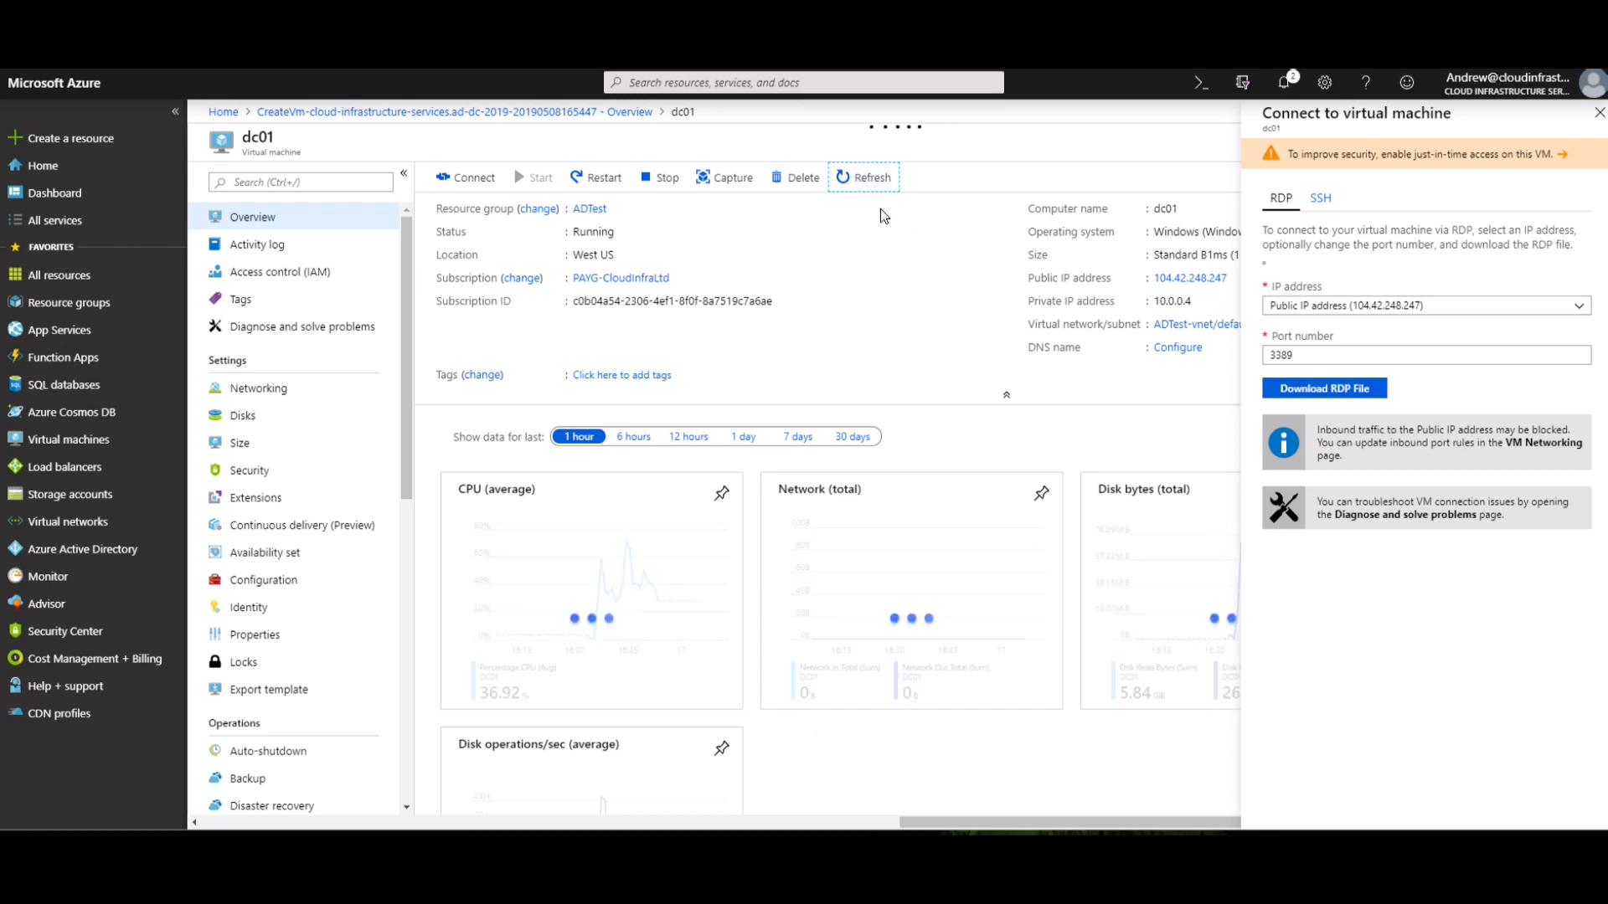
{"action": "mouse_move", "coordinate": [1365, 392]}
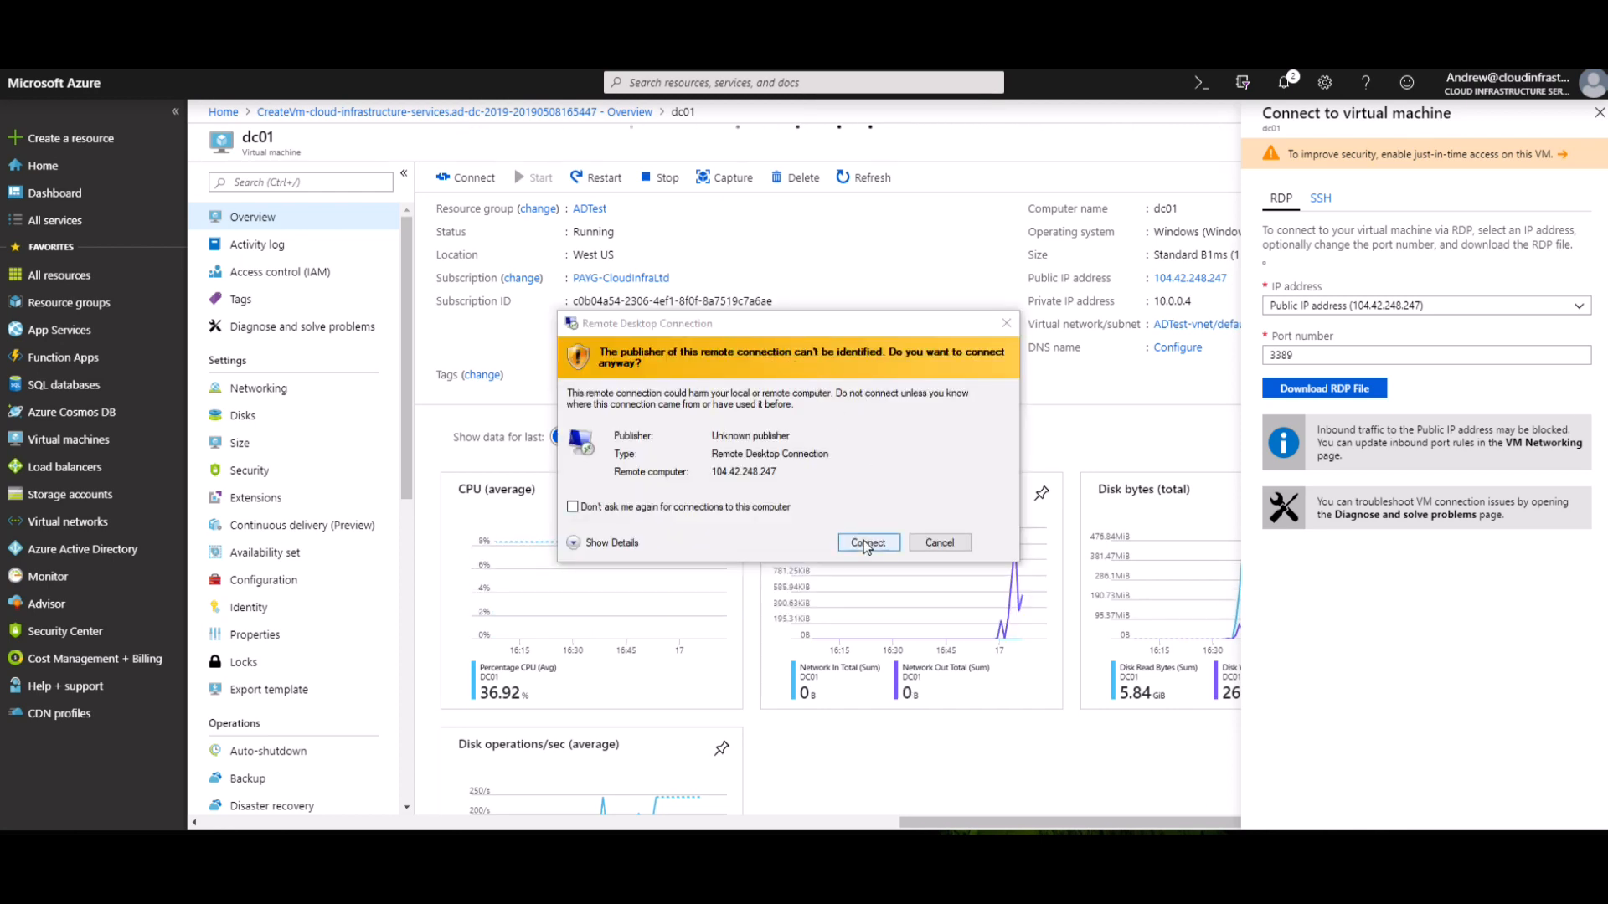
Accept the unverified publisher and certificate warnings to connect to dc01 over Remote Desktop.
{"action": "left_click", "coordinate": [869, 543]}
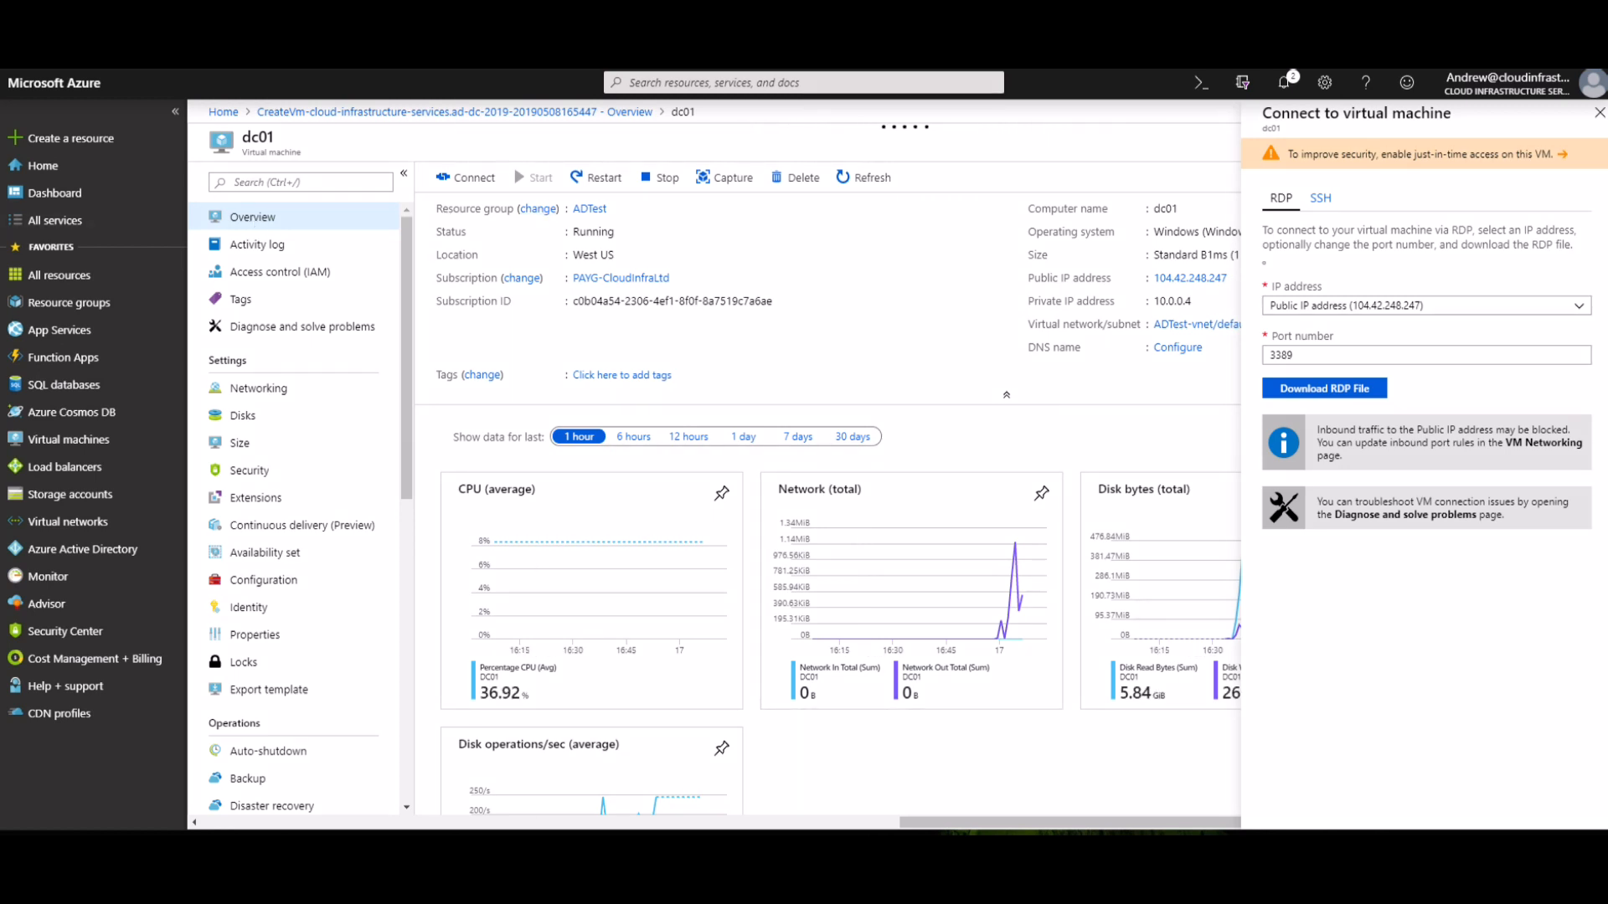
{"action": "left_click", "coordinate": [1324, 388]}
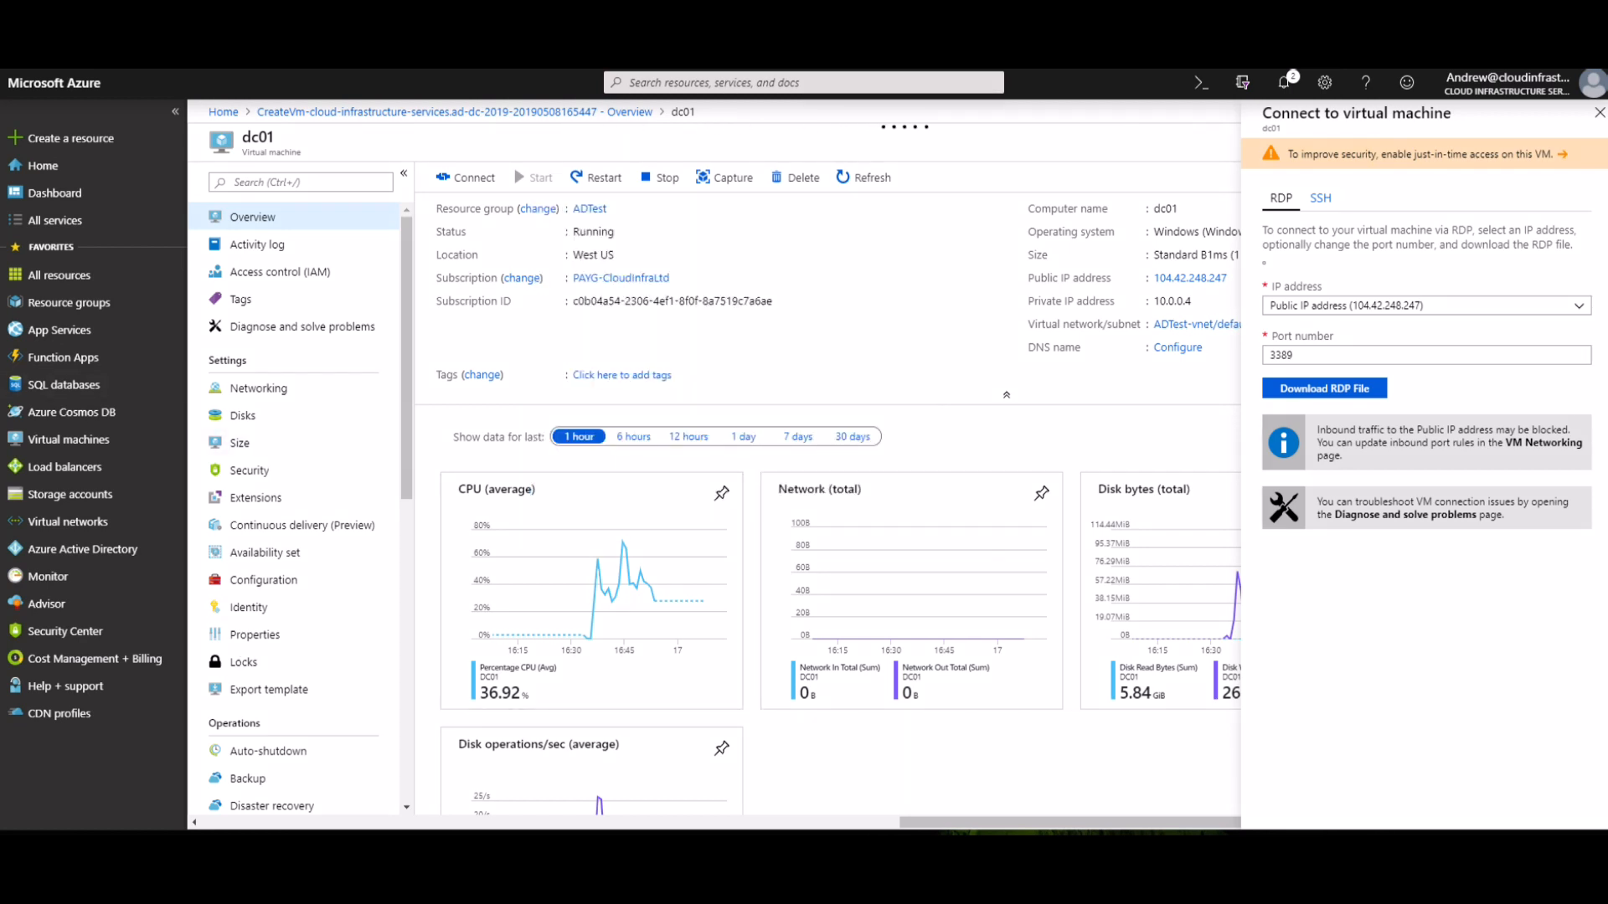
{"action": "left_click", "coordinate": [1324, 387]}
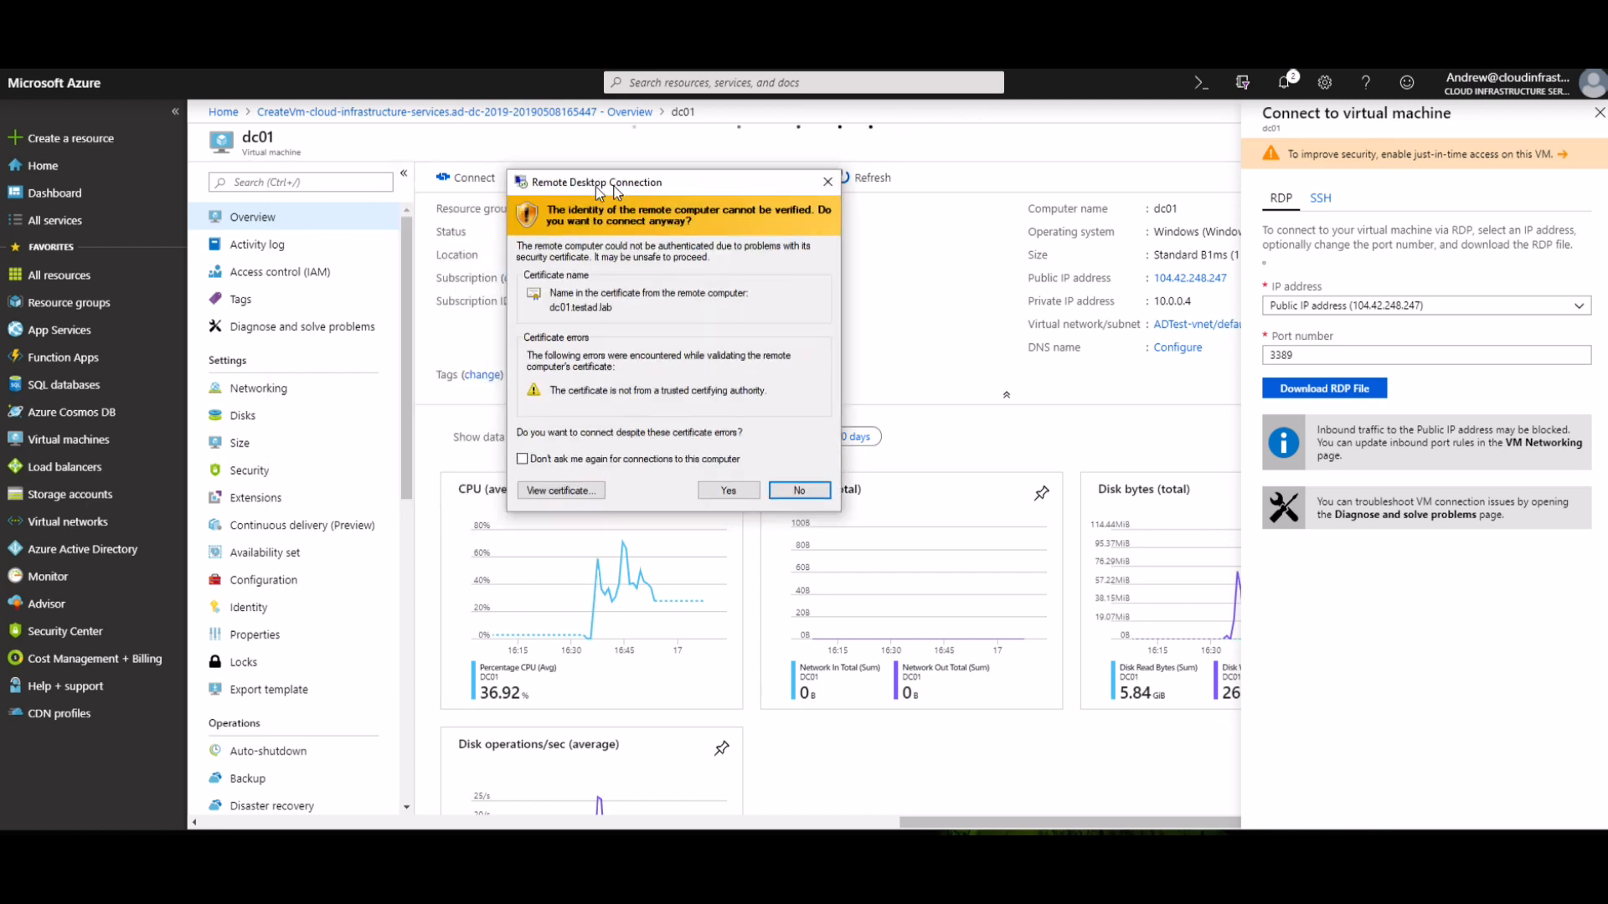
{"action": "left_click_drag", "start_coordinate": [599, 182], "coordinate": [644, 182]}
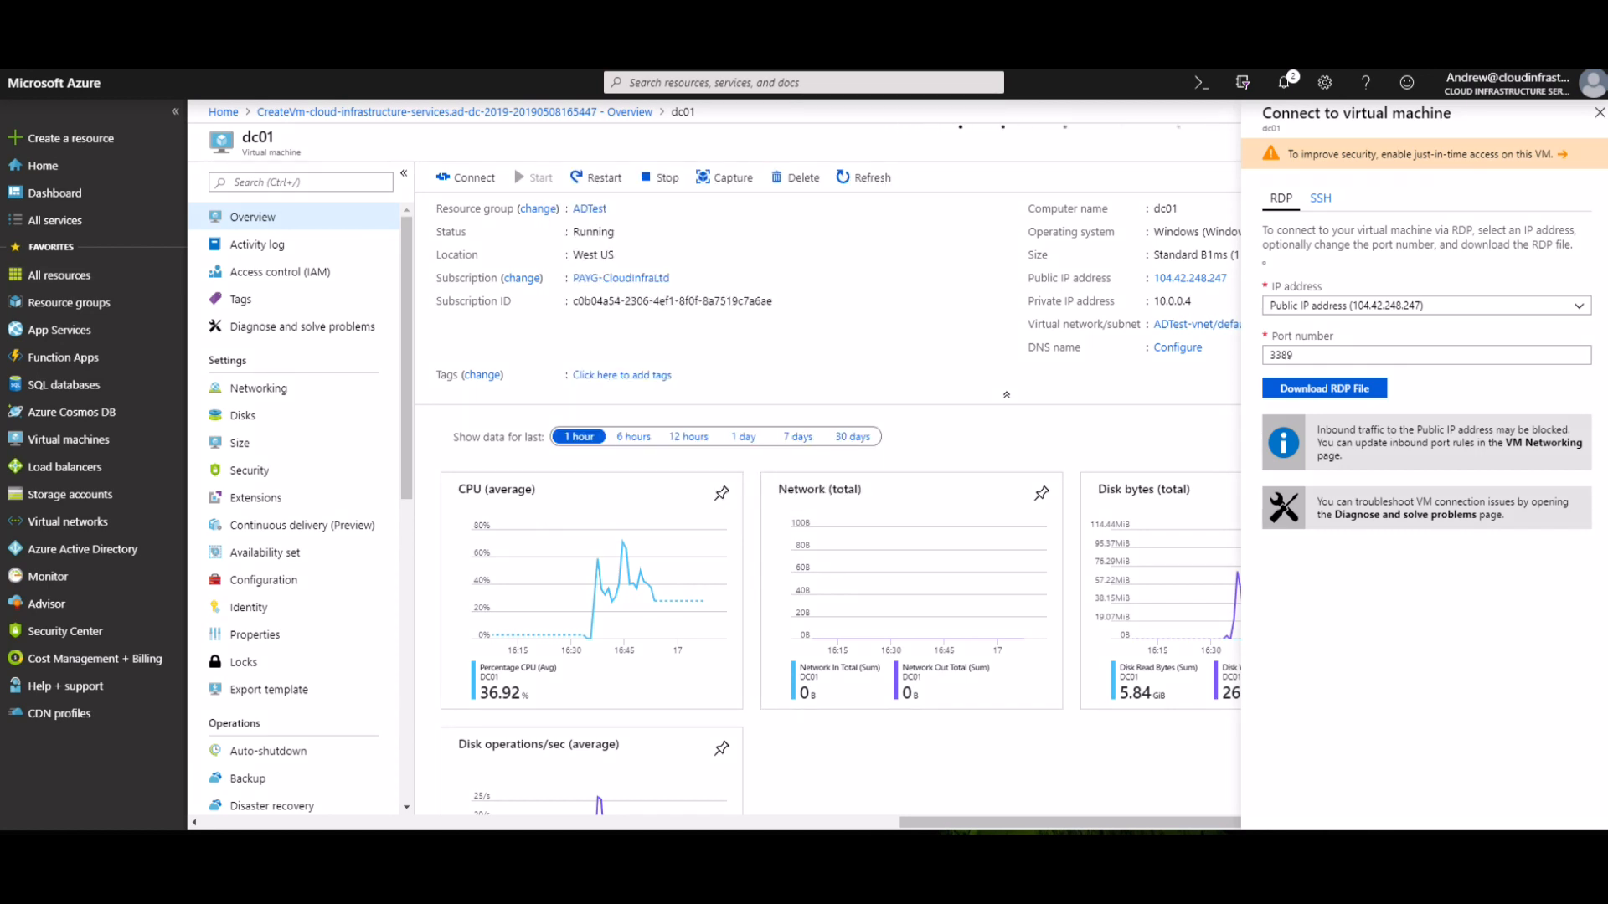
{"action": "mouse_move", "coordinate": [647, 270]}
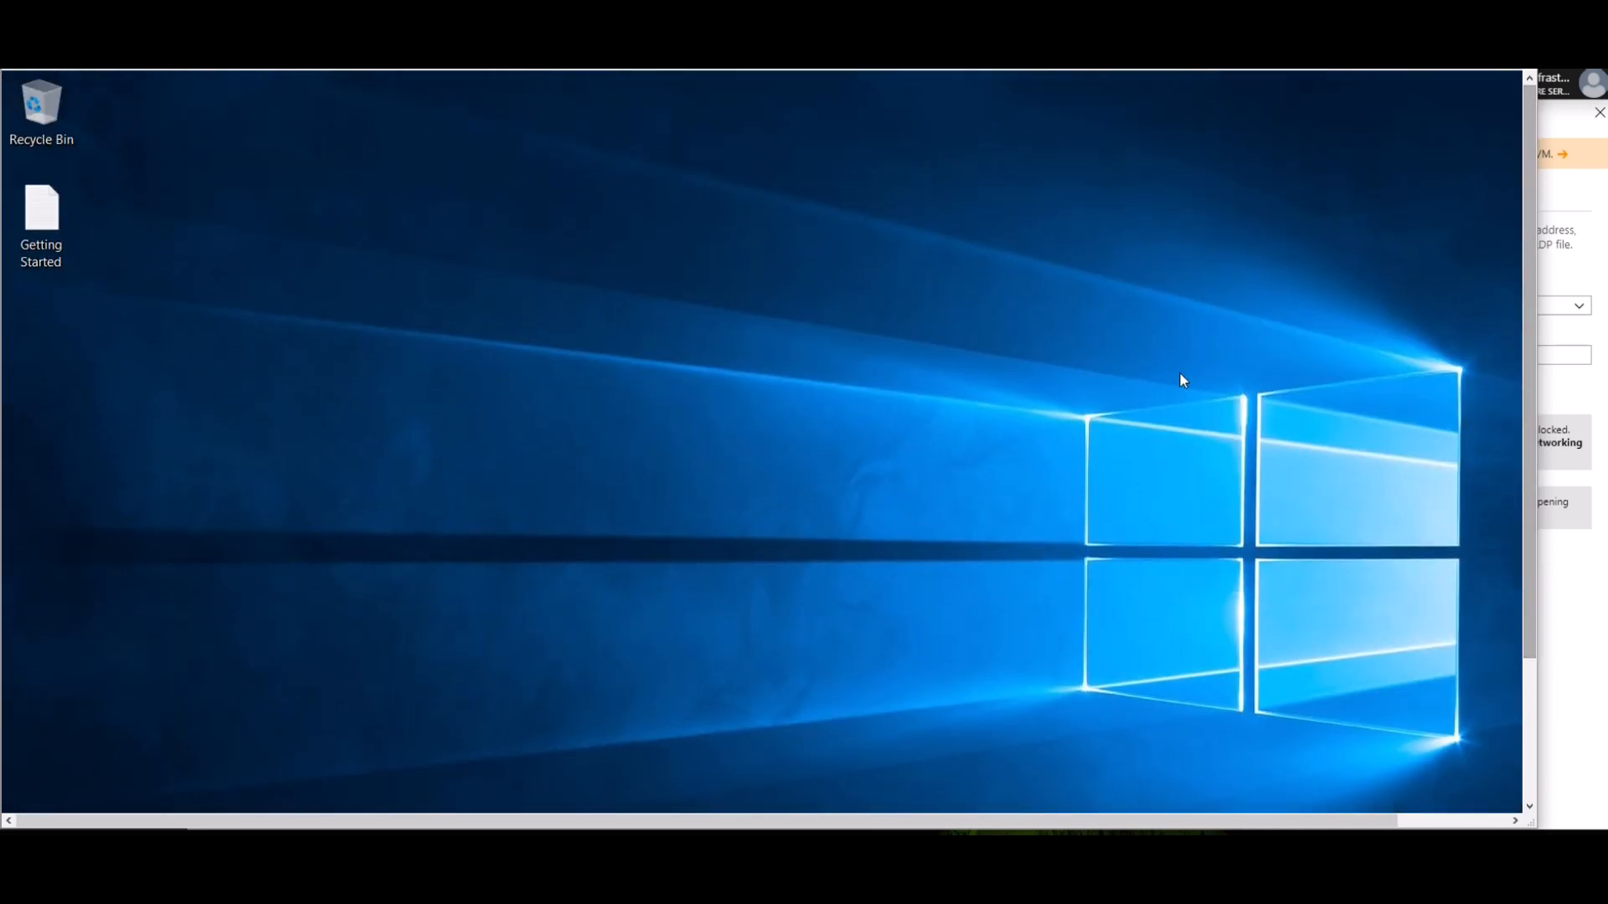
{"action": "mouse_move", "coordinate": [1165, 386]}
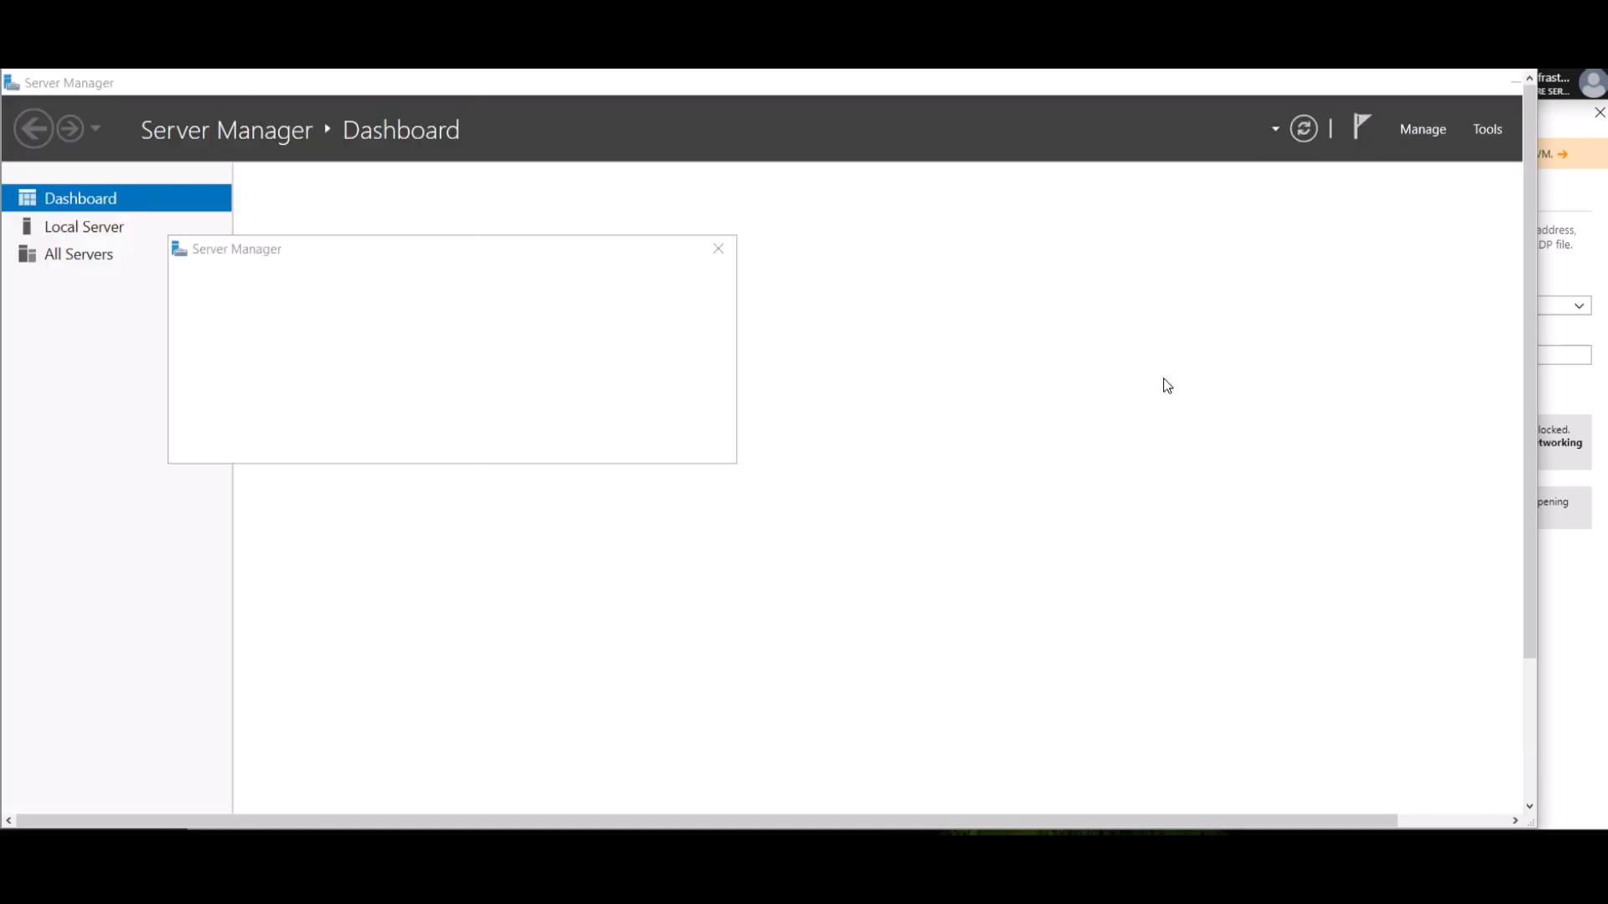
{"action": "mouse_move", "coordinate": [771, 248]}
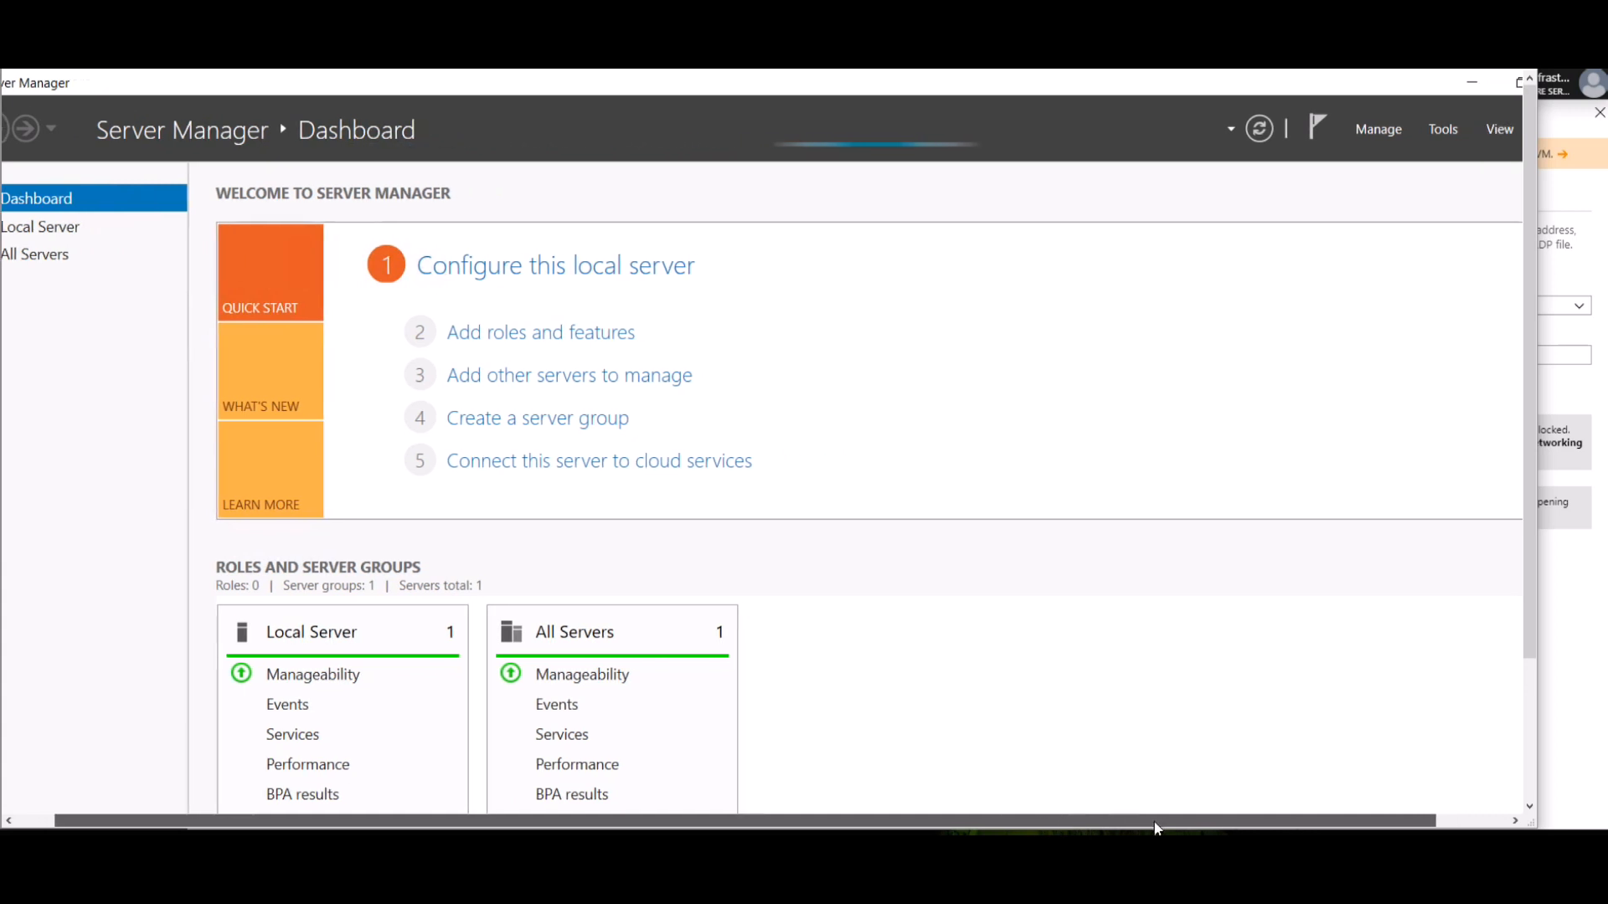
Launch Active Directory Users and Computers from Server Manager's Tools list.
{"action": "left_click", "coordinate": [1443, 129]}
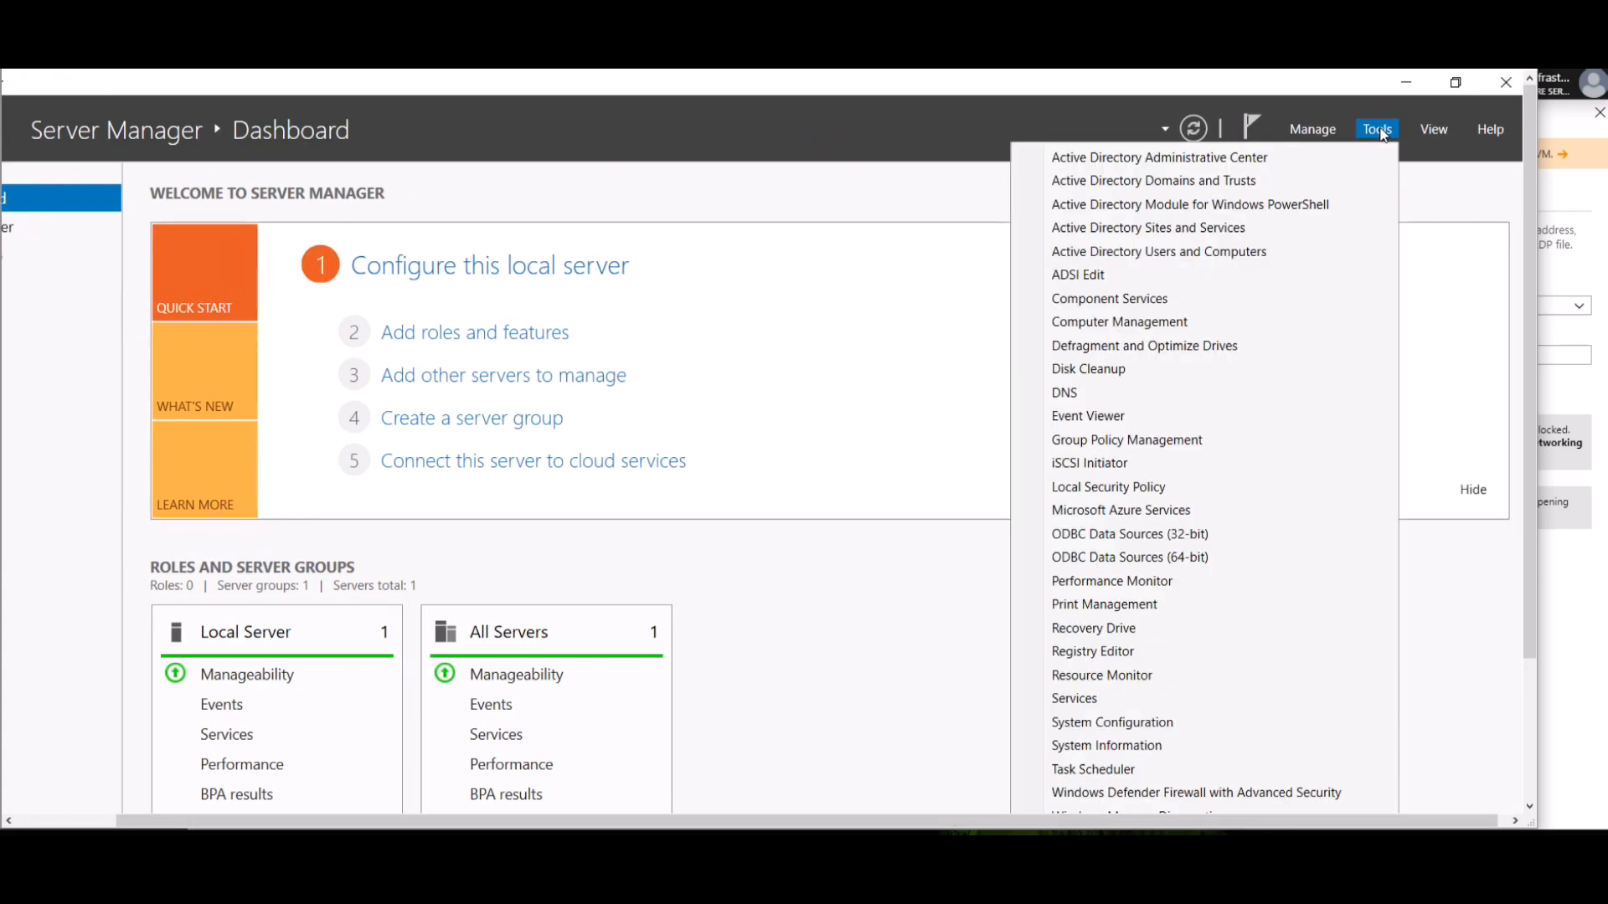
{"action": "mouse_move", "coordinate": [1200, 171]}
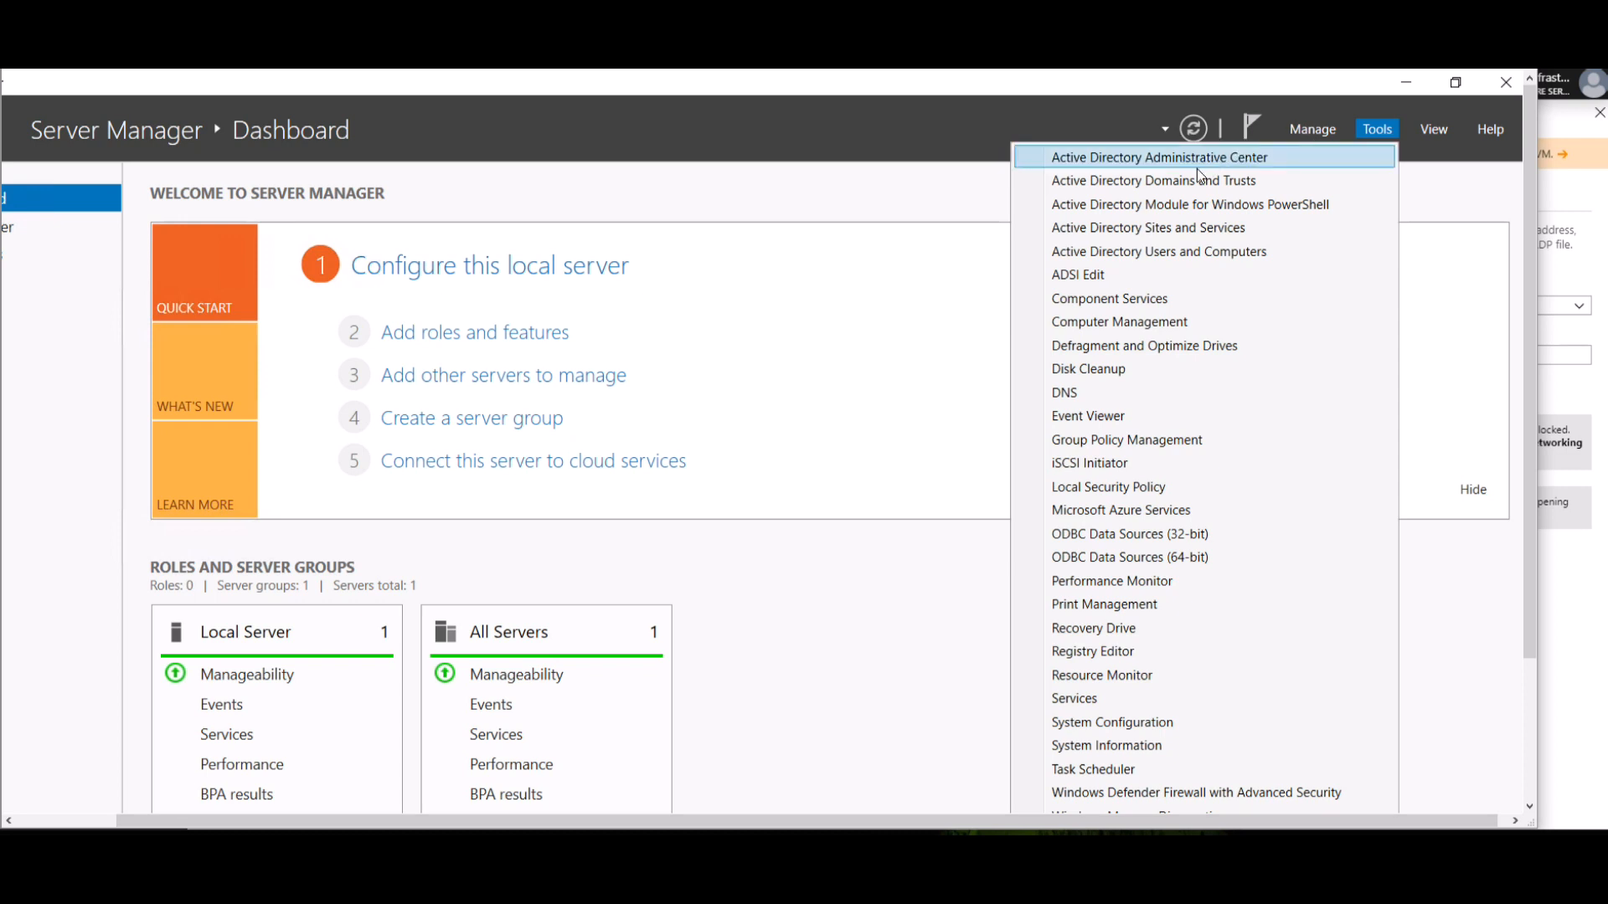
{"action": "mouse_move", "coordinate": [1200, 261]}
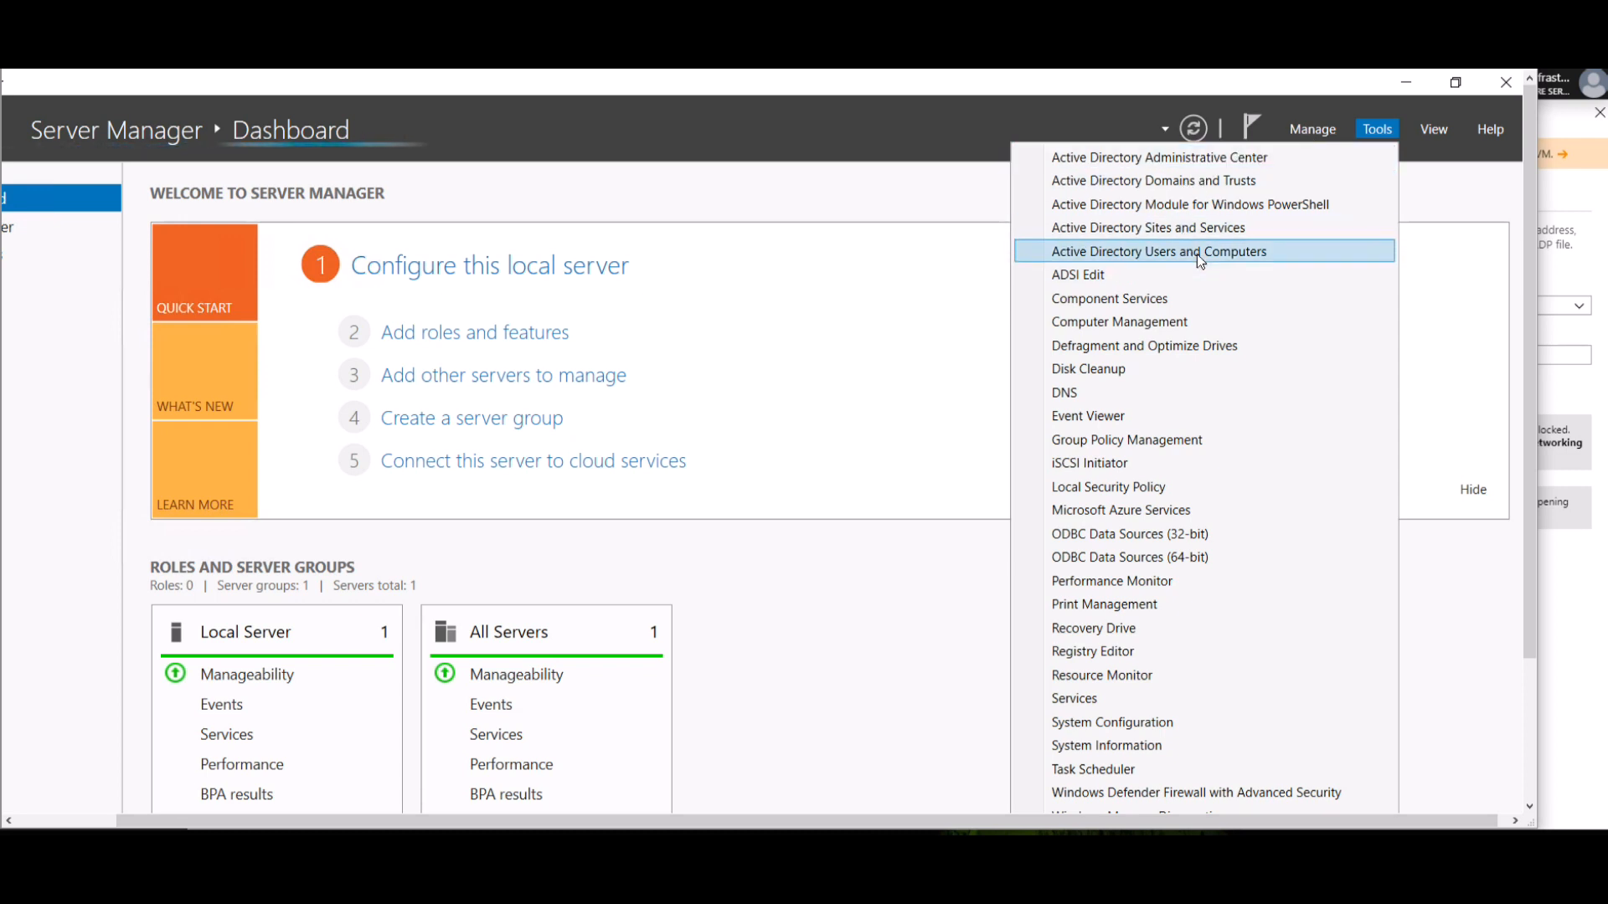
{"action": "left_click", "coordinate": [1200, 251]}
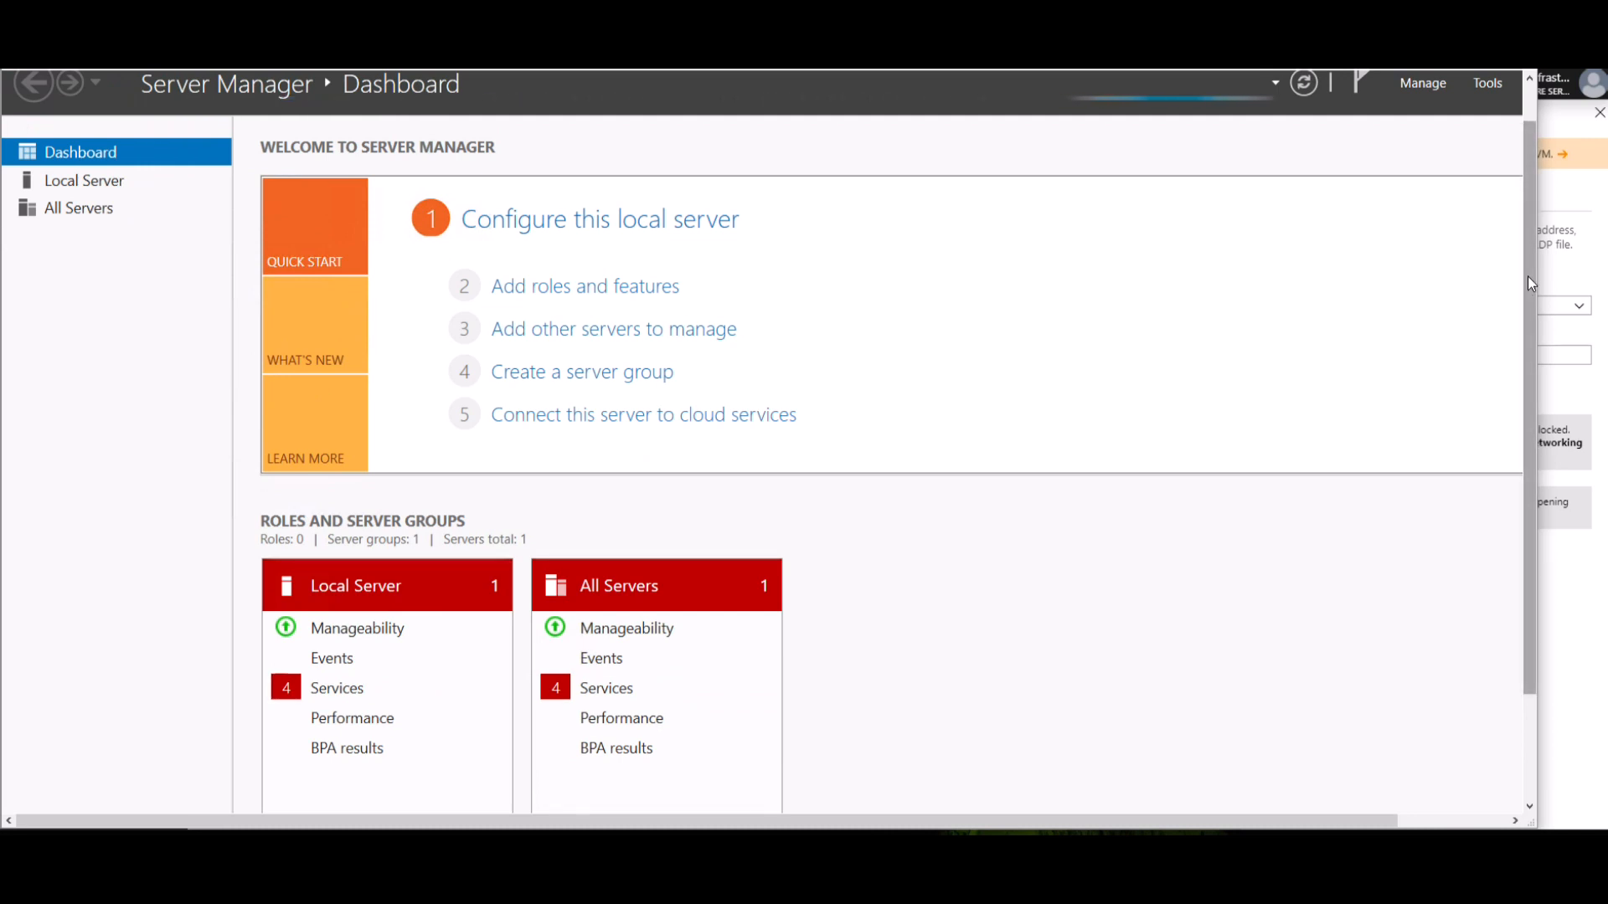
{"action": "scroll", "scroll_direction": "down", "scroll_amount": 3}
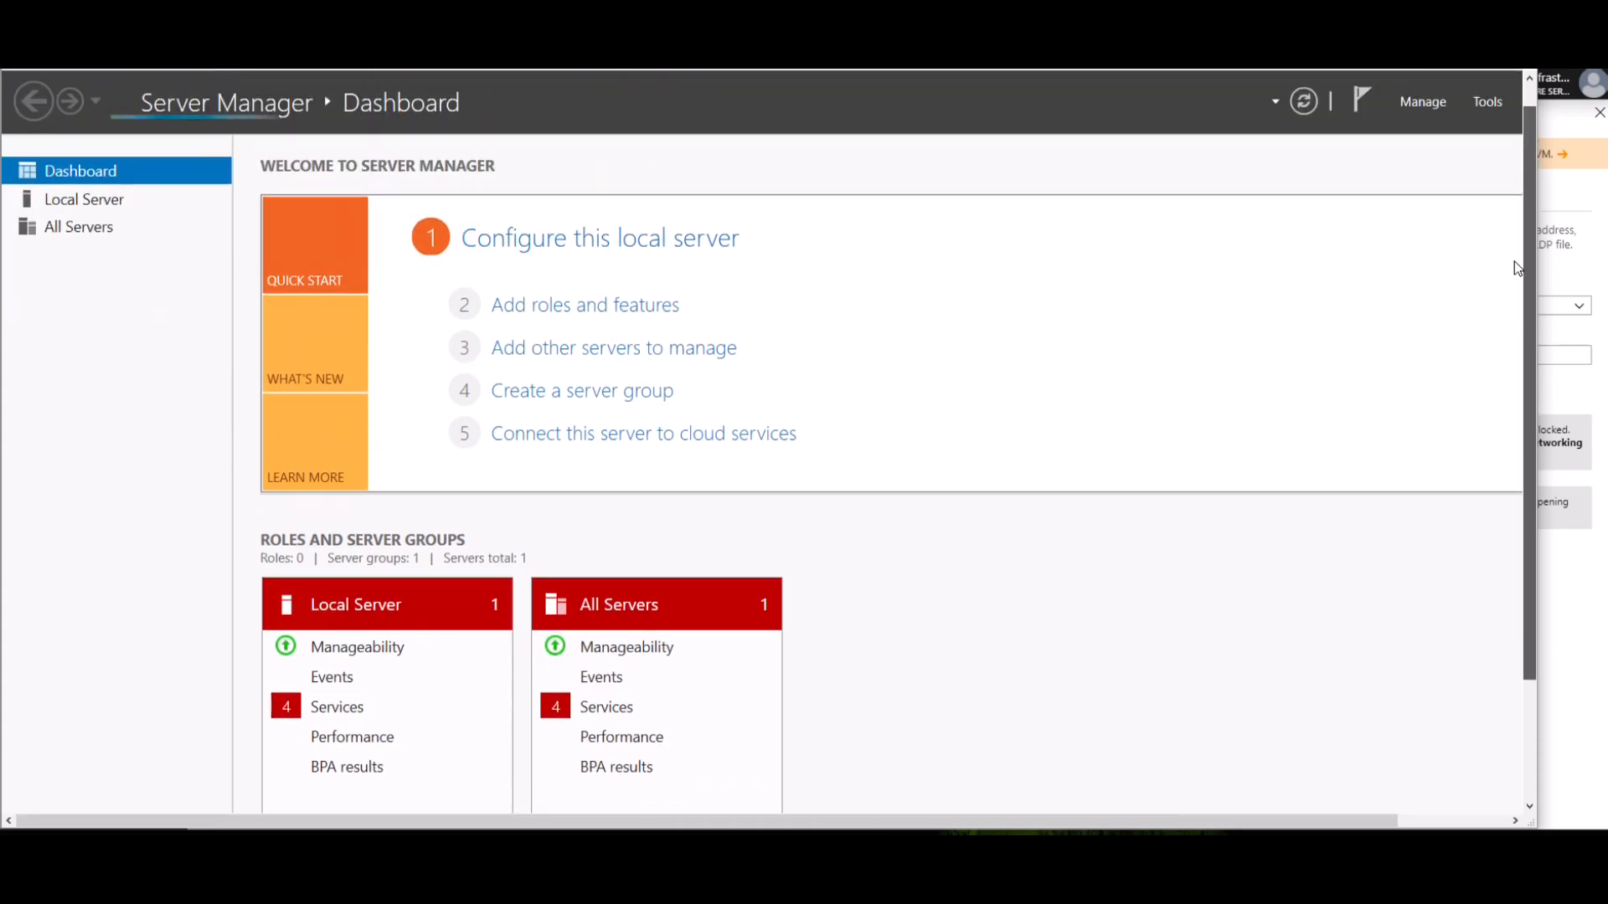
{"action": "scroll", "scroll_direction": "down", "scroll_amount": 3}
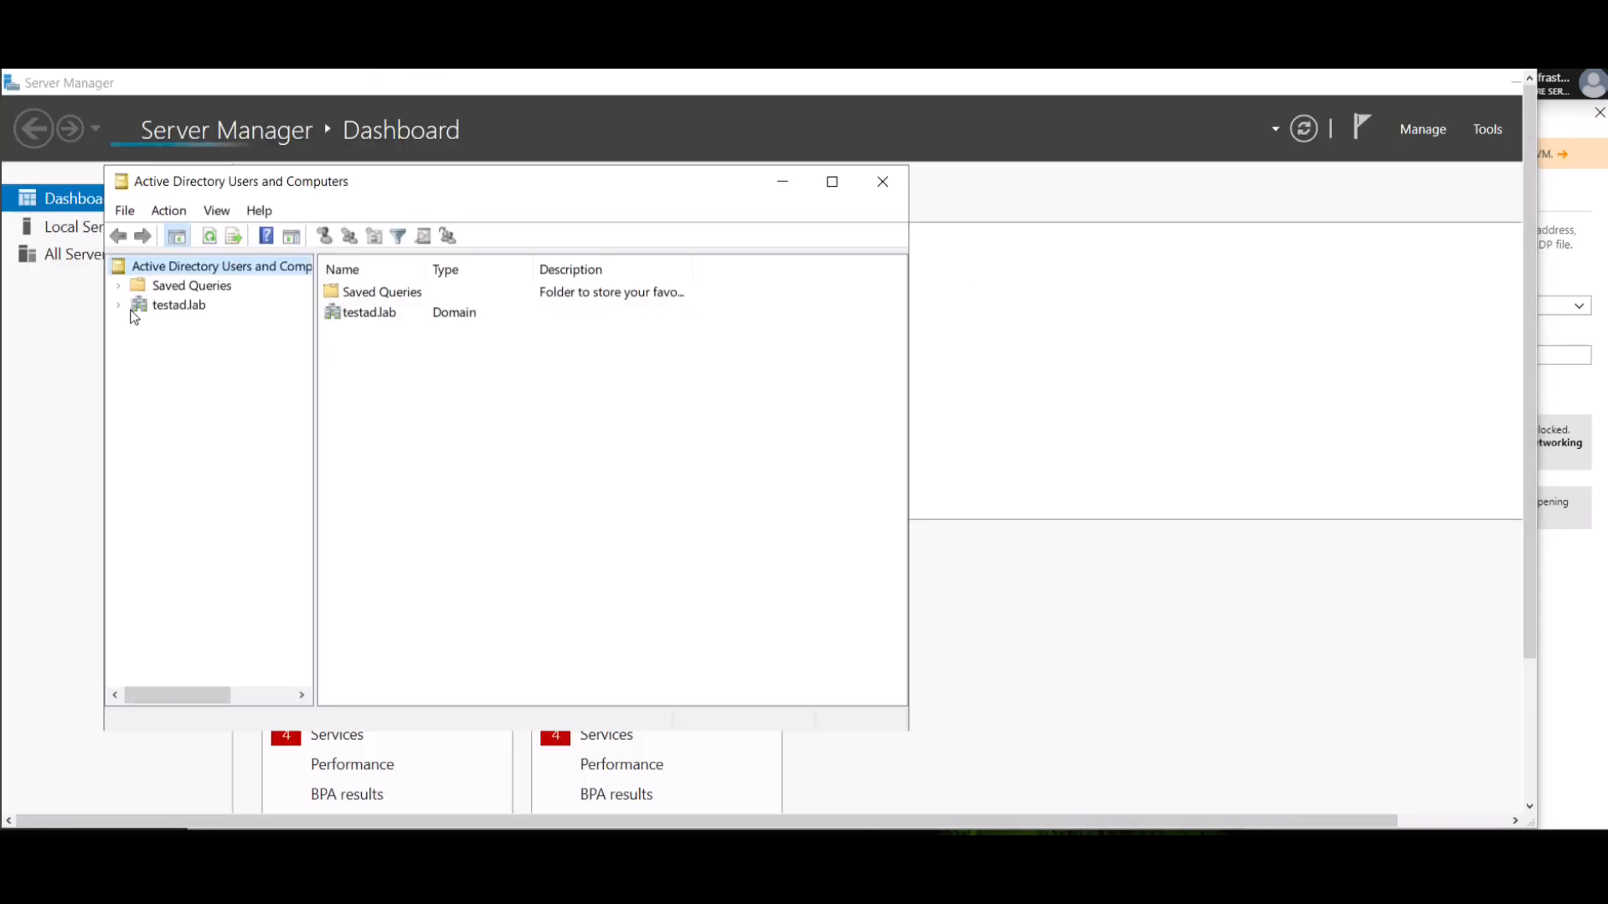
Expand testad.lab, confirm dc01 under Domain Controllers, and close the console.
{"action": "left_click", "coordinate": [119, 305]}
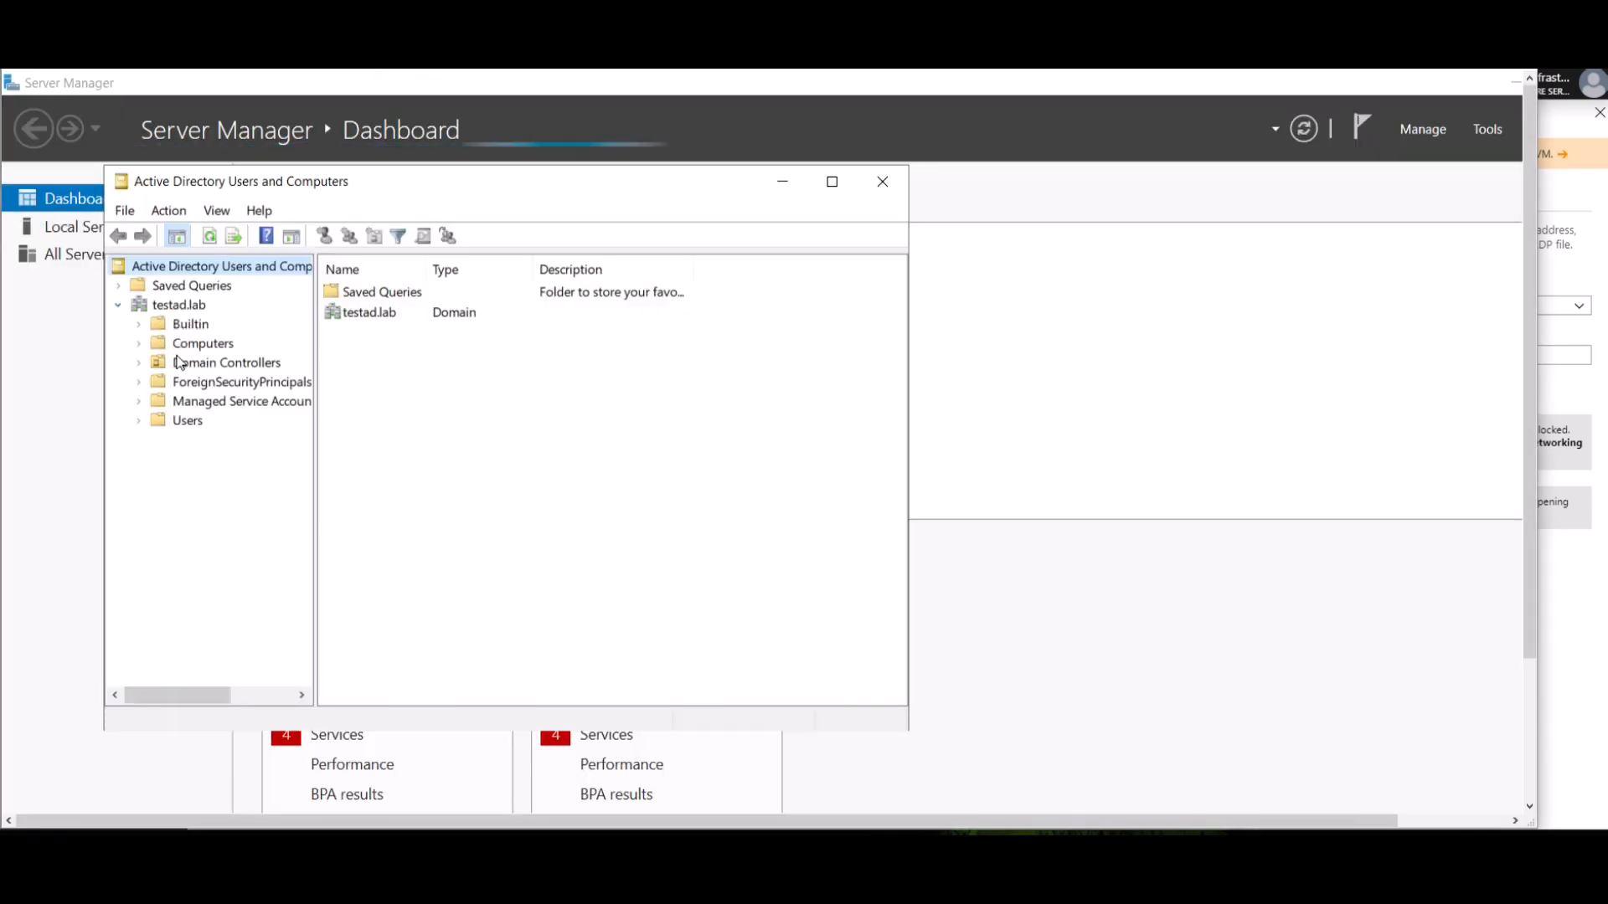
{"action": "left_click", "coordinate": [226, 362]}
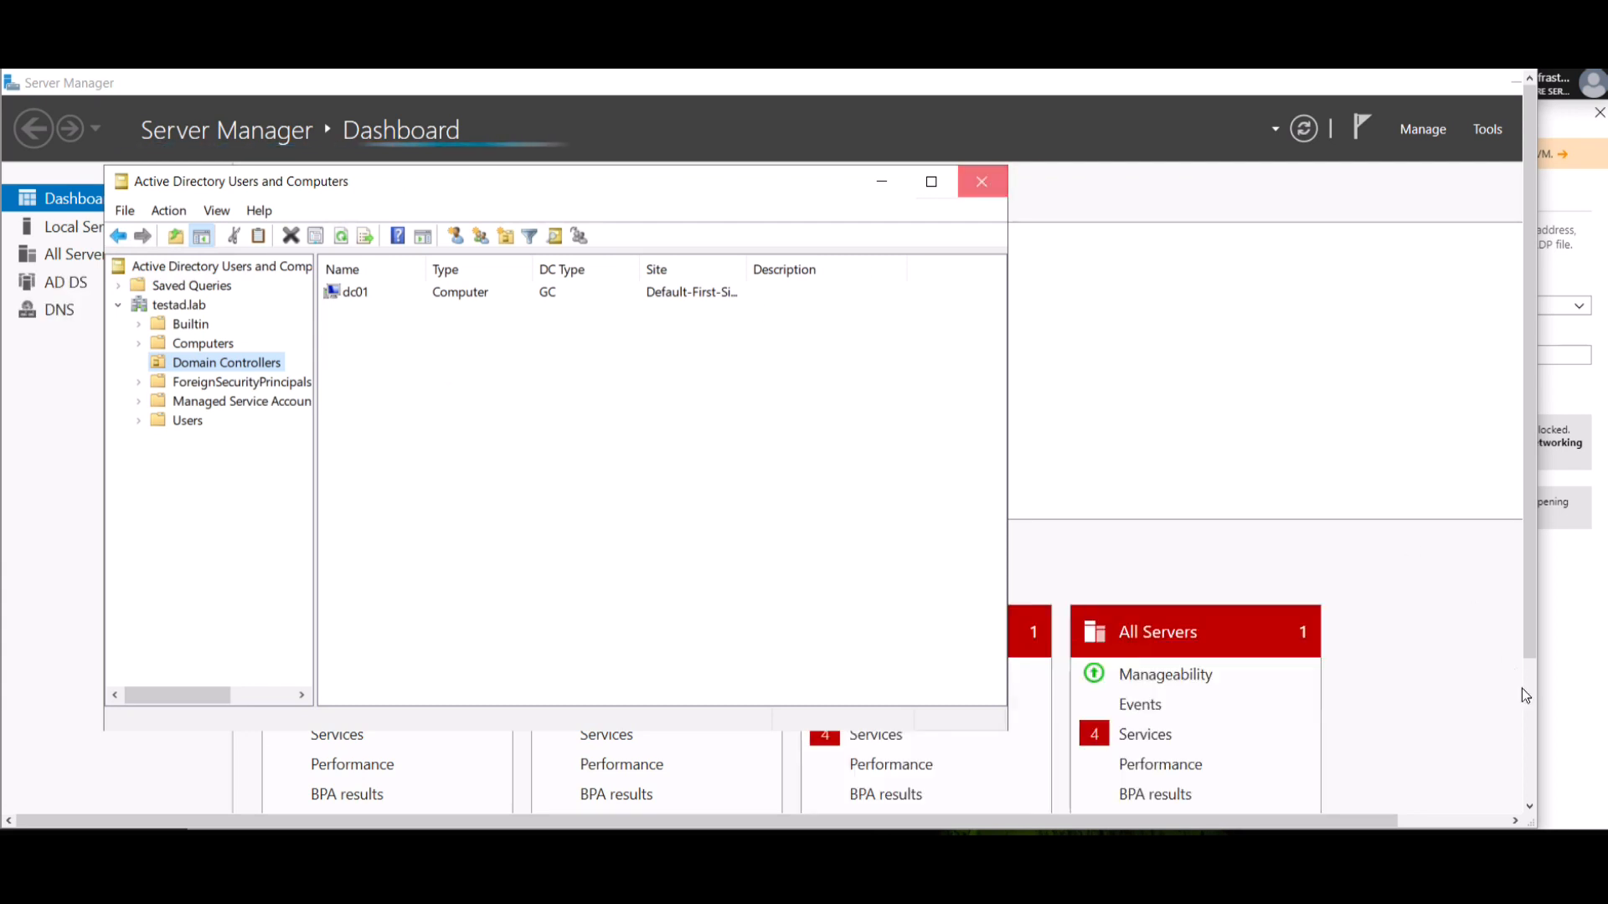
{"action": "left_click", "coordinate": [981, 181]}
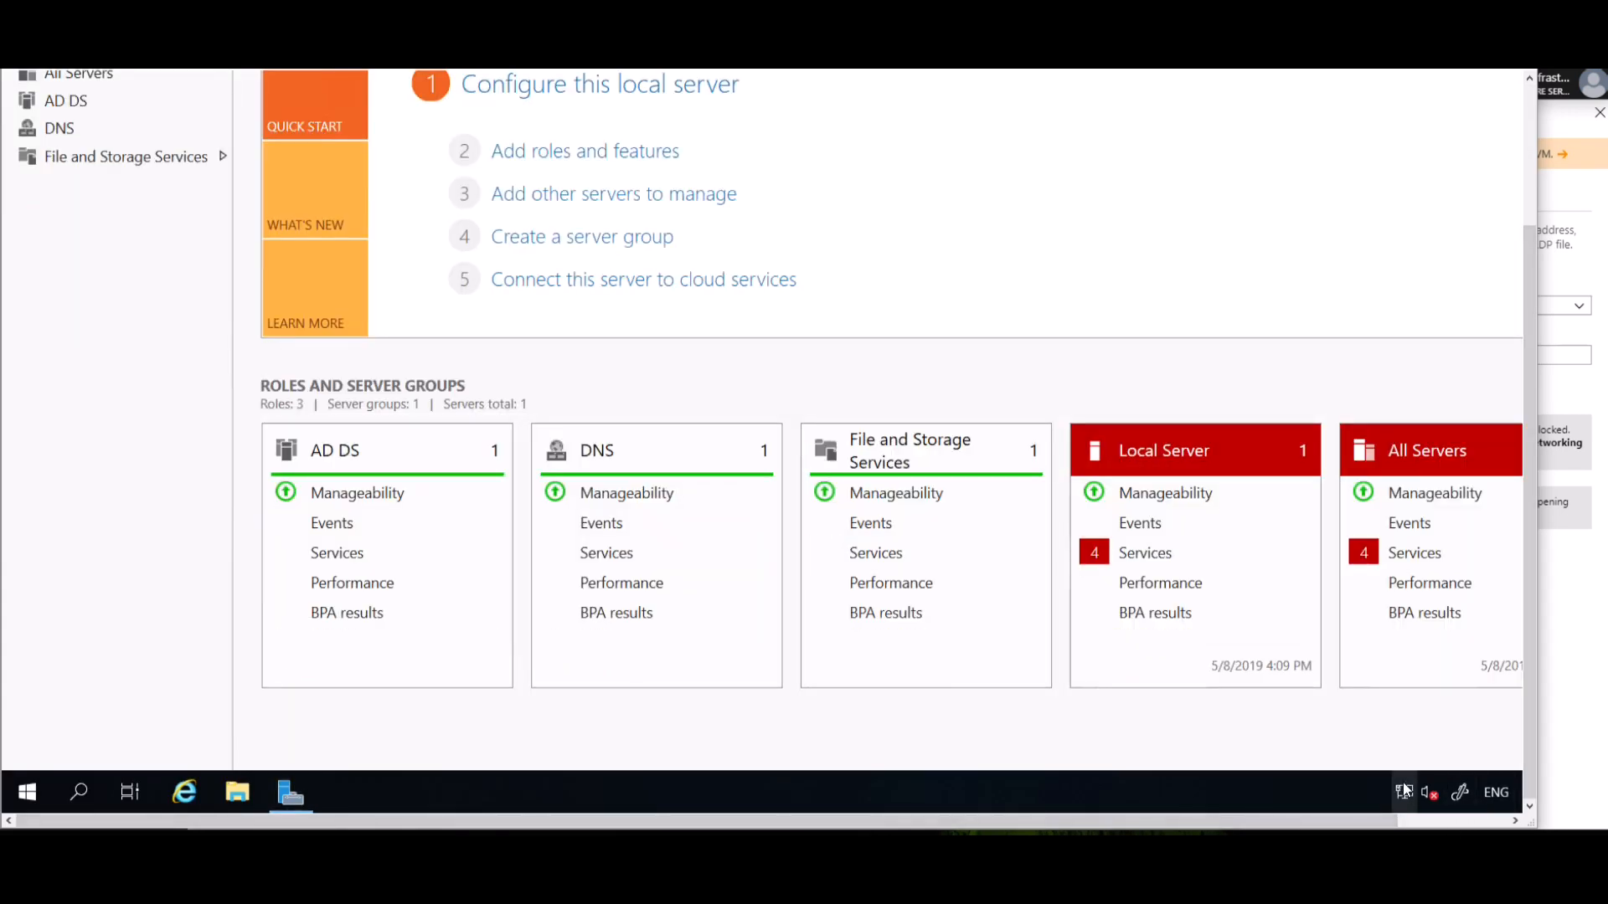
{"action": "mouse_move", "coordinate": [1367, 720]}
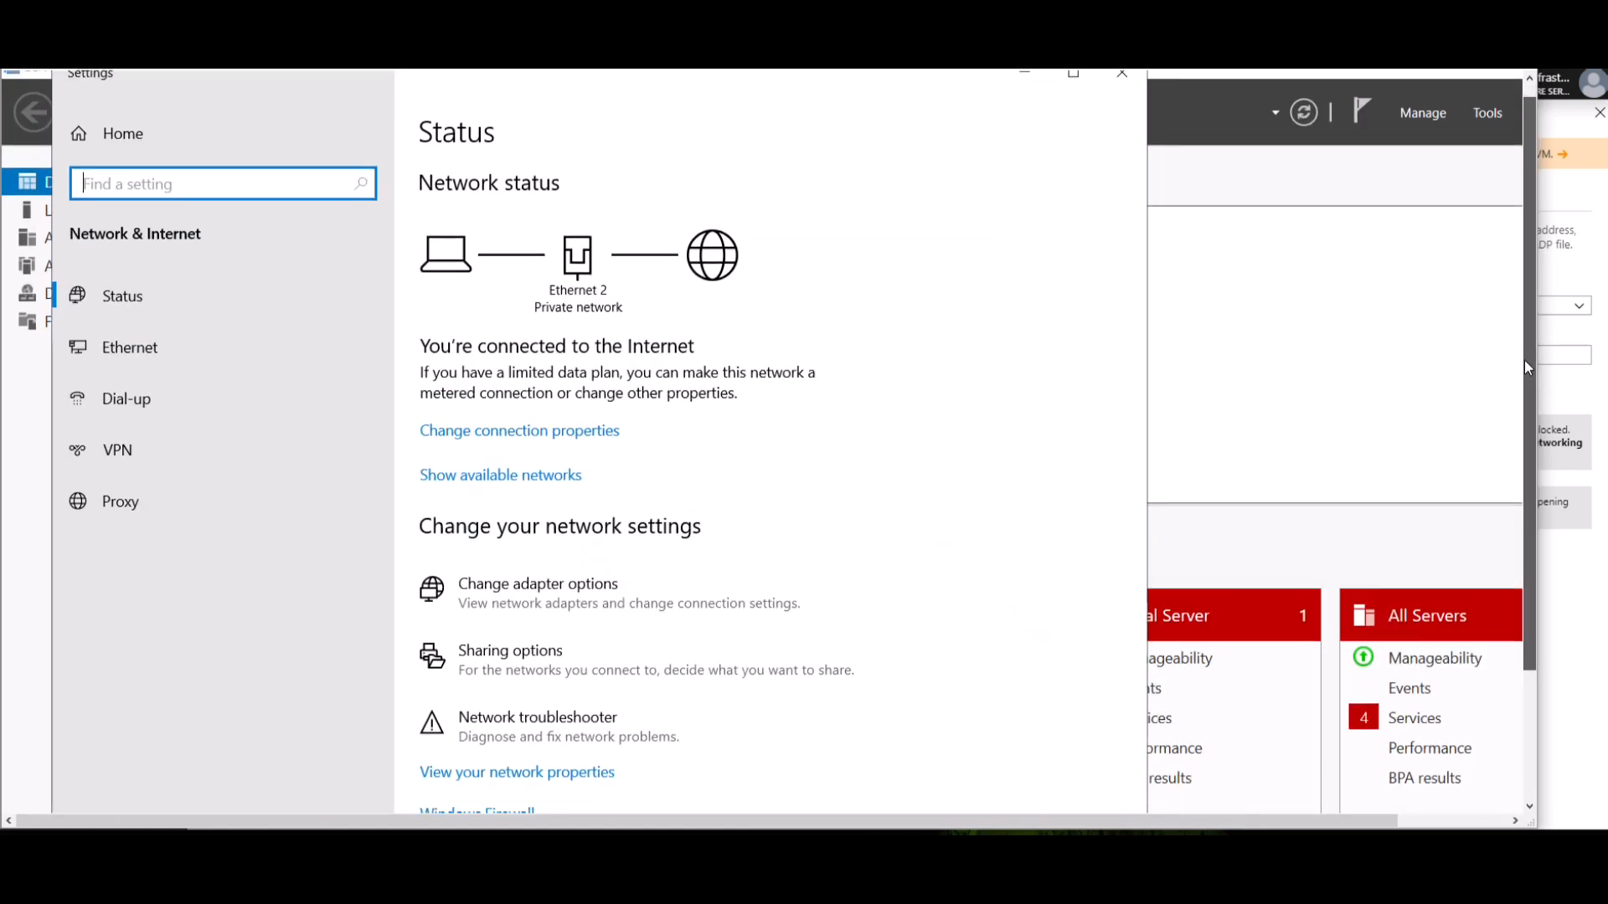
Open Ethernet 2's IPv4 properties and verify the preferred DNS server is 127.0.0.1.
{"action": "scroll", "scroll_direction": "down", "scroll_amount": 3}
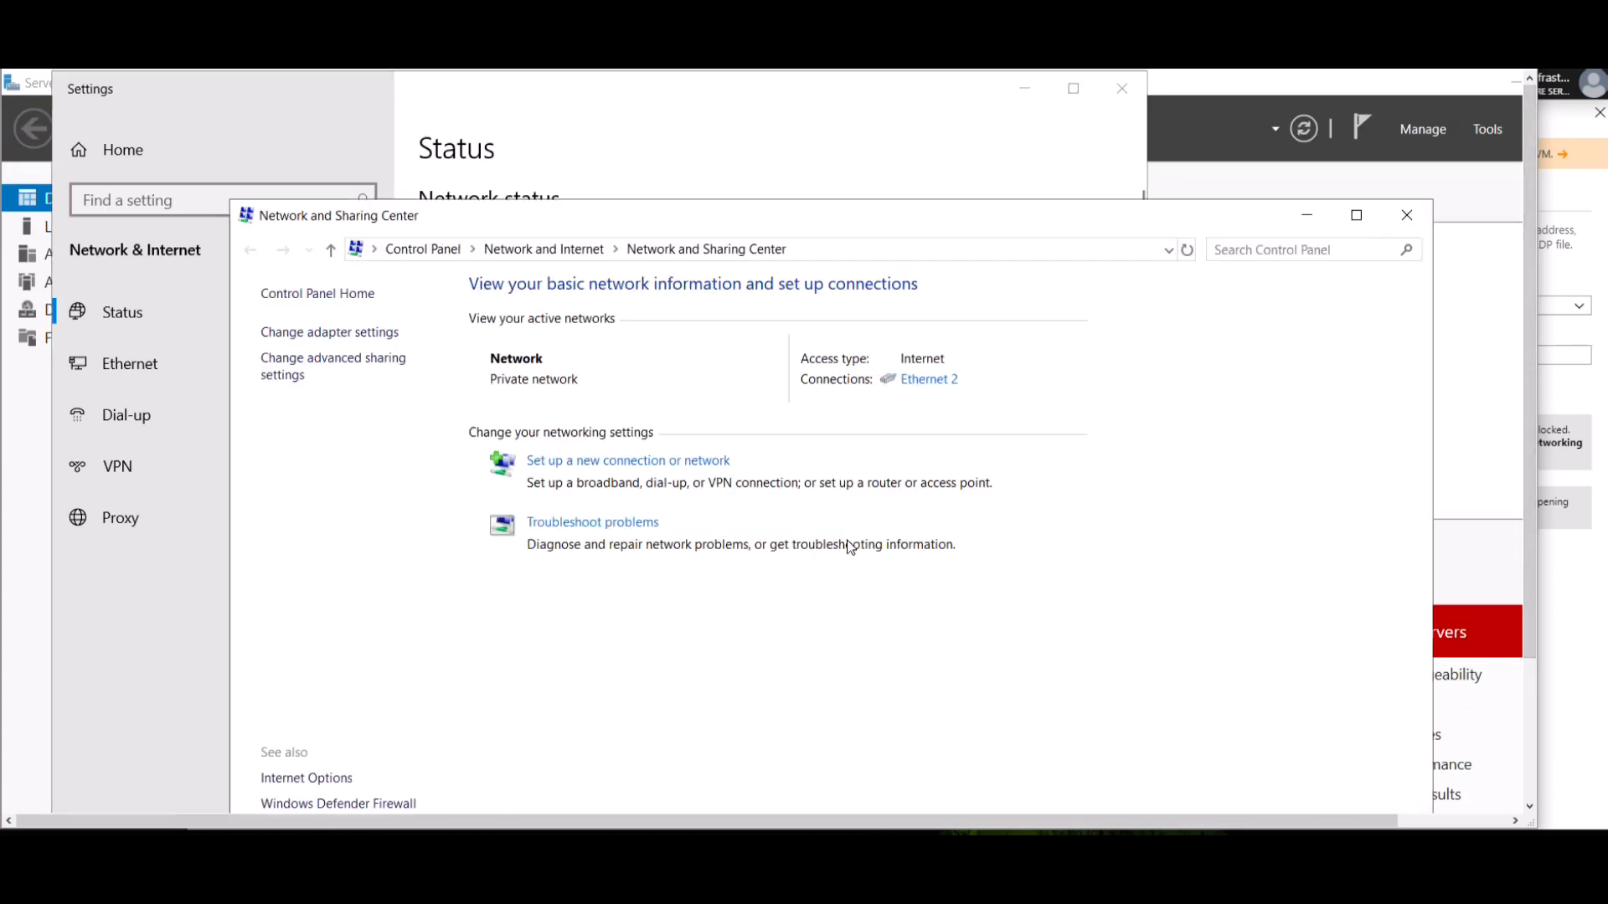
{"action": "mouse_move", "coordinate": [358, 337]}
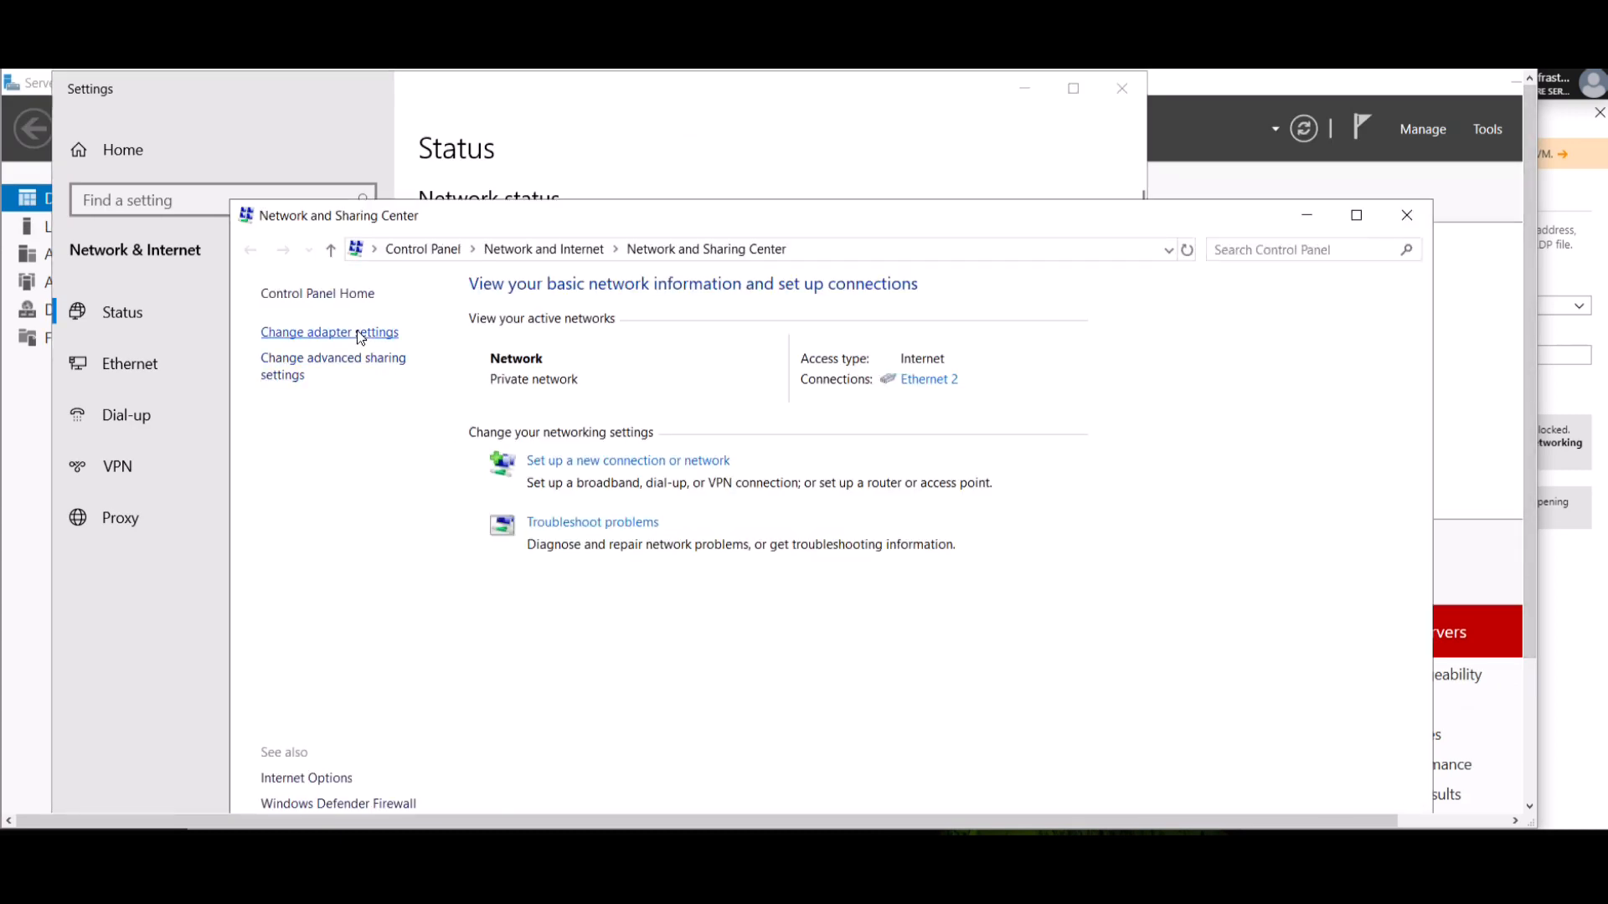
{"action": "left_click", "coordinate": [329, 332]}
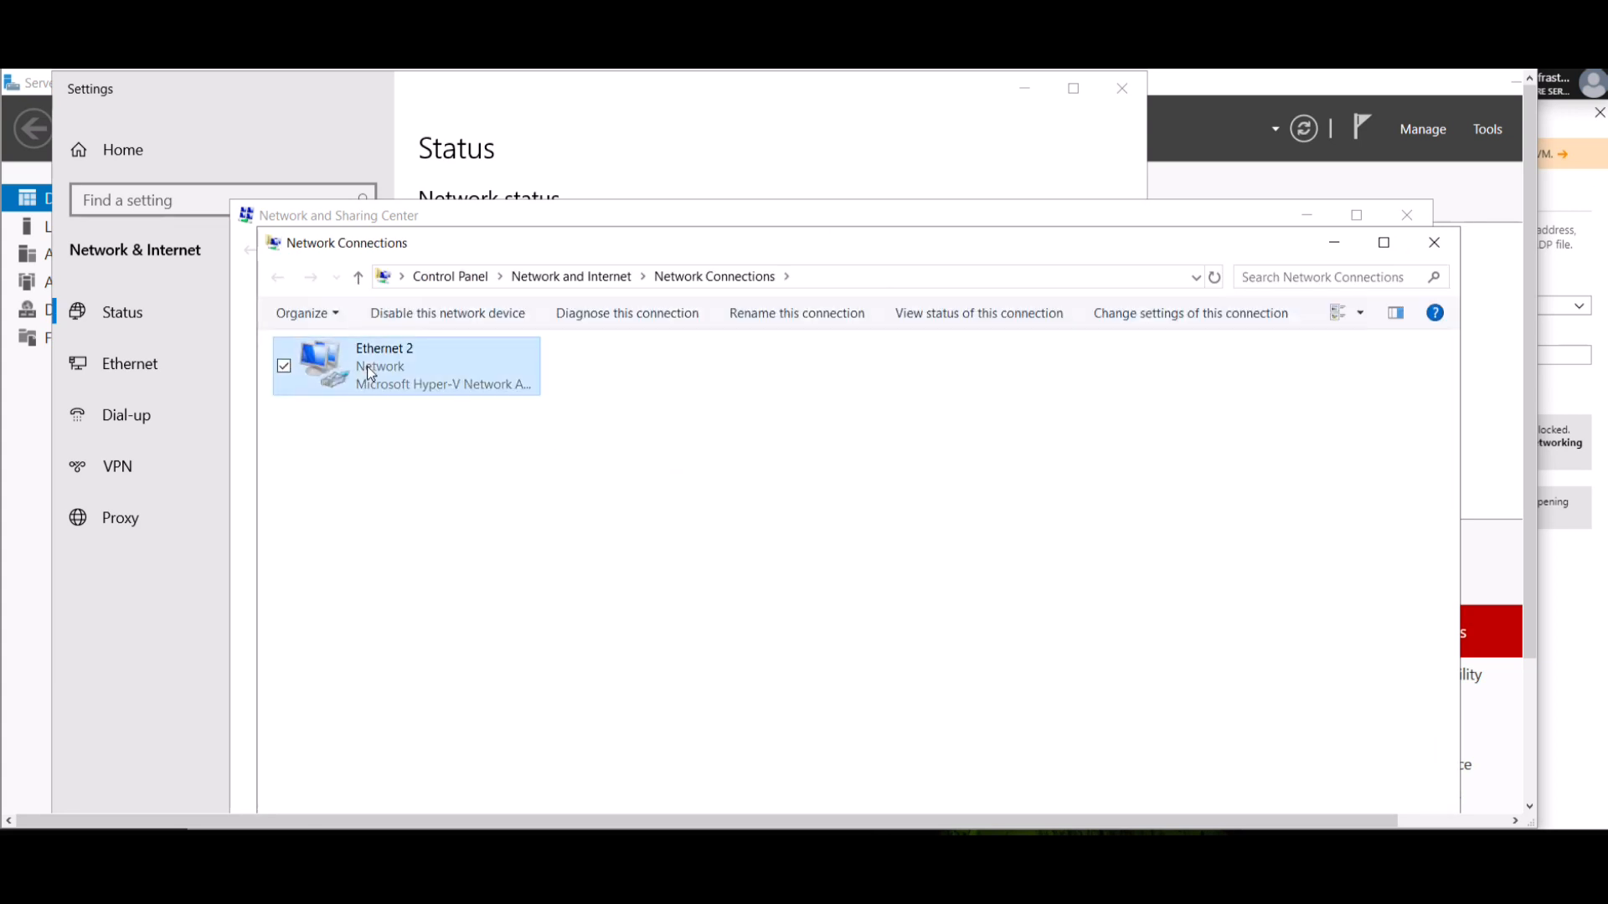
{"action": "double_click", "coordinate": [403, 366]}
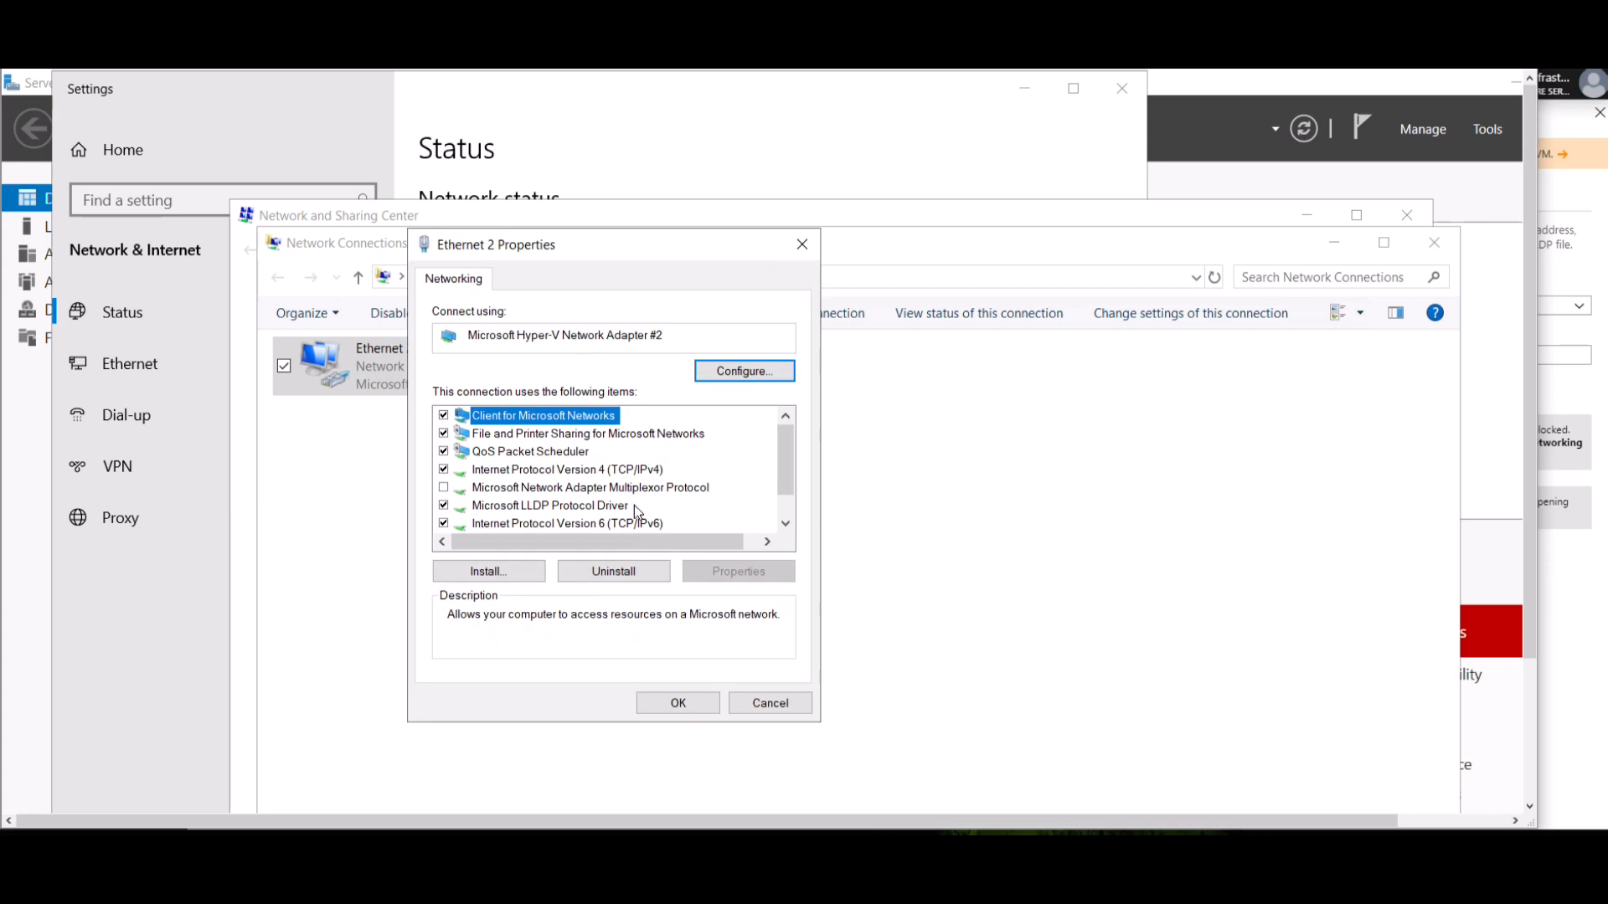
{"action": "double_click", "coordinate": [559, 469]}
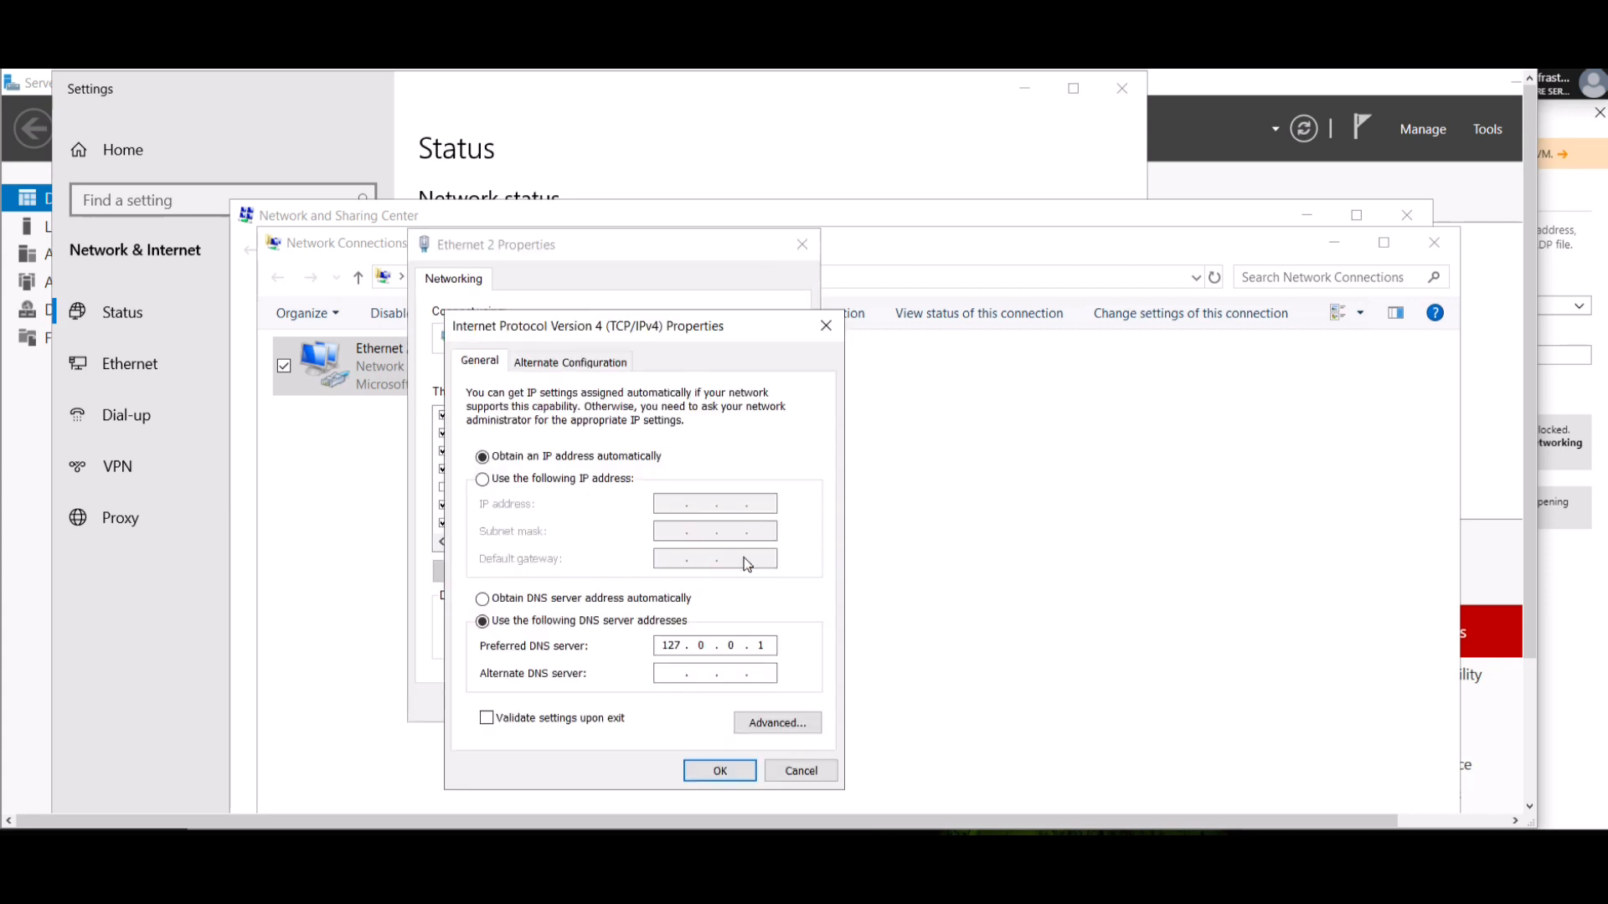
{"action": "left_click_drag", "start_coordinate": [588, 325], "coordinate": [621, 273]}
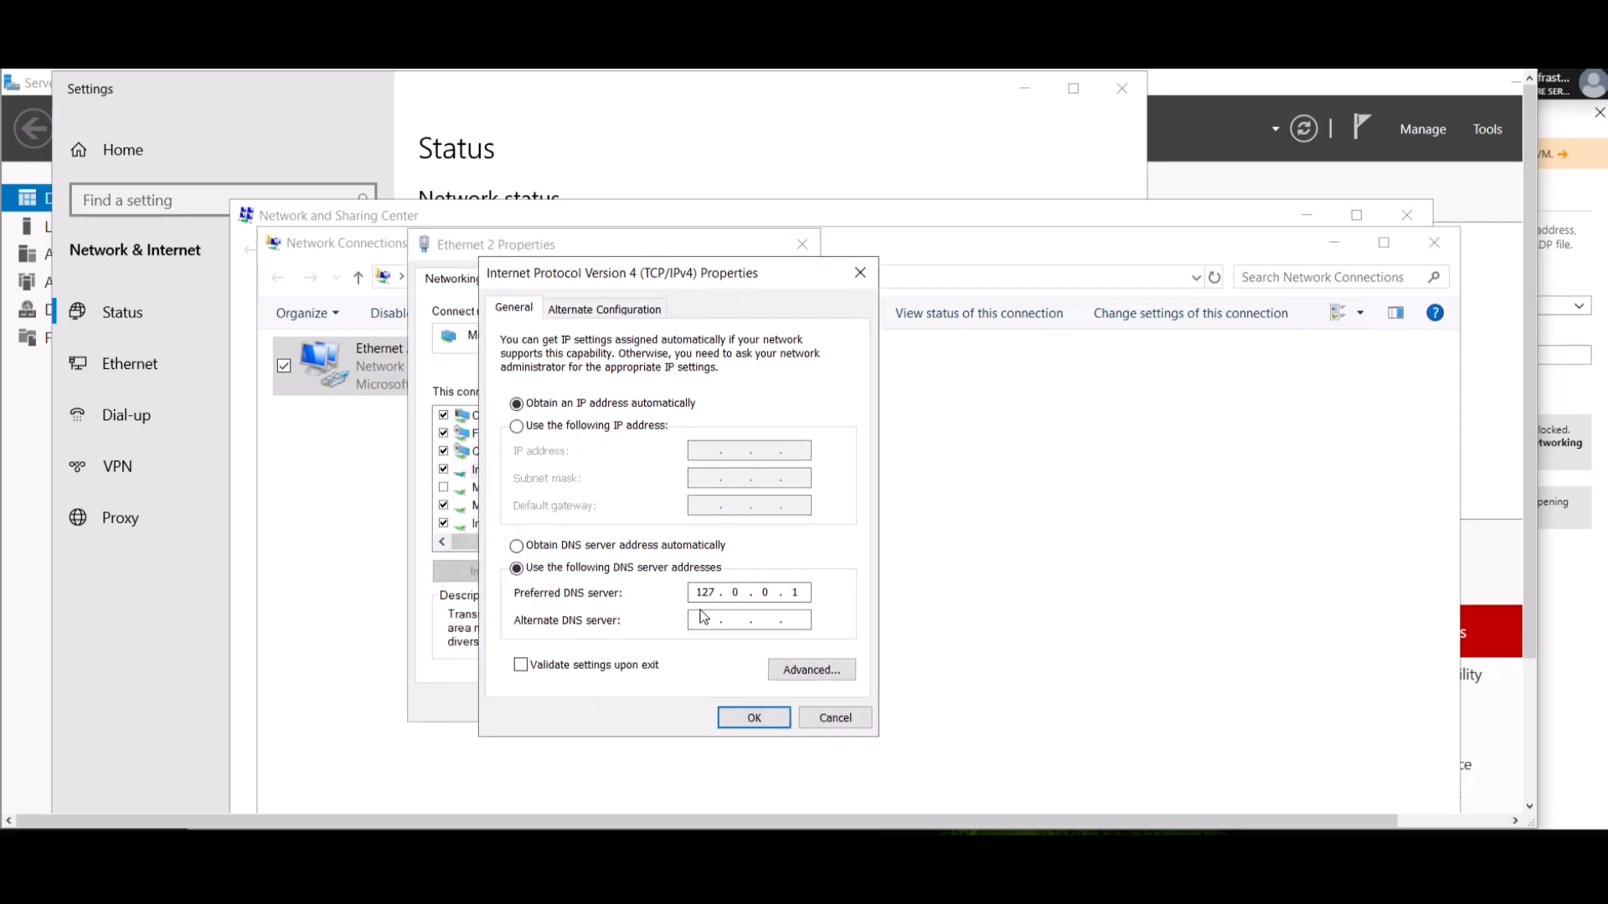
{"action": "mouse_move", "coordinate": [824, 605]}
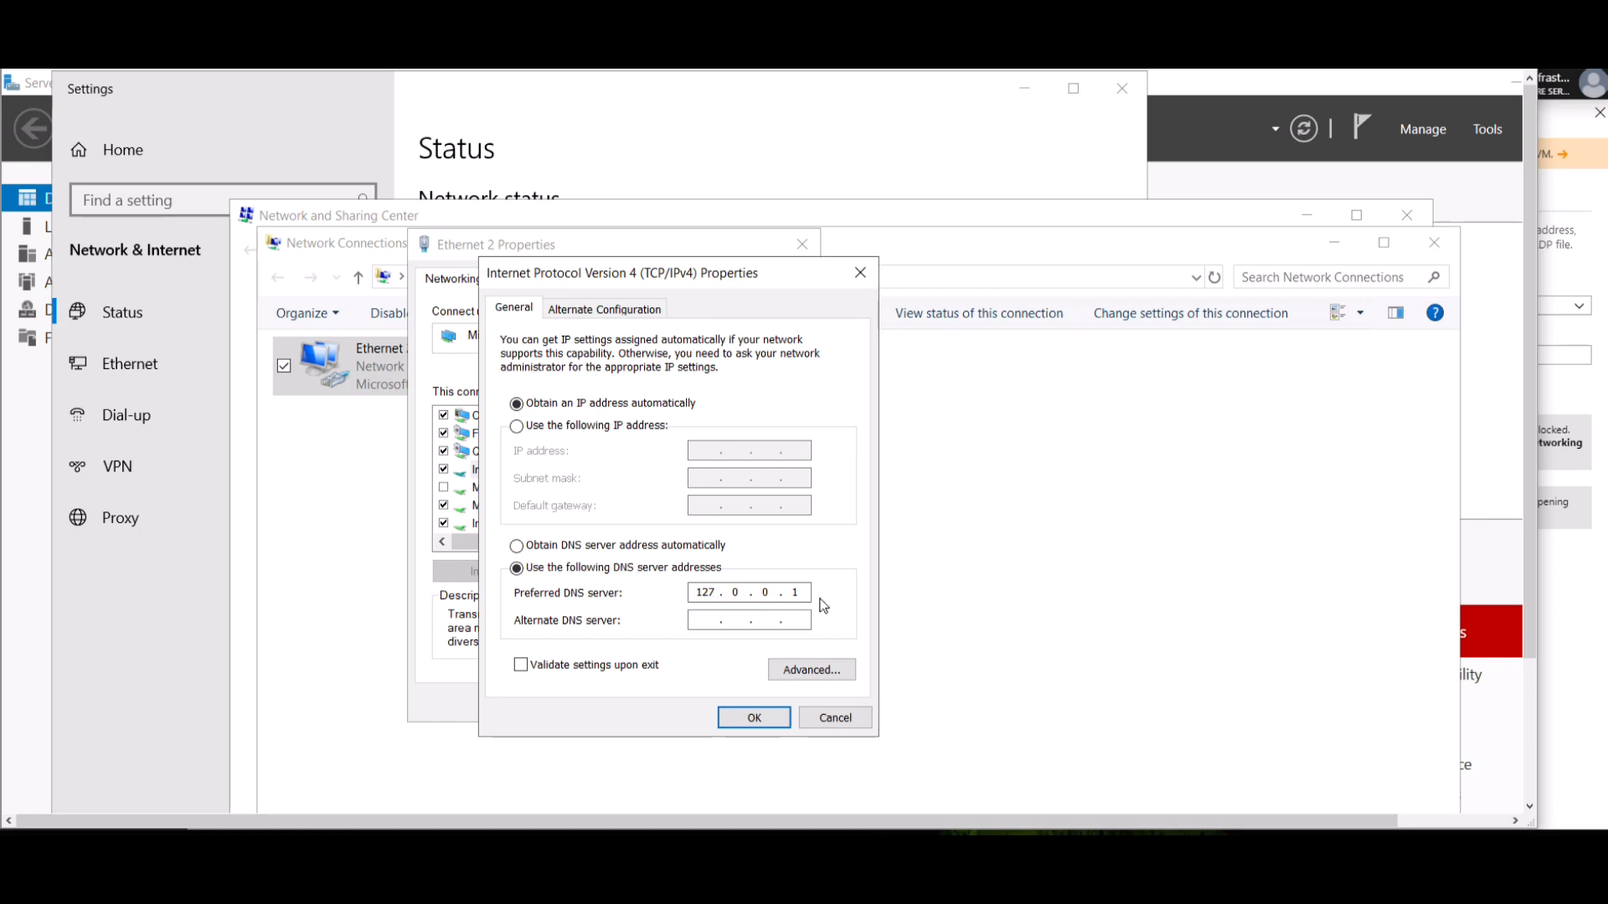
{"action": "mouse_move", "coordinate": [829, 577]}
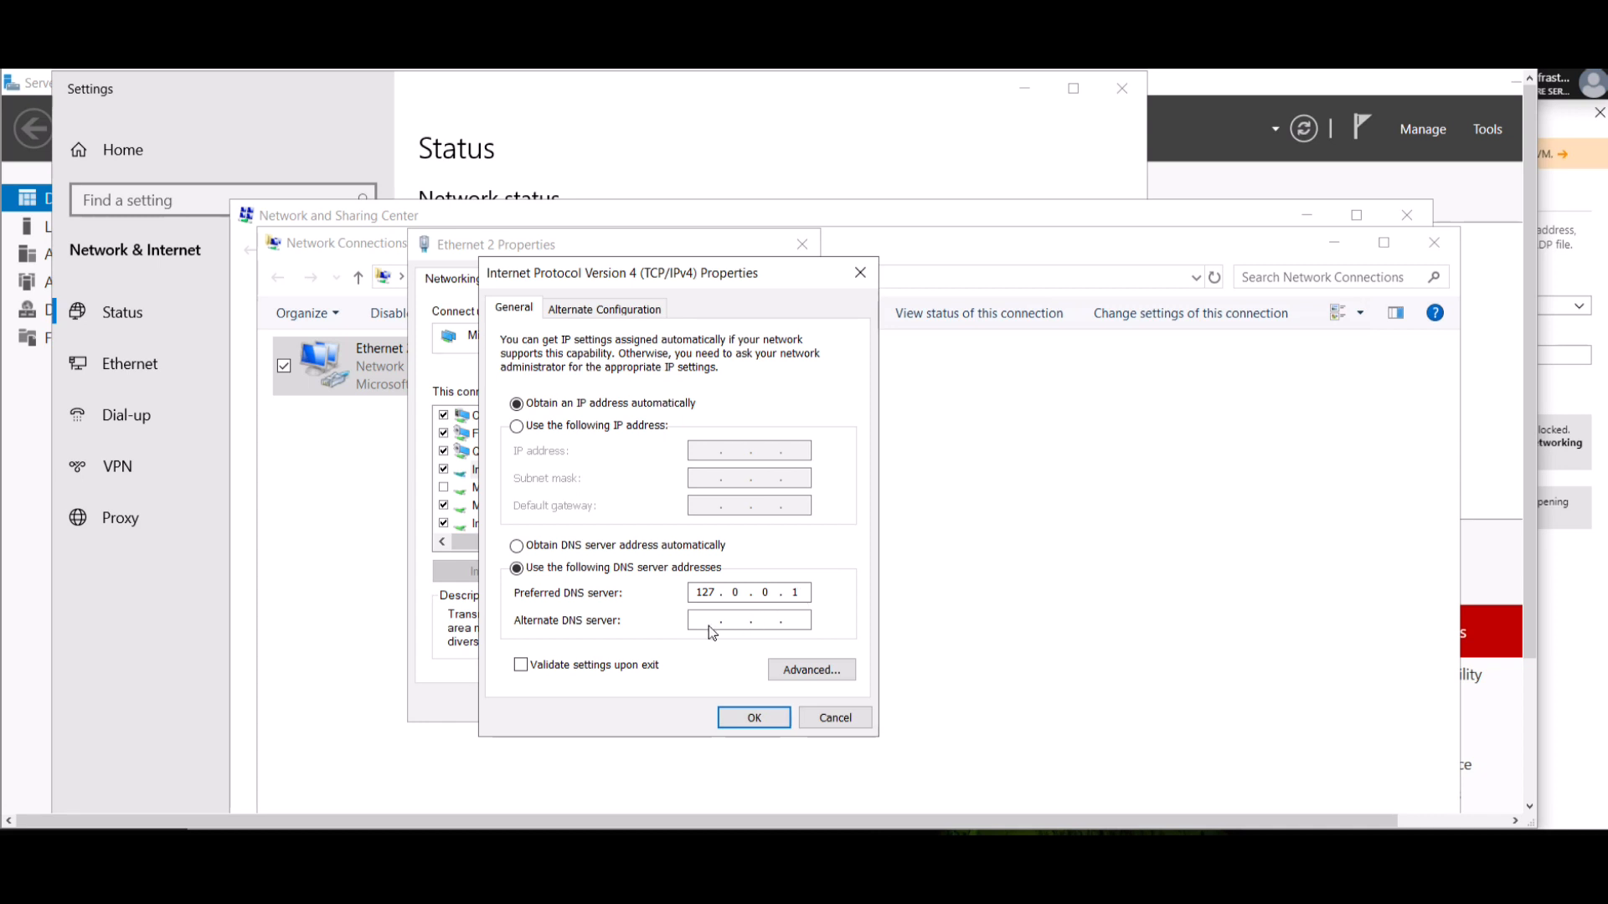
{"action": "left_click", "coordinate": [707, 620]}
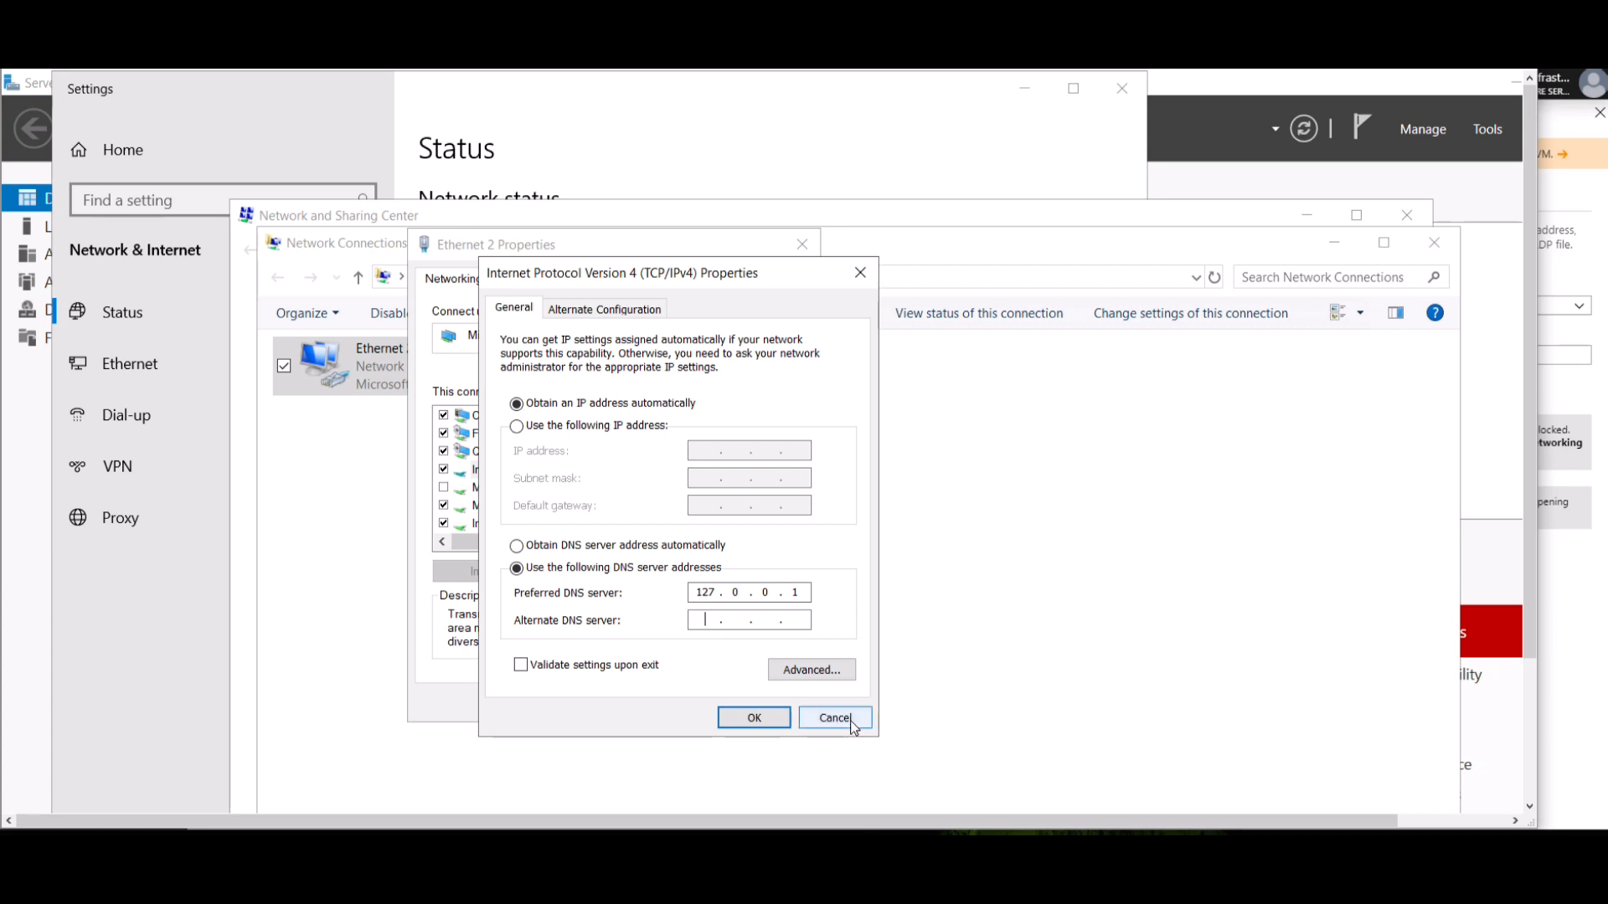
Cancel the IPv4 settings and close Network Connections and Network and Sharing Center.
{"action": "left_click", "coordinate": [835, 717]}
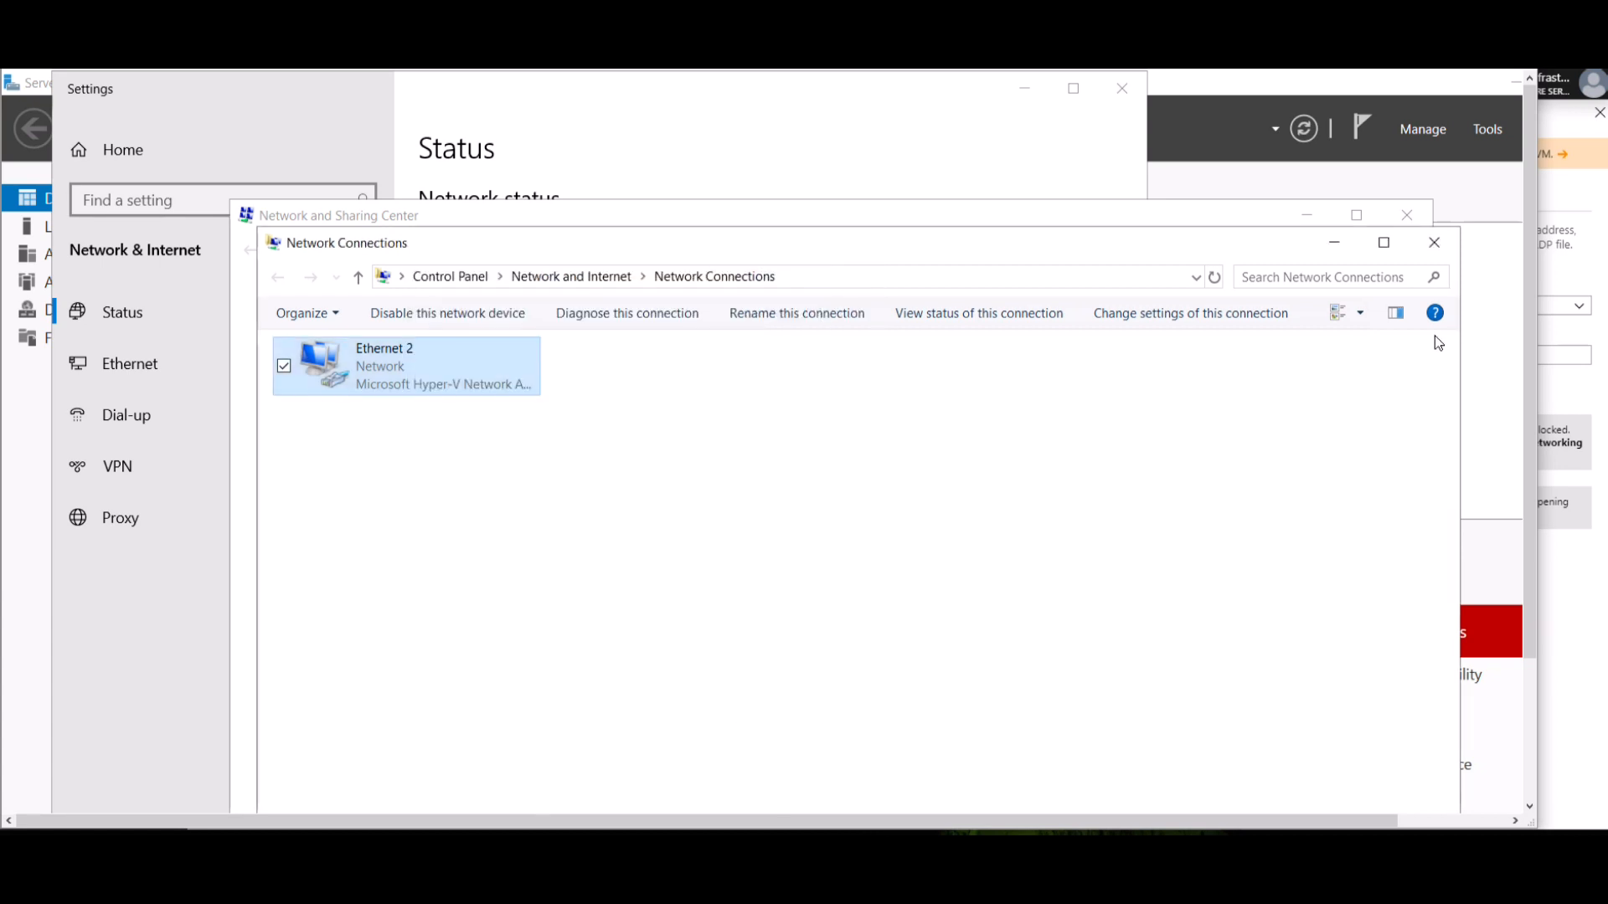
{"action": "left_click", "coordinate": [1407, 215]}
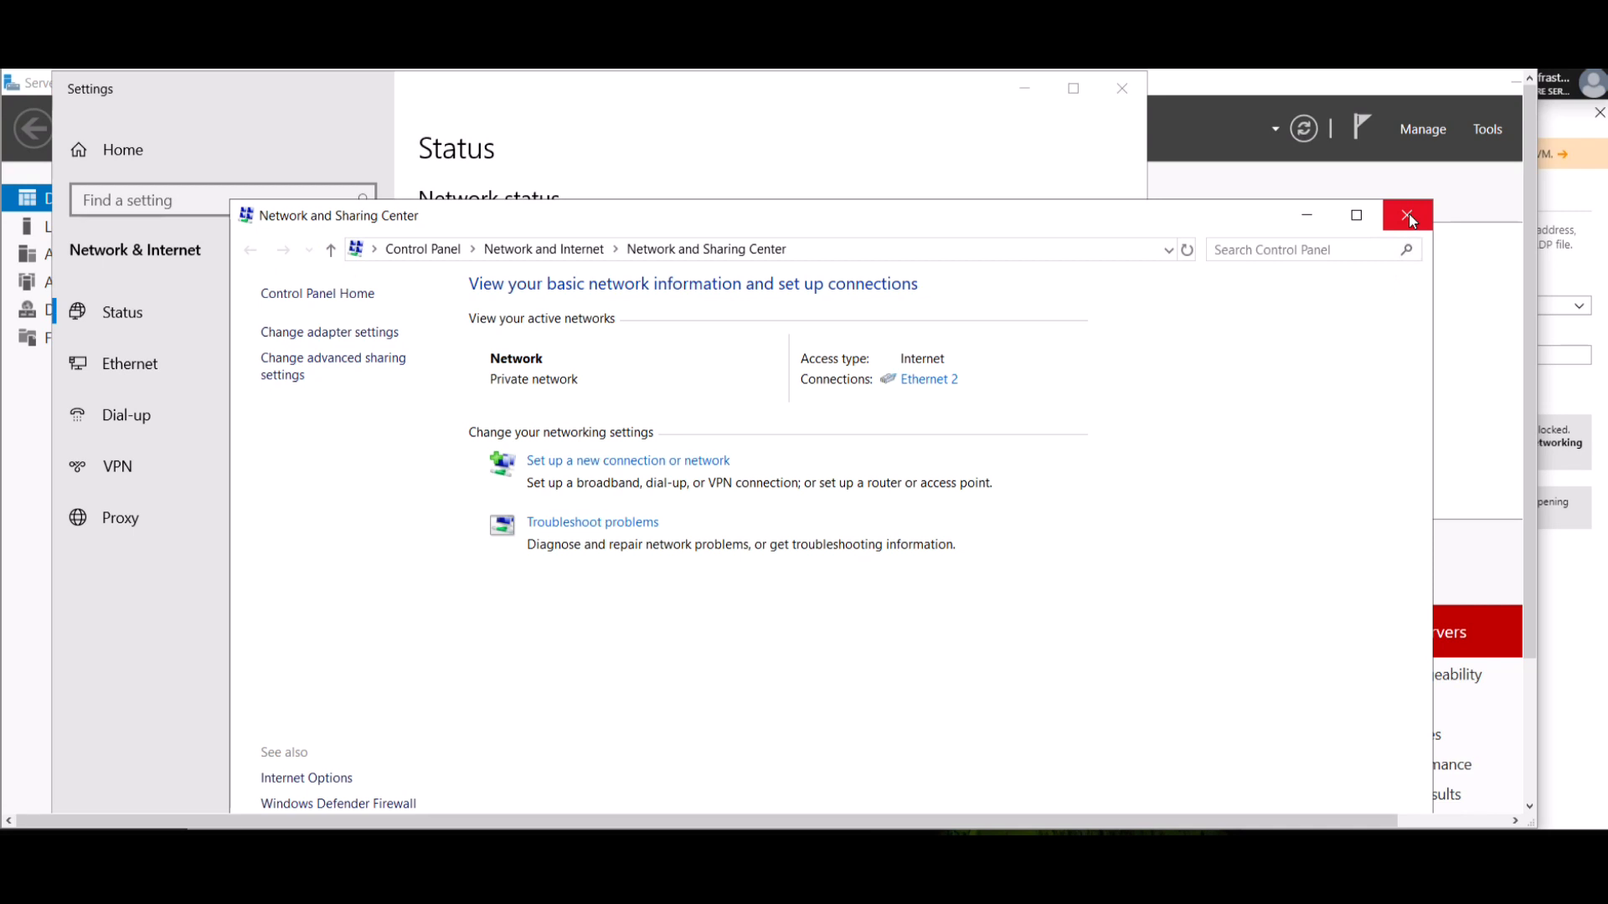
{"action": "left_click", "coordinate": [1408, 215]}
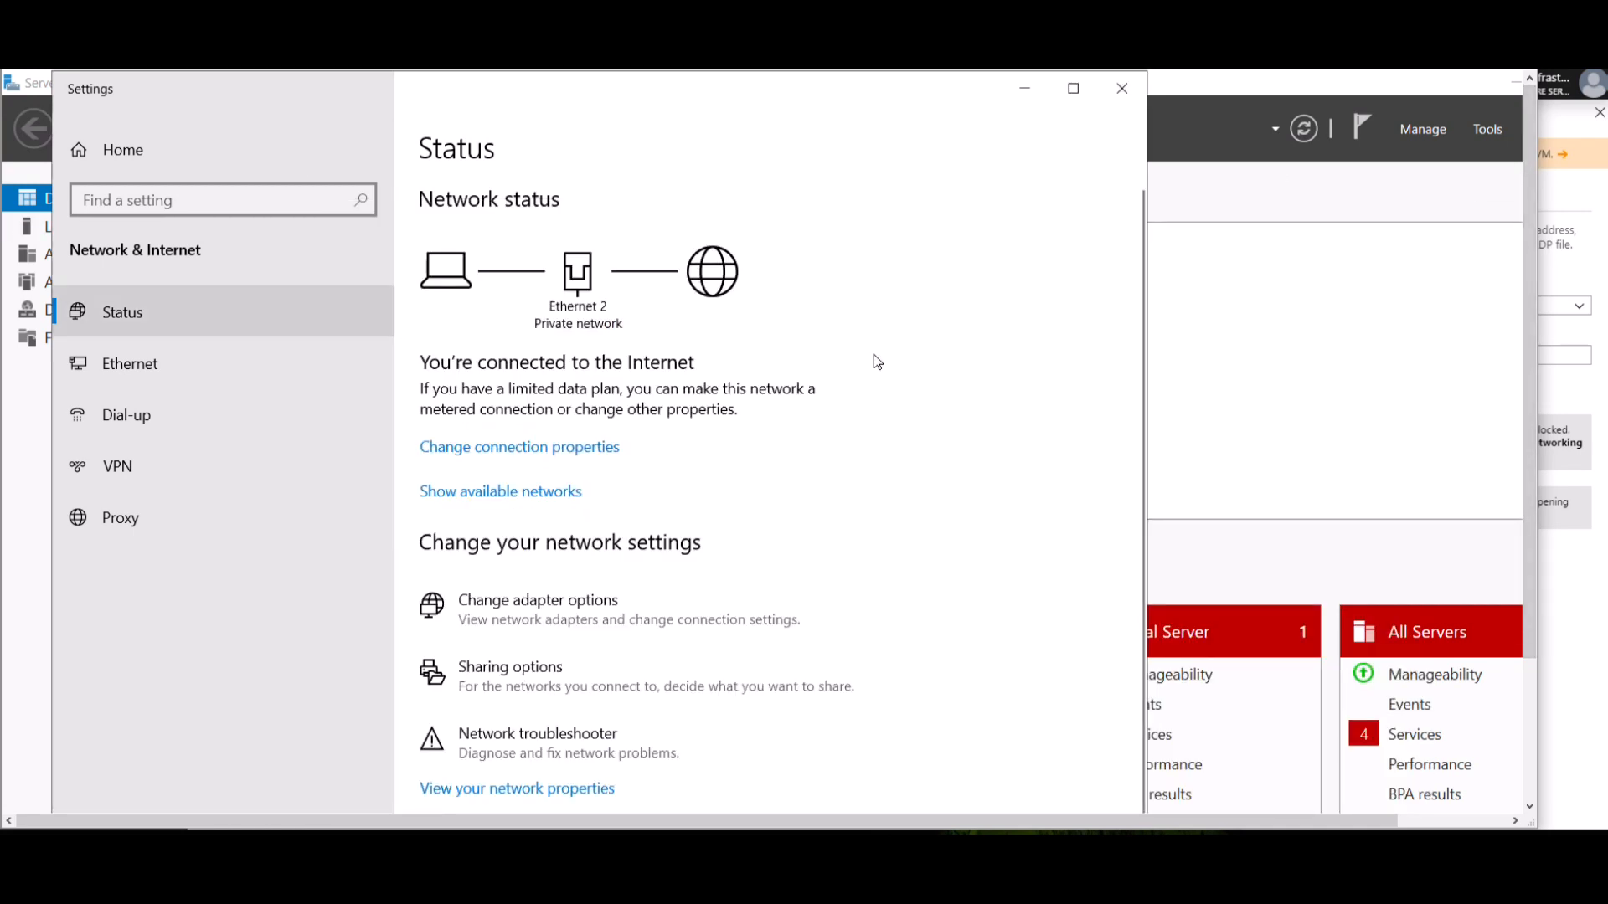